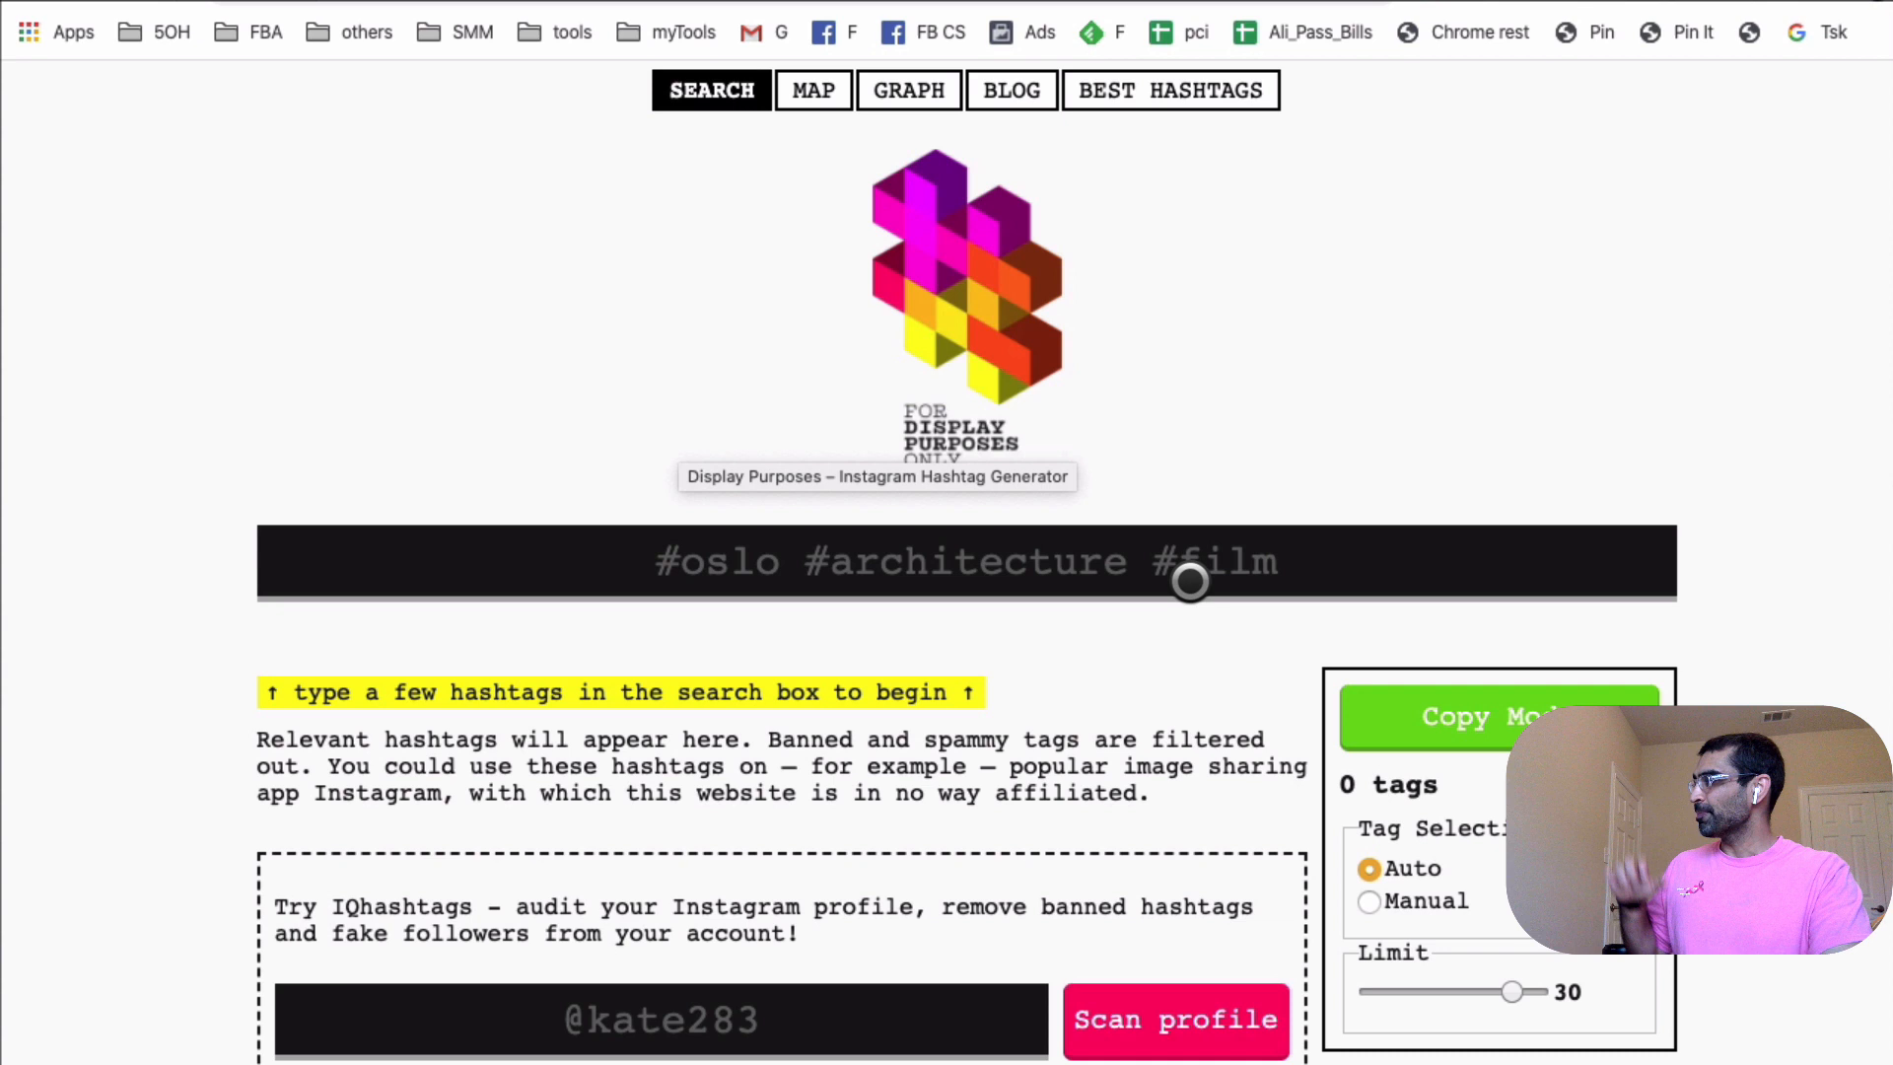
{"action": "mouse_move", "coordinate": [1084, 564]}
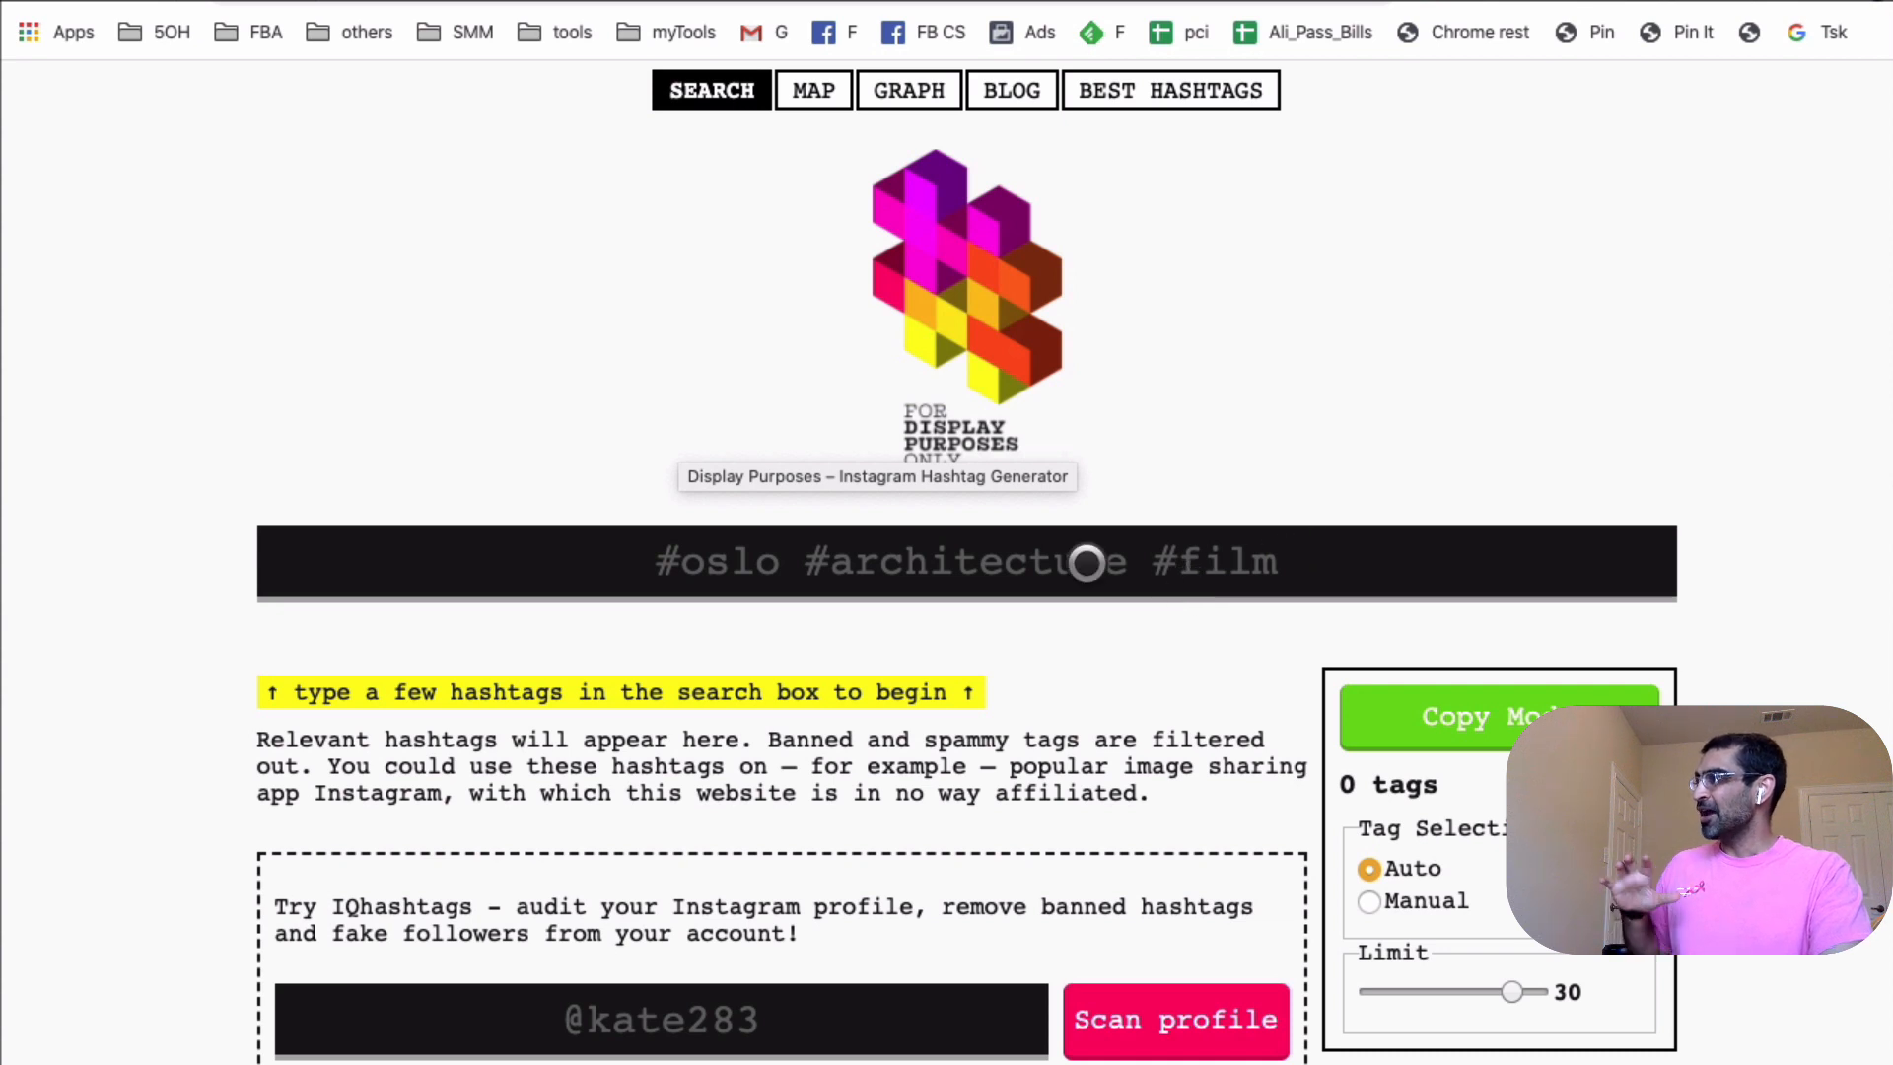
Search Display Purposes for 'social media' to list 28 related hashtags like #news and #marketing.
{"action": "type", "text": "s"}
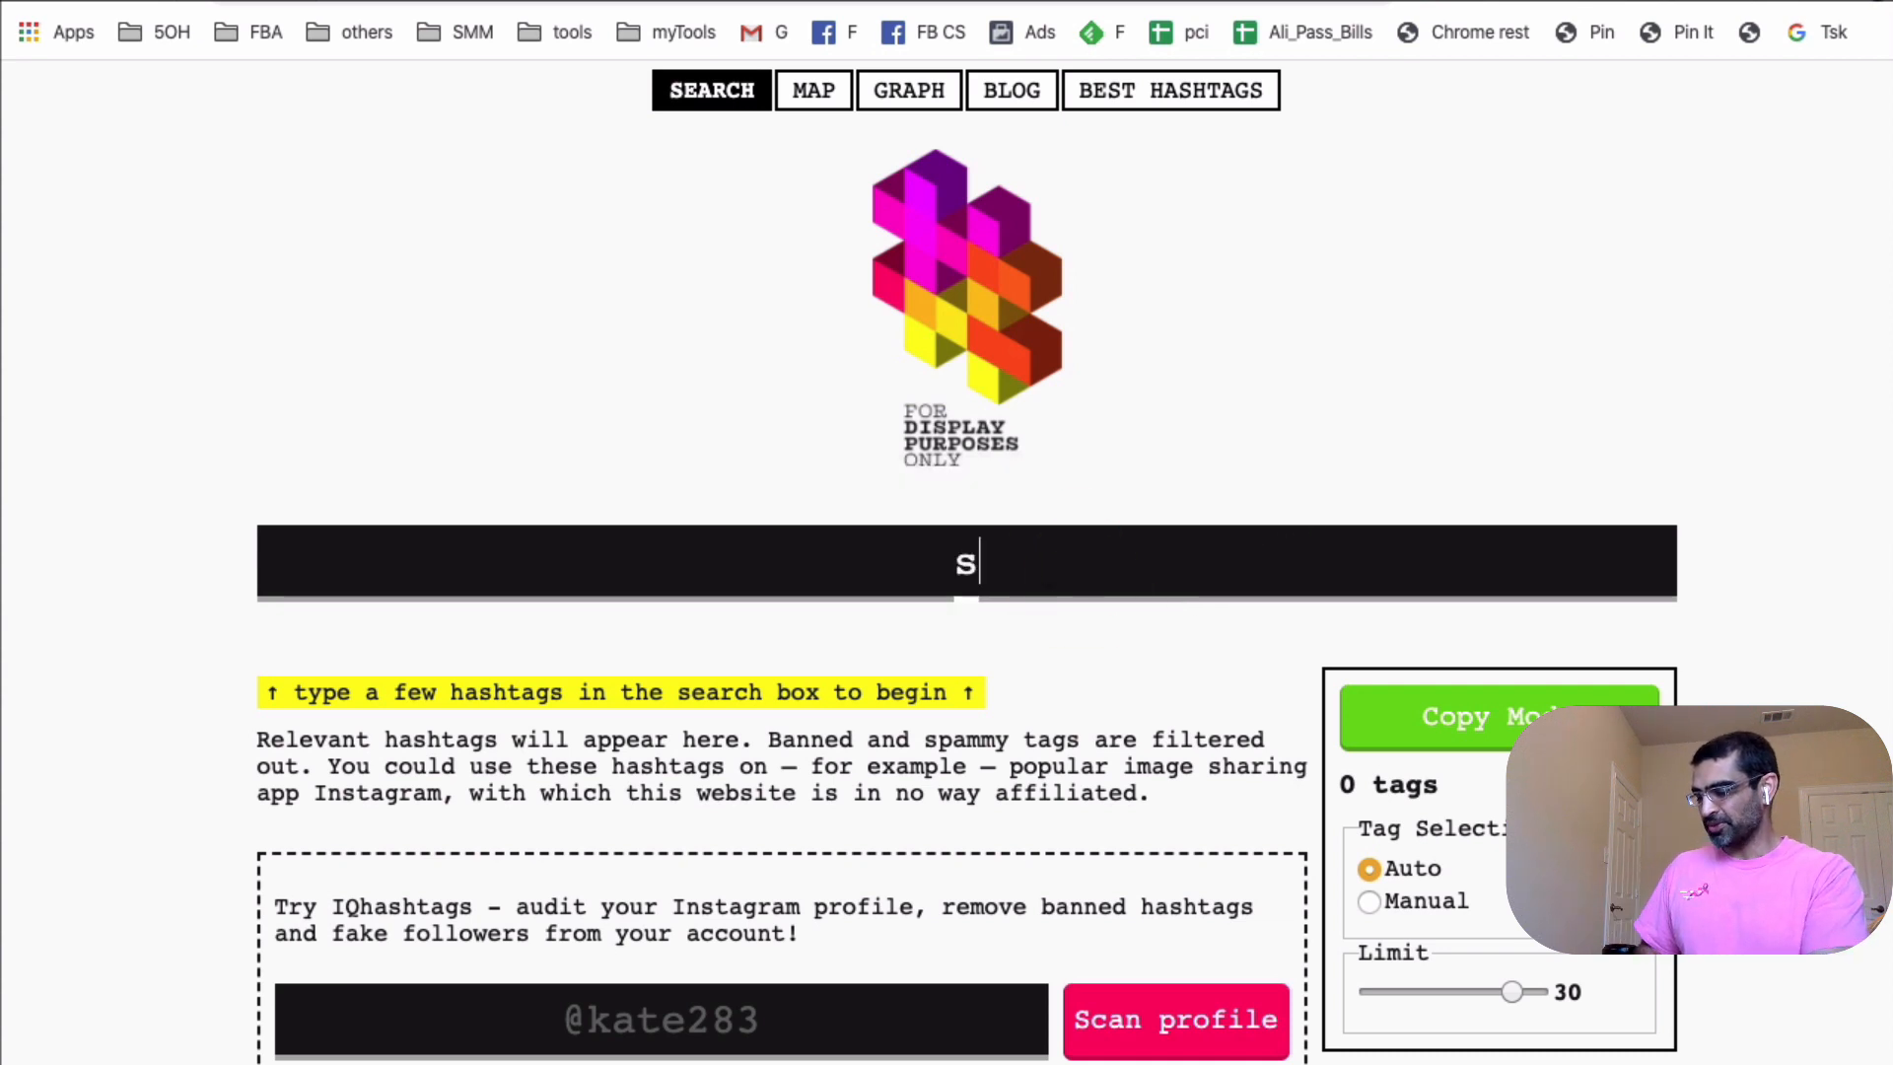
{"action": "type", "text": "ocial media"}
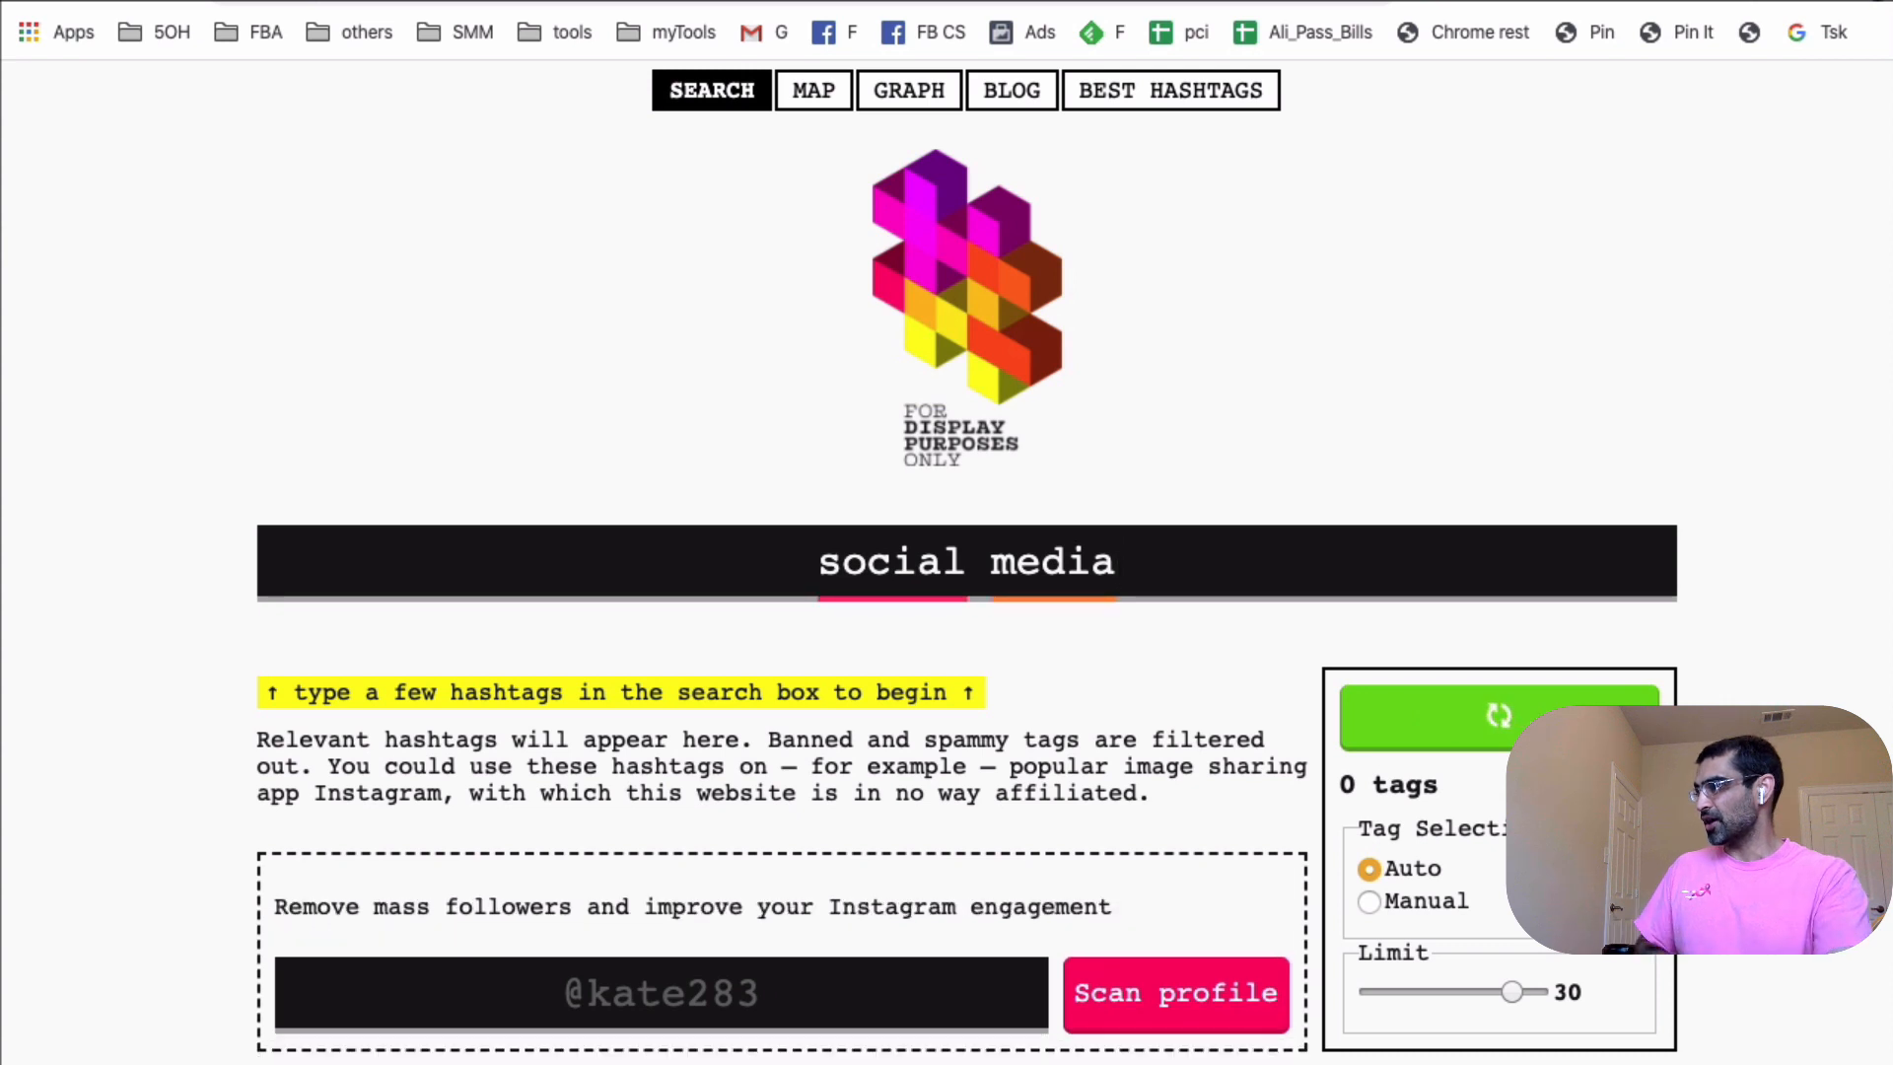
{"action": "left_click", "coordinate": [1499, 716]}
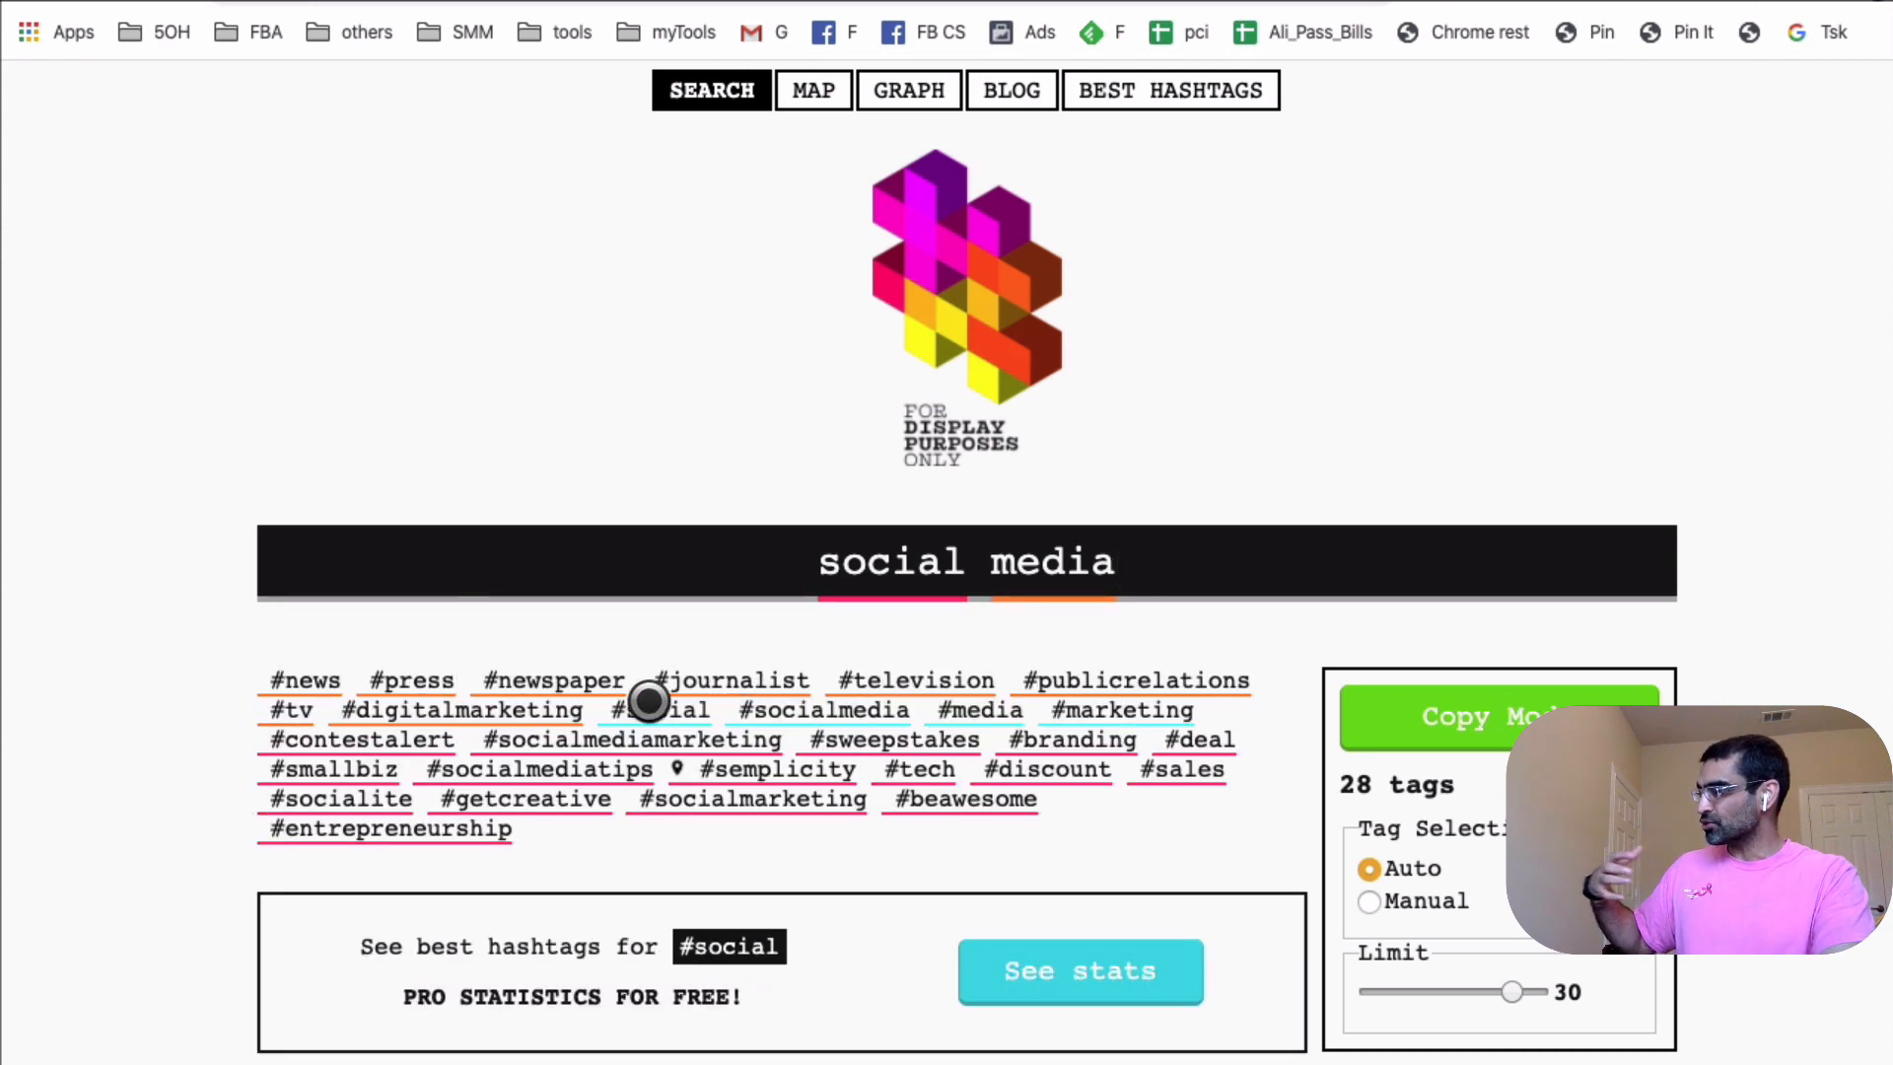
{"action": "mouse_move", "coordinate": [749, 754]}
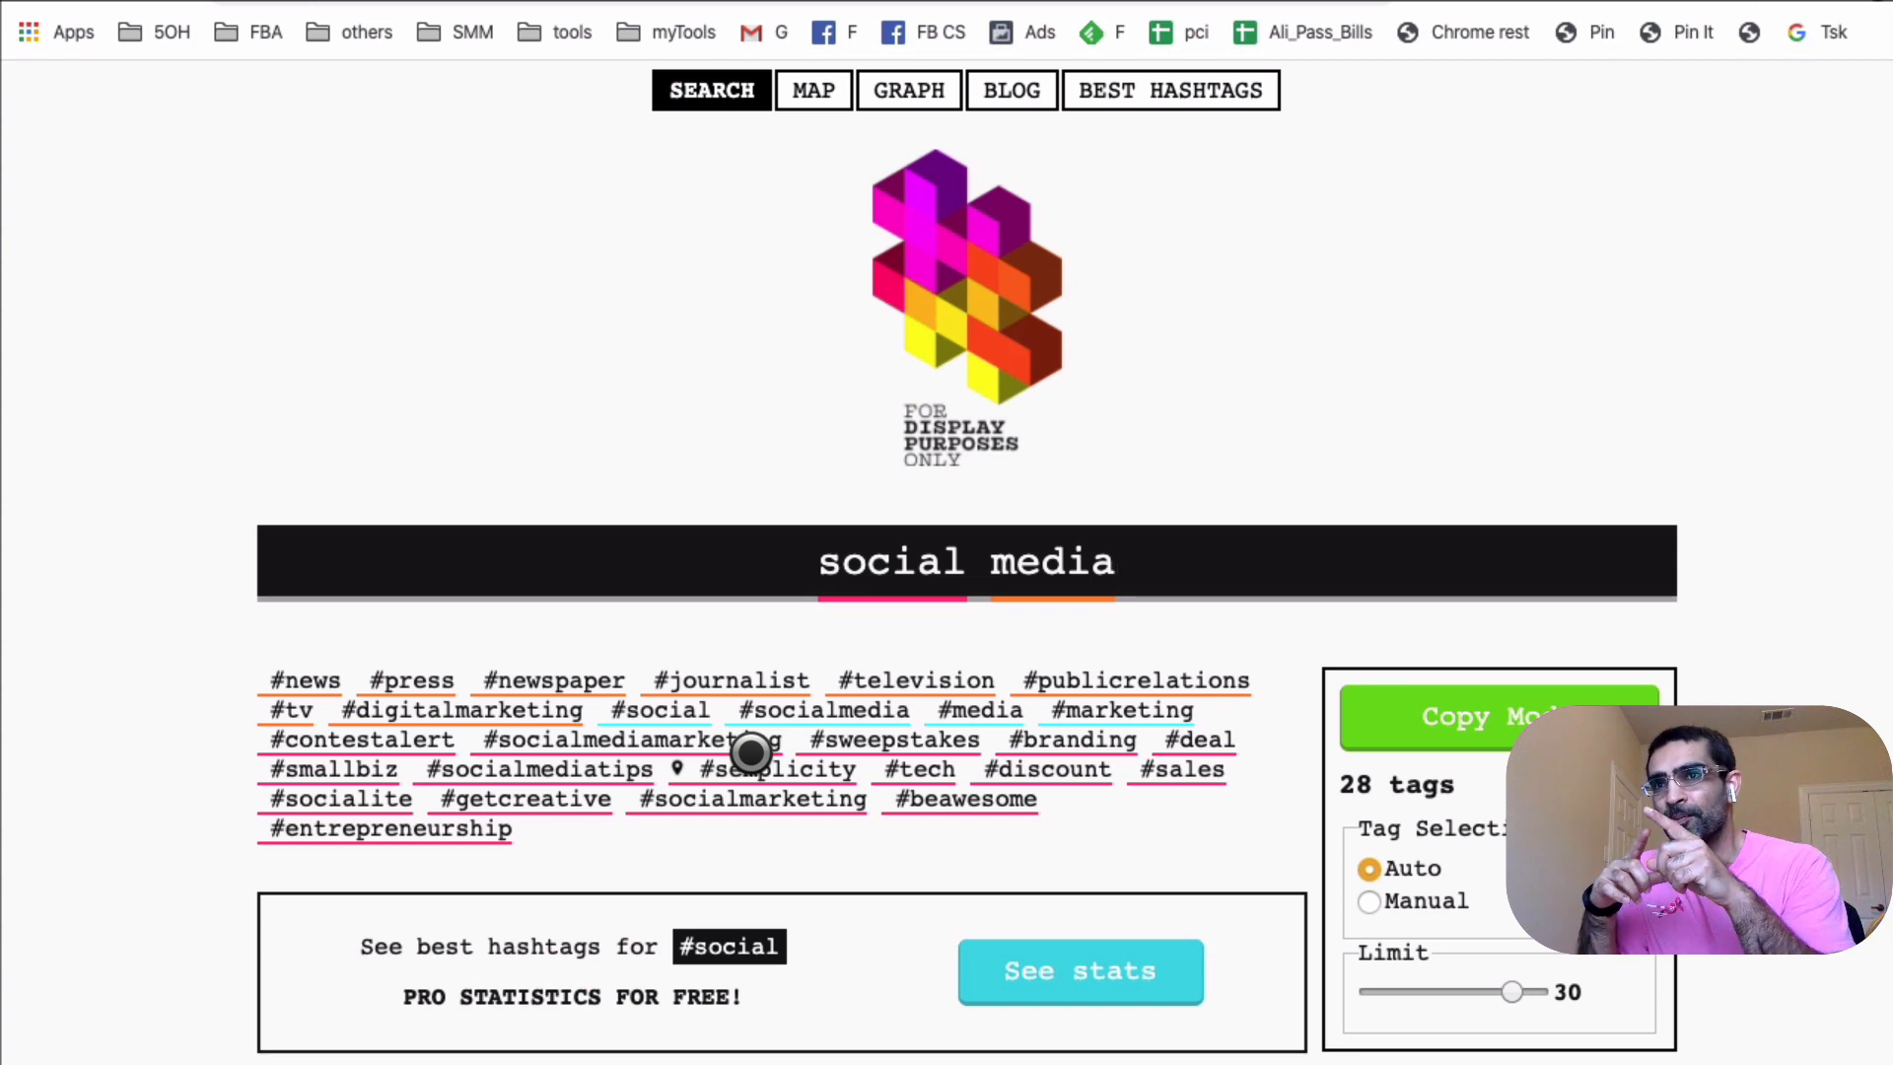
{"action": "mouse_move", "coordinate": [839, 770]}
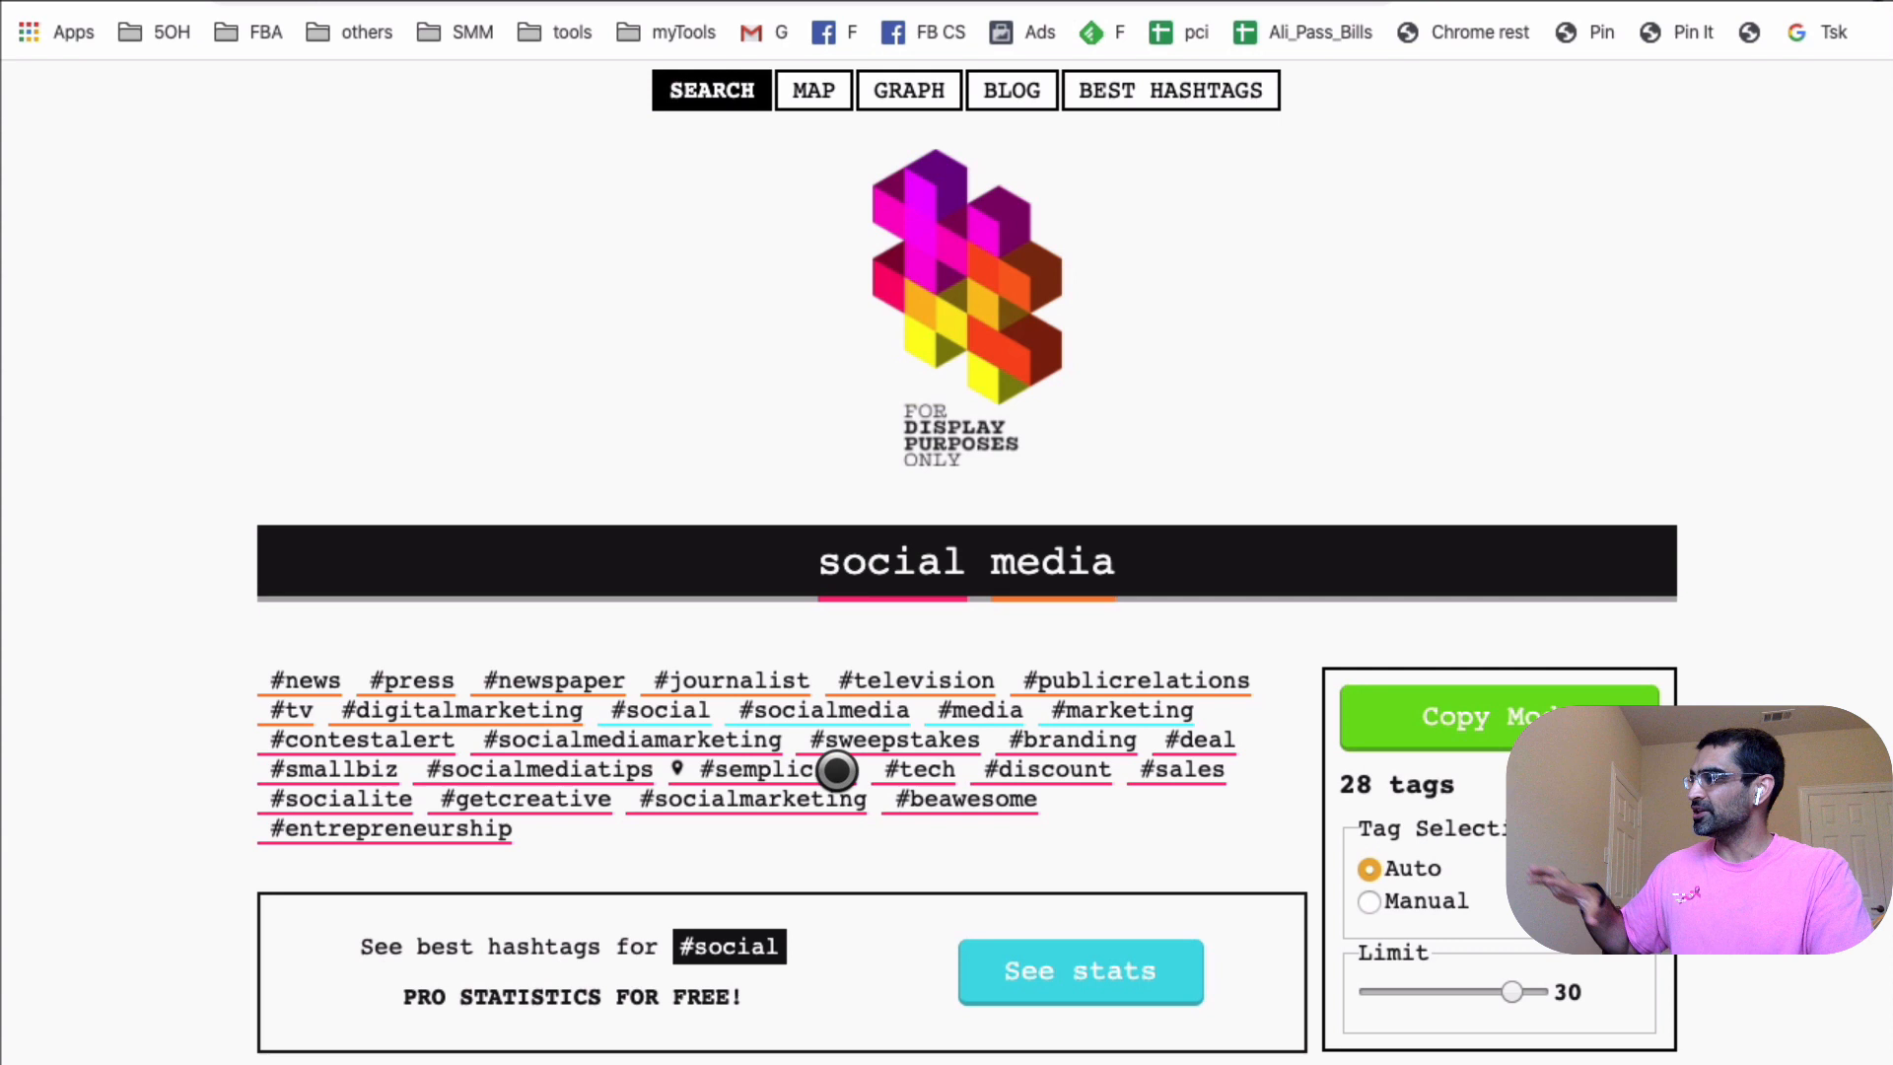
{"action": "mouse_move", "coordinate": [728, 740]}
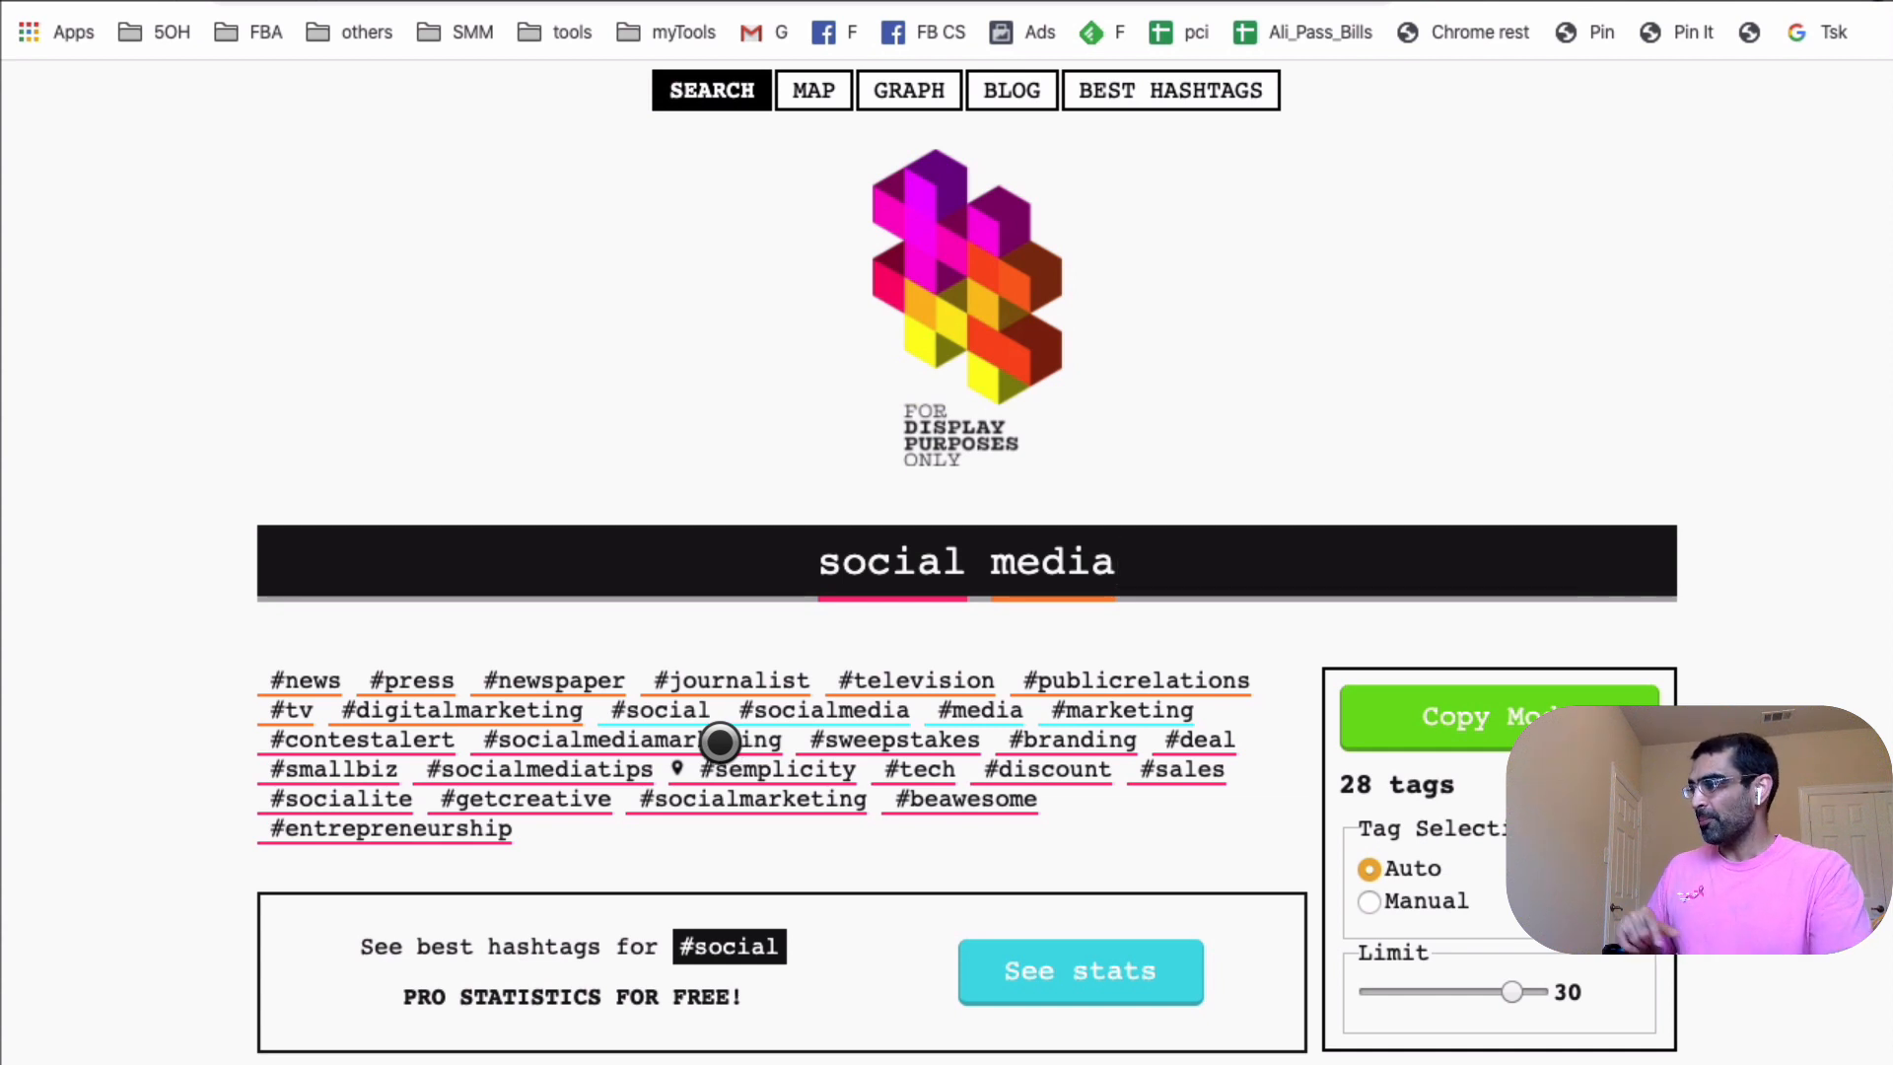
{"action": "mouse_move", "coordinate": [784, 785]}
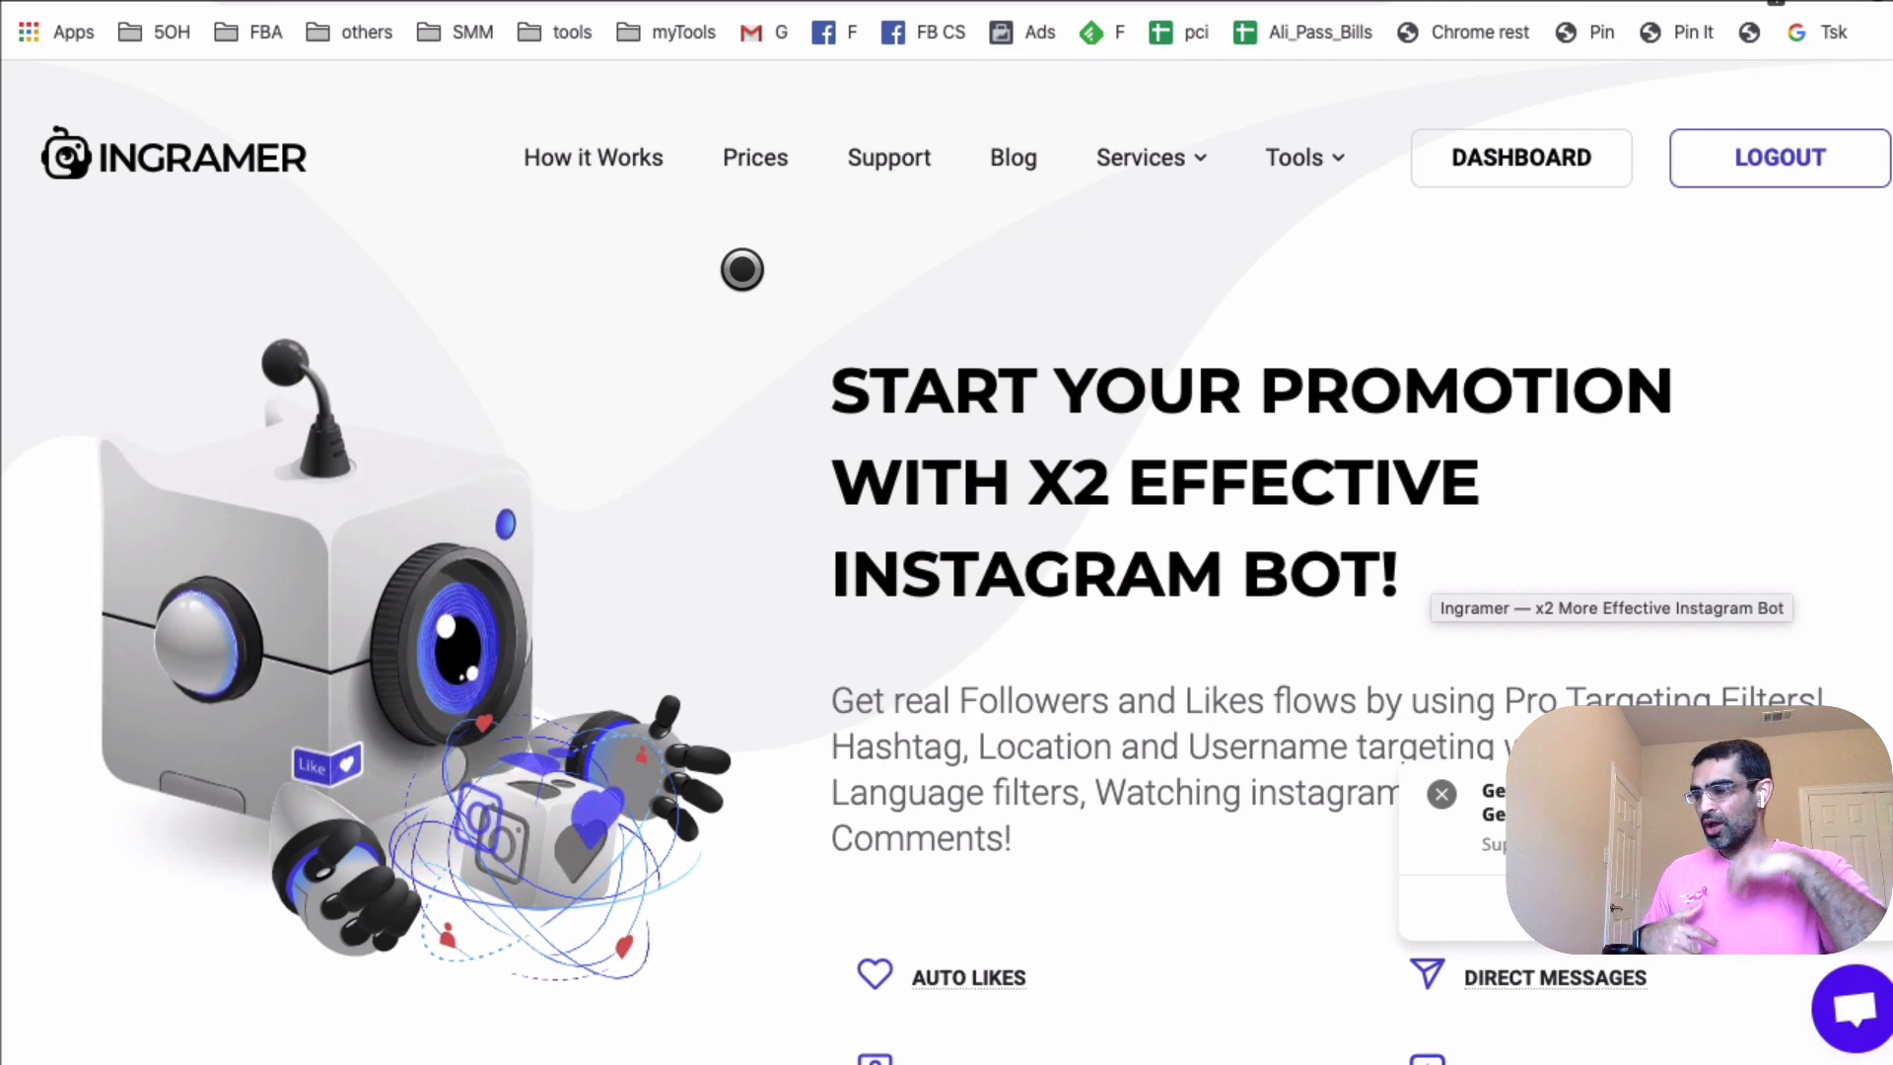
{"action": "mouse_move", "coordinate": [1112, 370]}
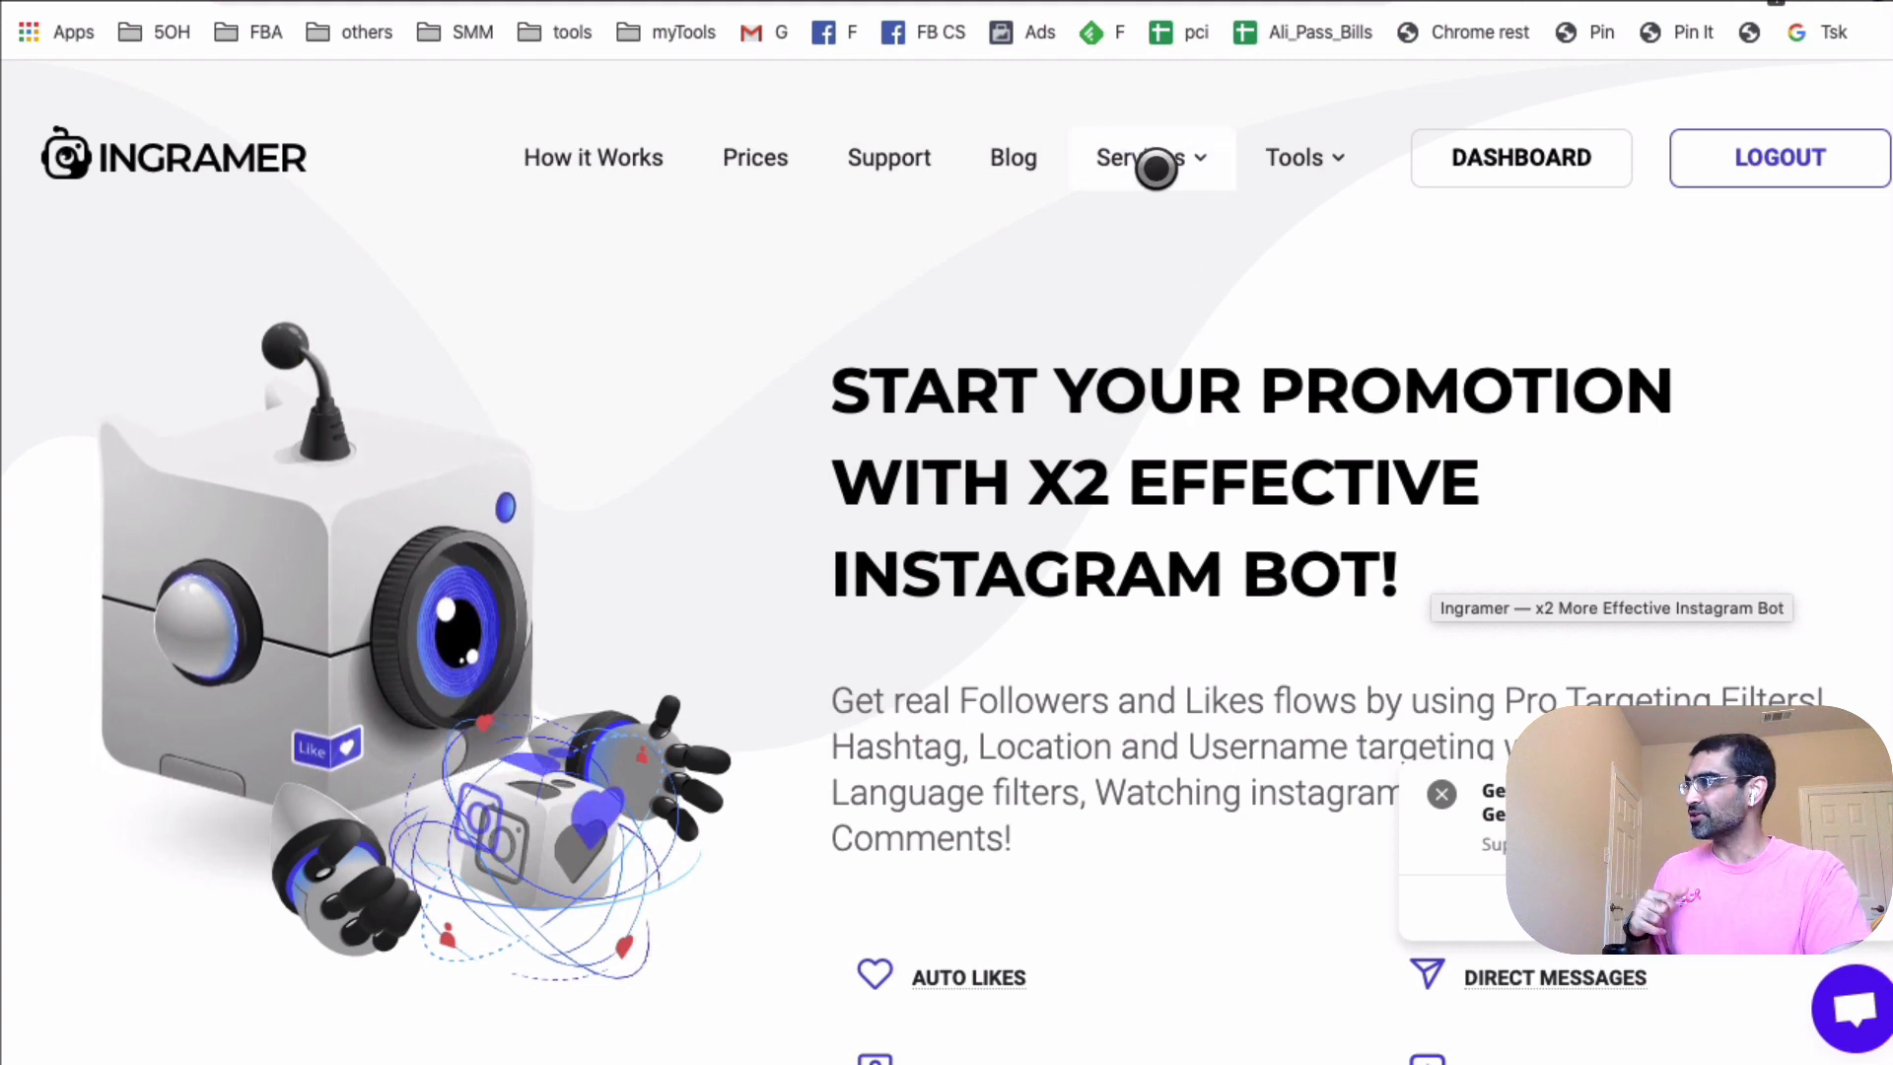
Open Ingramer's Instagram Hashtag Generator tool from the Tools menu.
{"action": "left_click", "coordinate": [1139, 157]}
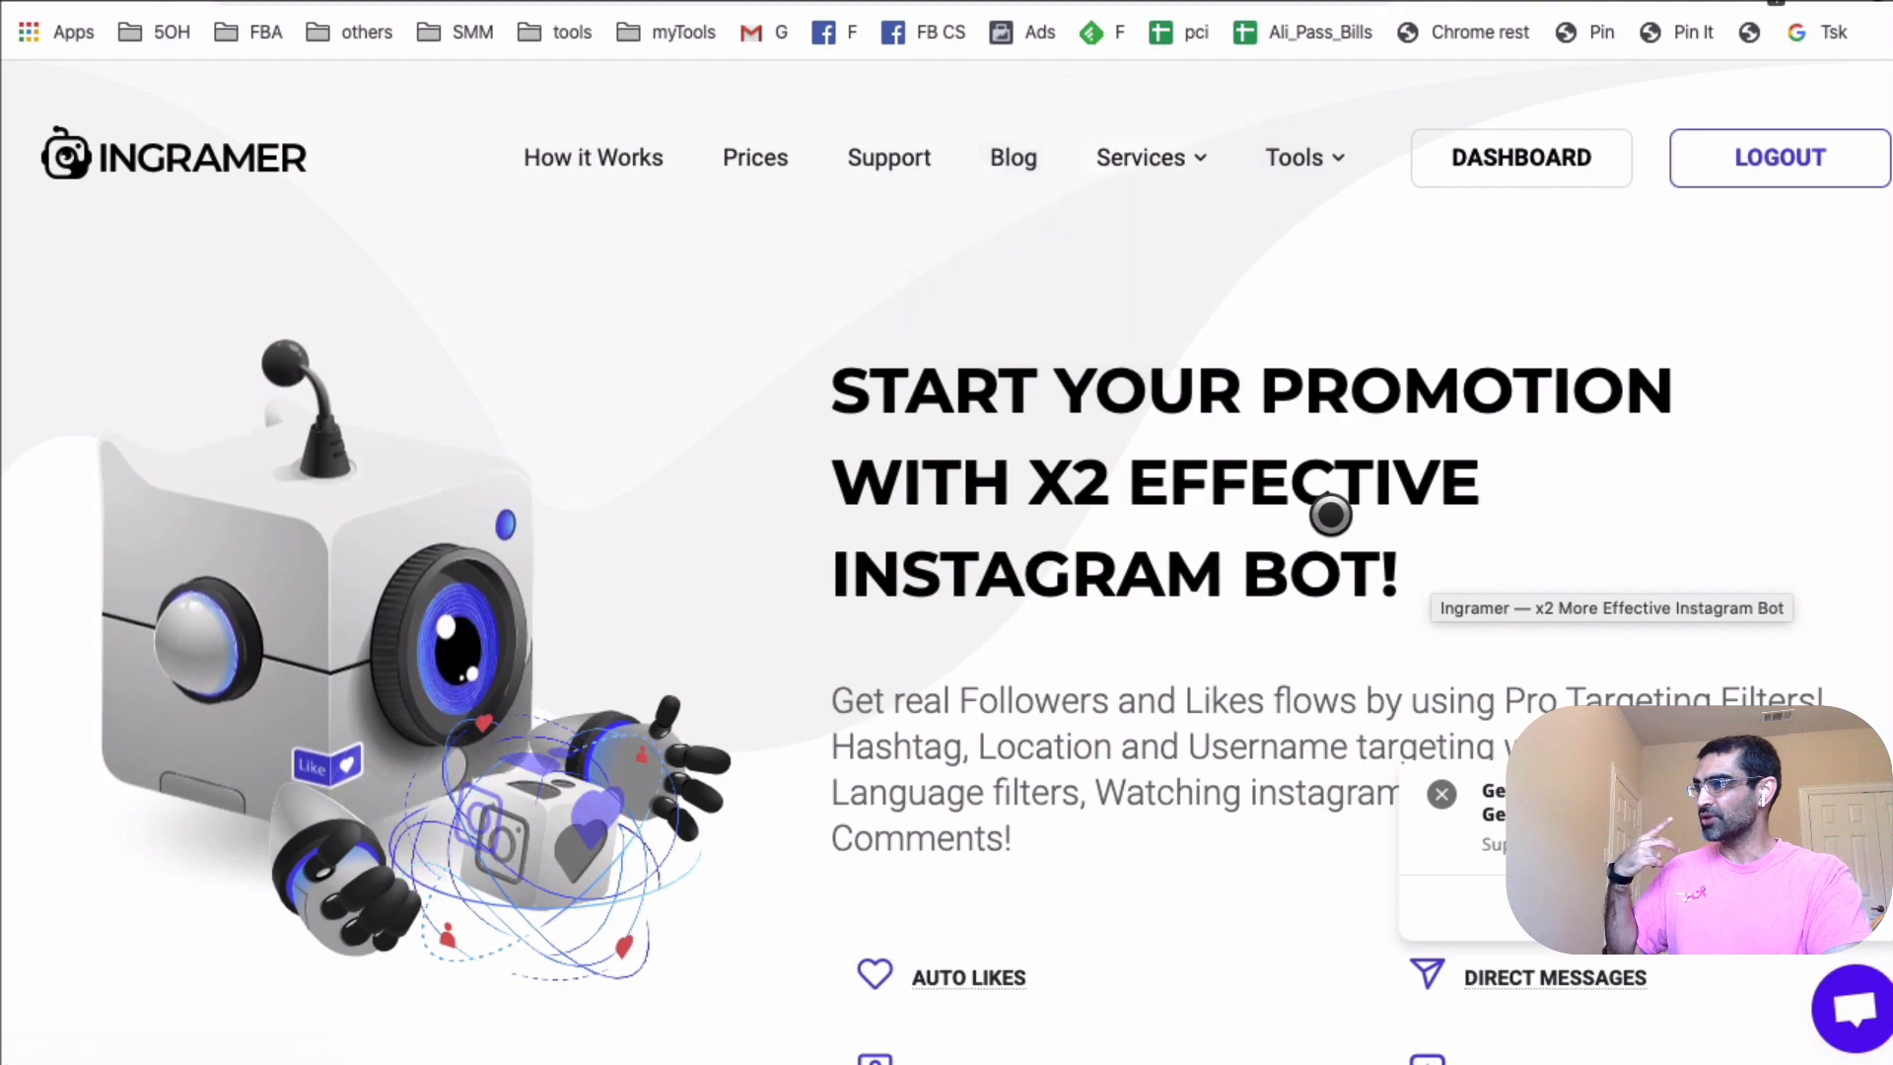
{"action": "scroll", "scroll_direction": "down", "scroll_amount": 3}
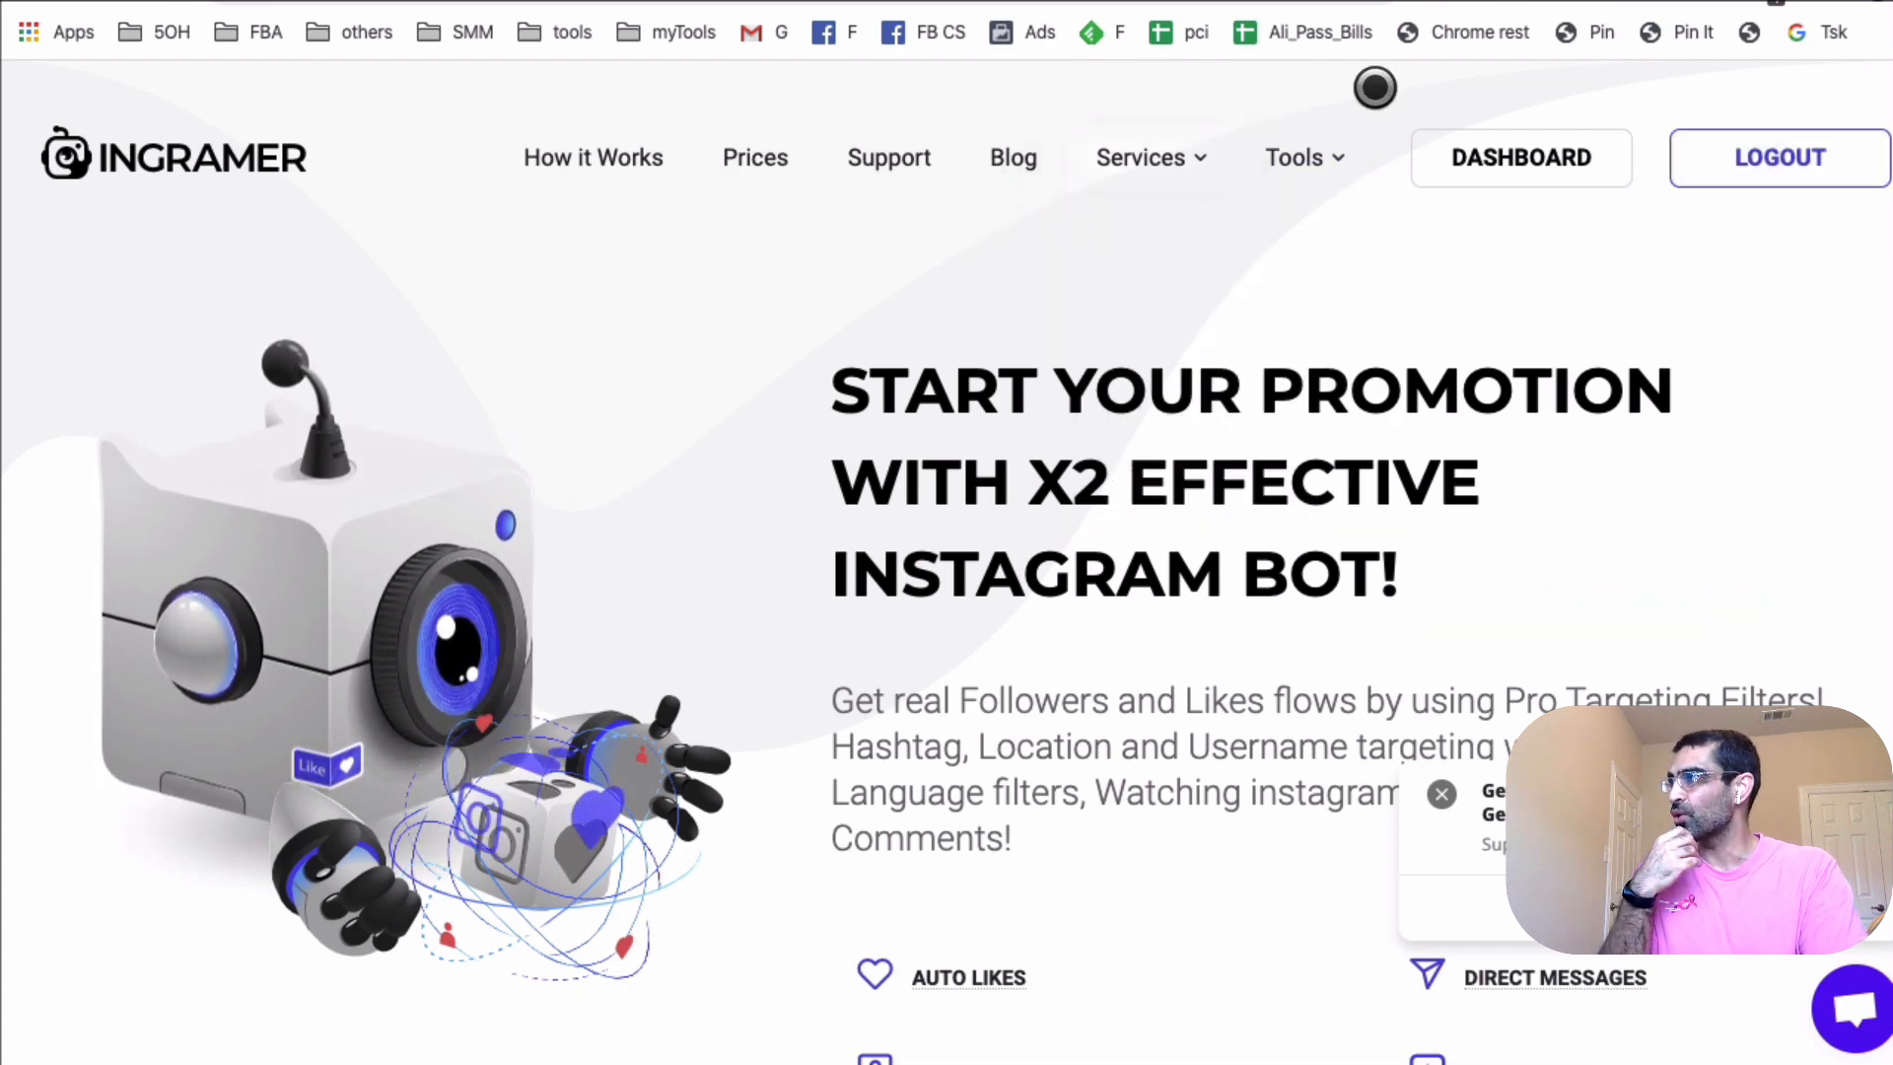
{"action": "left_click", "coordinate": [1293, 157]}
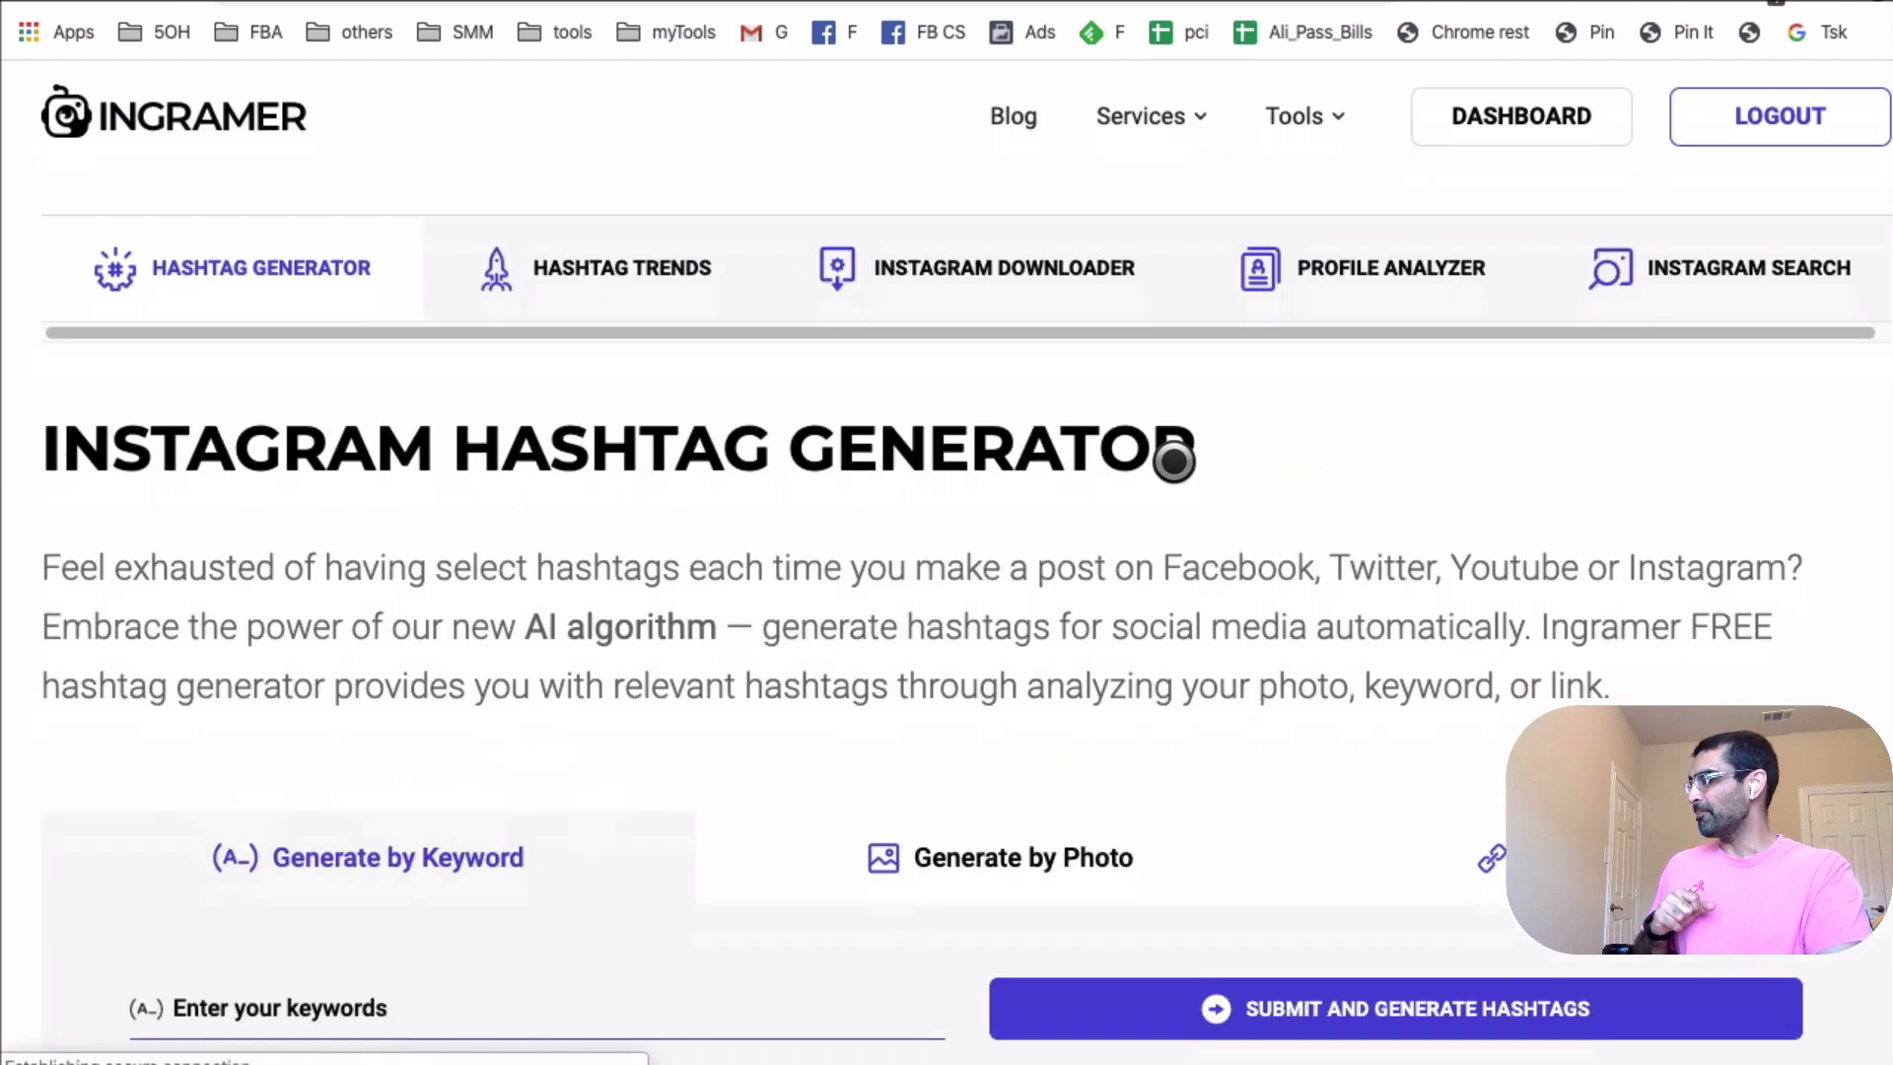
Replace the example keywords with 'social media, marketing, business' on the Generate by Keyword tab.
{"action": "scroll", "scroll_direction": "down", "scroll_amount": 3}
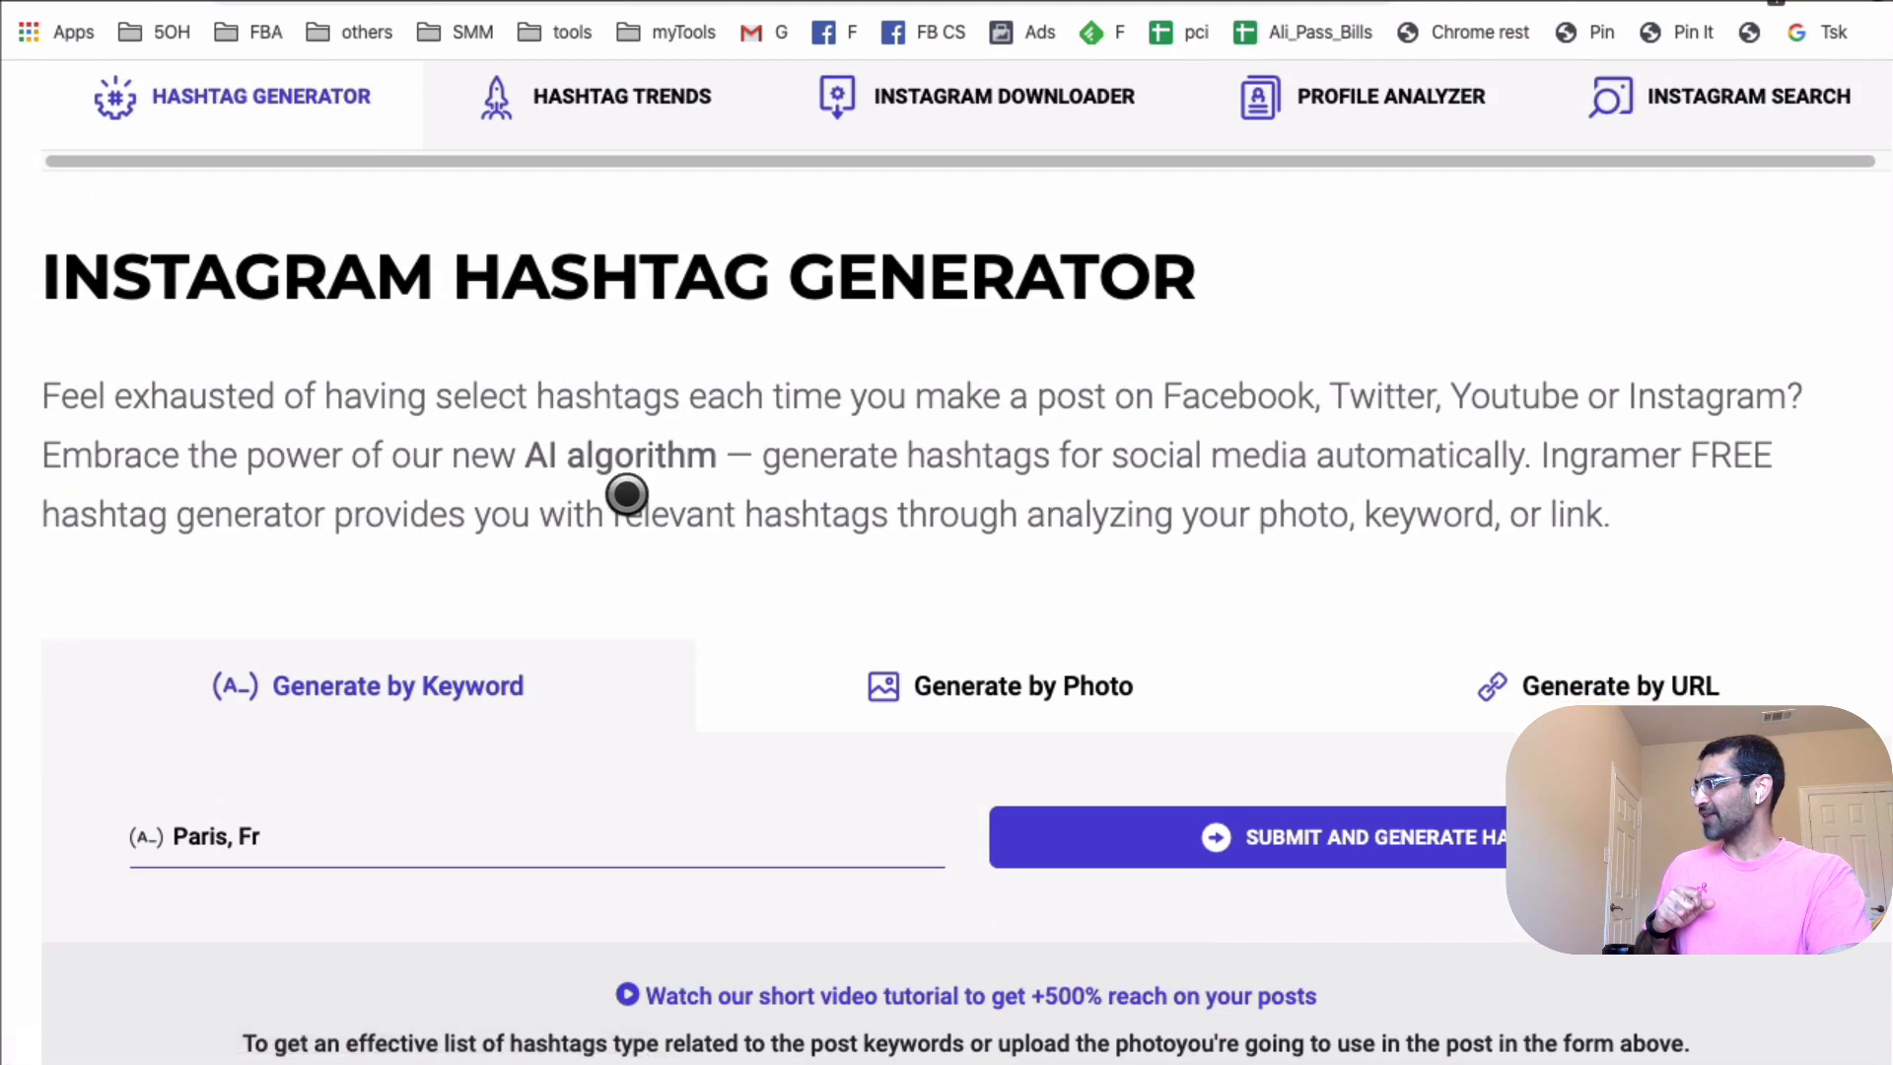
{"action": "type", "text": "ance, Travel girl"}
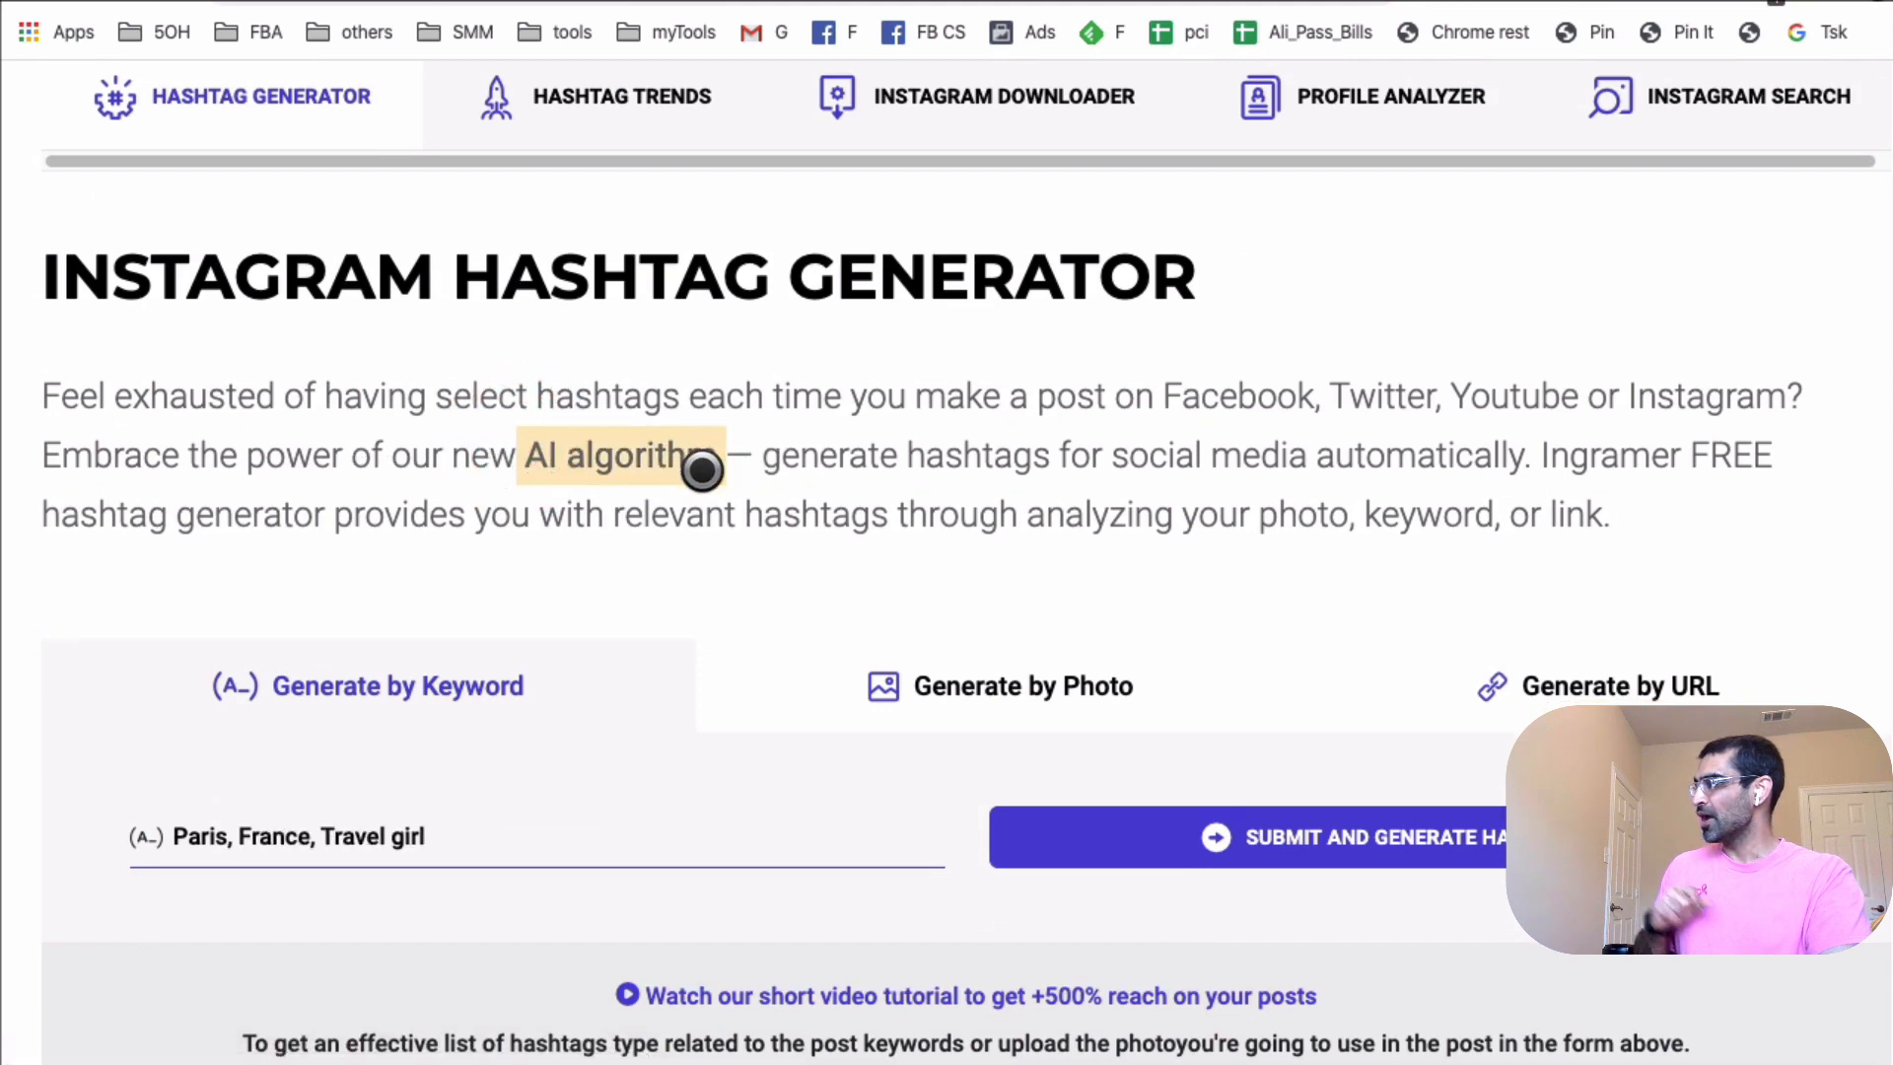
{"action": "scroll", "scroll_direction": "down", "scroll_amount": 3}
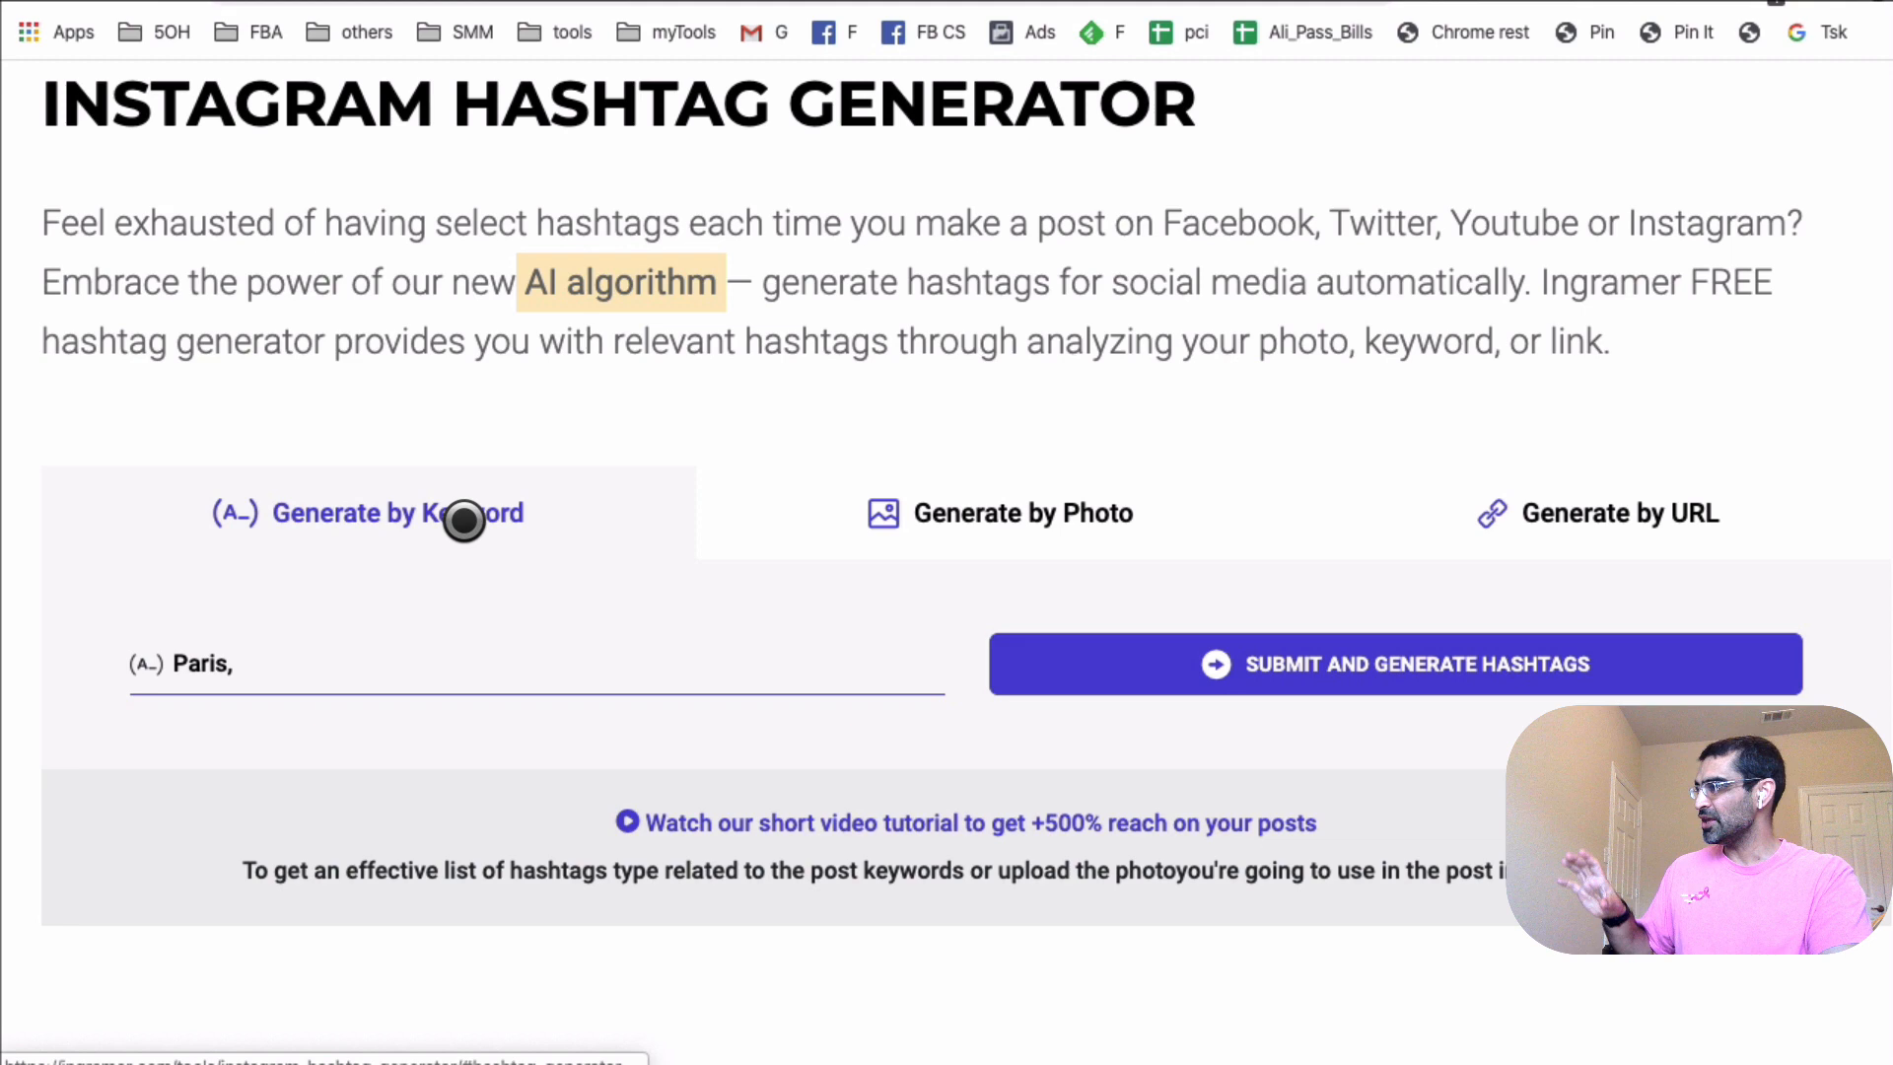
{"action": "left_click", "coordinate": [1021, 512]}
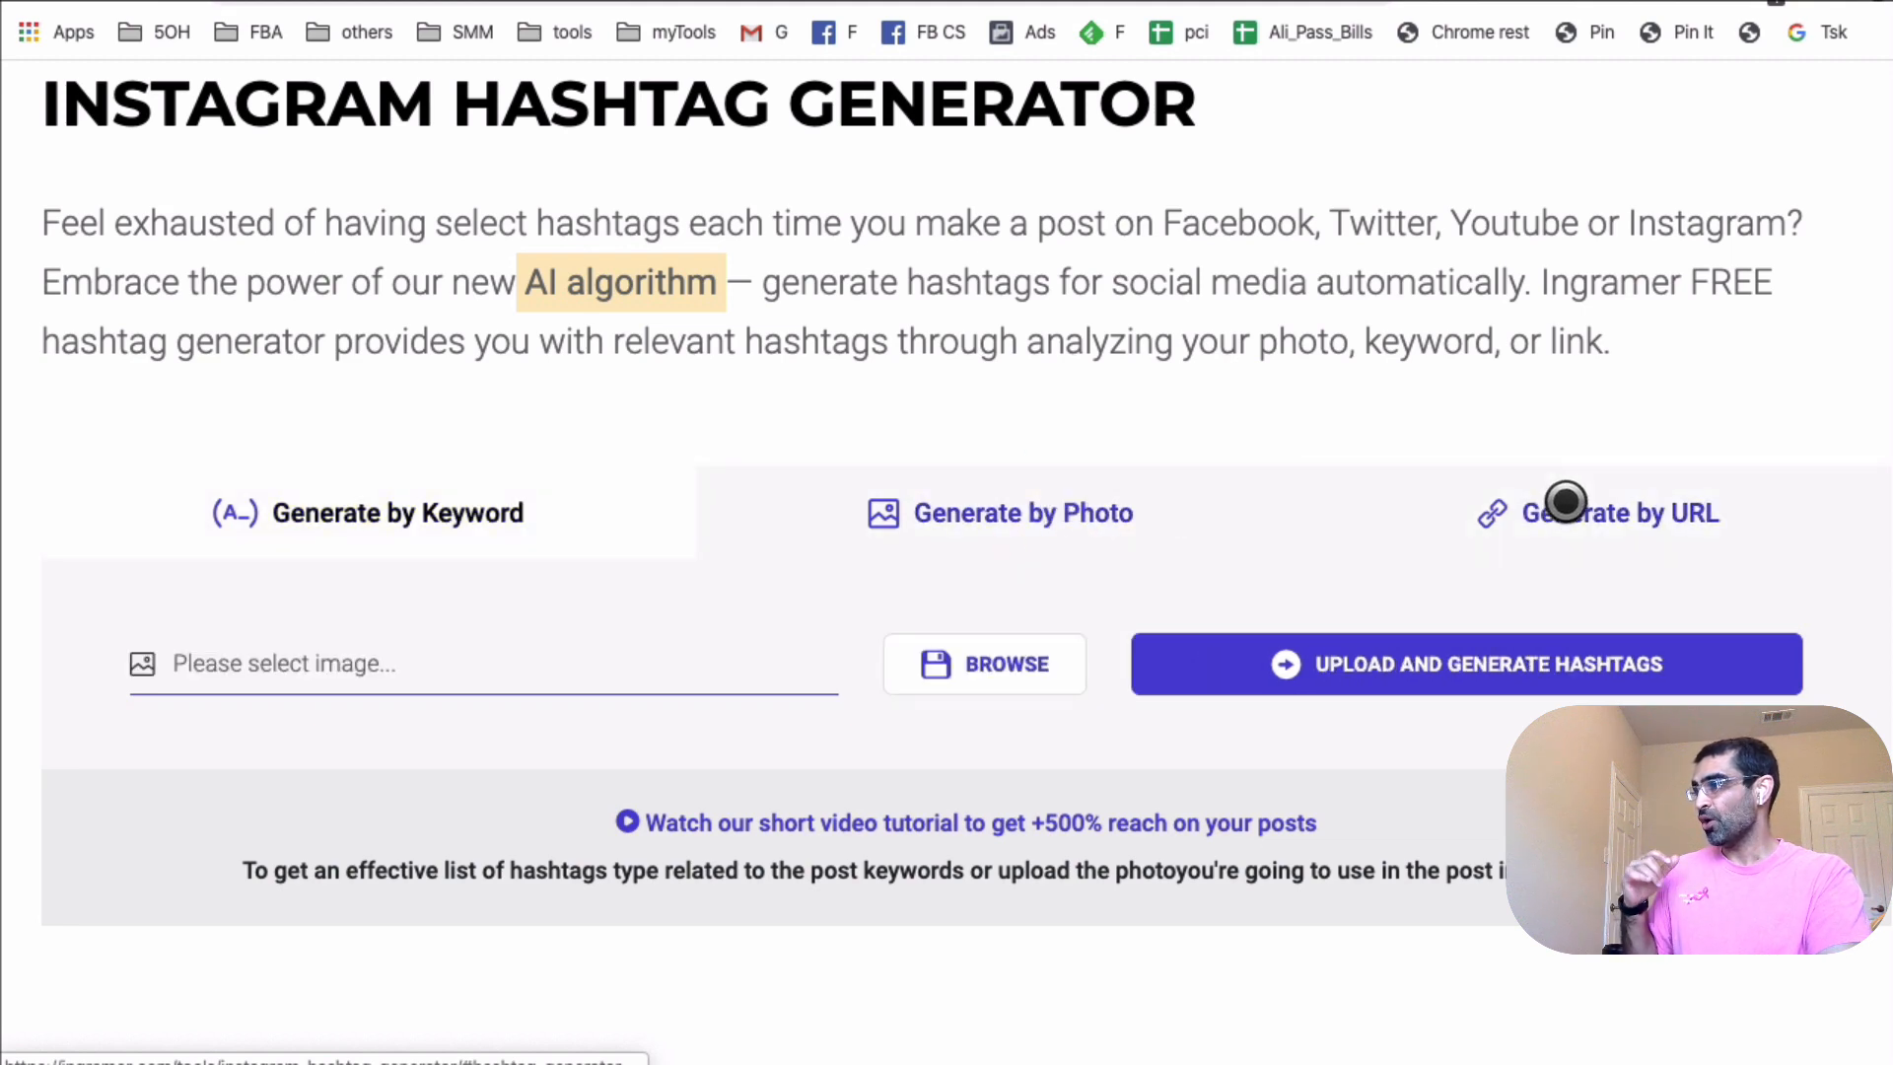
{"action": "left_click", "coordinate": [397, 512]}
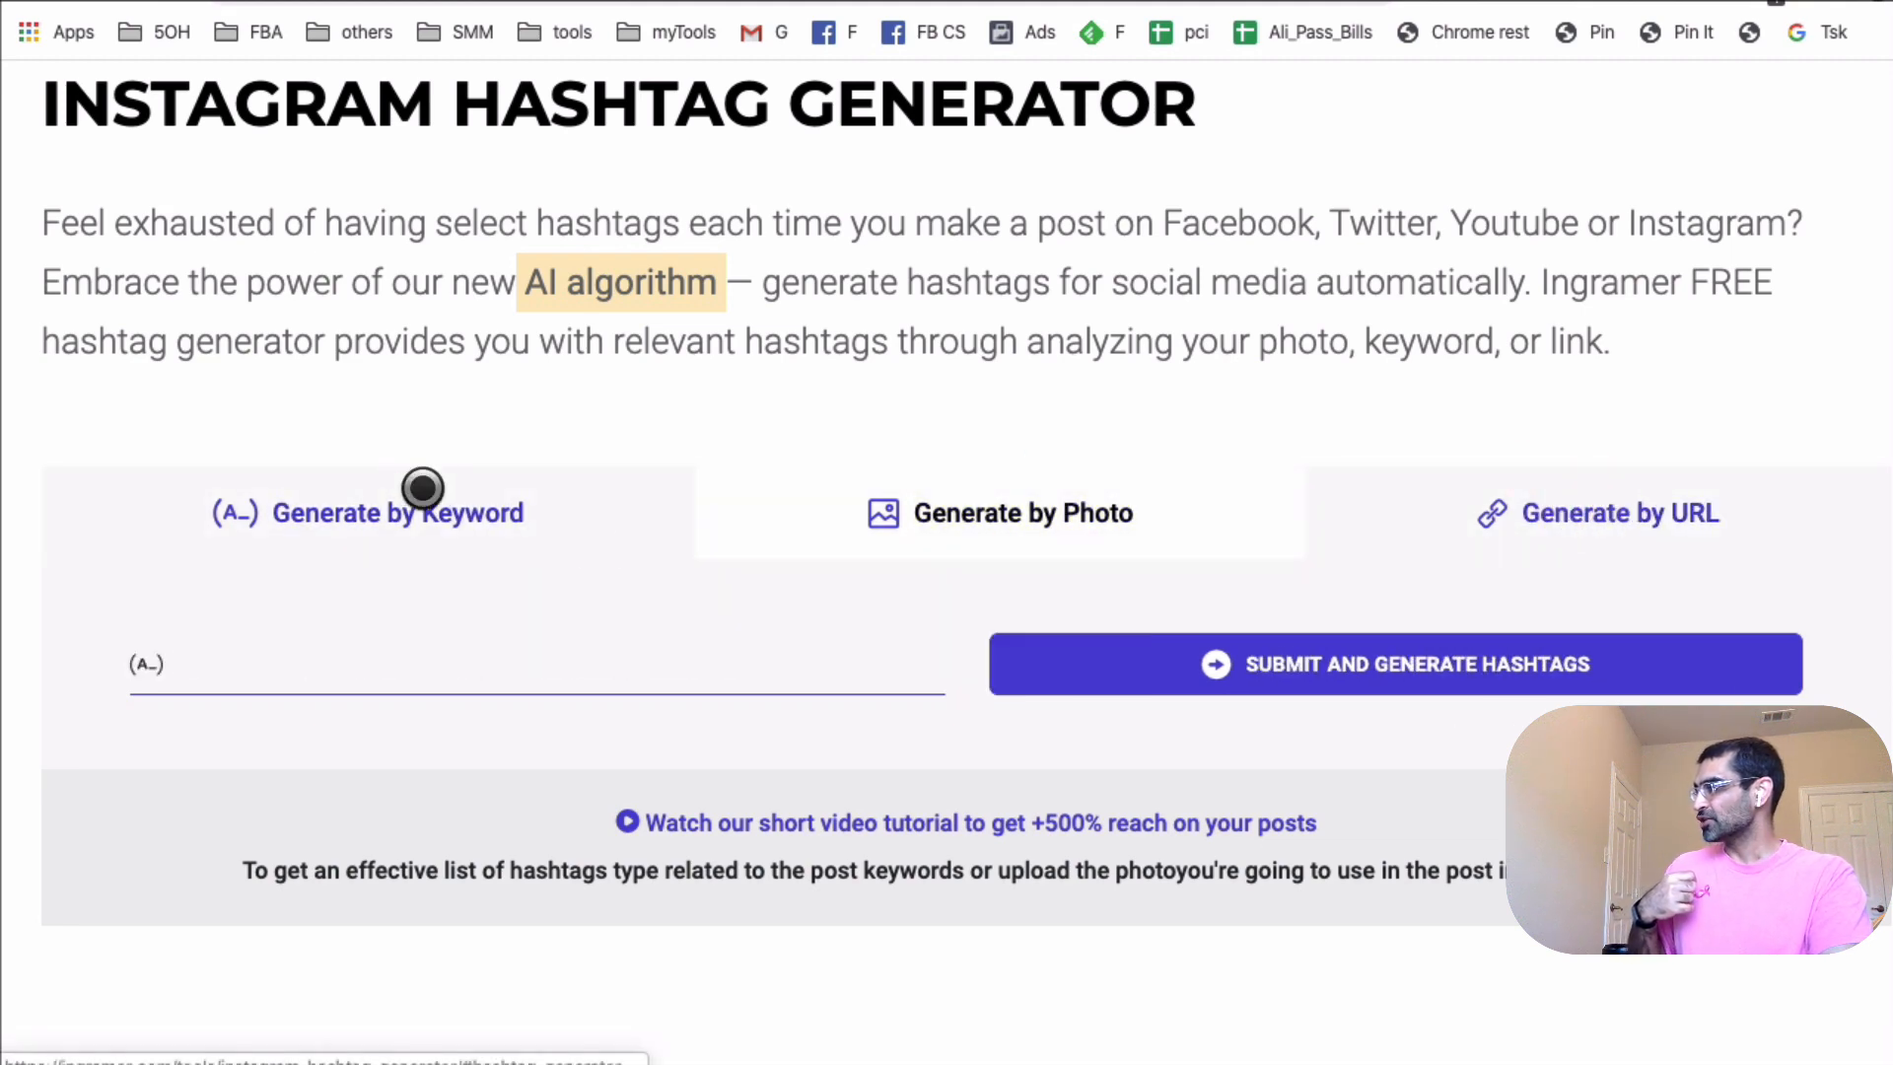
{"action": "type", "text": "Paris, France, T"}
{"action": "type", "text": "social media"}
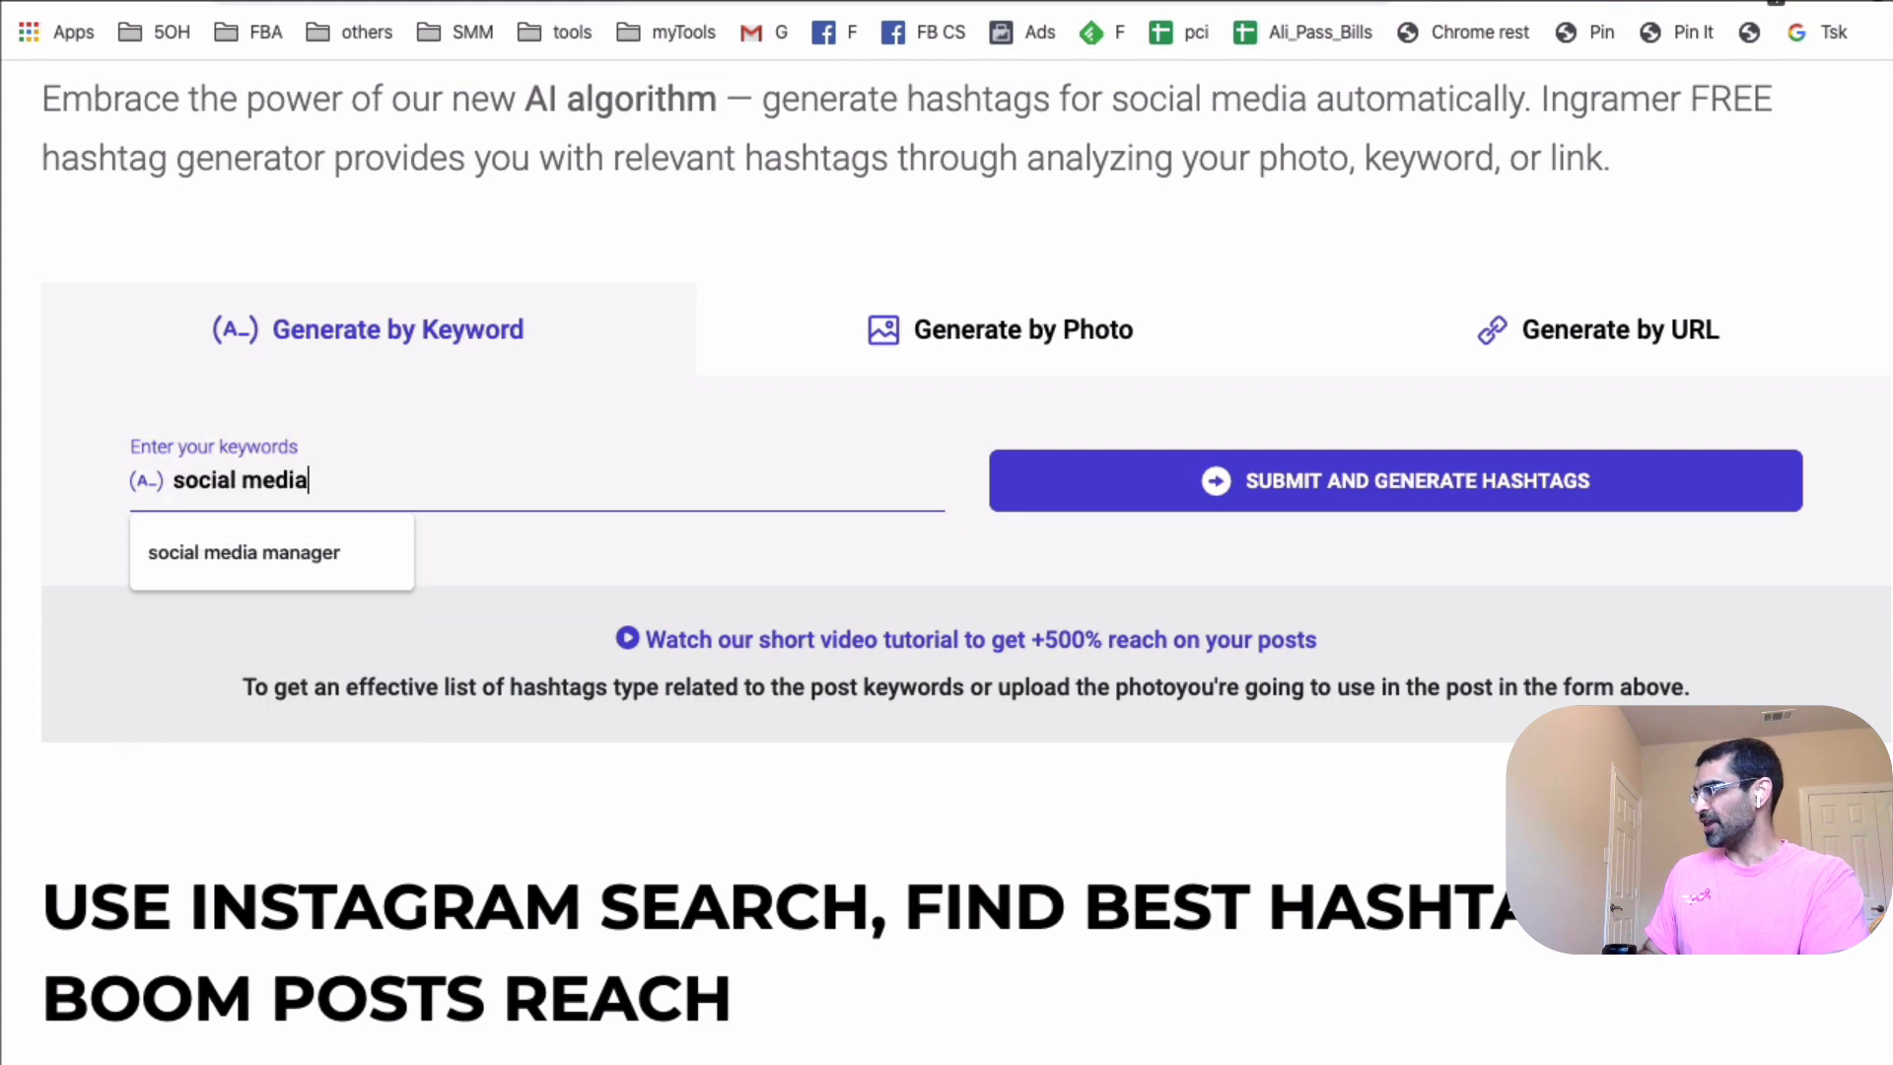
{"action": "type", "text": ", marketin"}
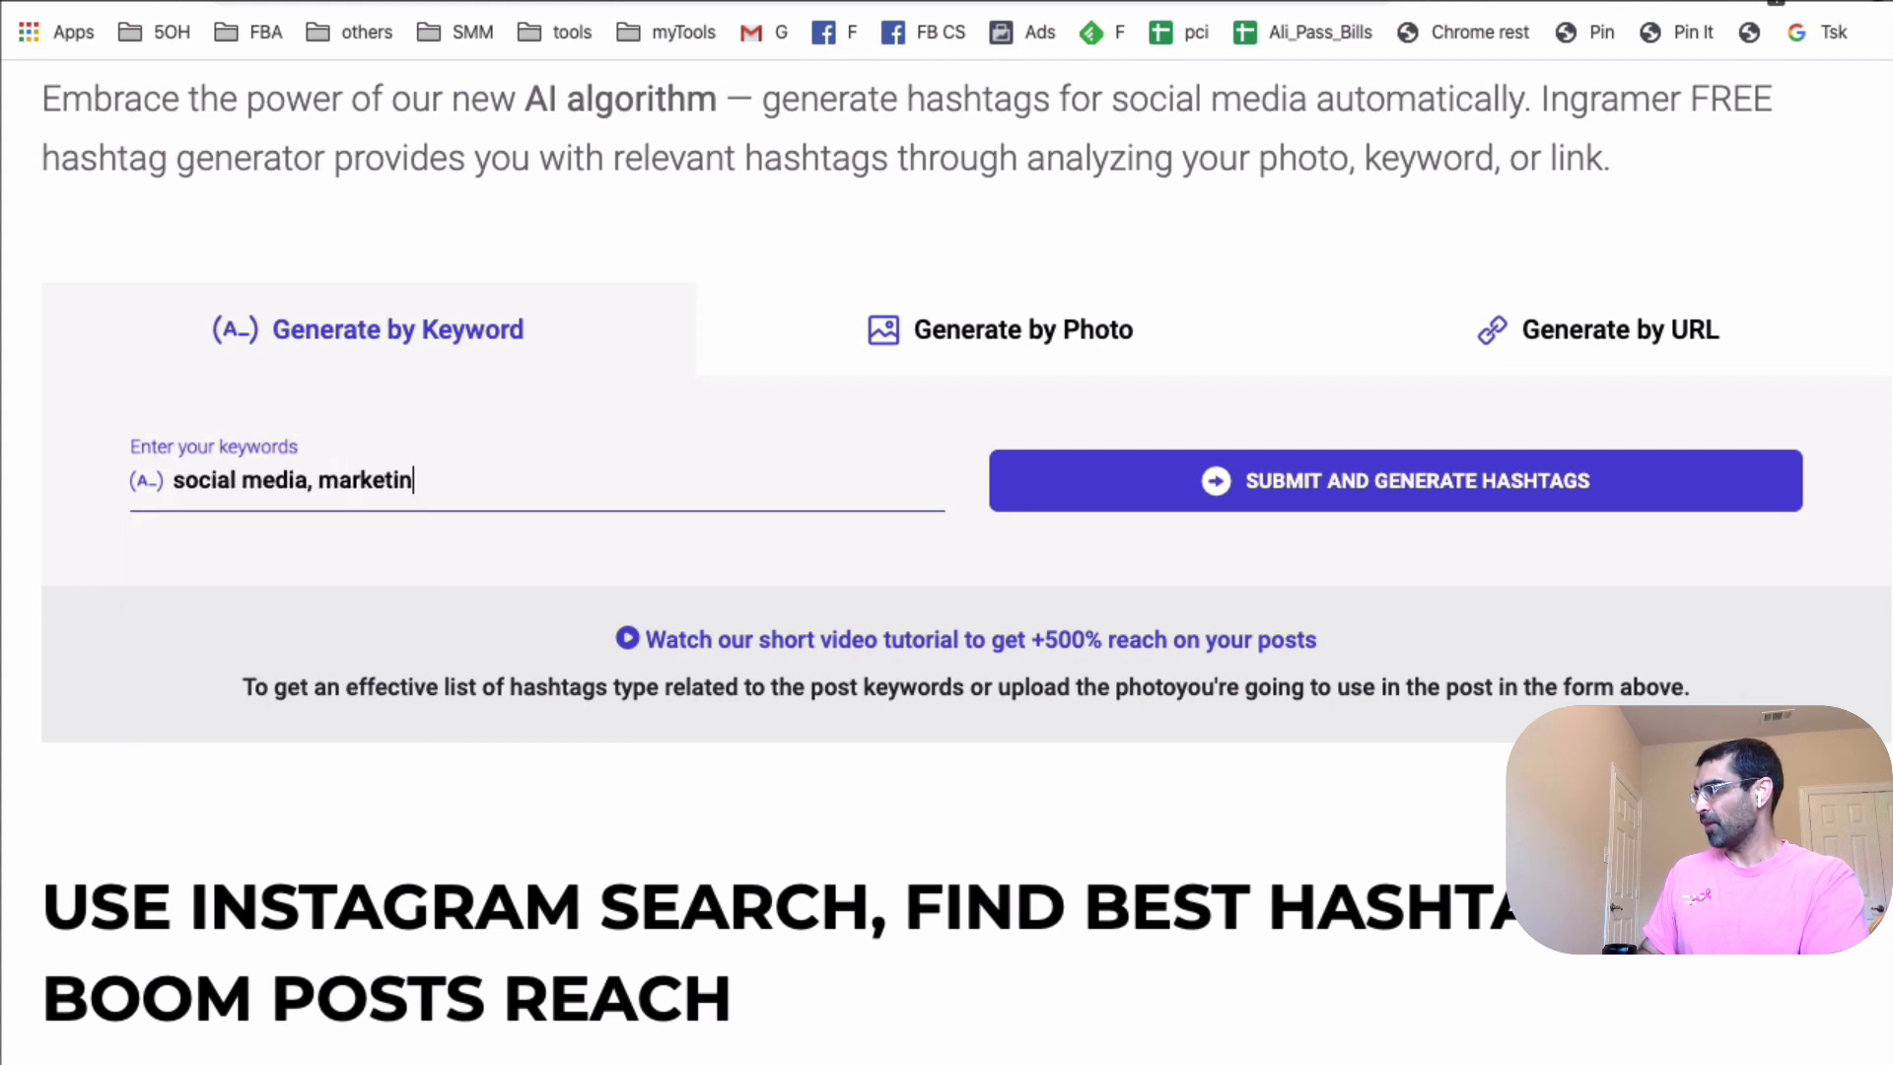
{"action": "type", "text": "g, business"}
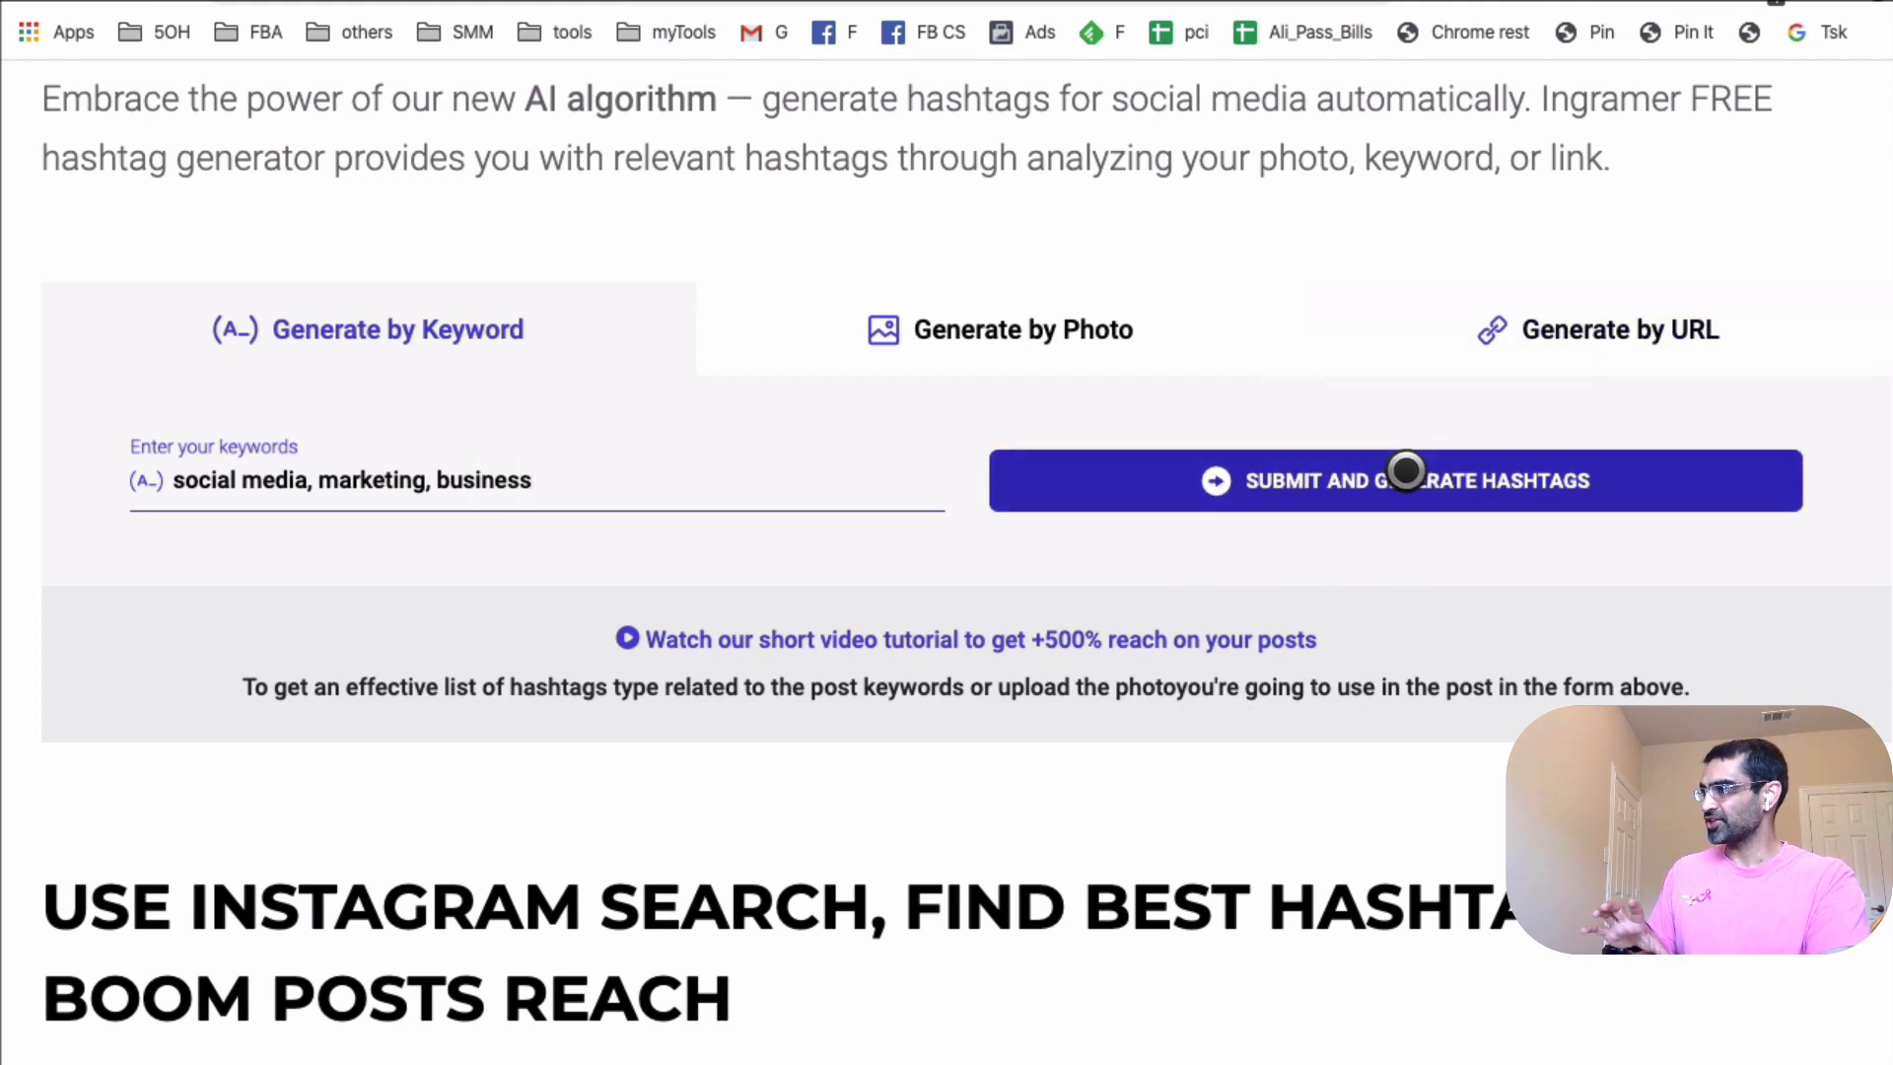
Generate similar hashtags for social media, marketing, business and collect #socialmedia (1/30).
{"action": "left_click", "coordinate": [1392, 479]}
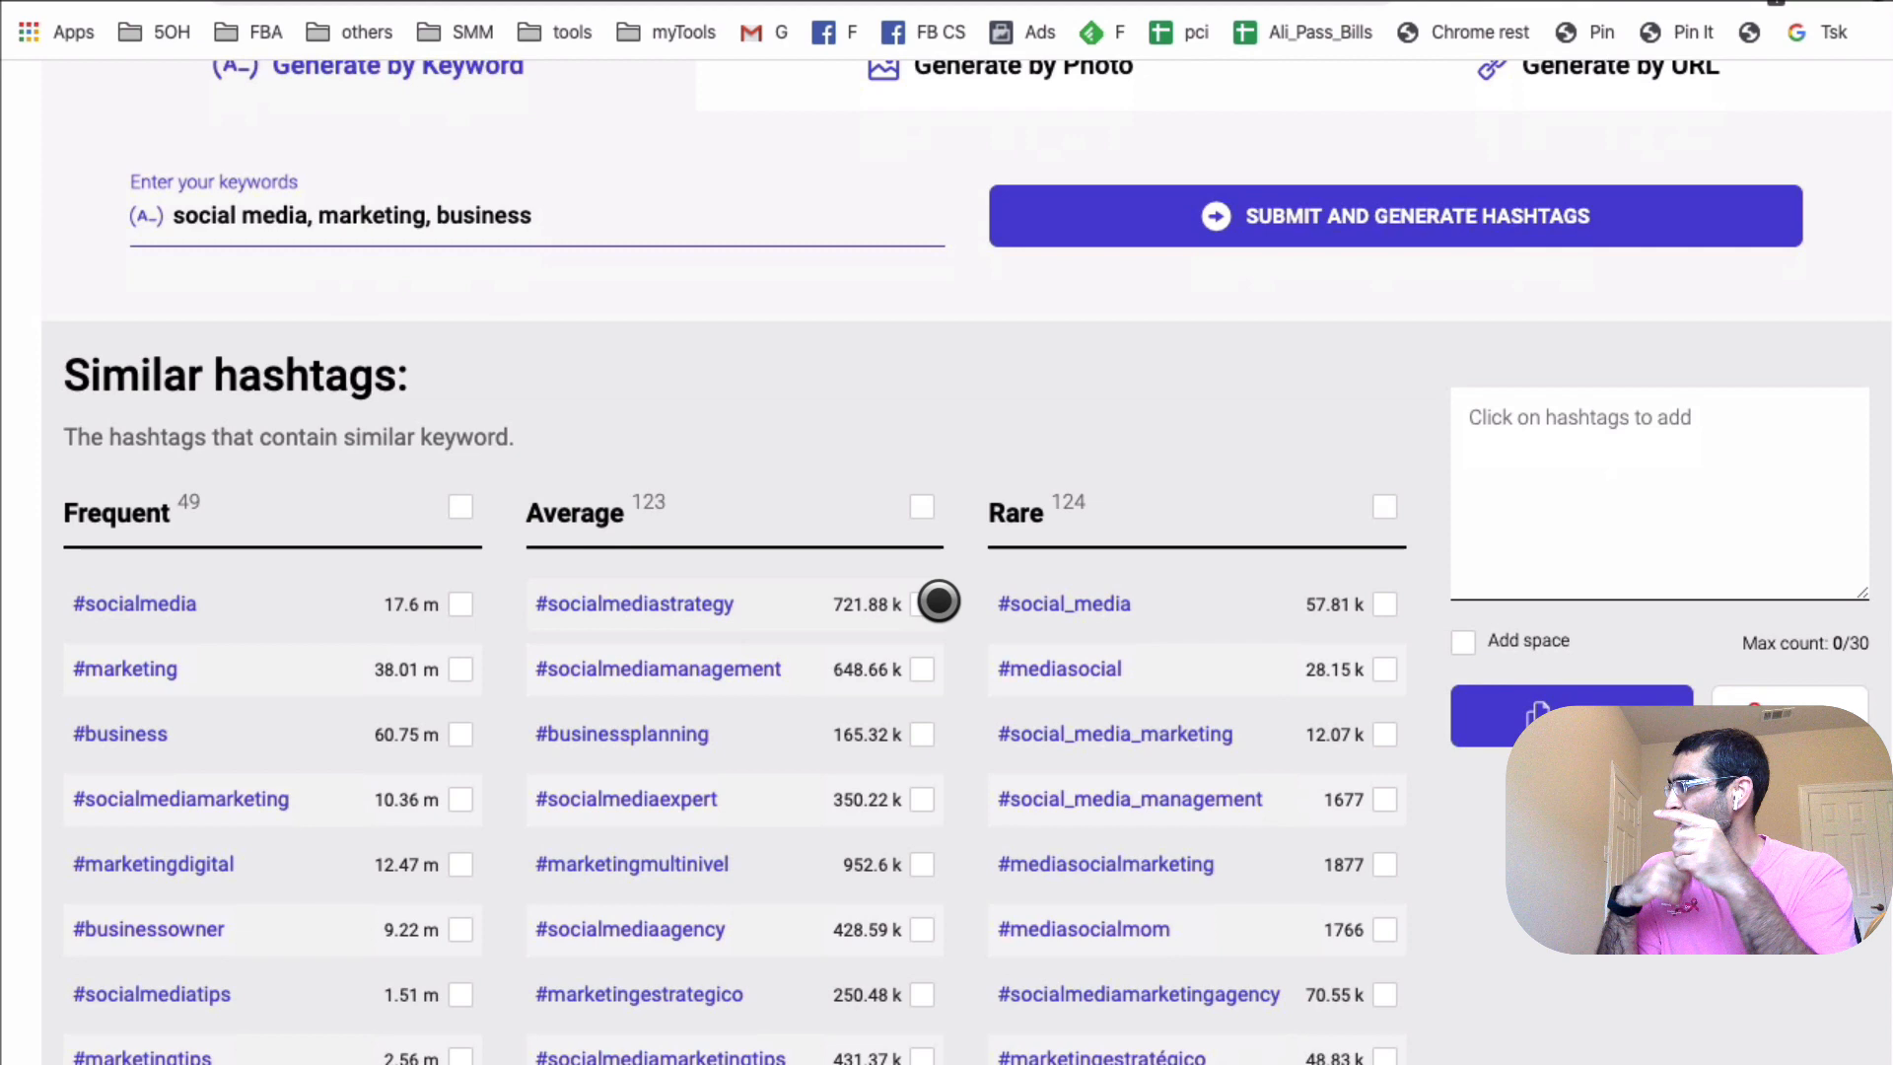
{"action": "scroll", "scroll_direction": "up", "scroll_amount": 3}
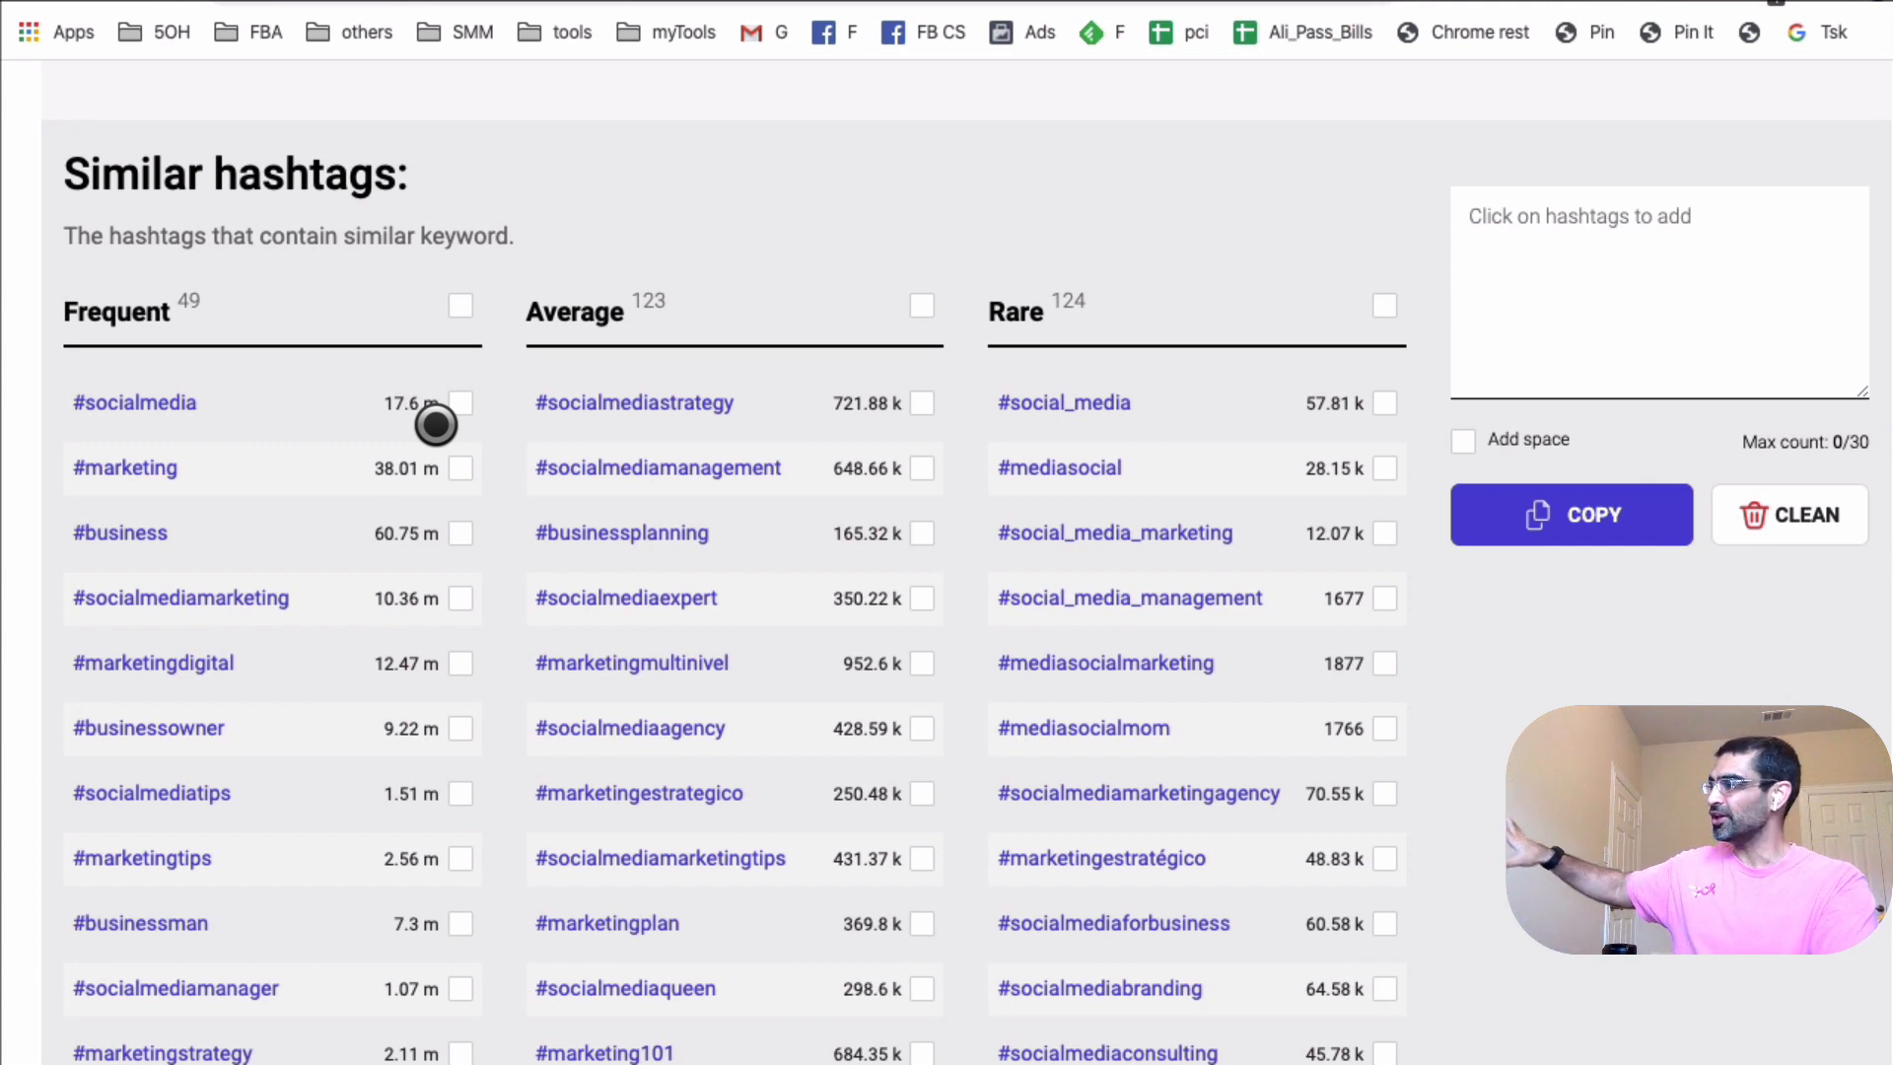
{"action": "mouse_move", "coordinate": [346, 879]}
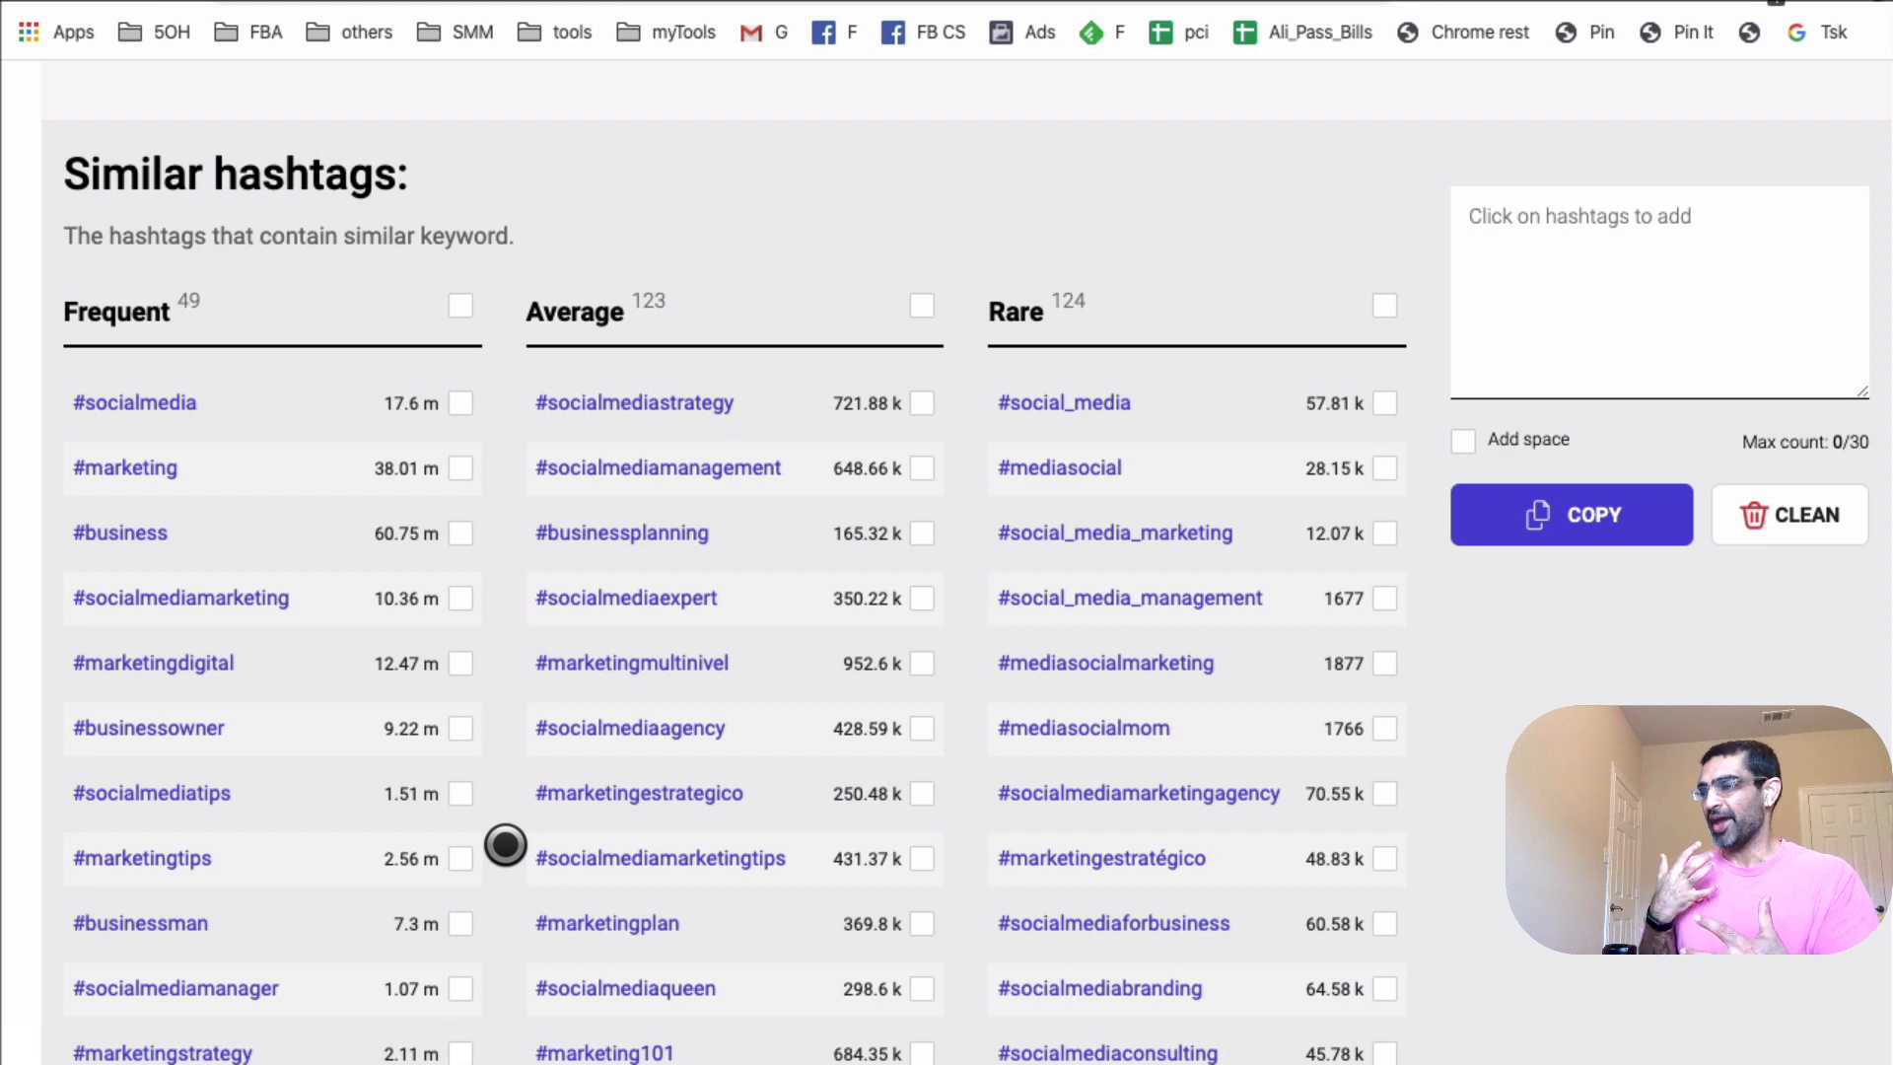
{"action": "mouse_move", "coordinate": [225, 327]}
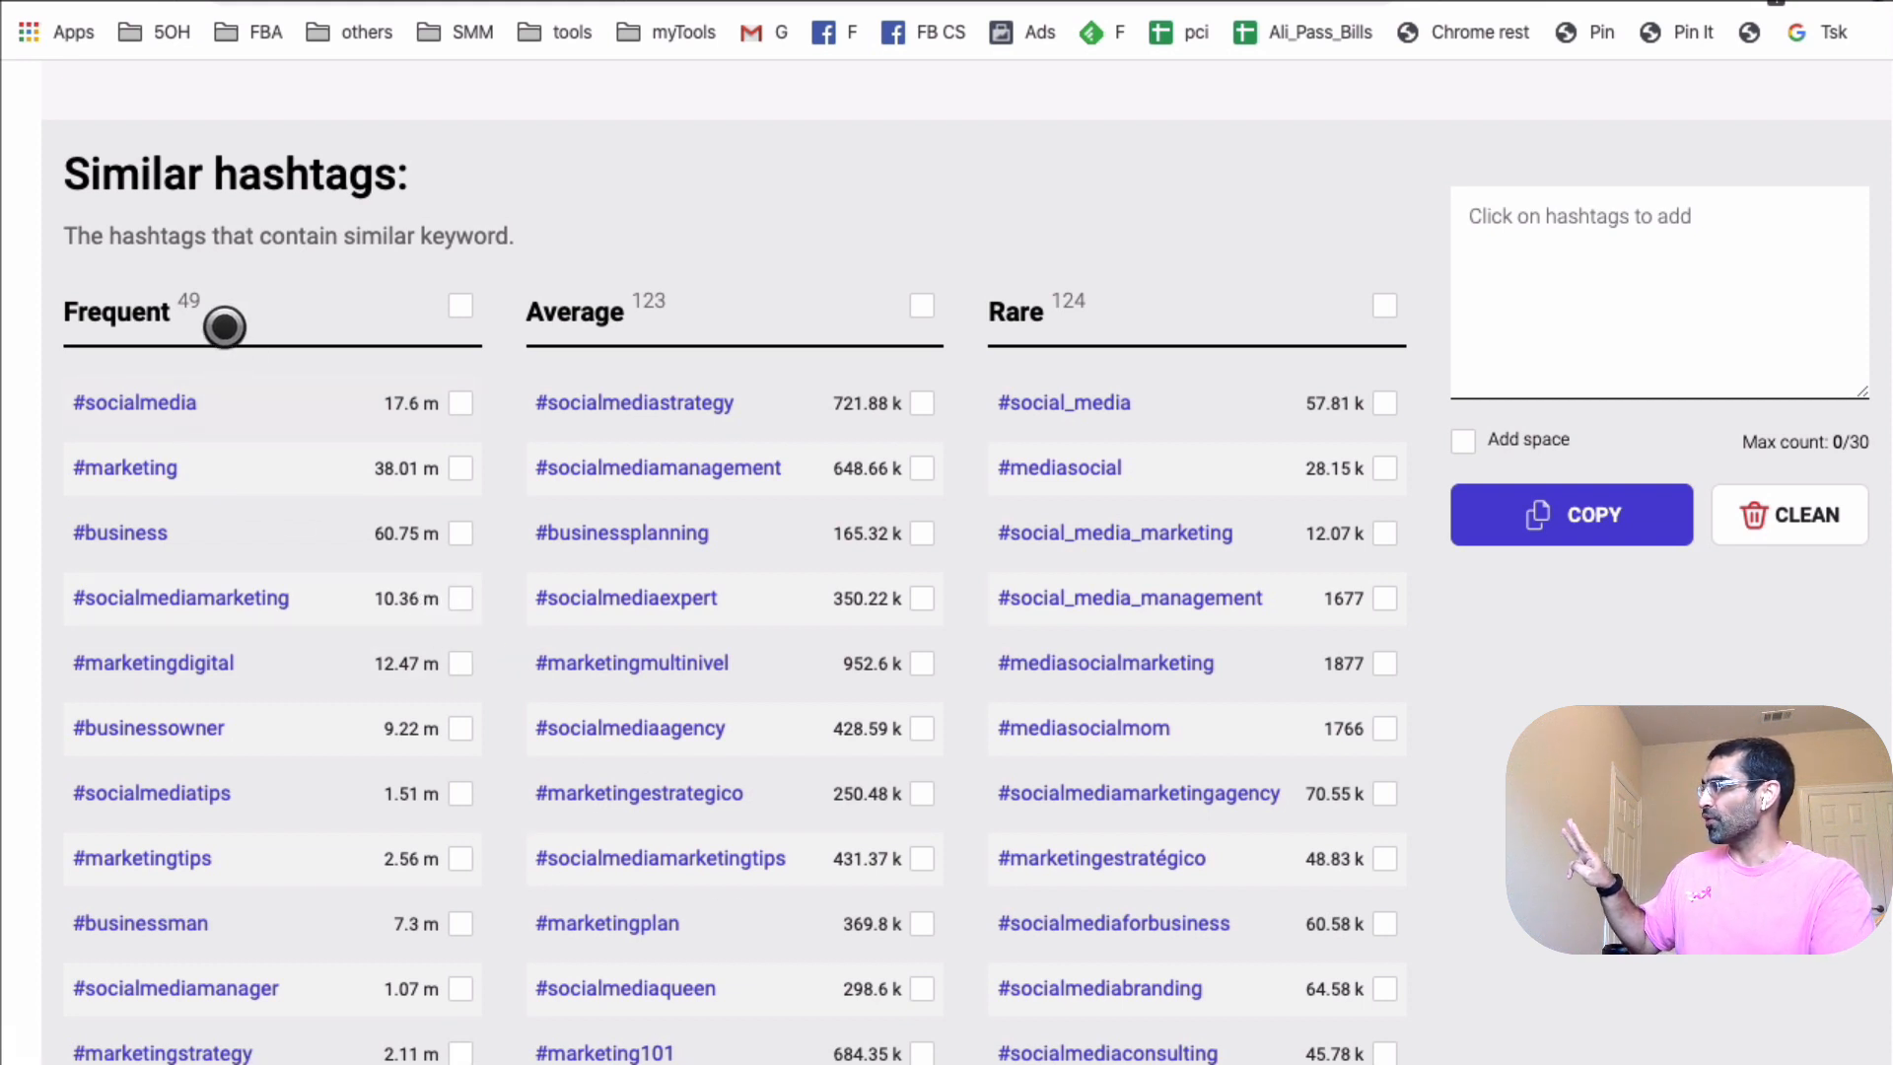
{"action": "mouse_move", "coordinate": [835, 704]}
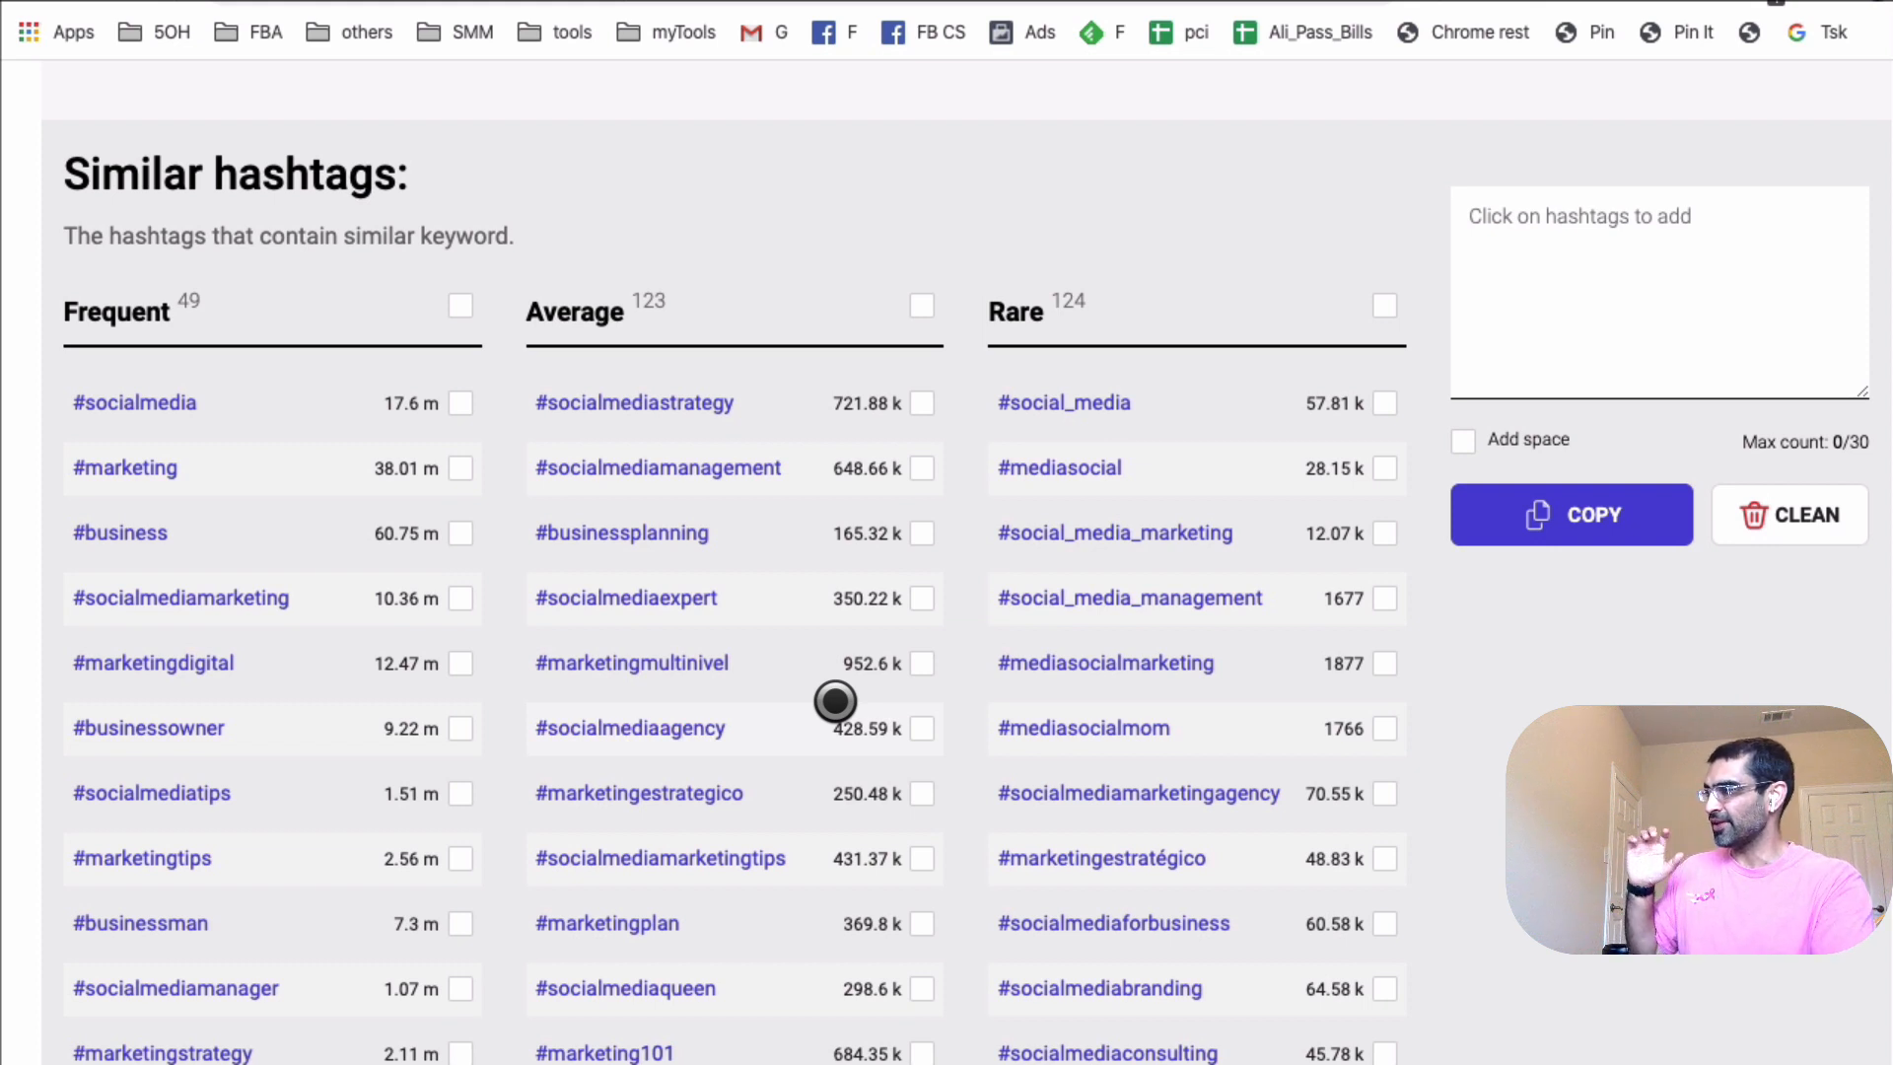
{"action": "mouse_move", "coordinate": [711, 446]}
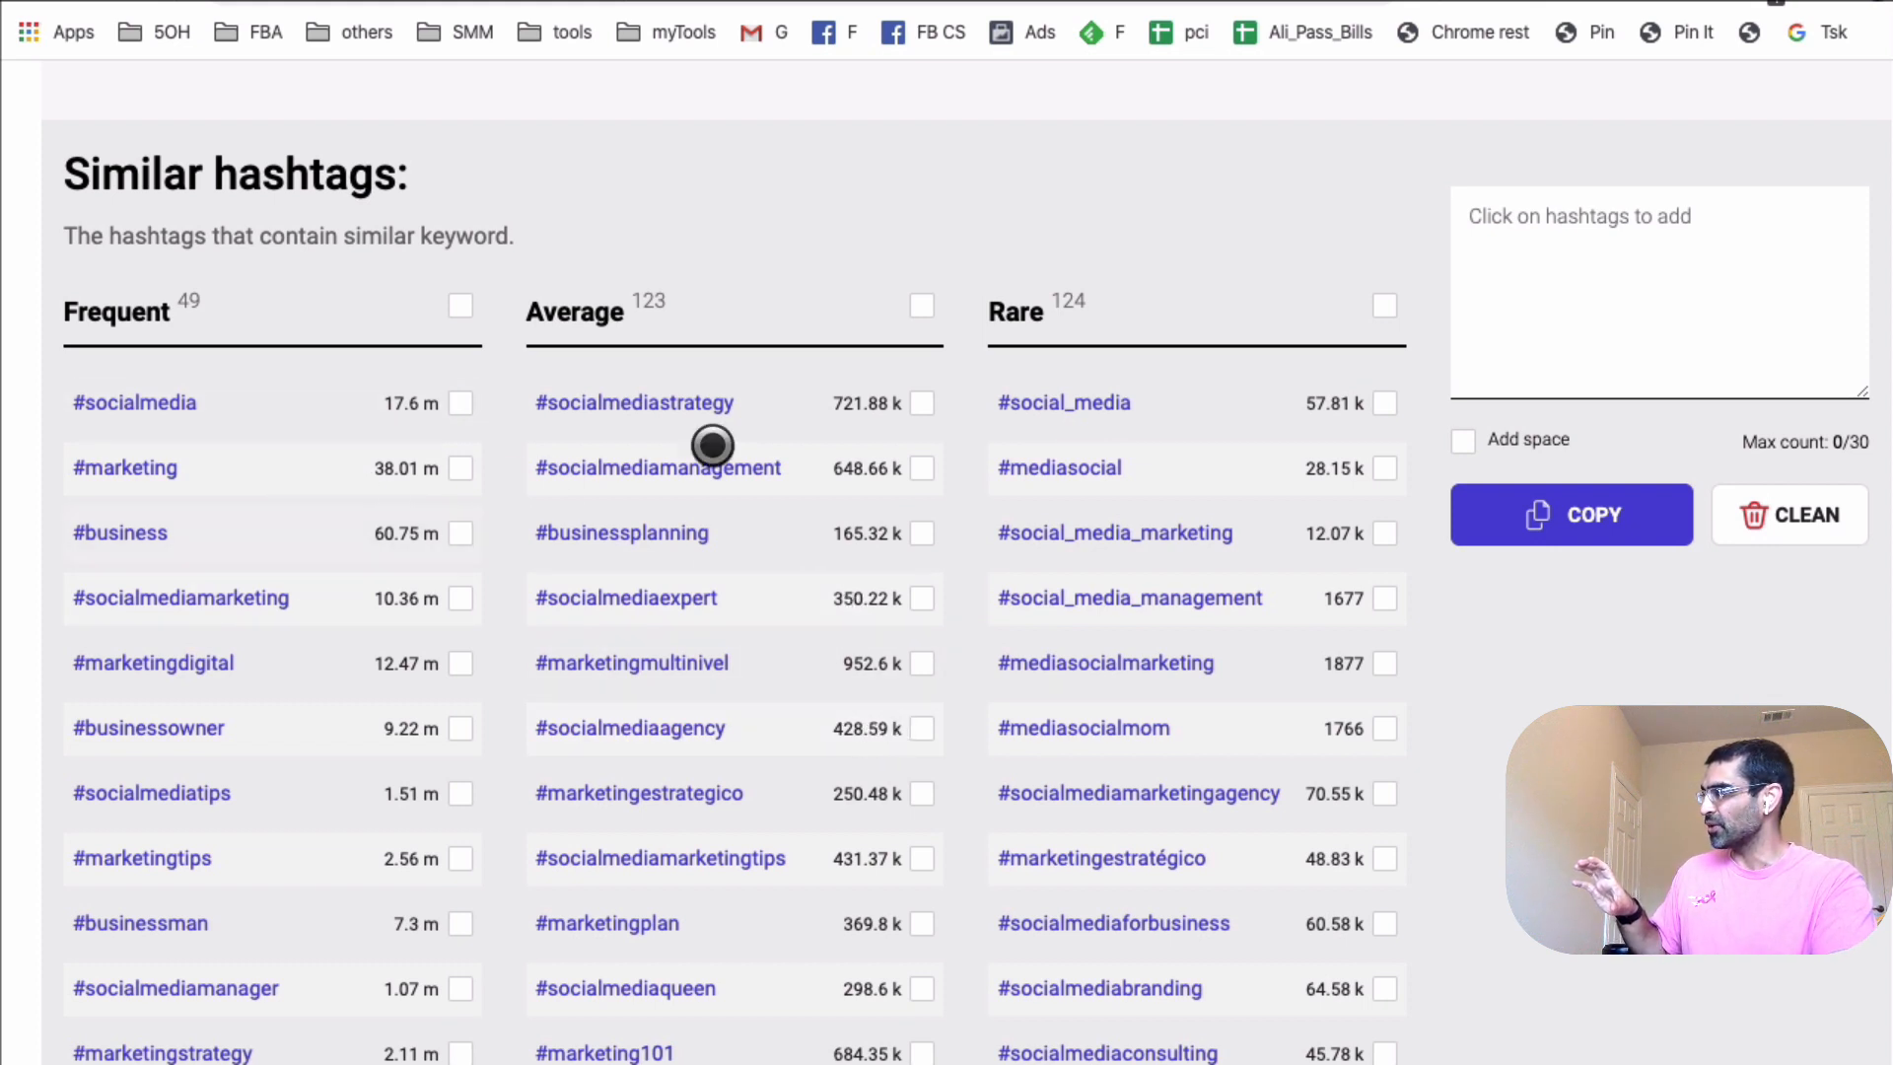
{"action": "mouse_move", "coordinate": [947, 561]}
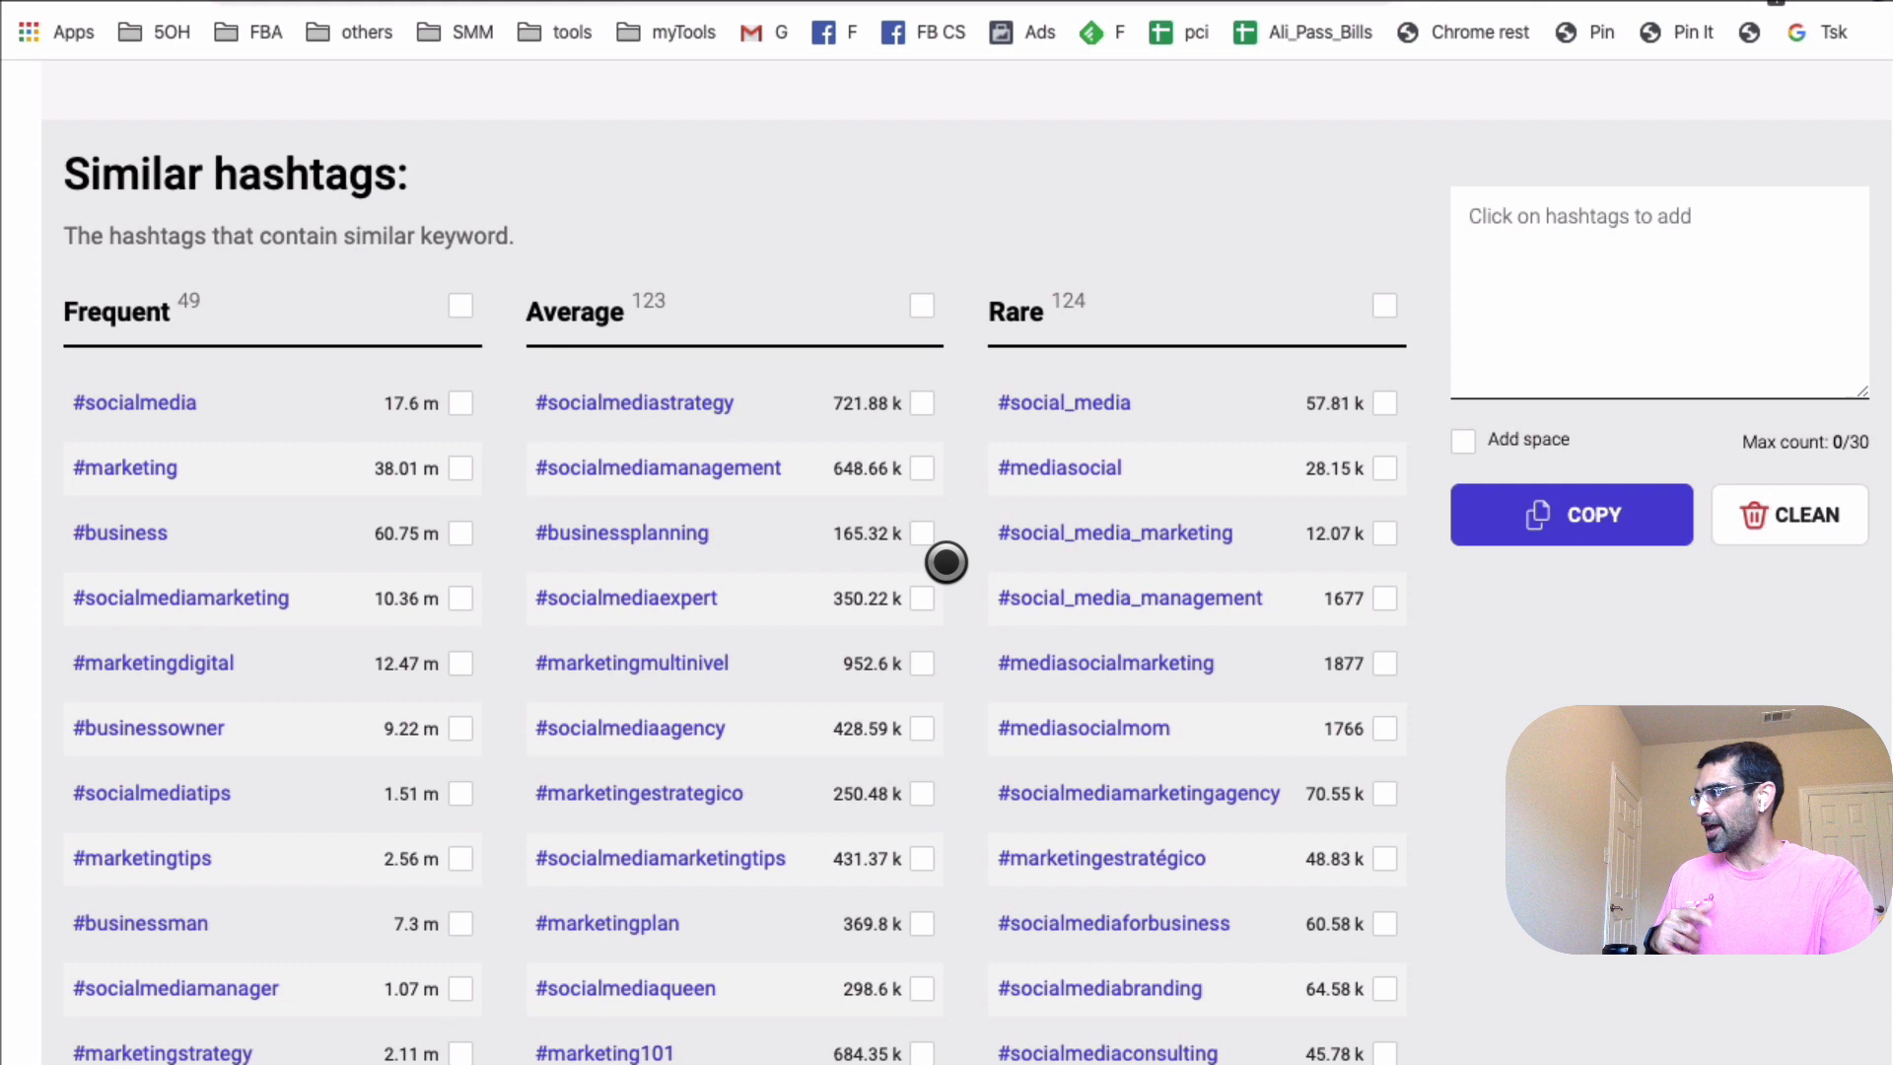
{"action": "mouse_move", "coordinate": [1206, 488]}
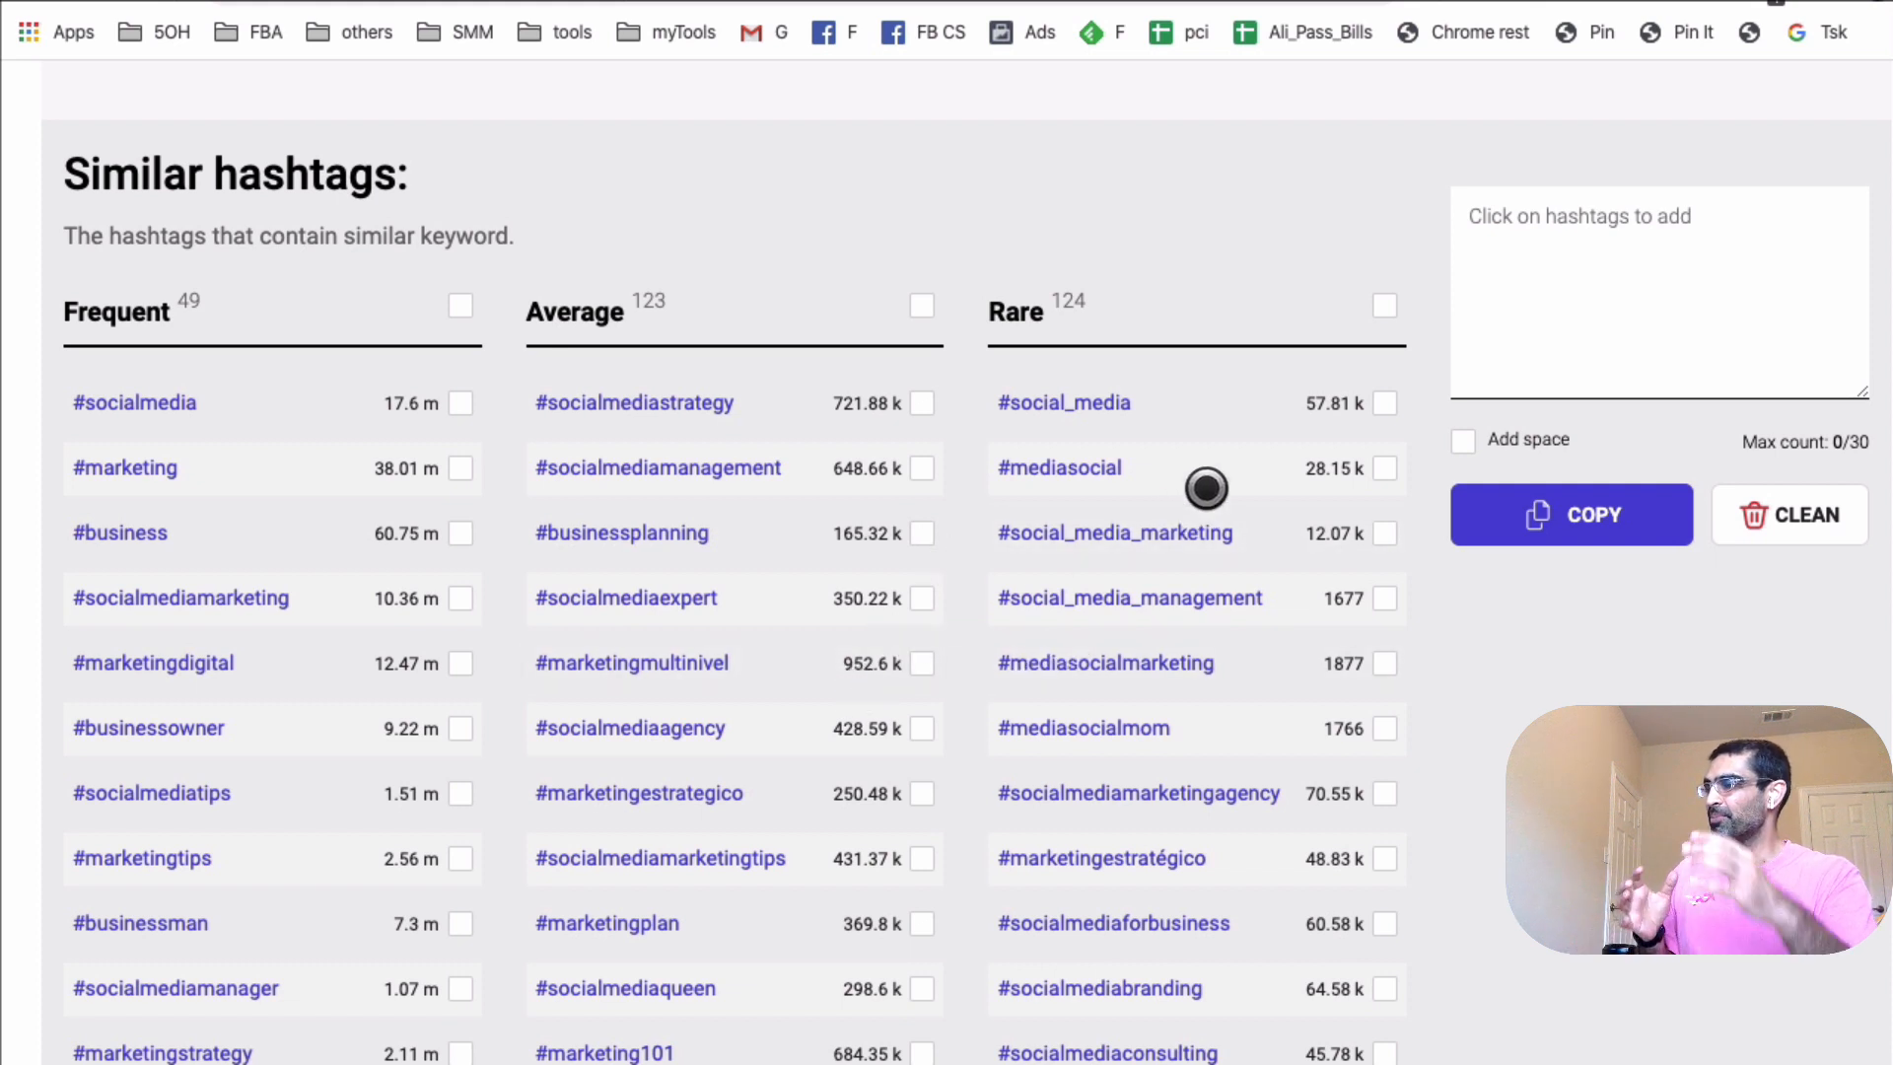
{"action": "mouse_move", "coordinate": [1114, 418]}
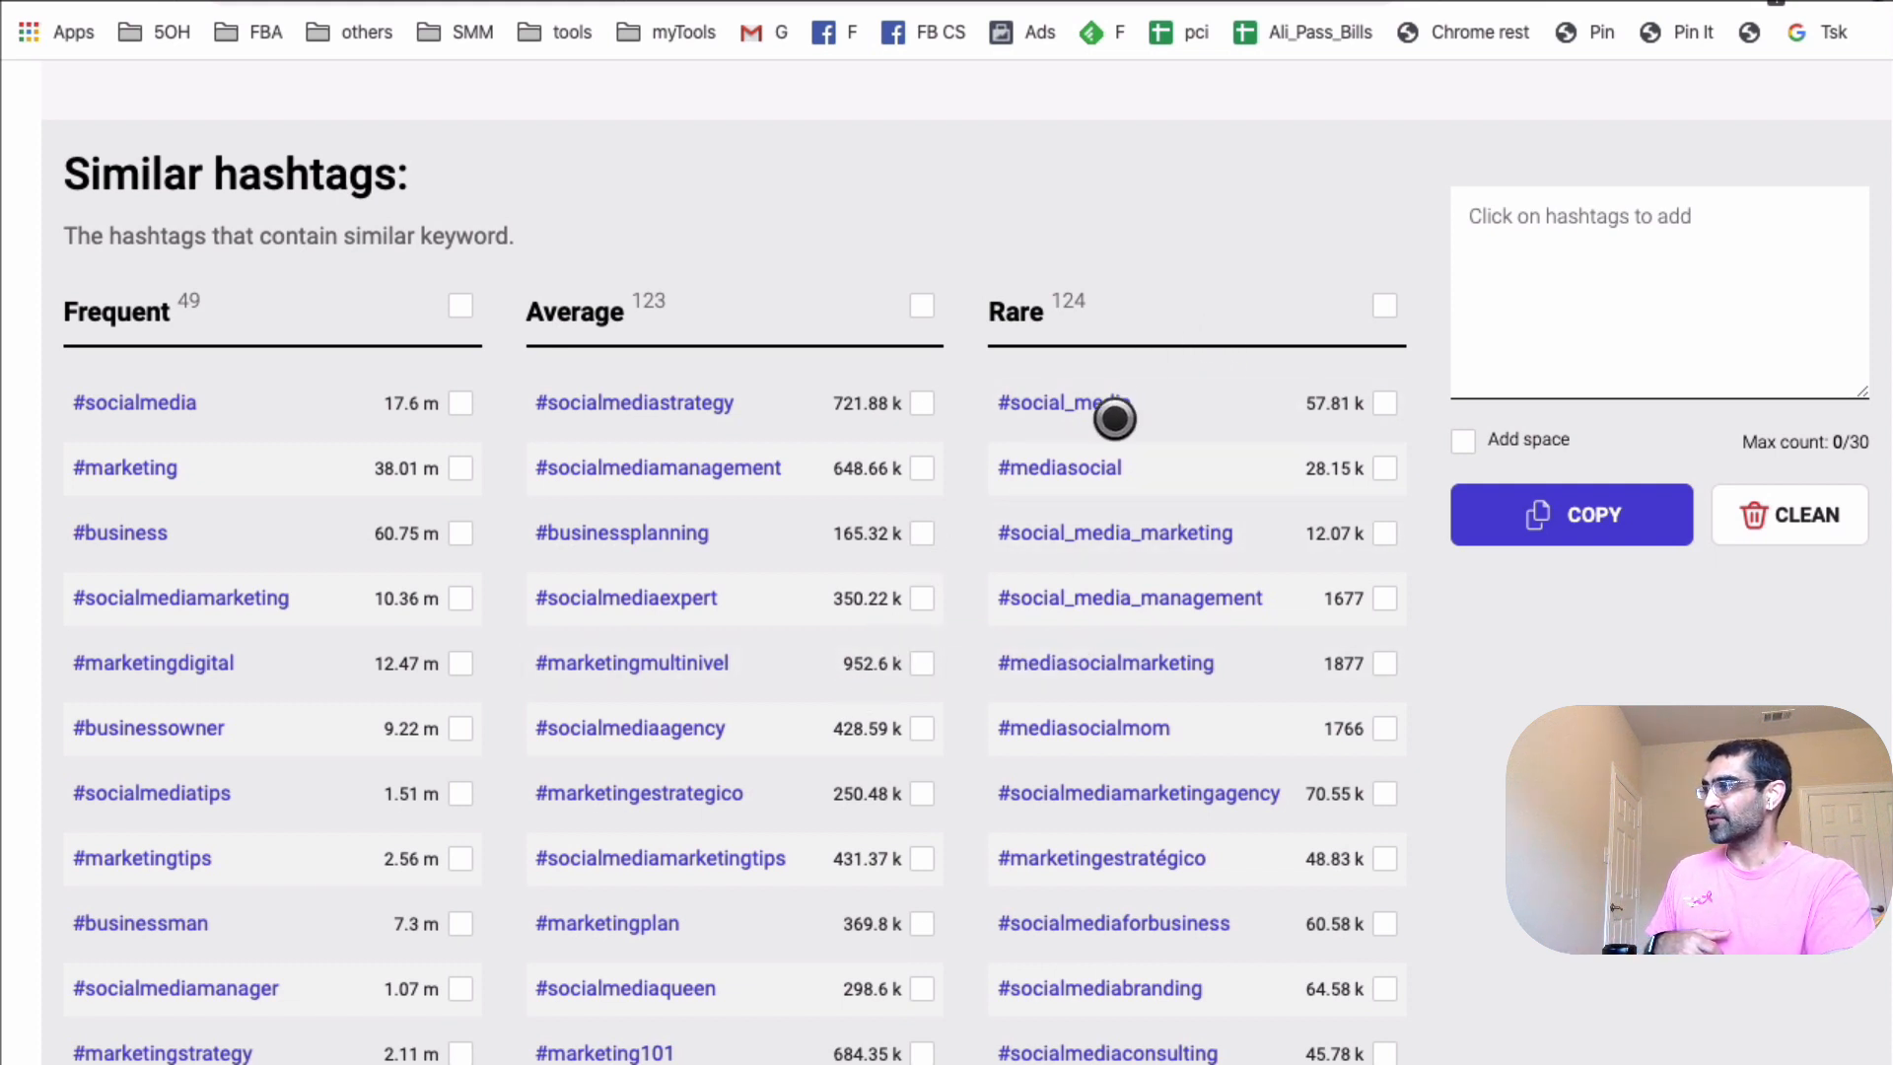
{"action": "mouse_move", "coordinate": [1259, 609]}
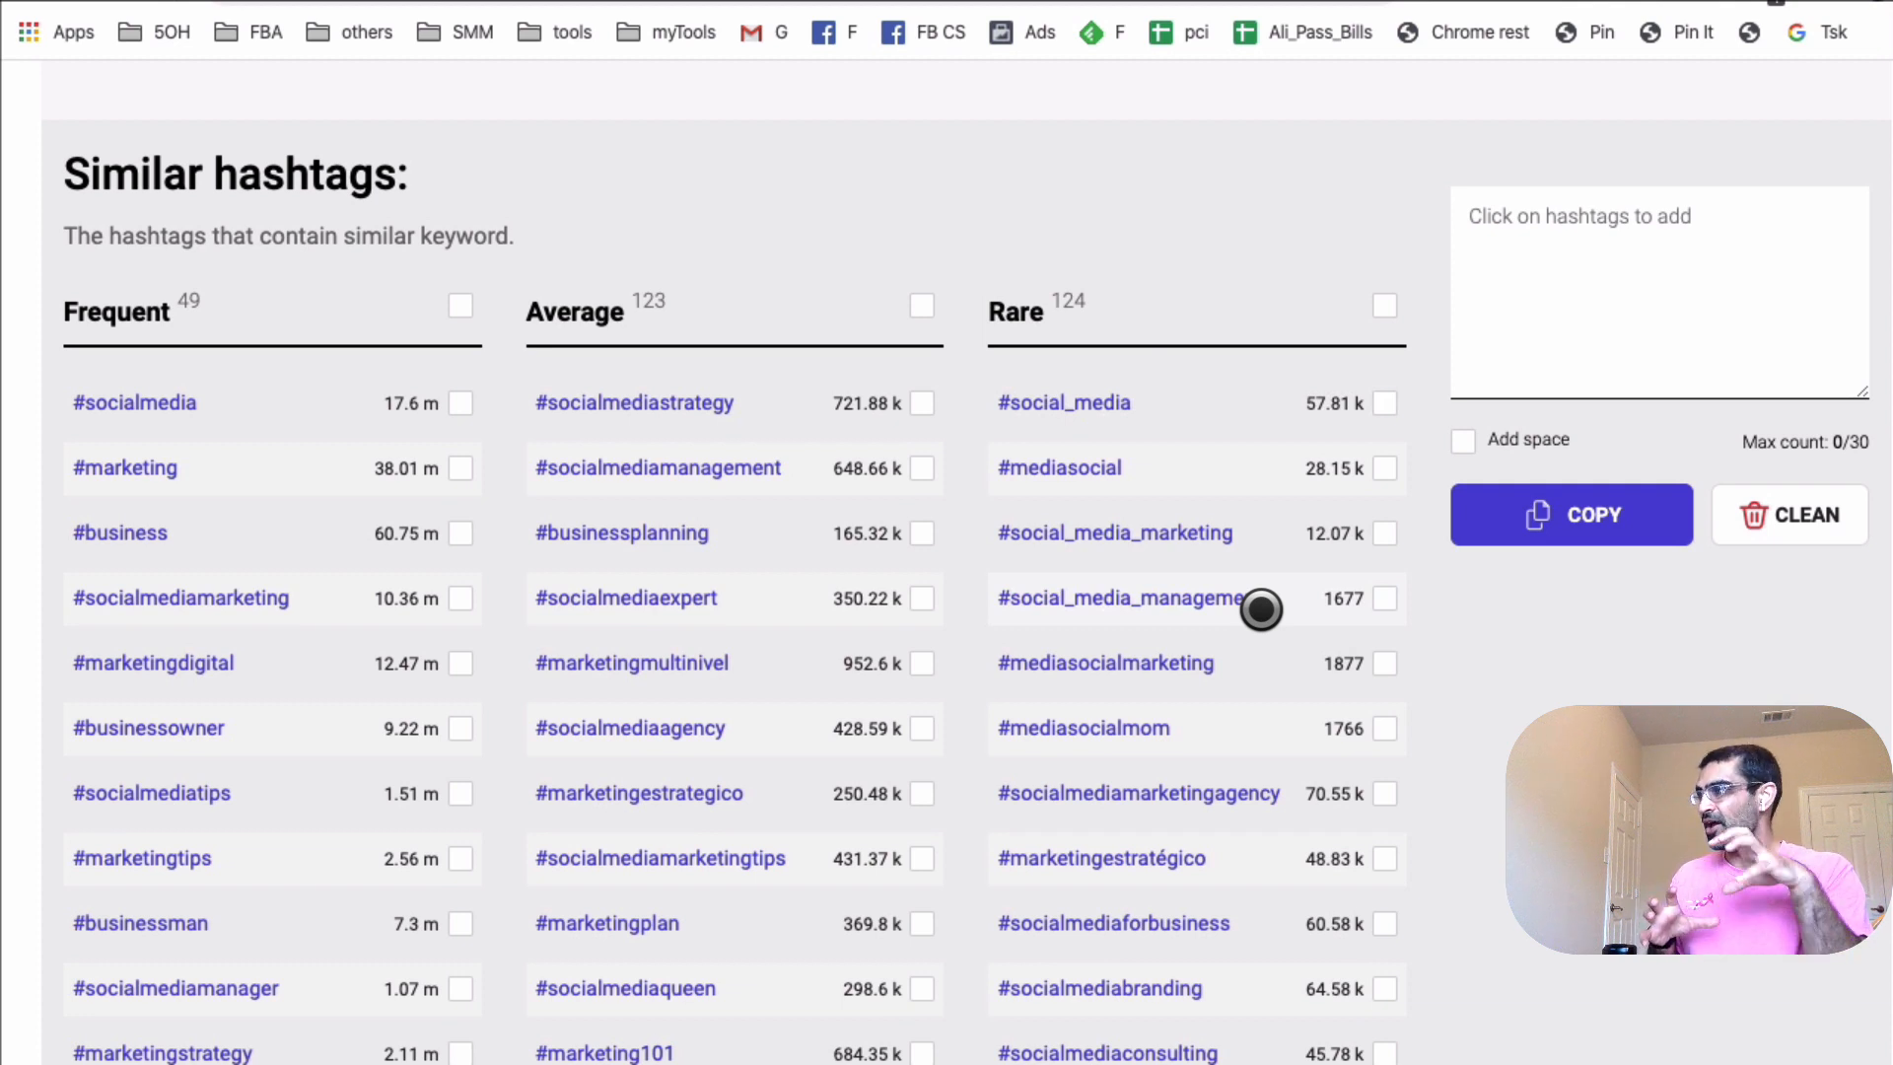
{"action": "mouse_move", "coordinate": [963, 434]}
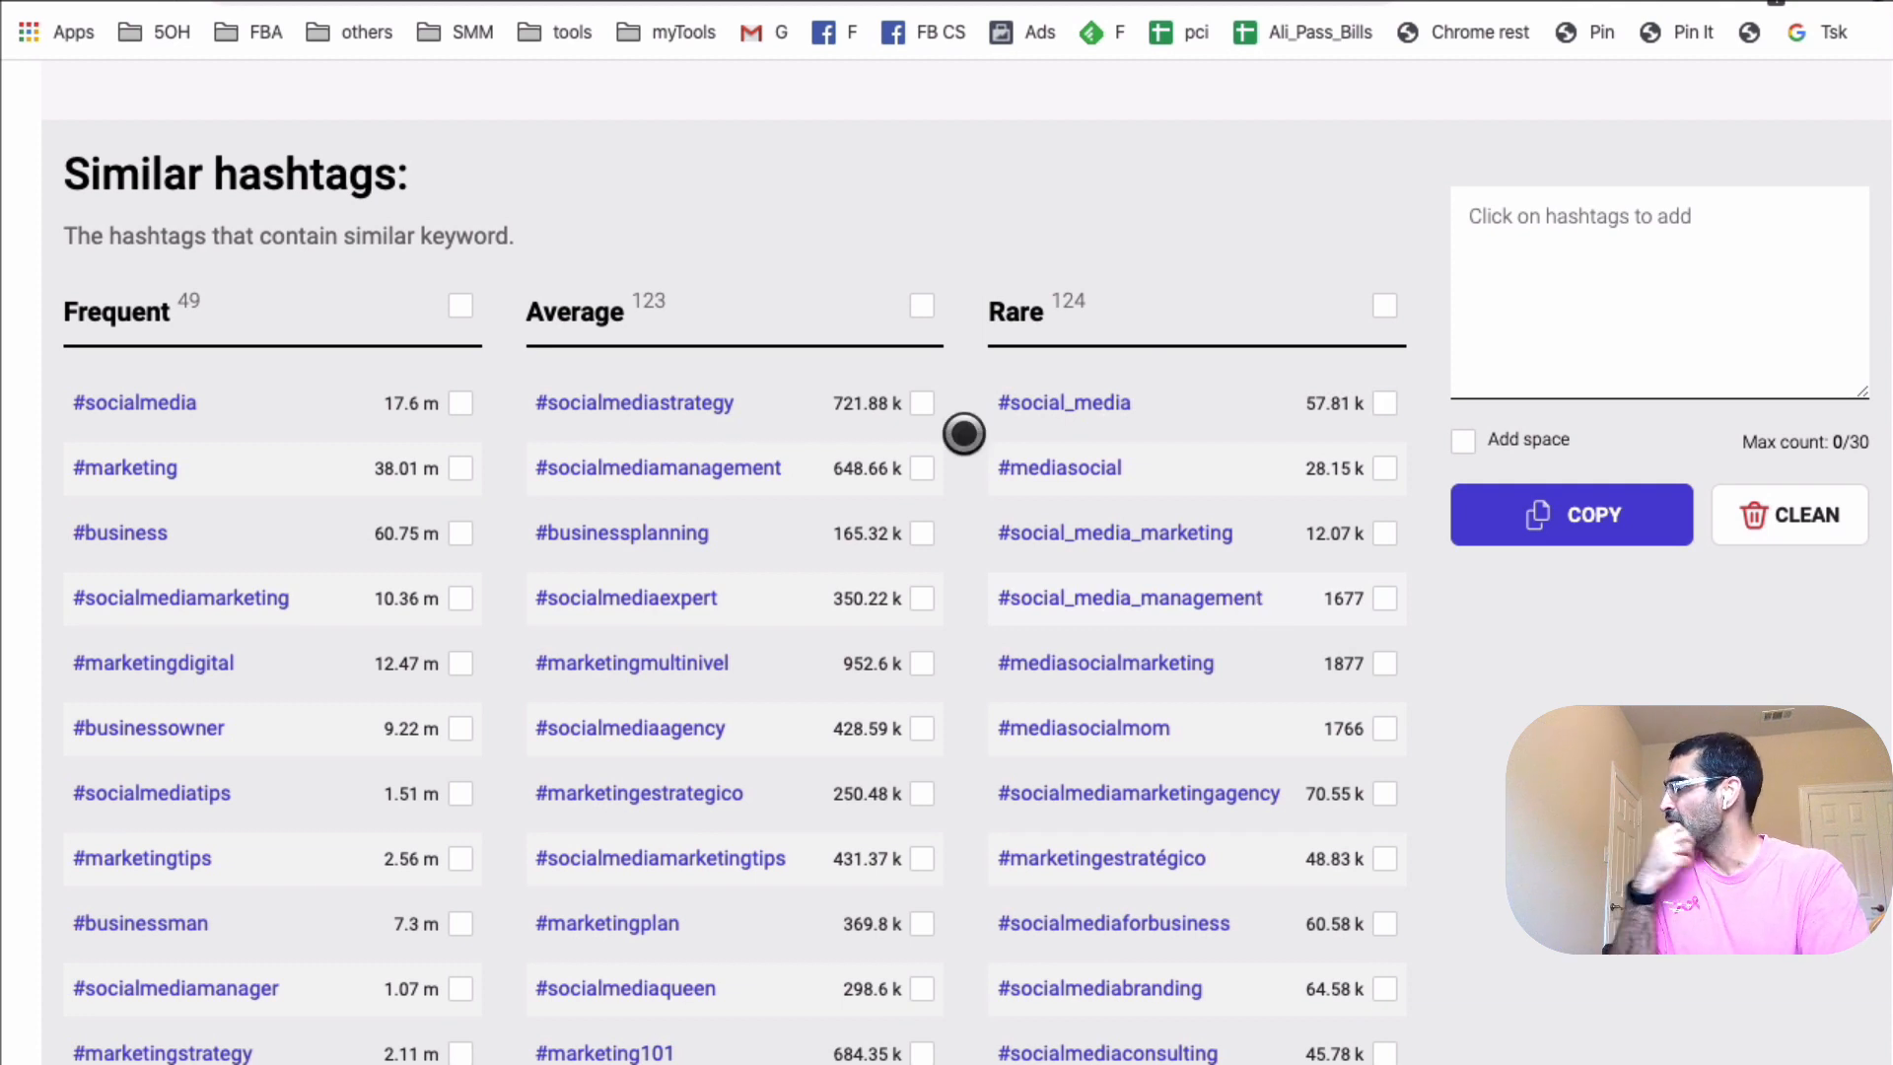
{"action": "scroll", "scroll_direction": "up", "scroll_amount": 3}
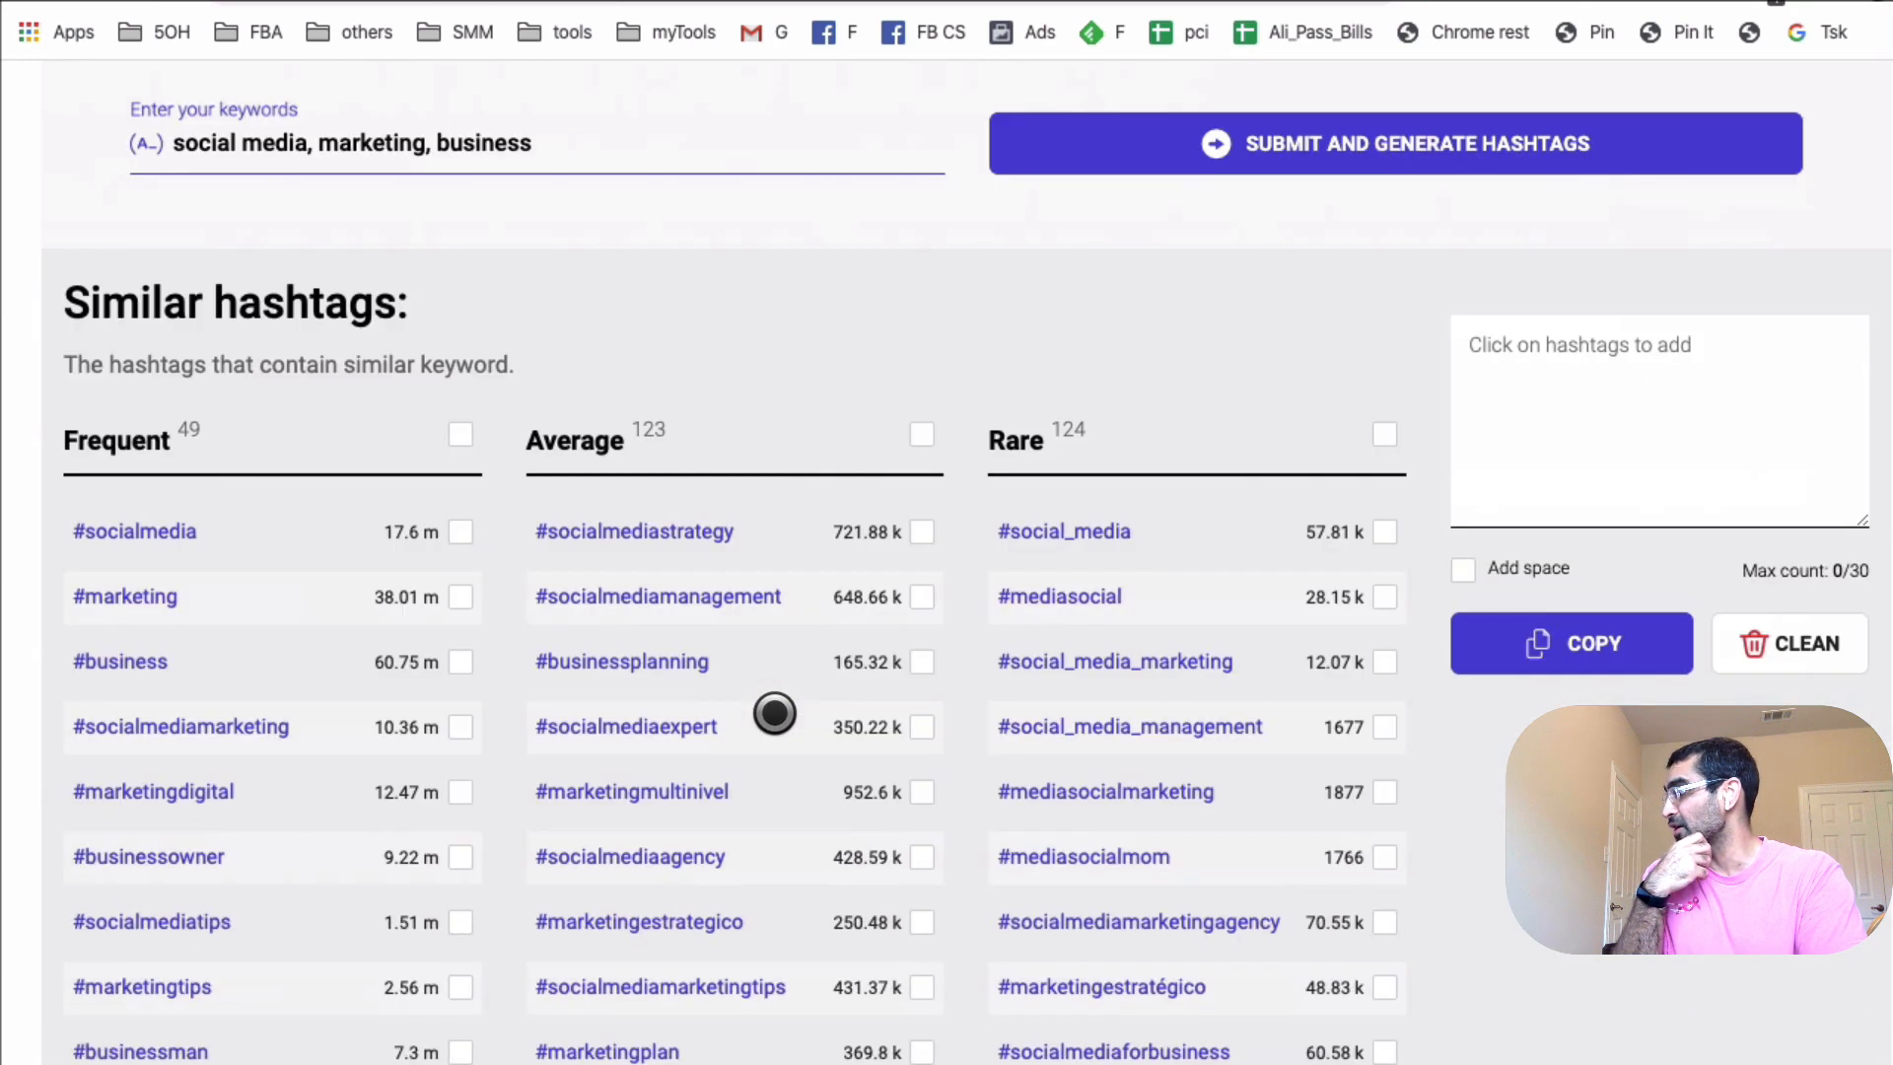
{"action": "scroll", "scroll_direction": "down", "scroll_amount": 3}
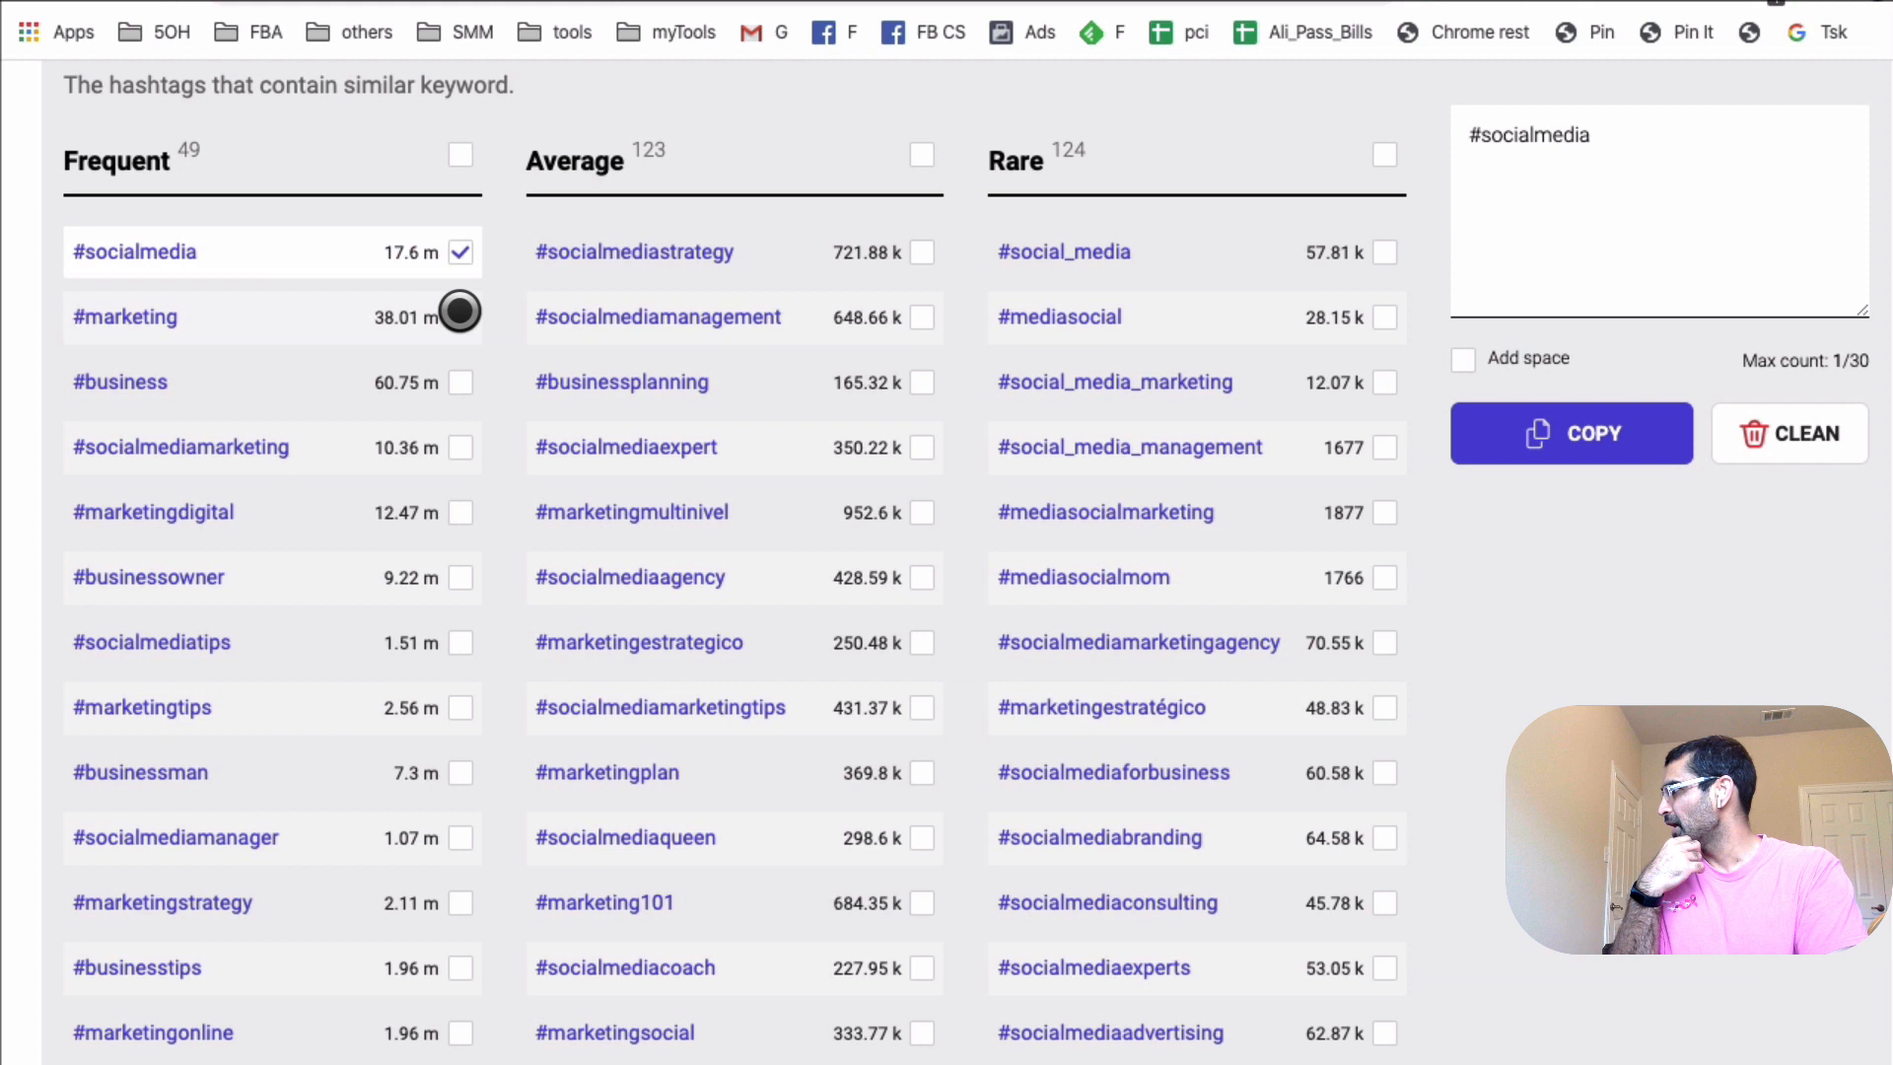
Collect frequent, average and rare picks like #marketing, #socialmediastrategy and #social_media.
{"action": "left_click", "coordinate": [458, 317]}
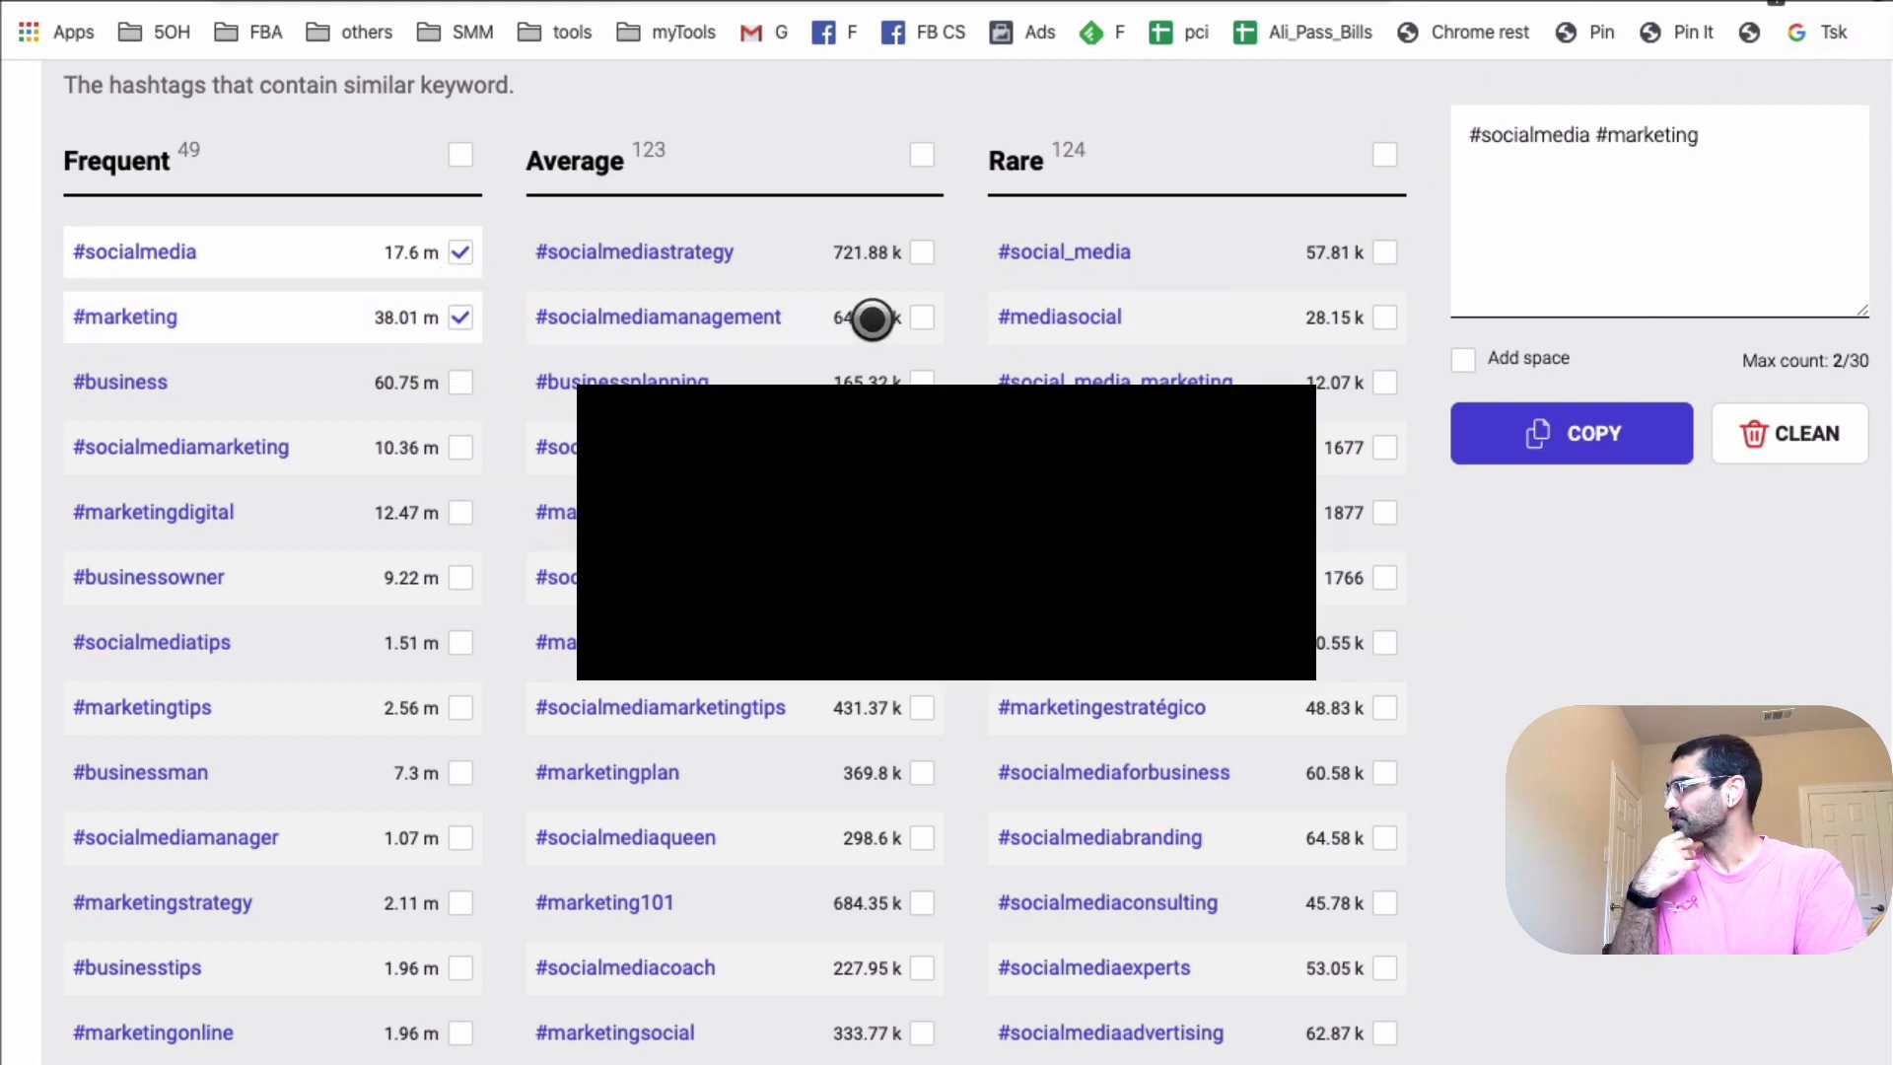
{"action": "left_click", "coordinate": [922, 252]}
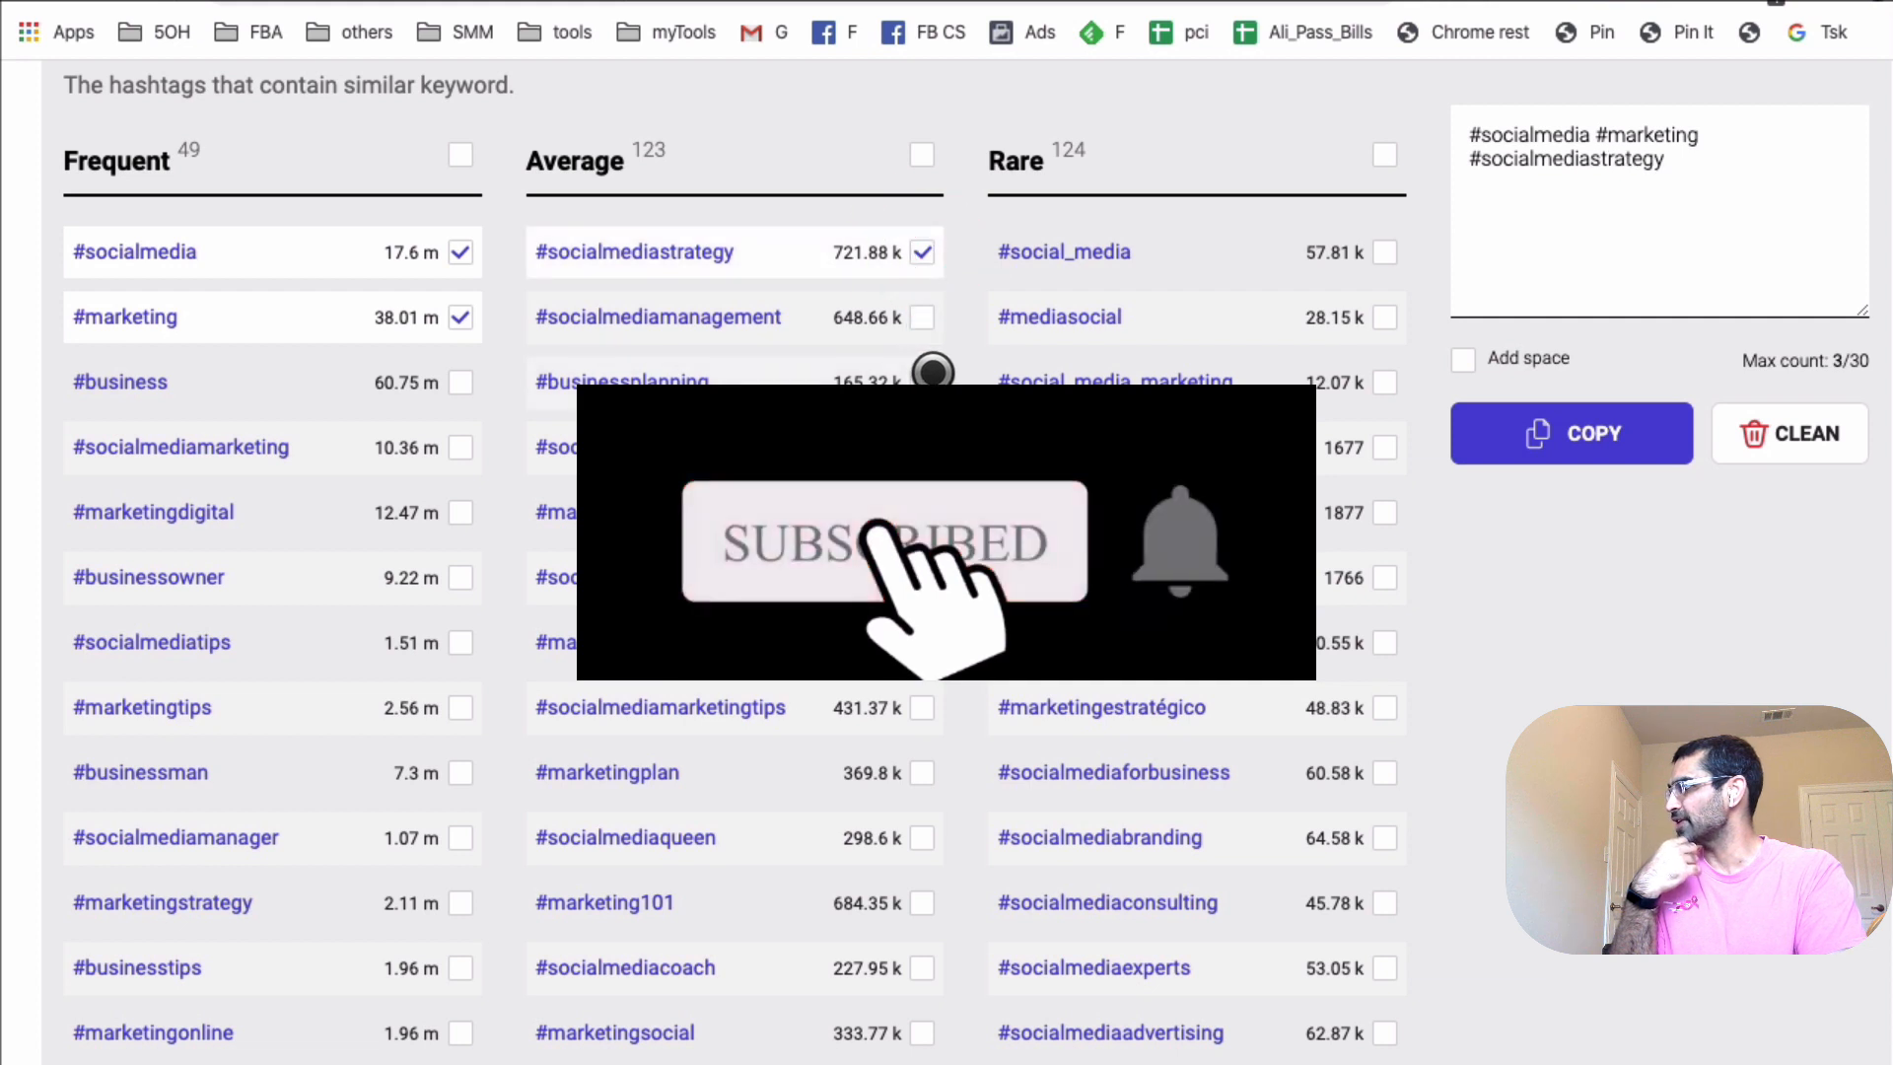
{"action": "left_click", "coordinate": [920, 382]}
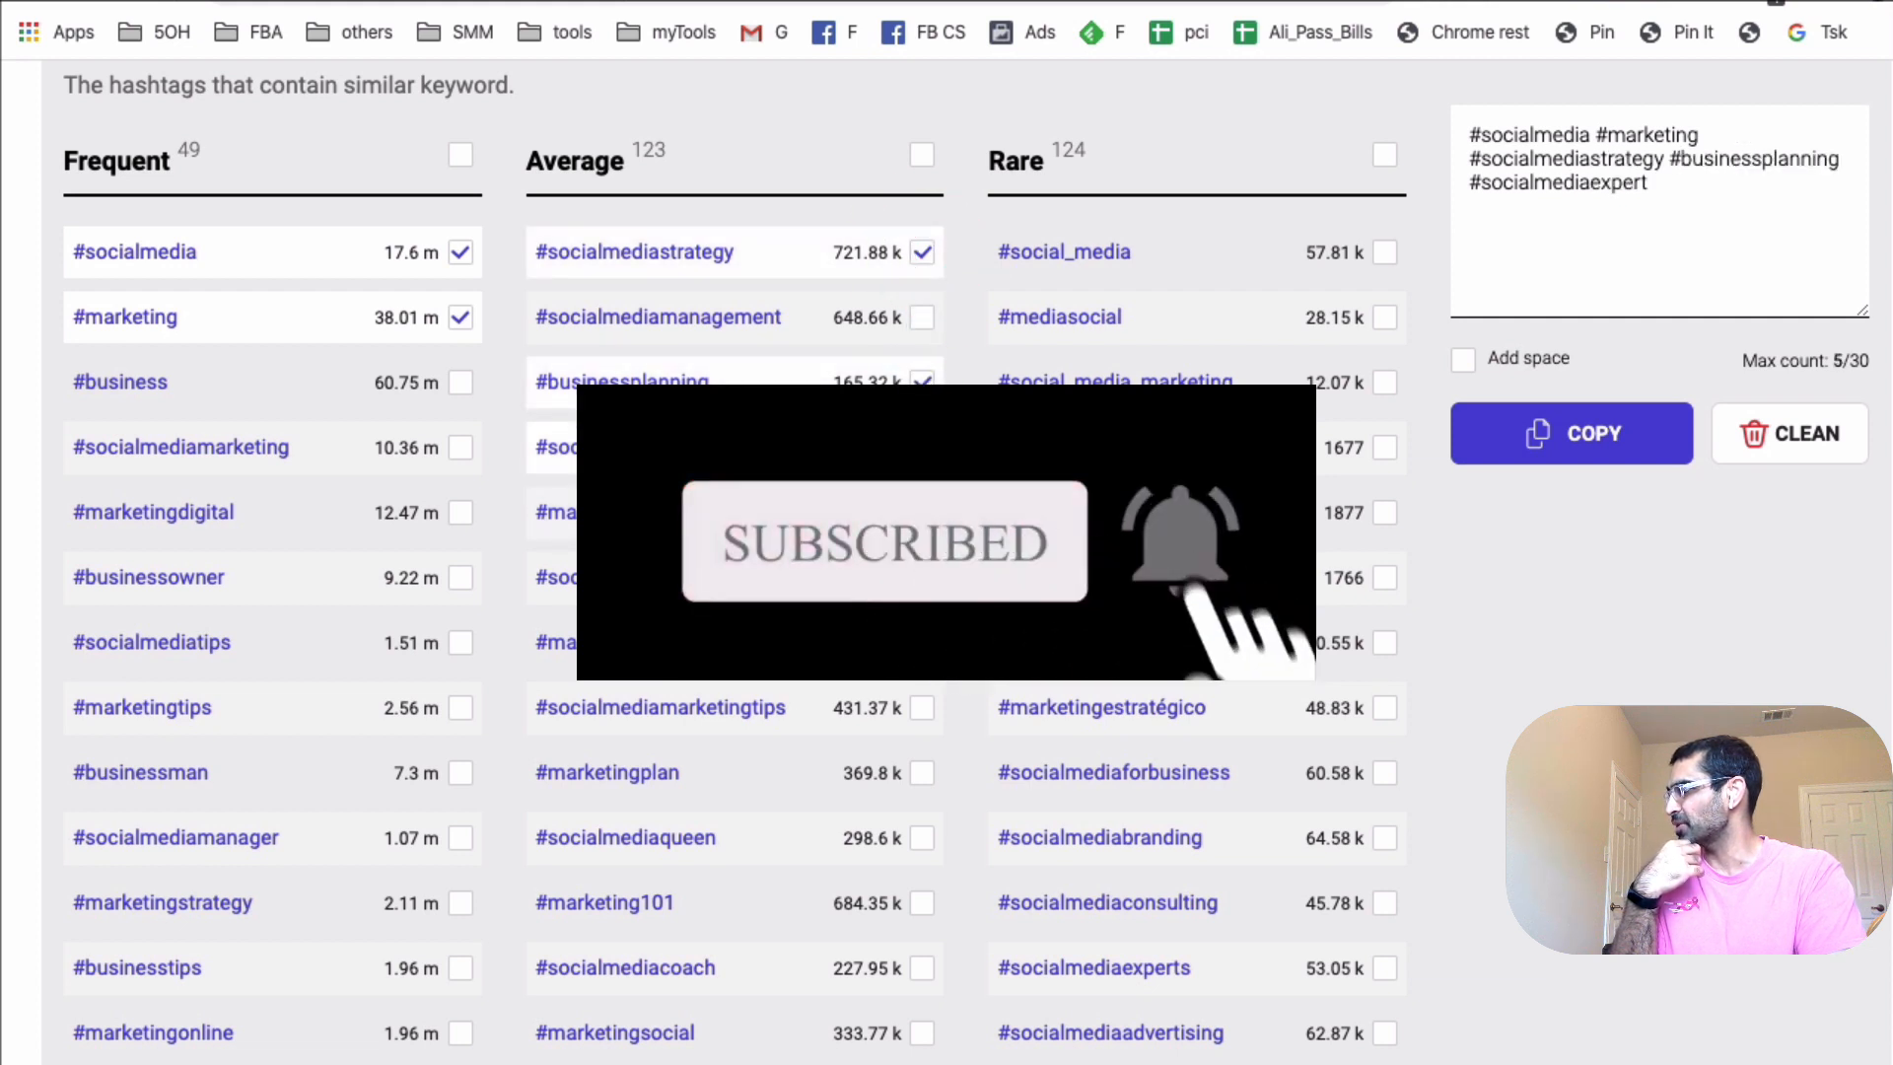
{"action": "left_click", "coordinate": [923, 712]}
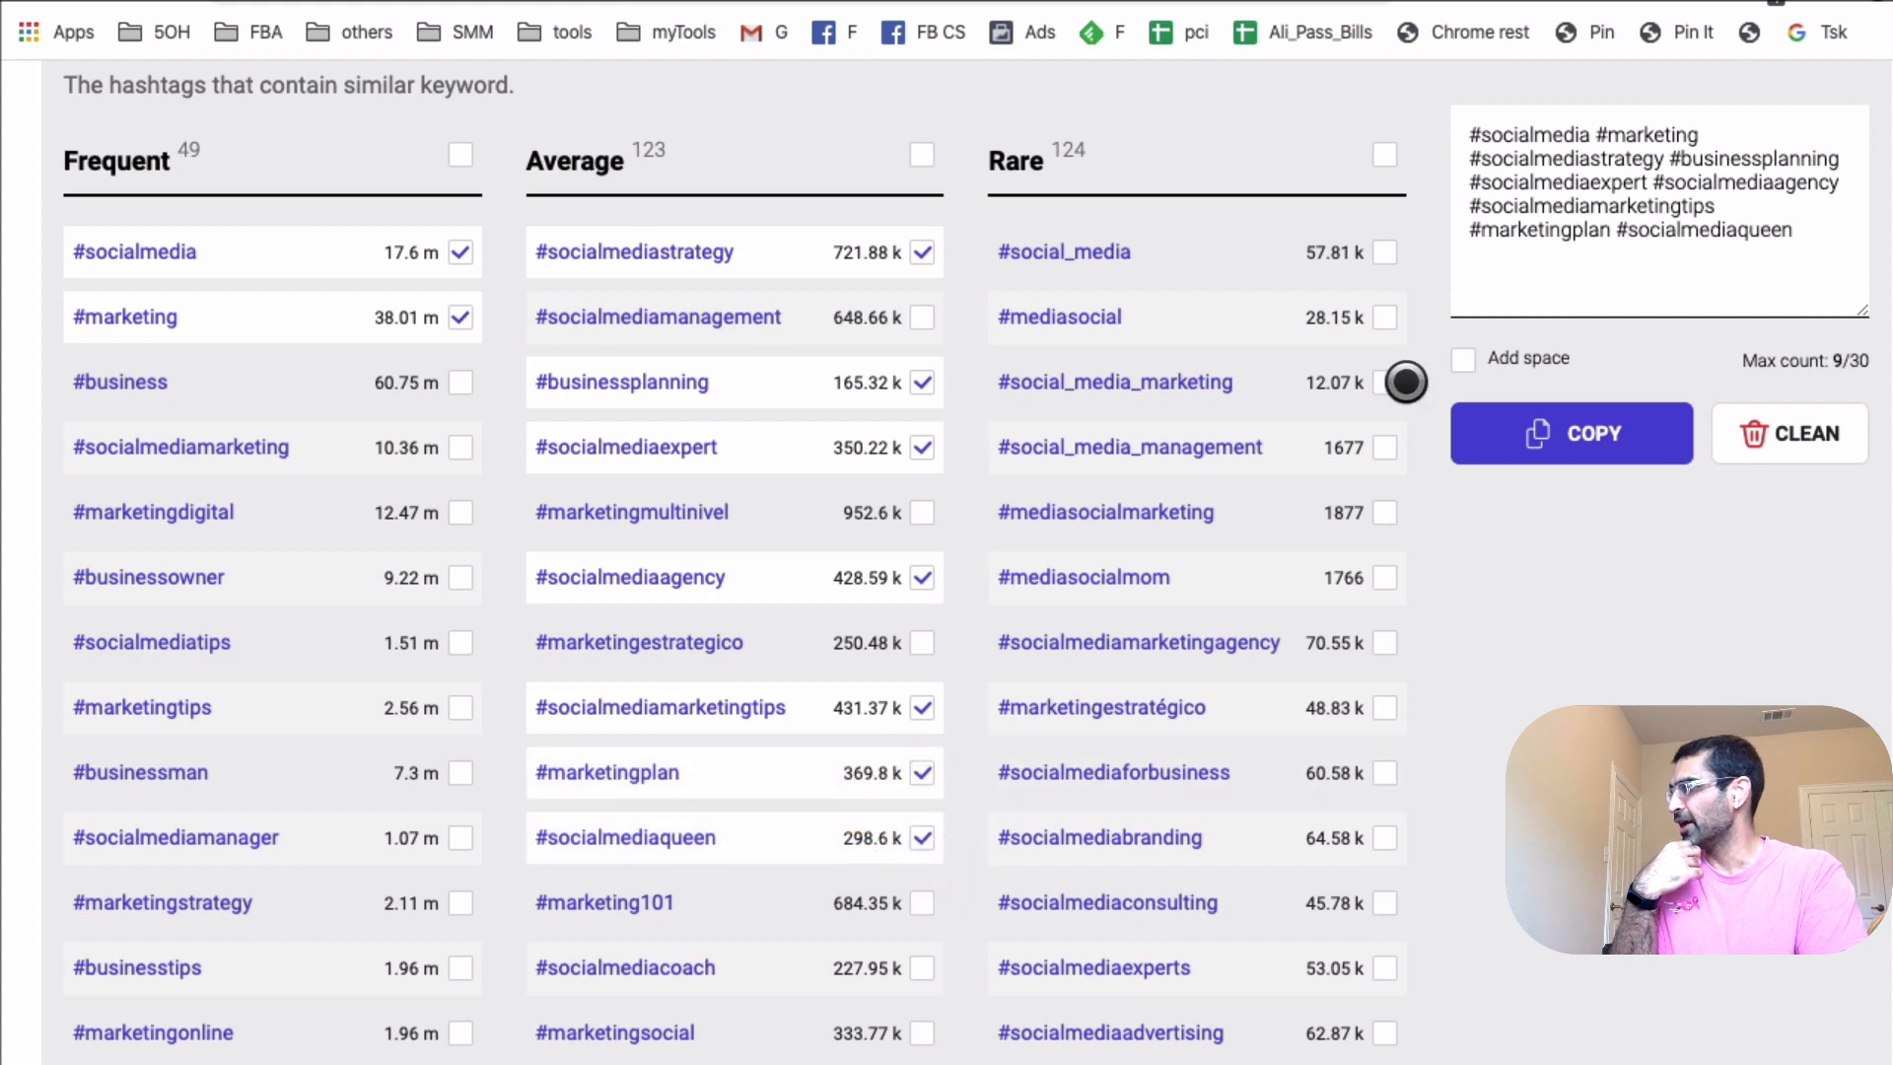
{"action": "left_click", "coordinate": [1384, 317]}
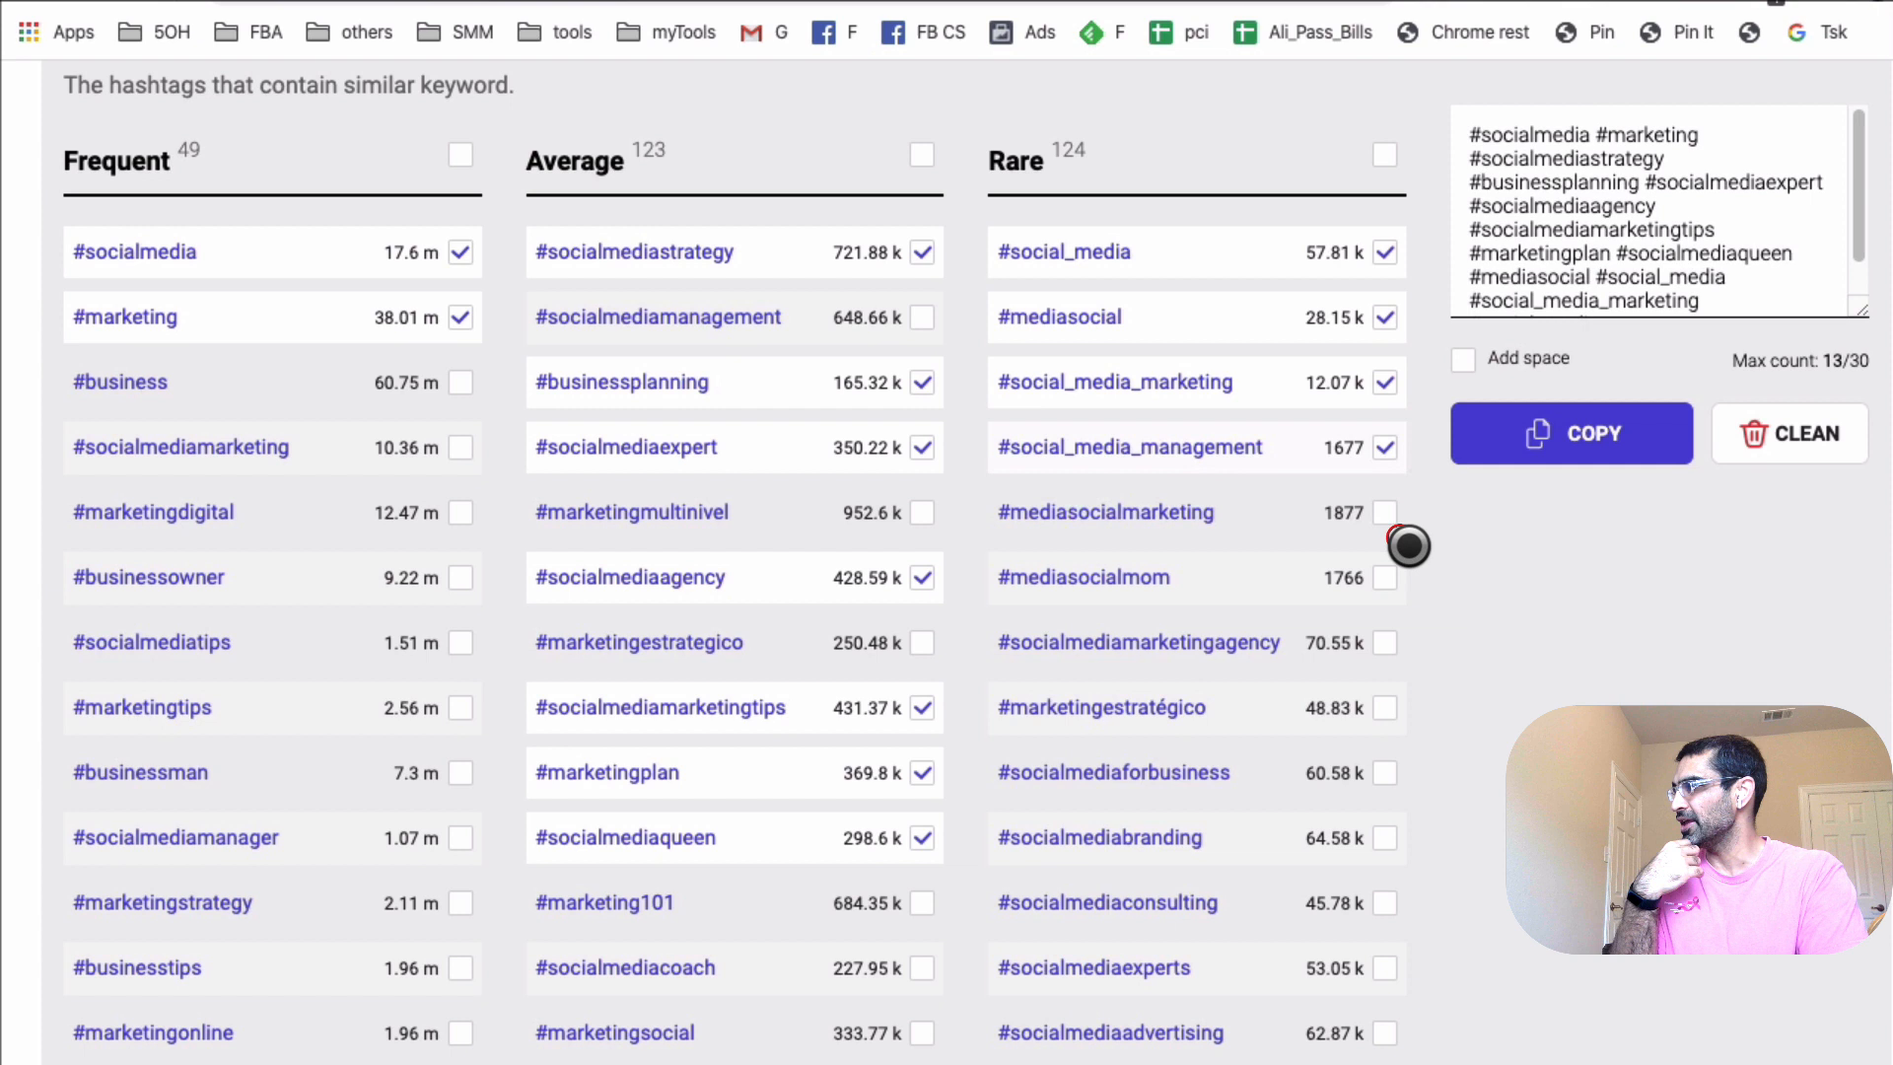
Untick #social_media_management and add #socialmediamarketingagency and #socialmediaforbusiness, reaching 14/30.
{"action": "left_click", "coordinate": [1386, 447]}
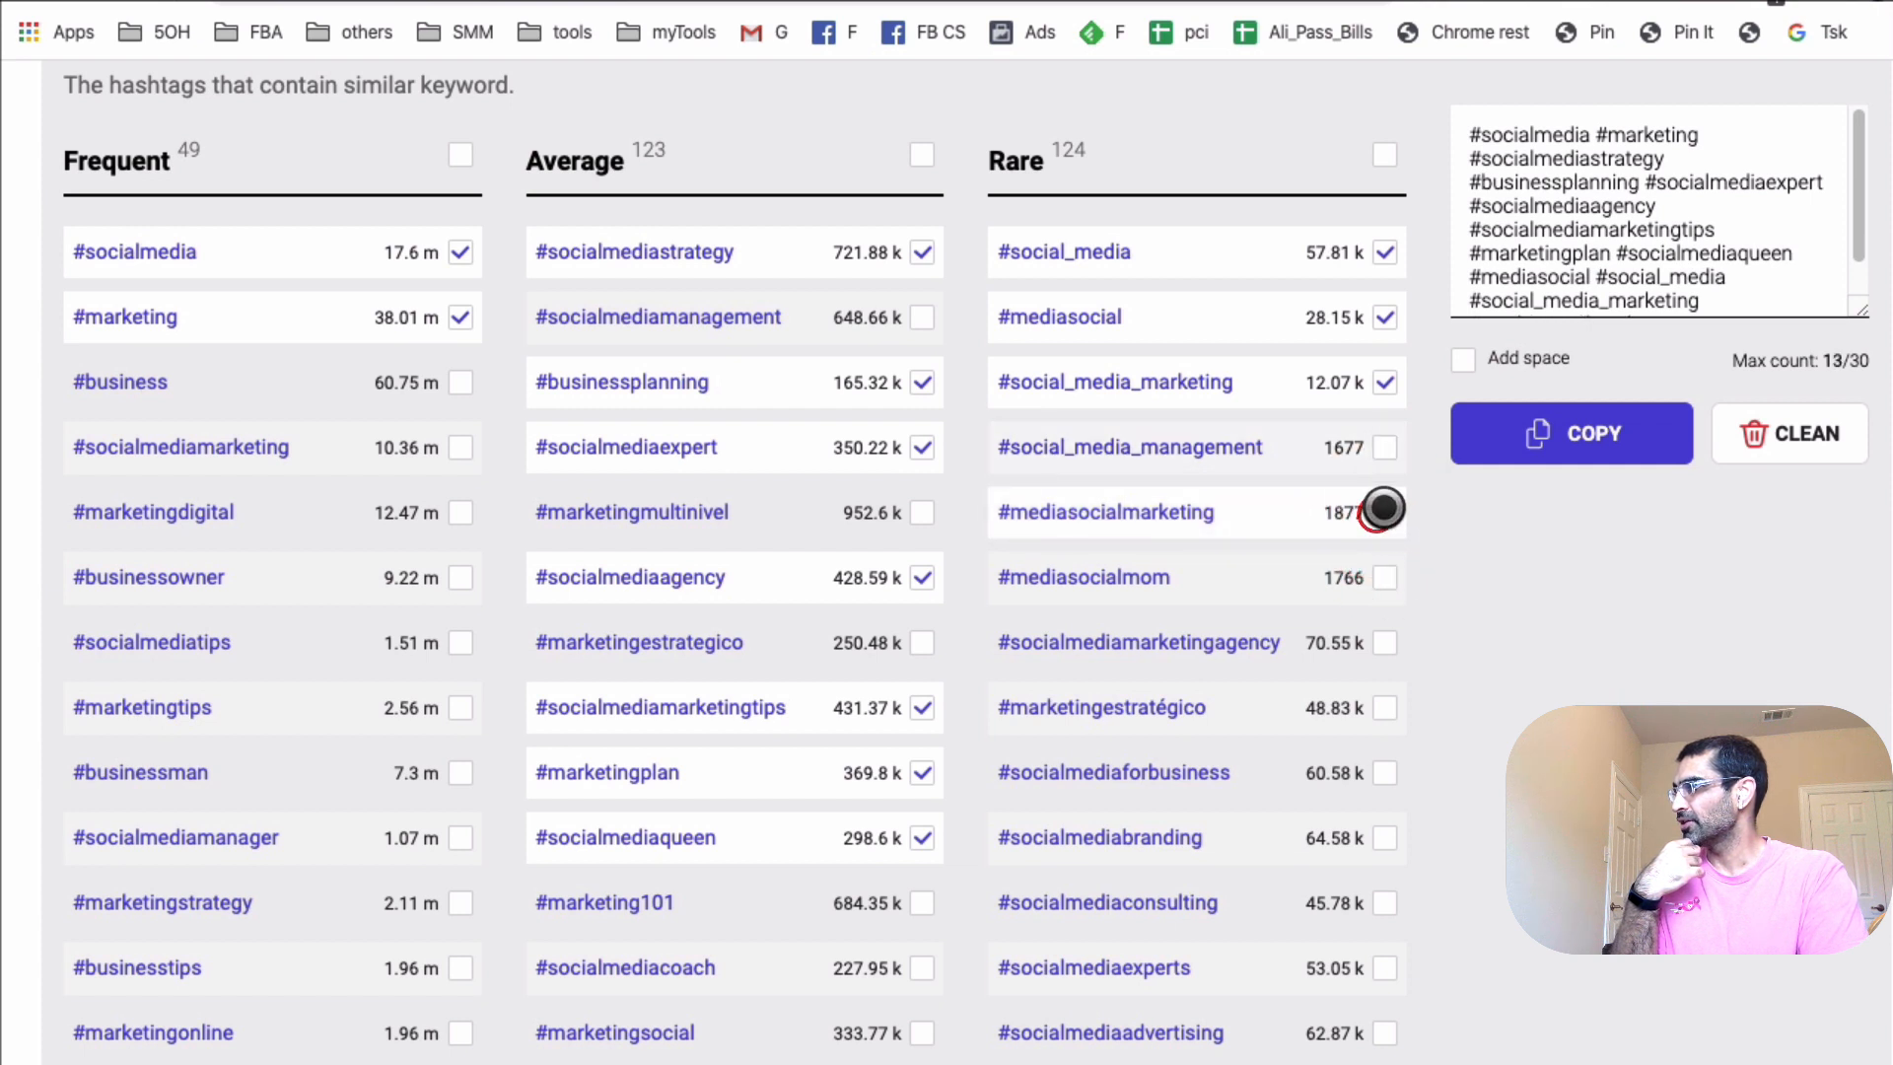
{"action": "left_click", "coordinate": [1383, 641]}
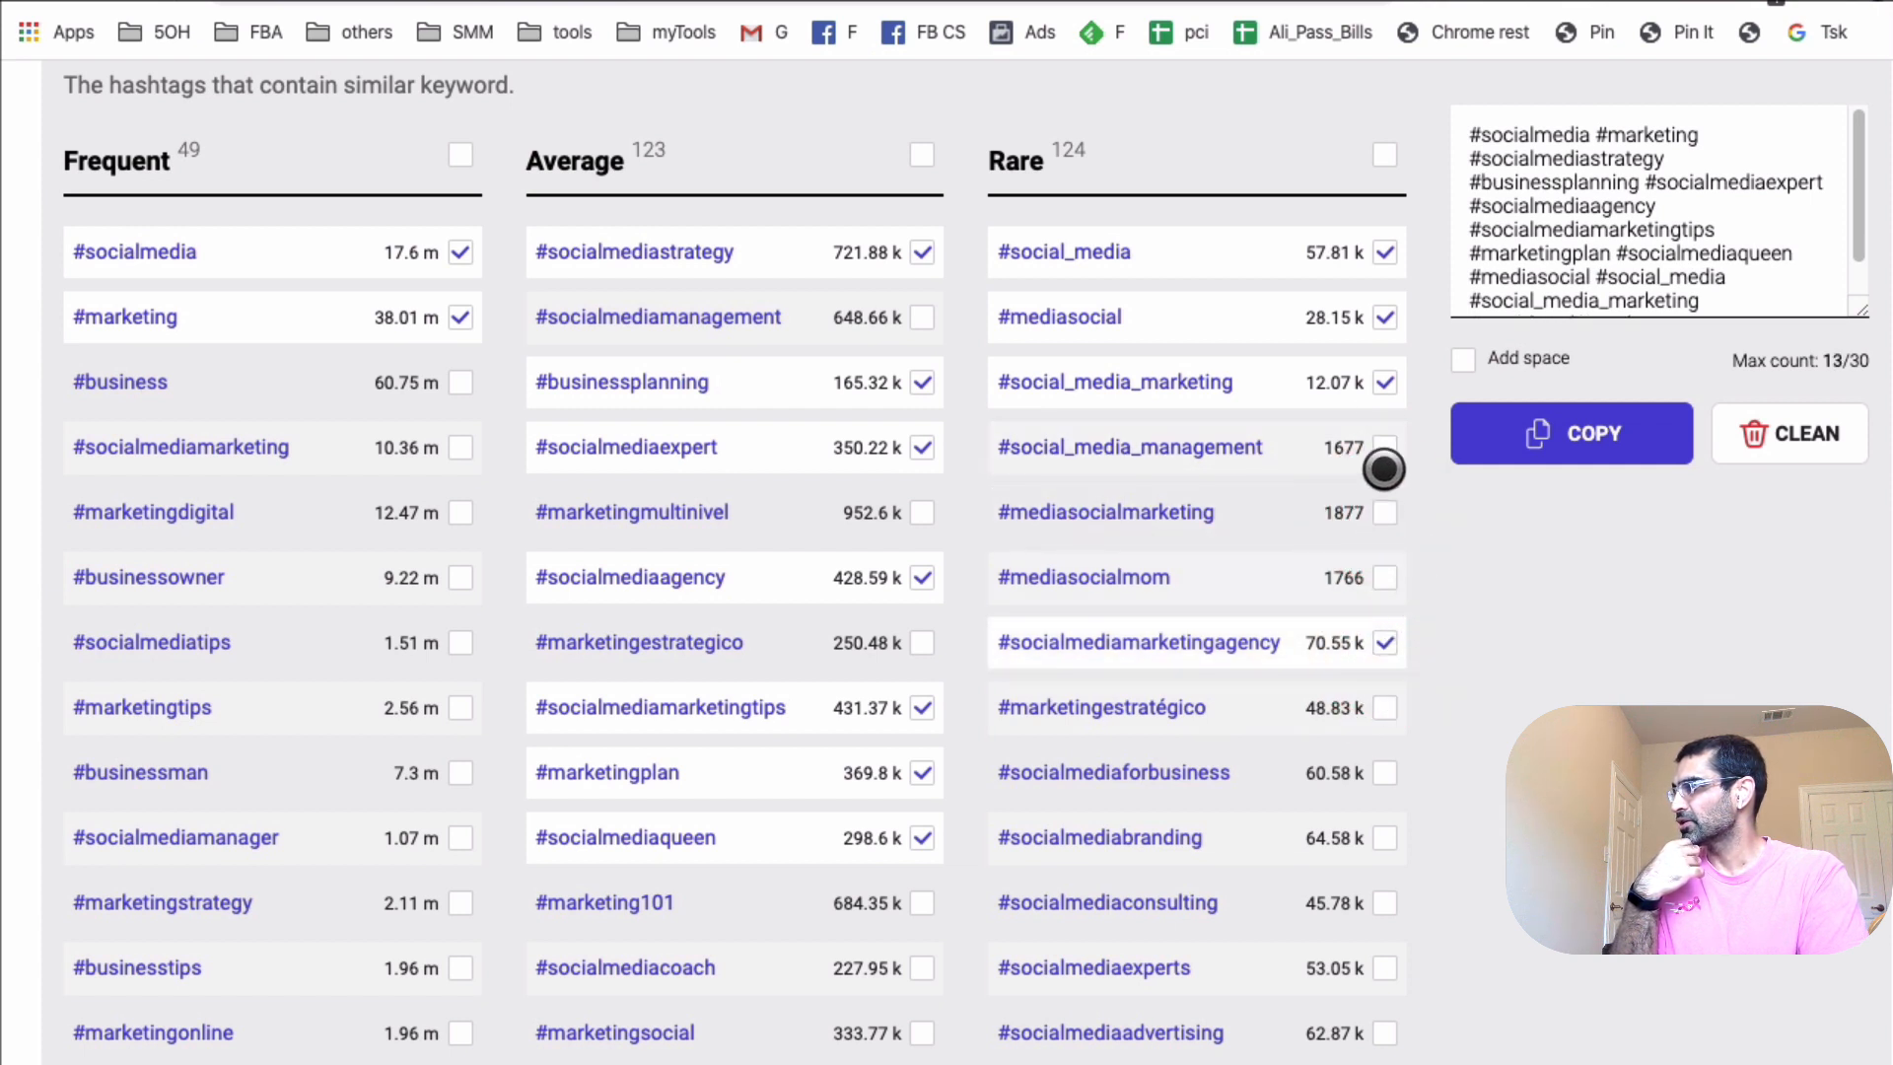
{"action": "mouse_move", "coordinate": [1386, 813]}
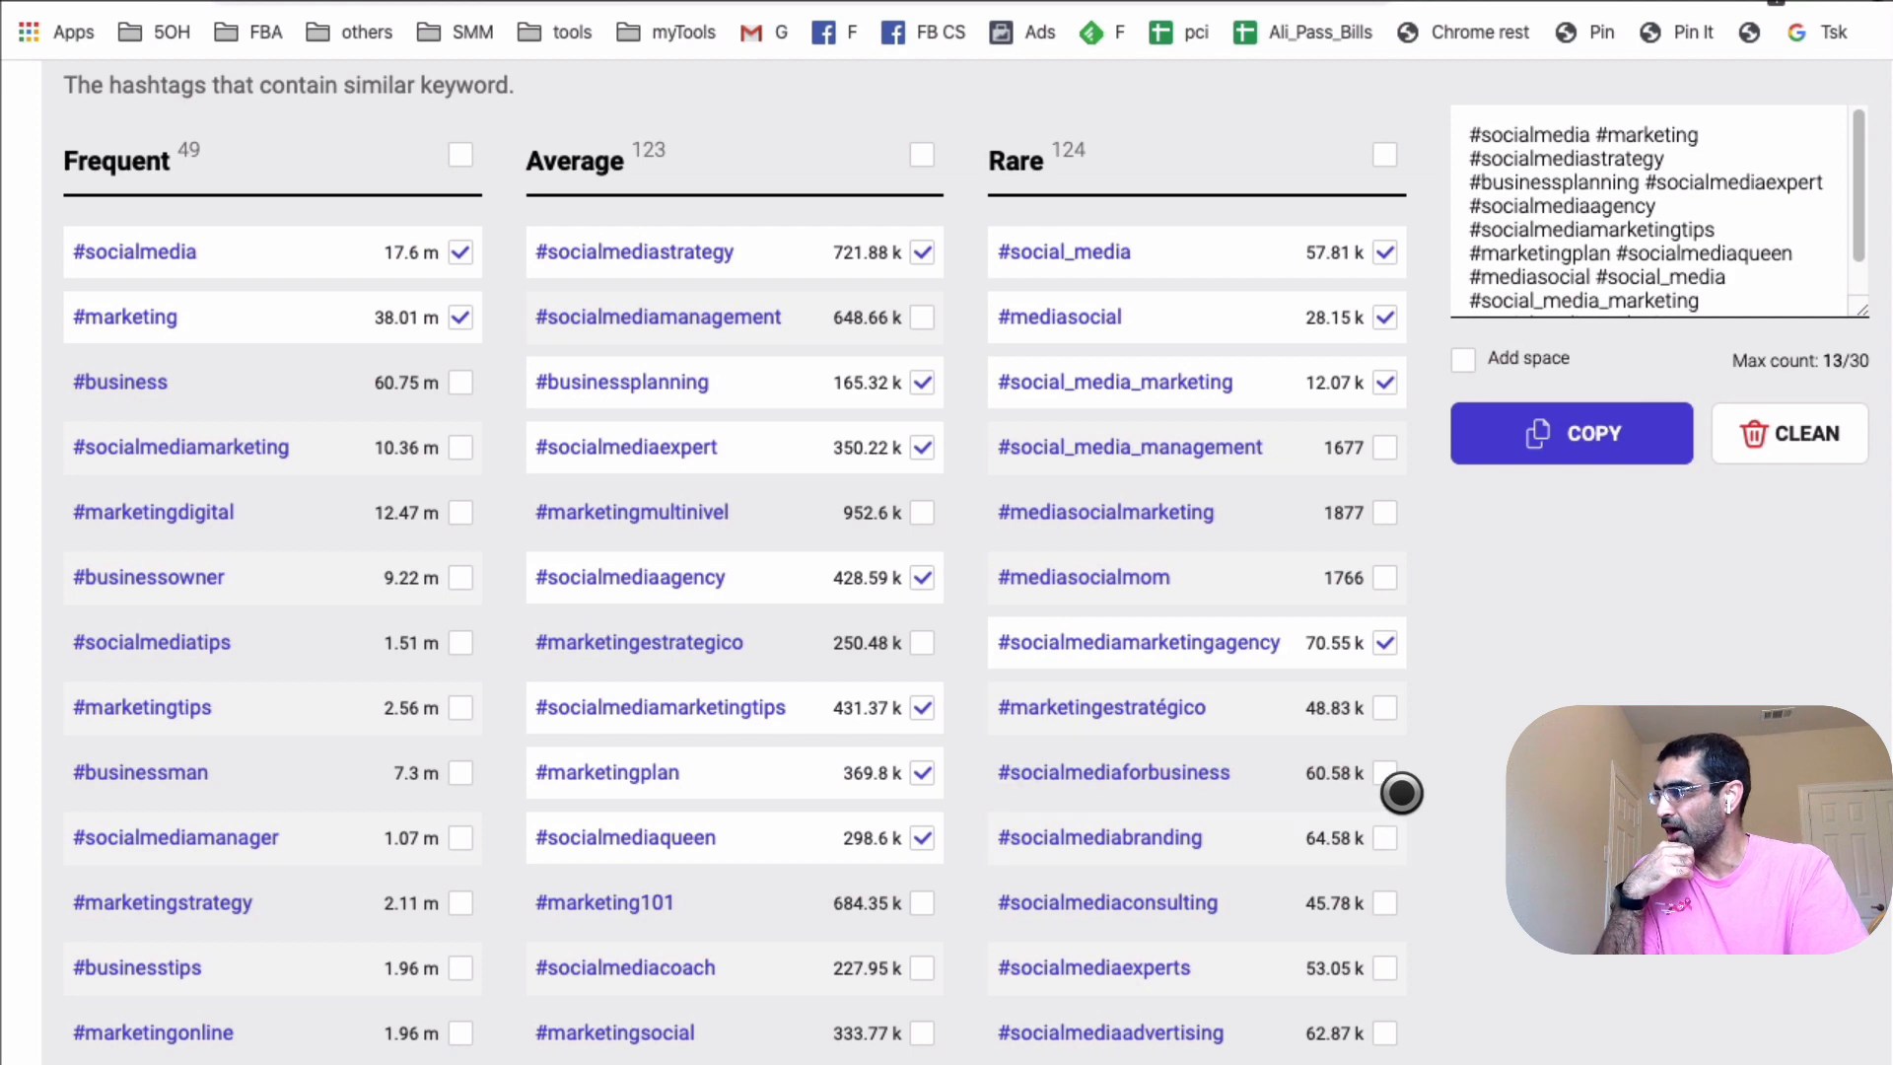
{"action": "left_click", "coordinate": [1384, 771]}
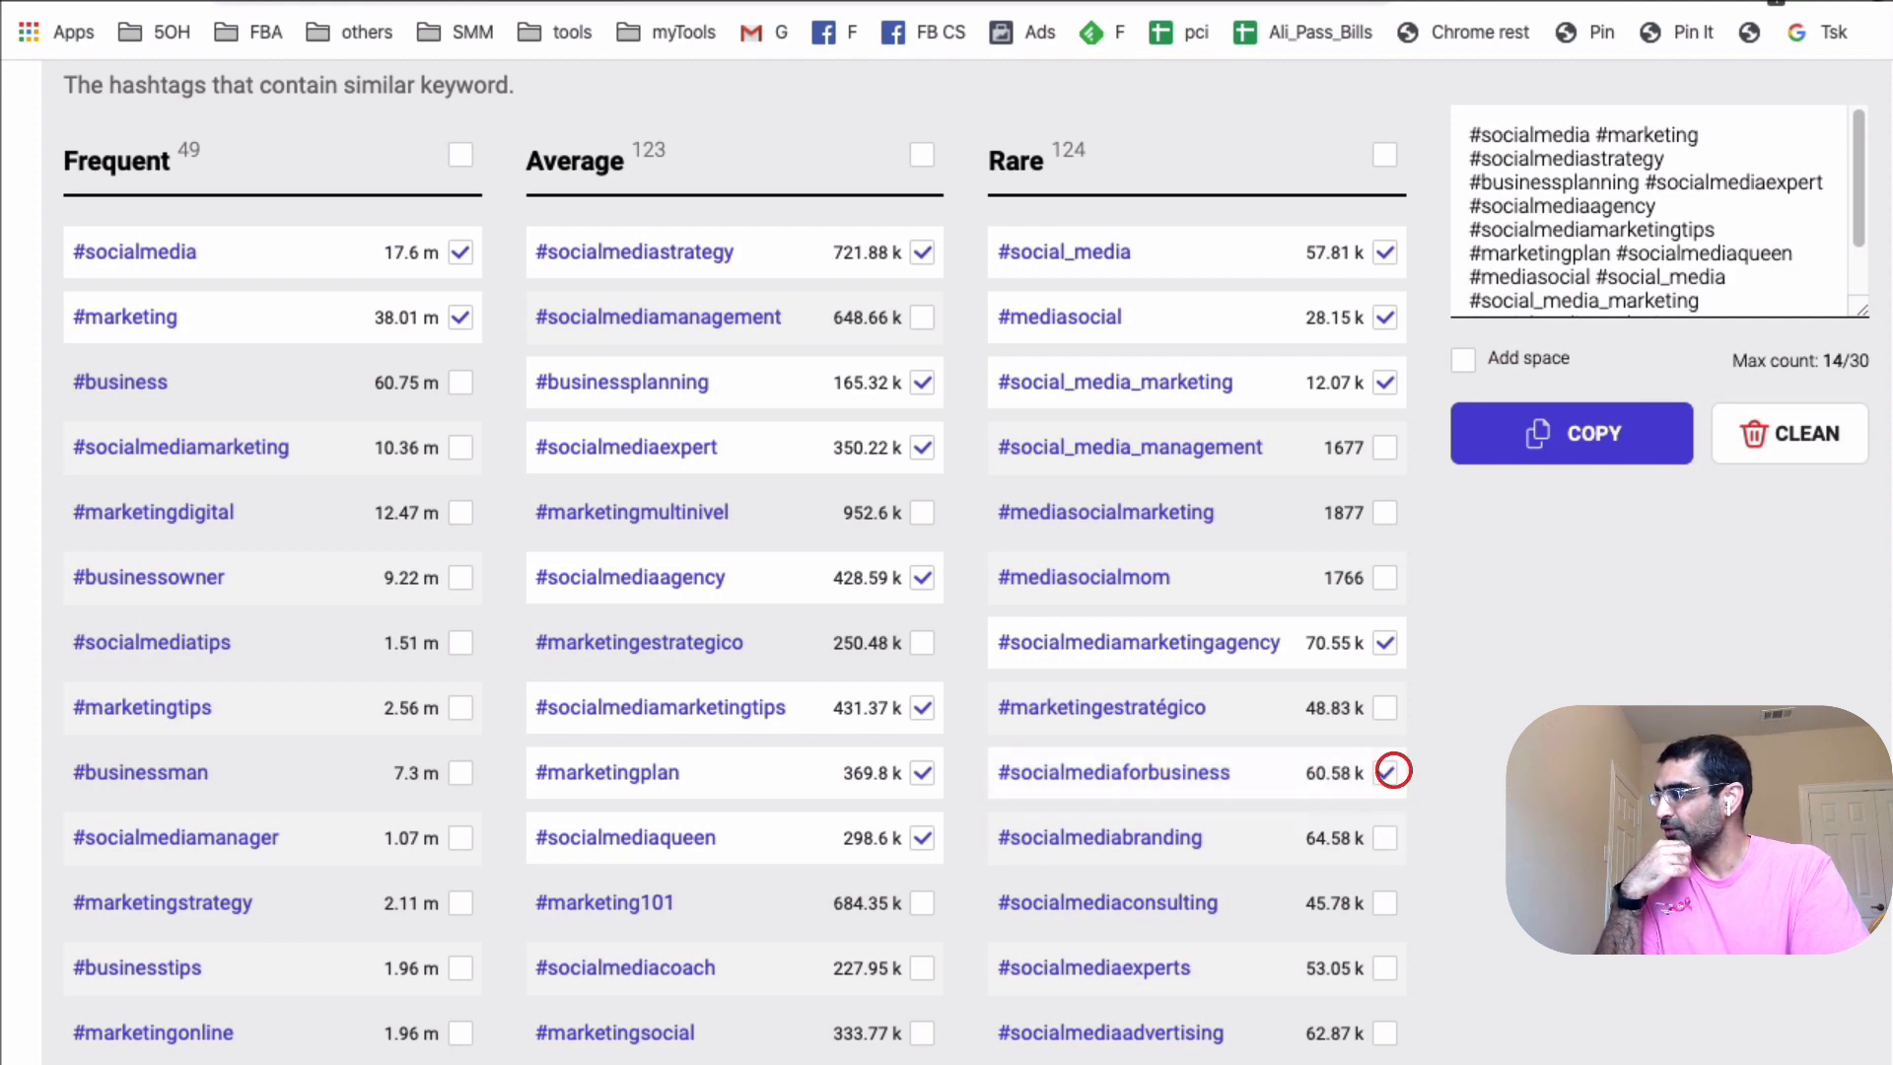
{"action": "left_click", "coordinate": [1384, 771]}
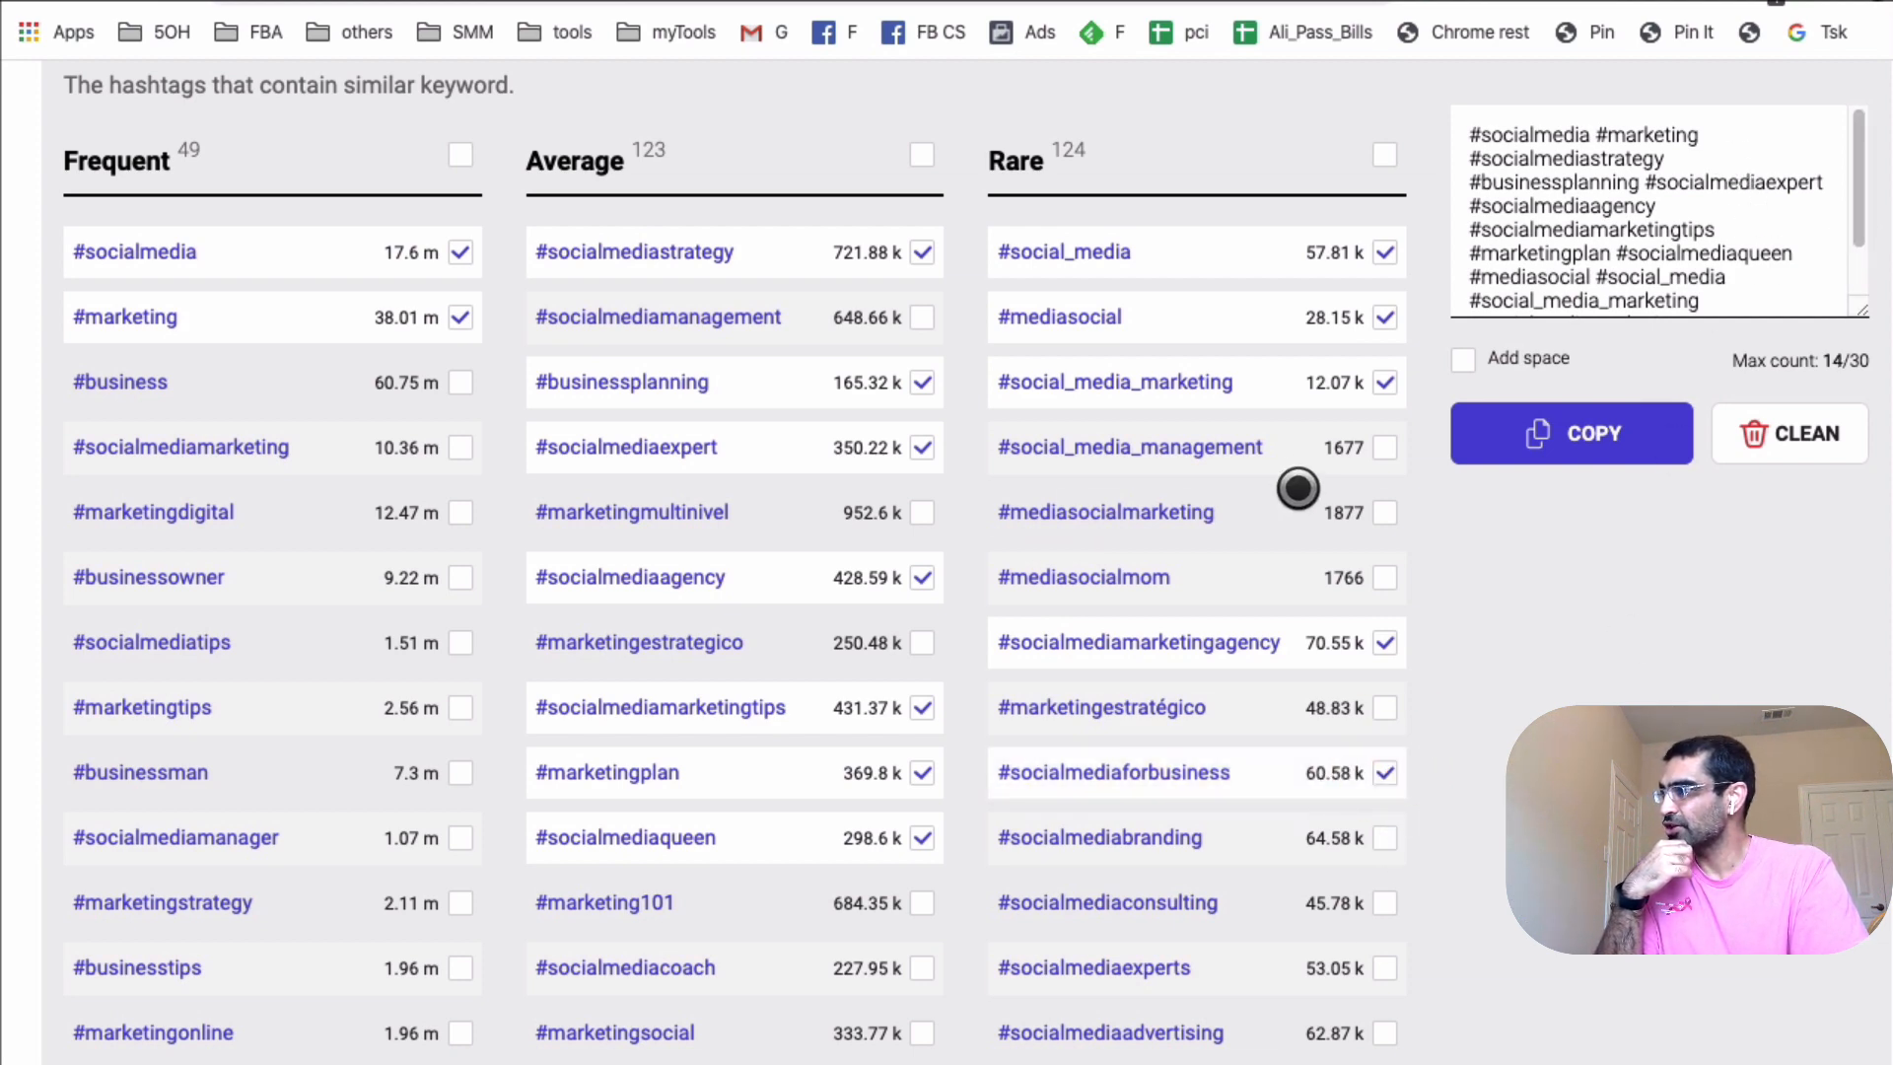
{"action": "scroll", "scroll_direction": "down", "scroll_amount": 3}
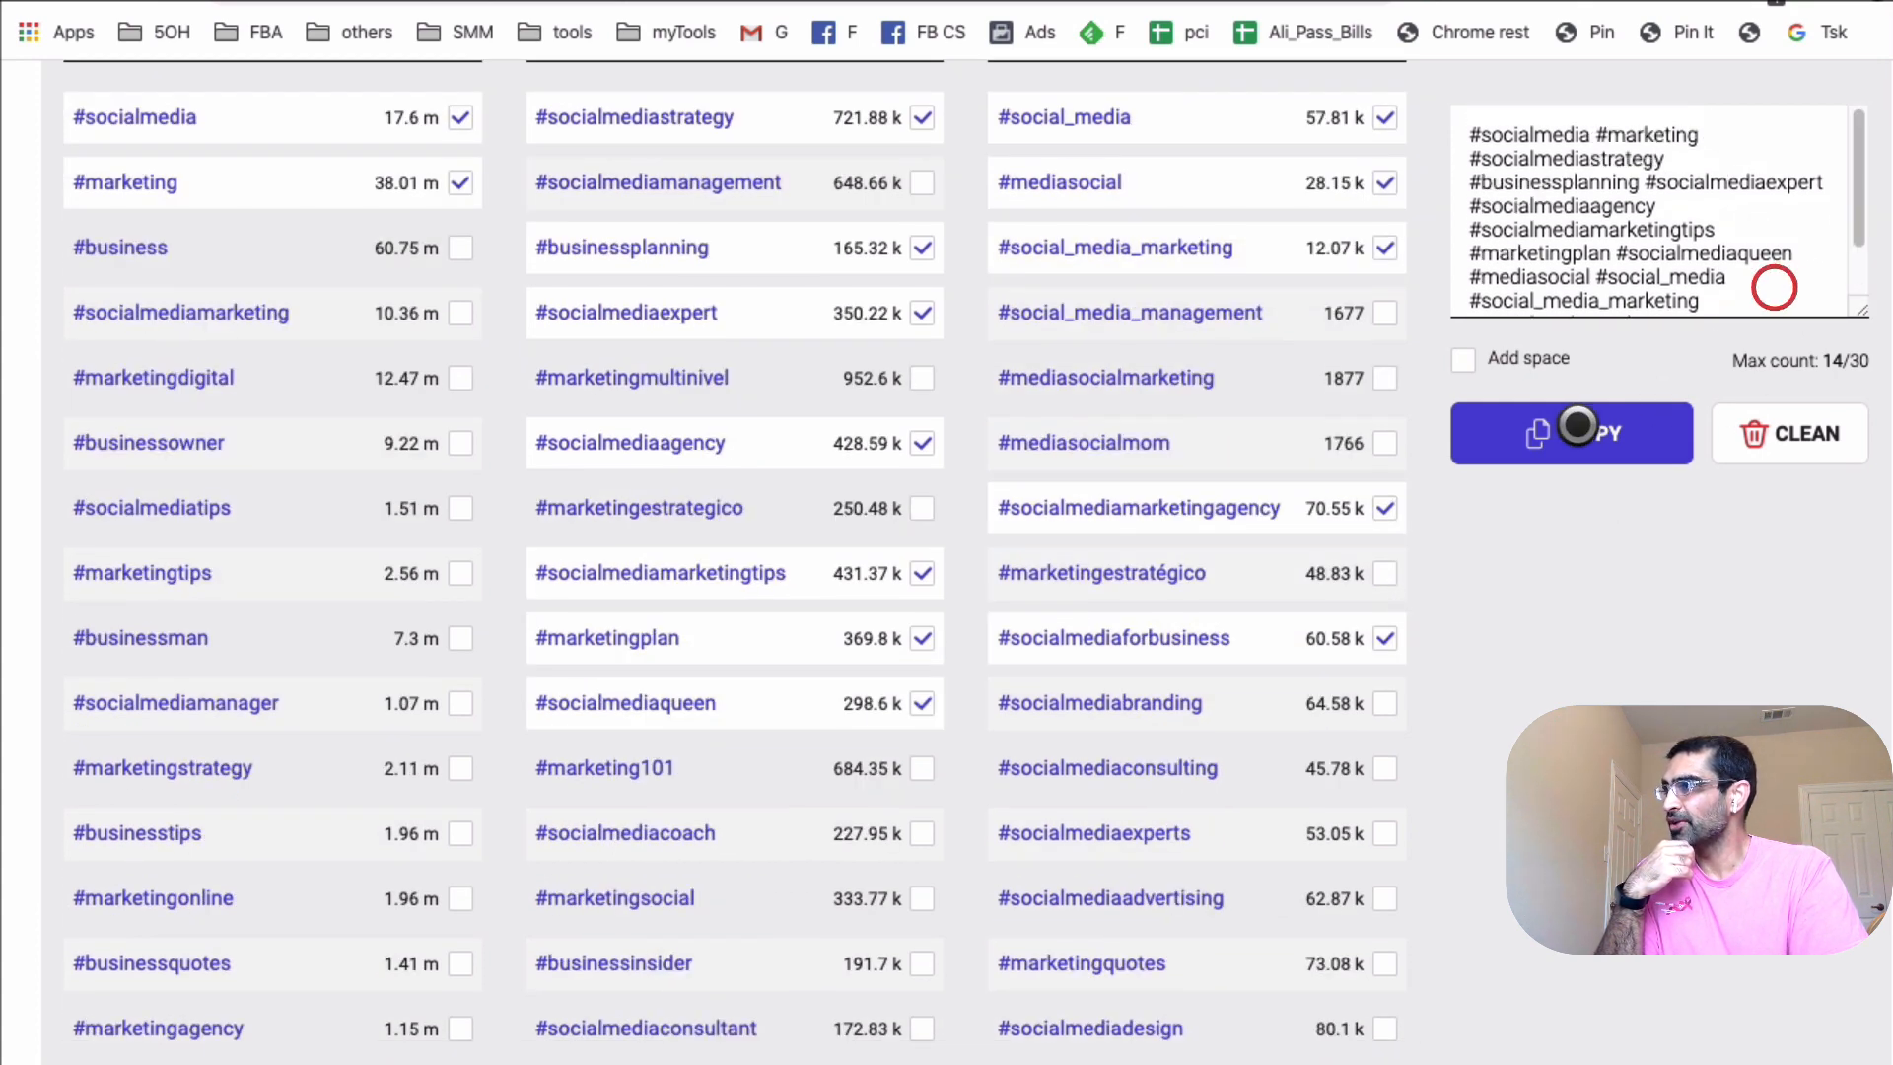
Copy the 14 collected hashtags and enable Add space for spacer lines above them.
{"action": "left_click", "coordinate": [1462, 360]}
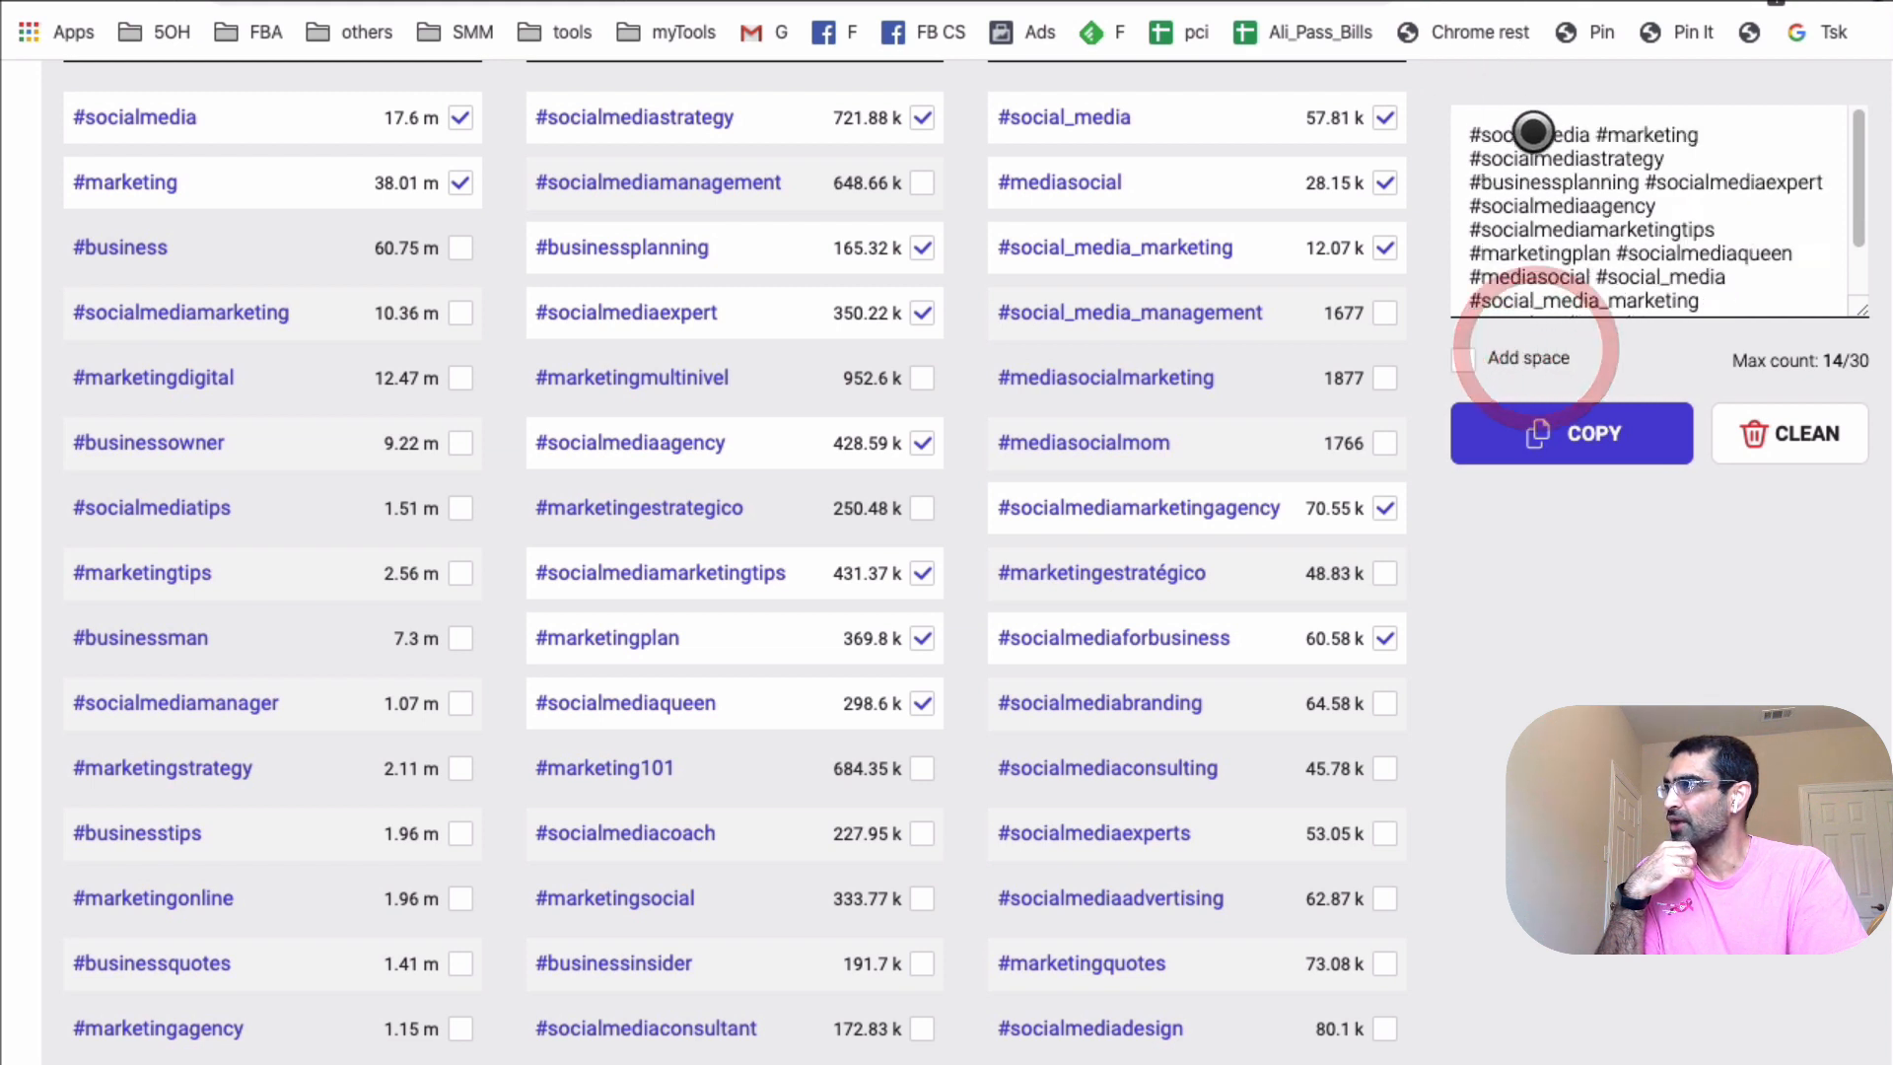
{"action": "left_click", "coordinate": [1465, 359]}
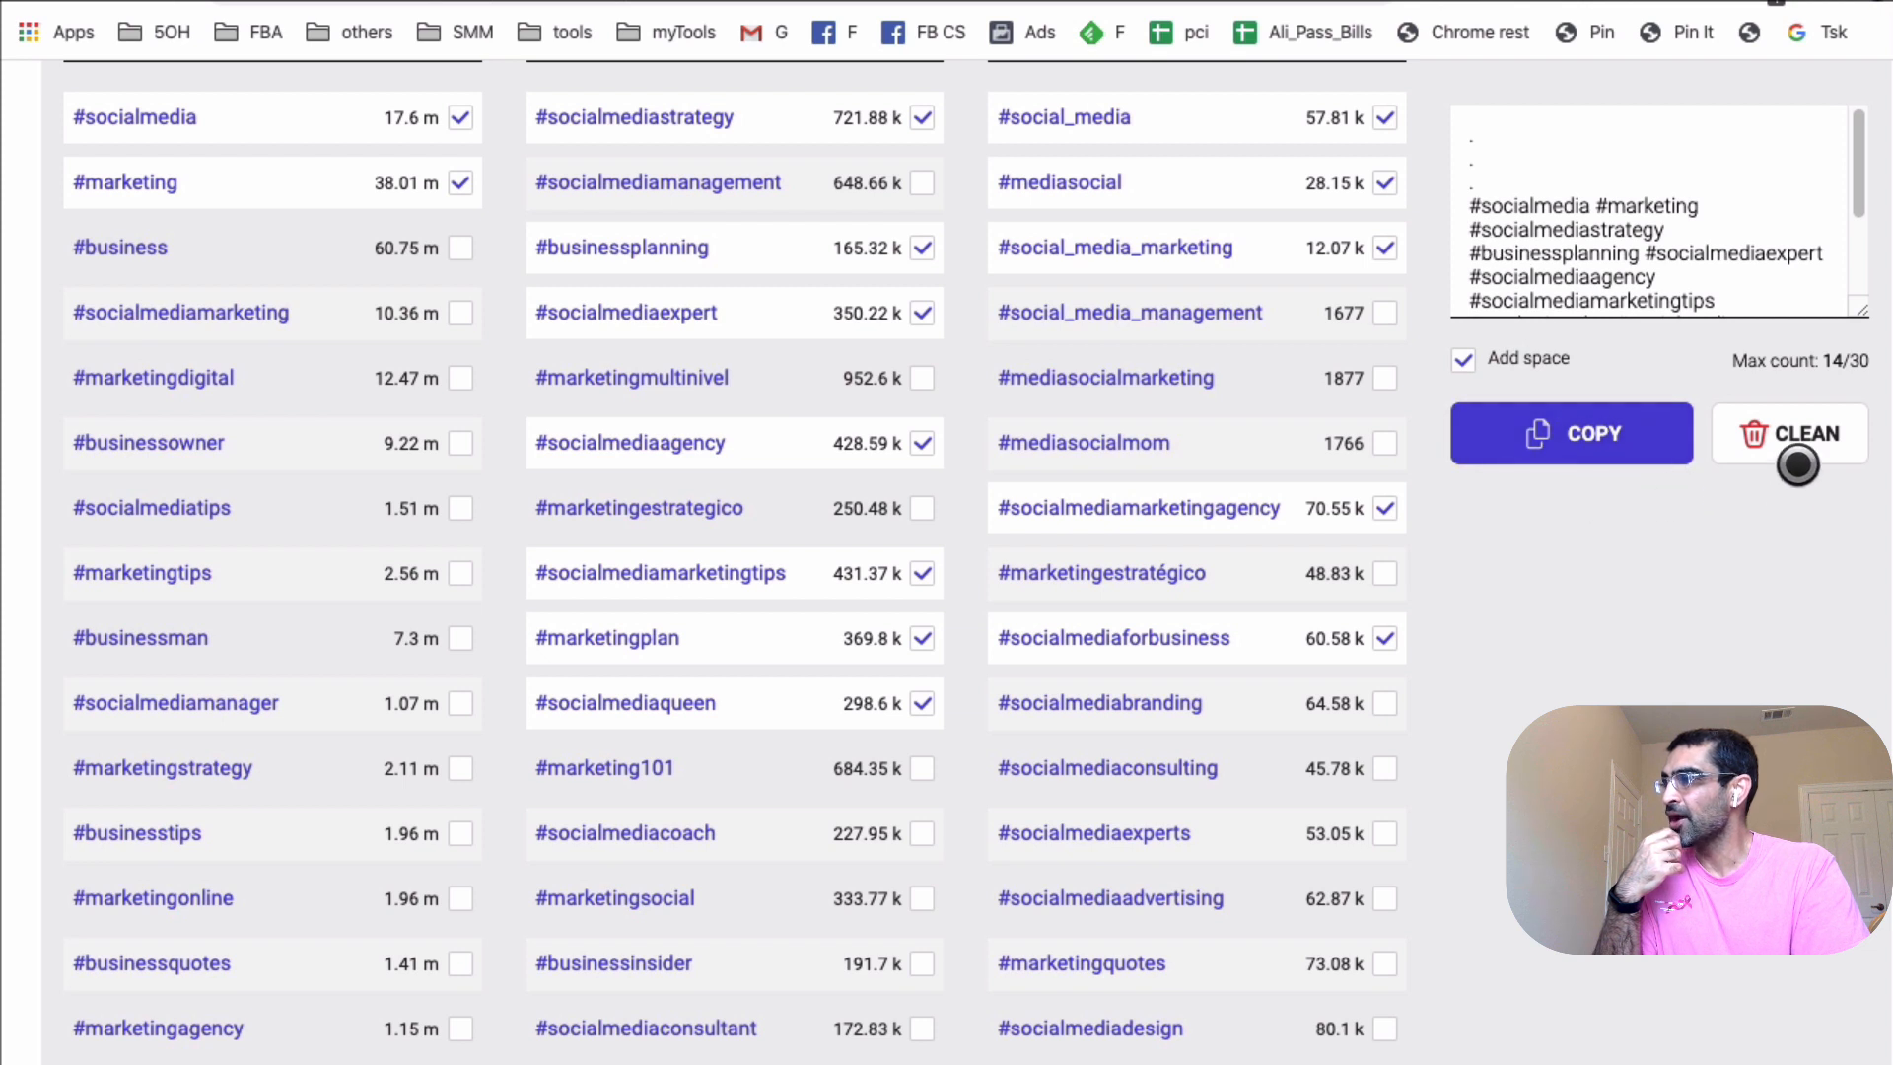
{"action": "mouse_move", "coordinate": [1768, 175]}
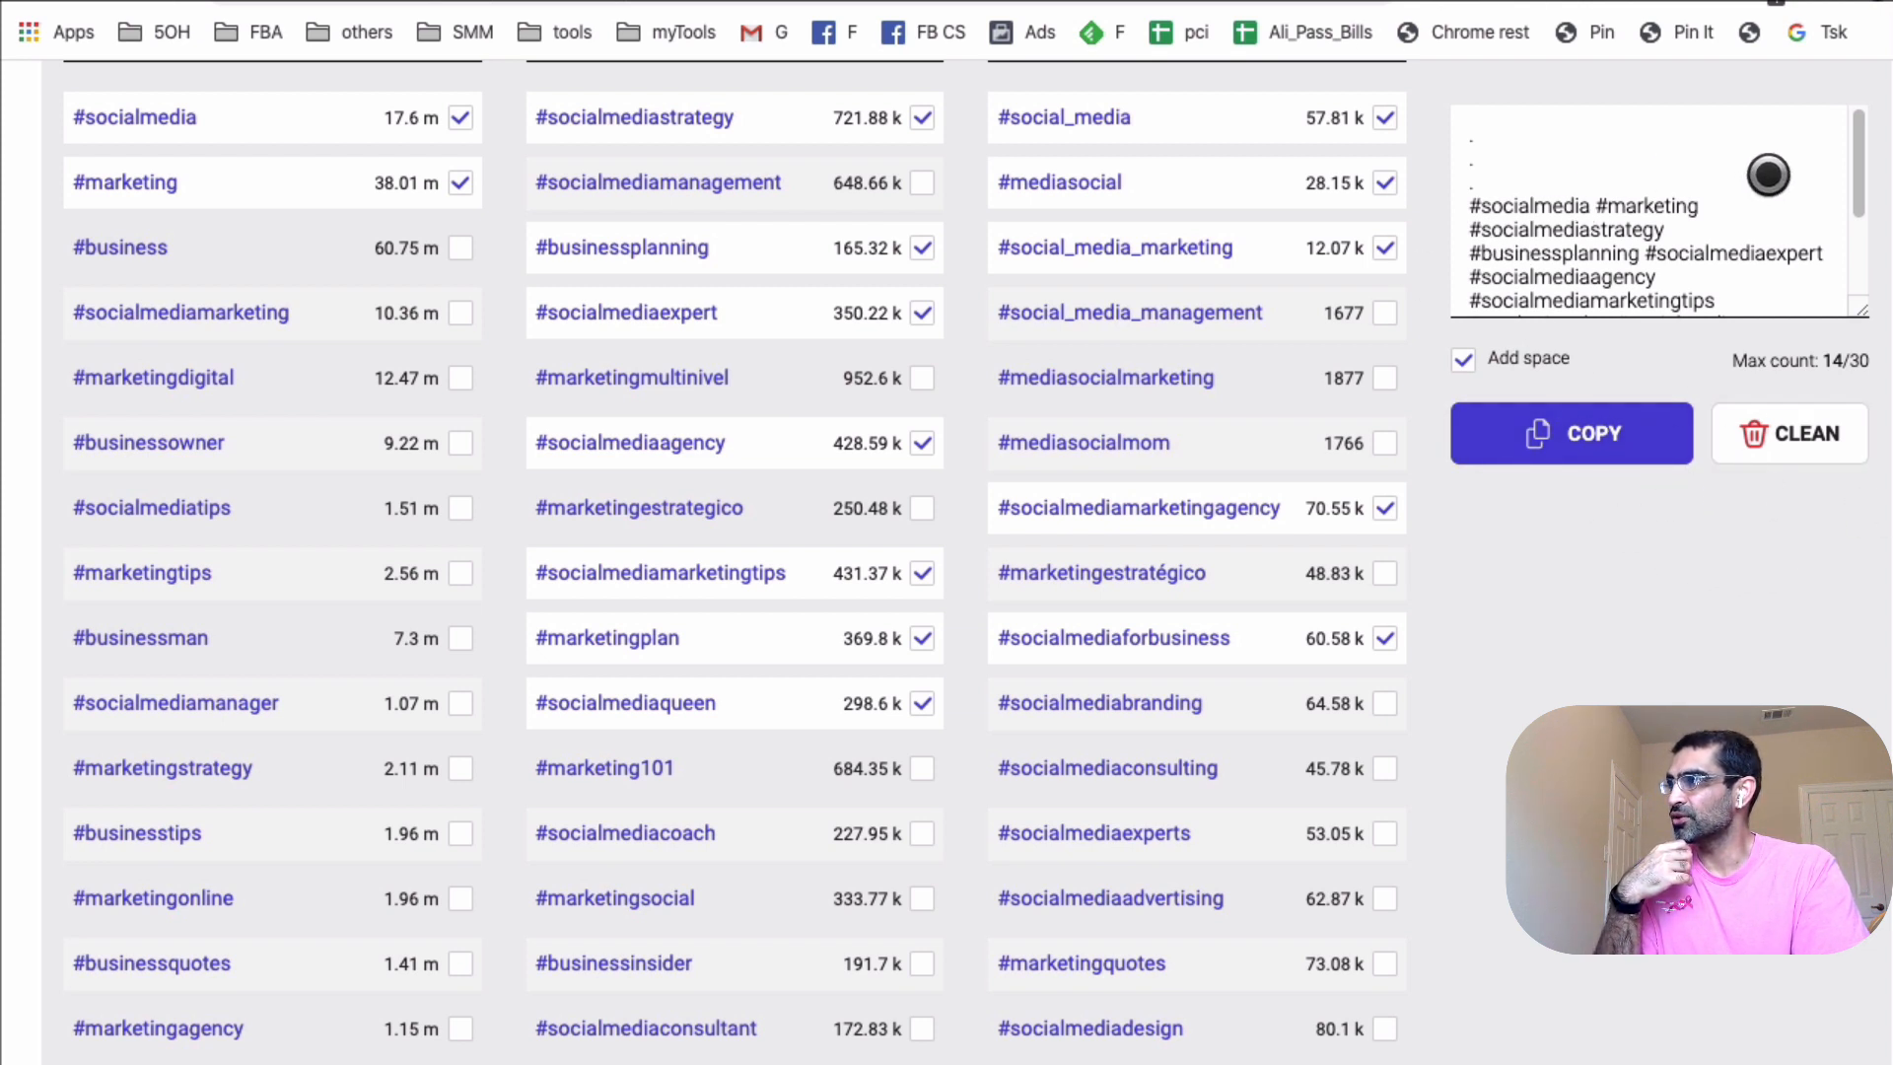
{"action": "left_click", "coordinate": [1570, 432]}
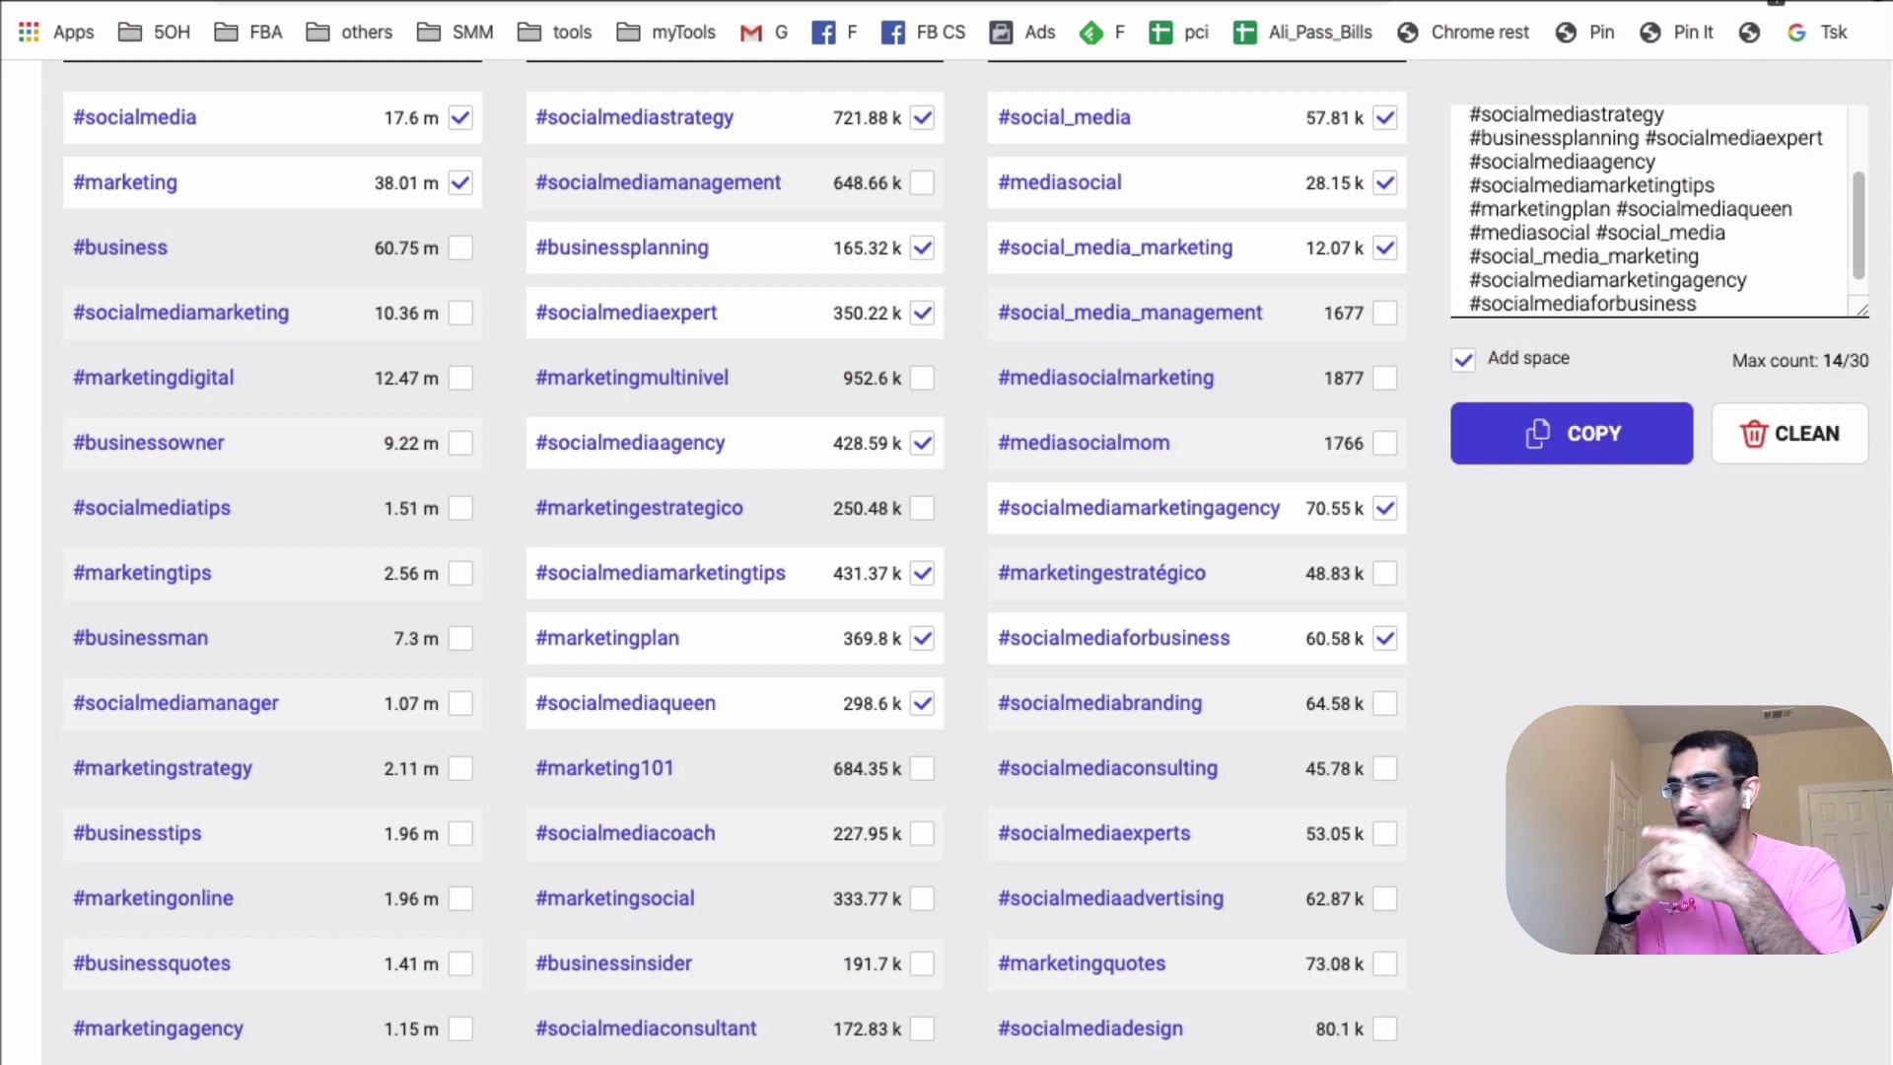
Scroll to Related organic hashtags showing 98 frequent, 24 average and 2 rare tags.
{"action": "scroll", "scroll_direction": "down", "scroll_amount": 3}
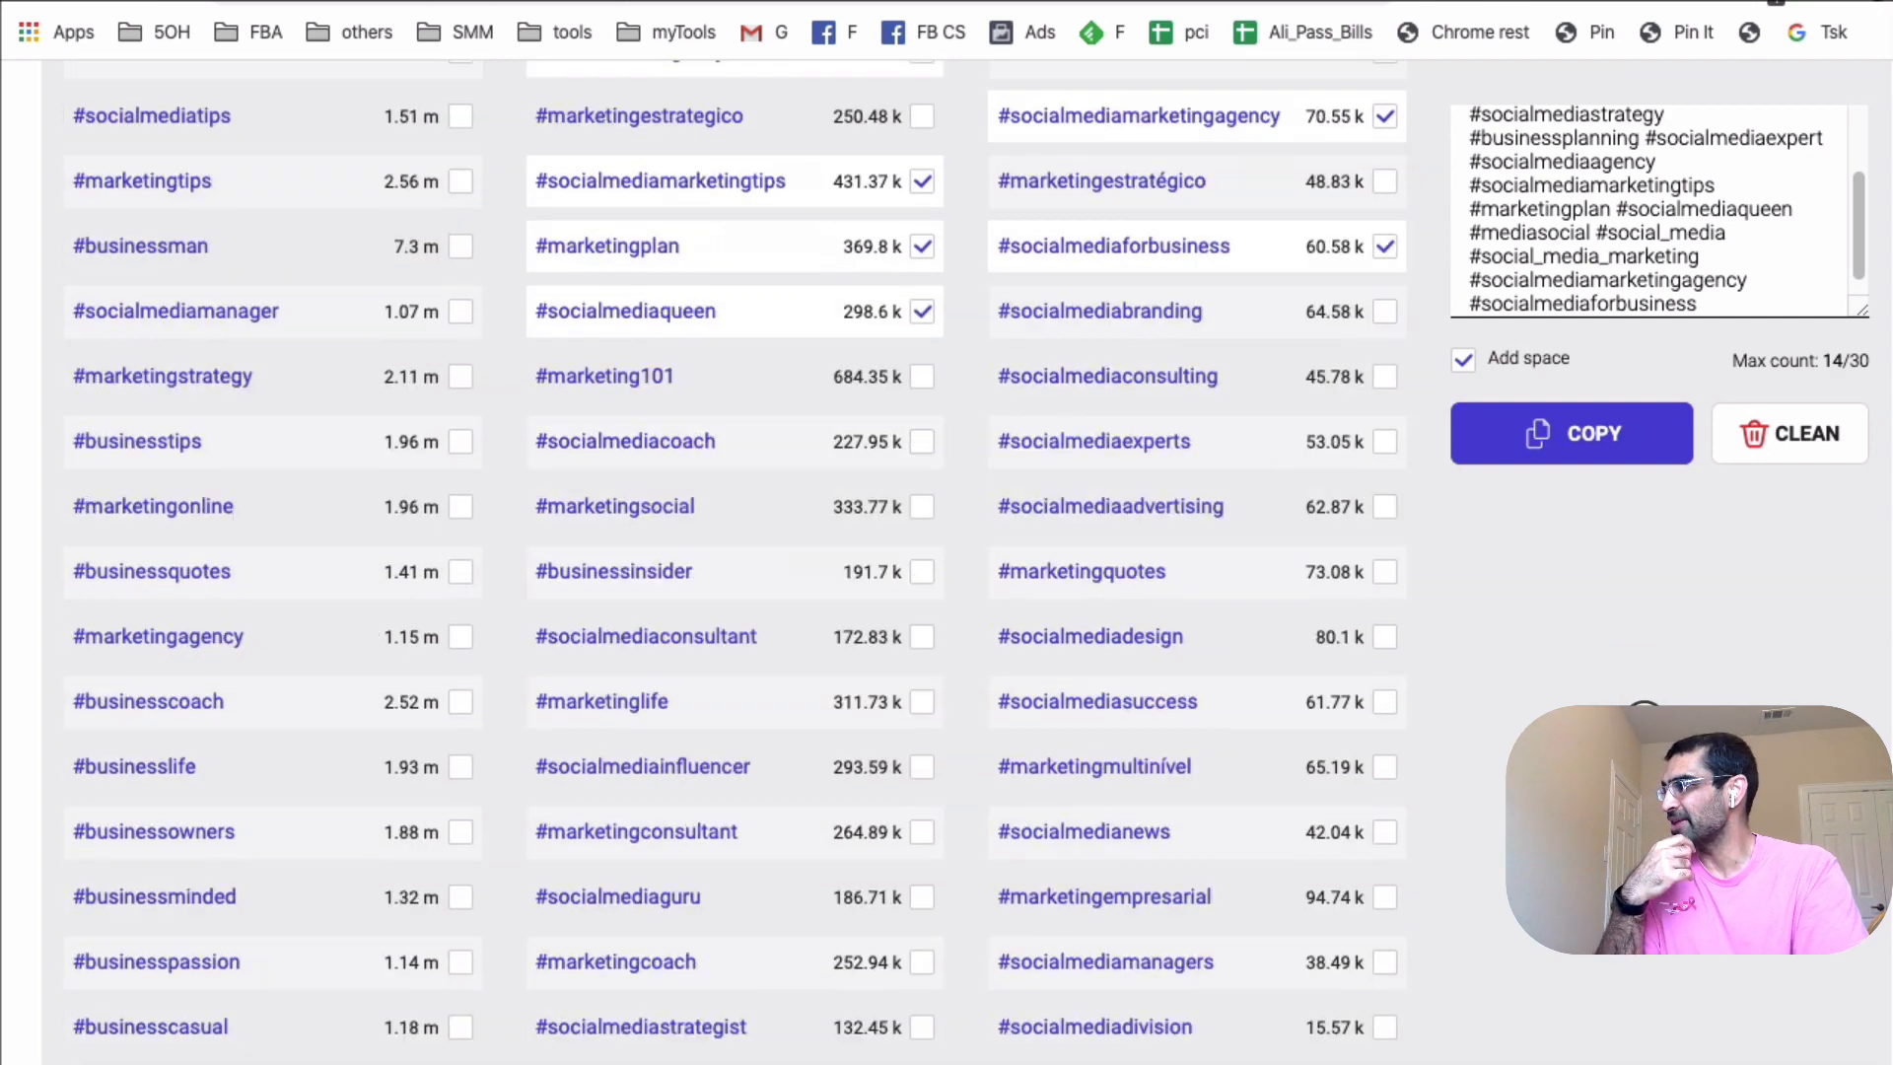
{"action": "scroll", "scroll_direction": "down", "scroll_amount": 3}
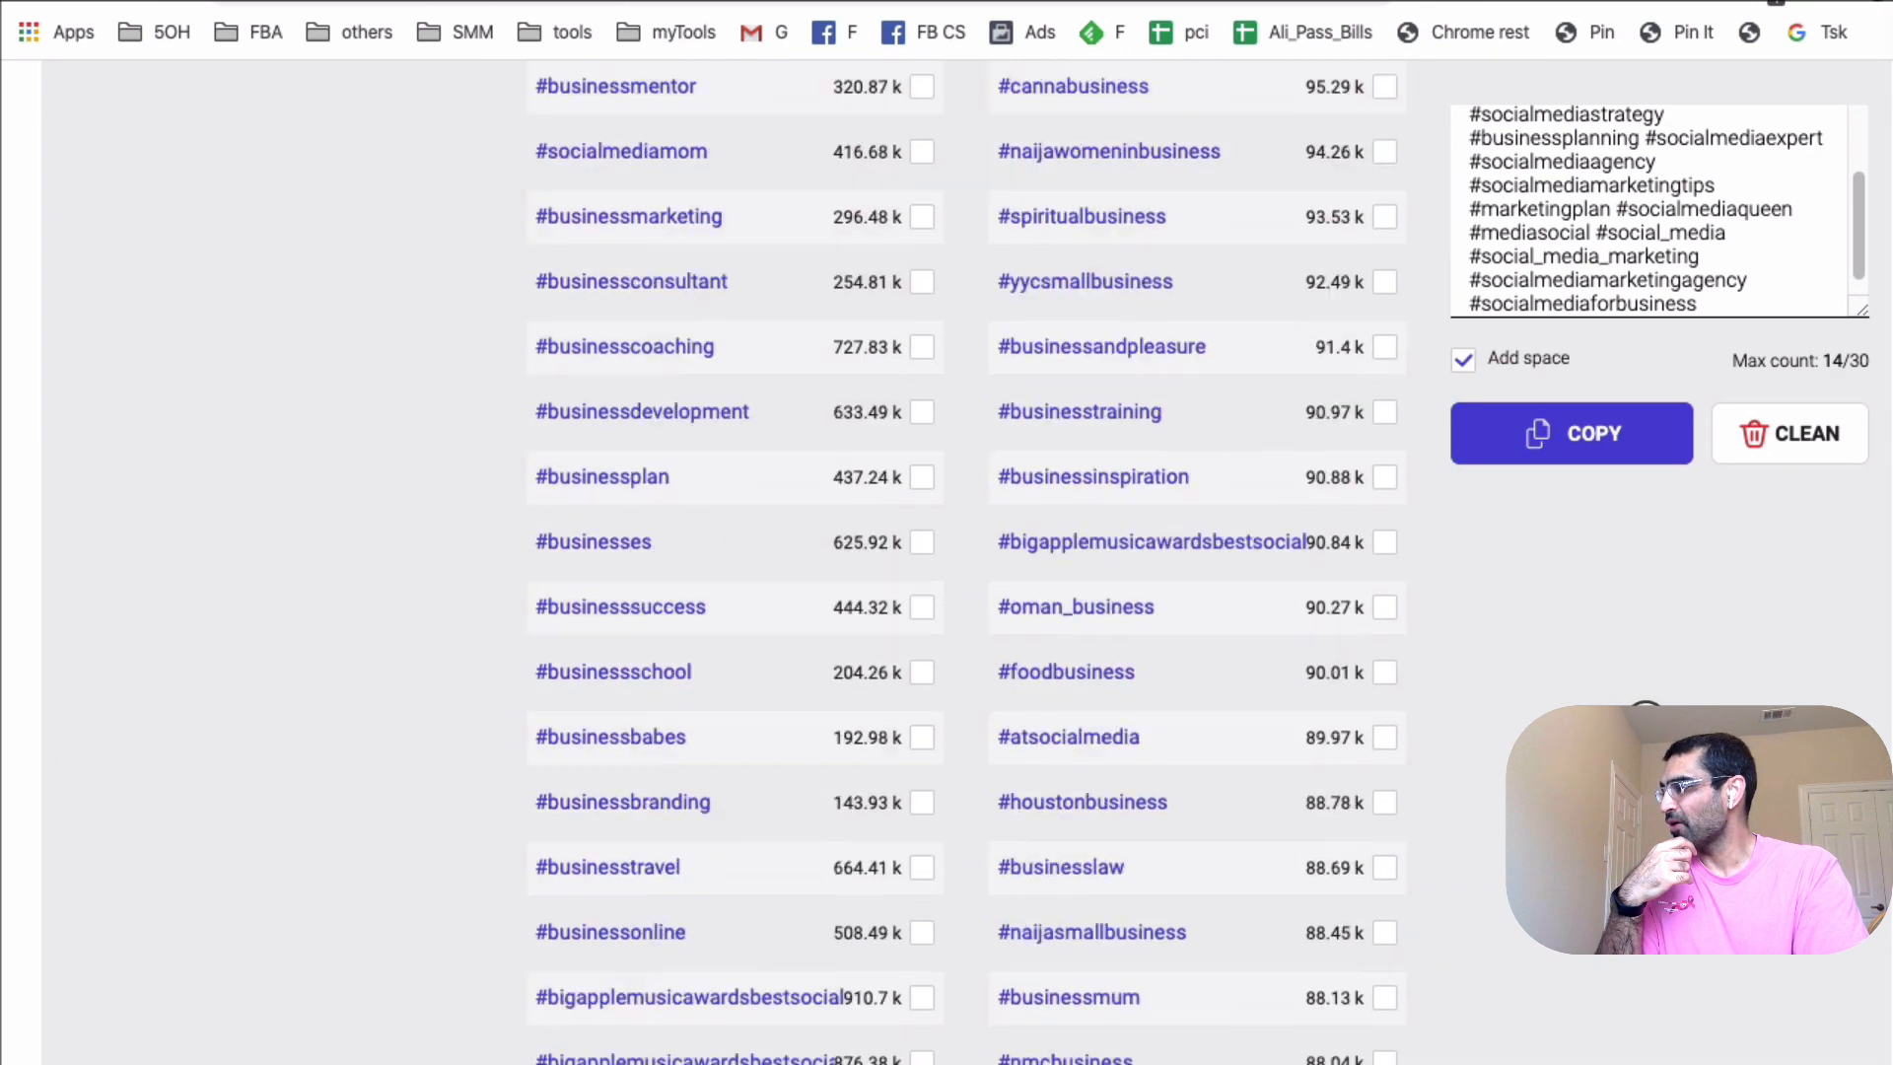
{"action": "scroll", "scroll_direction": "down", "scroll_amount": 3}
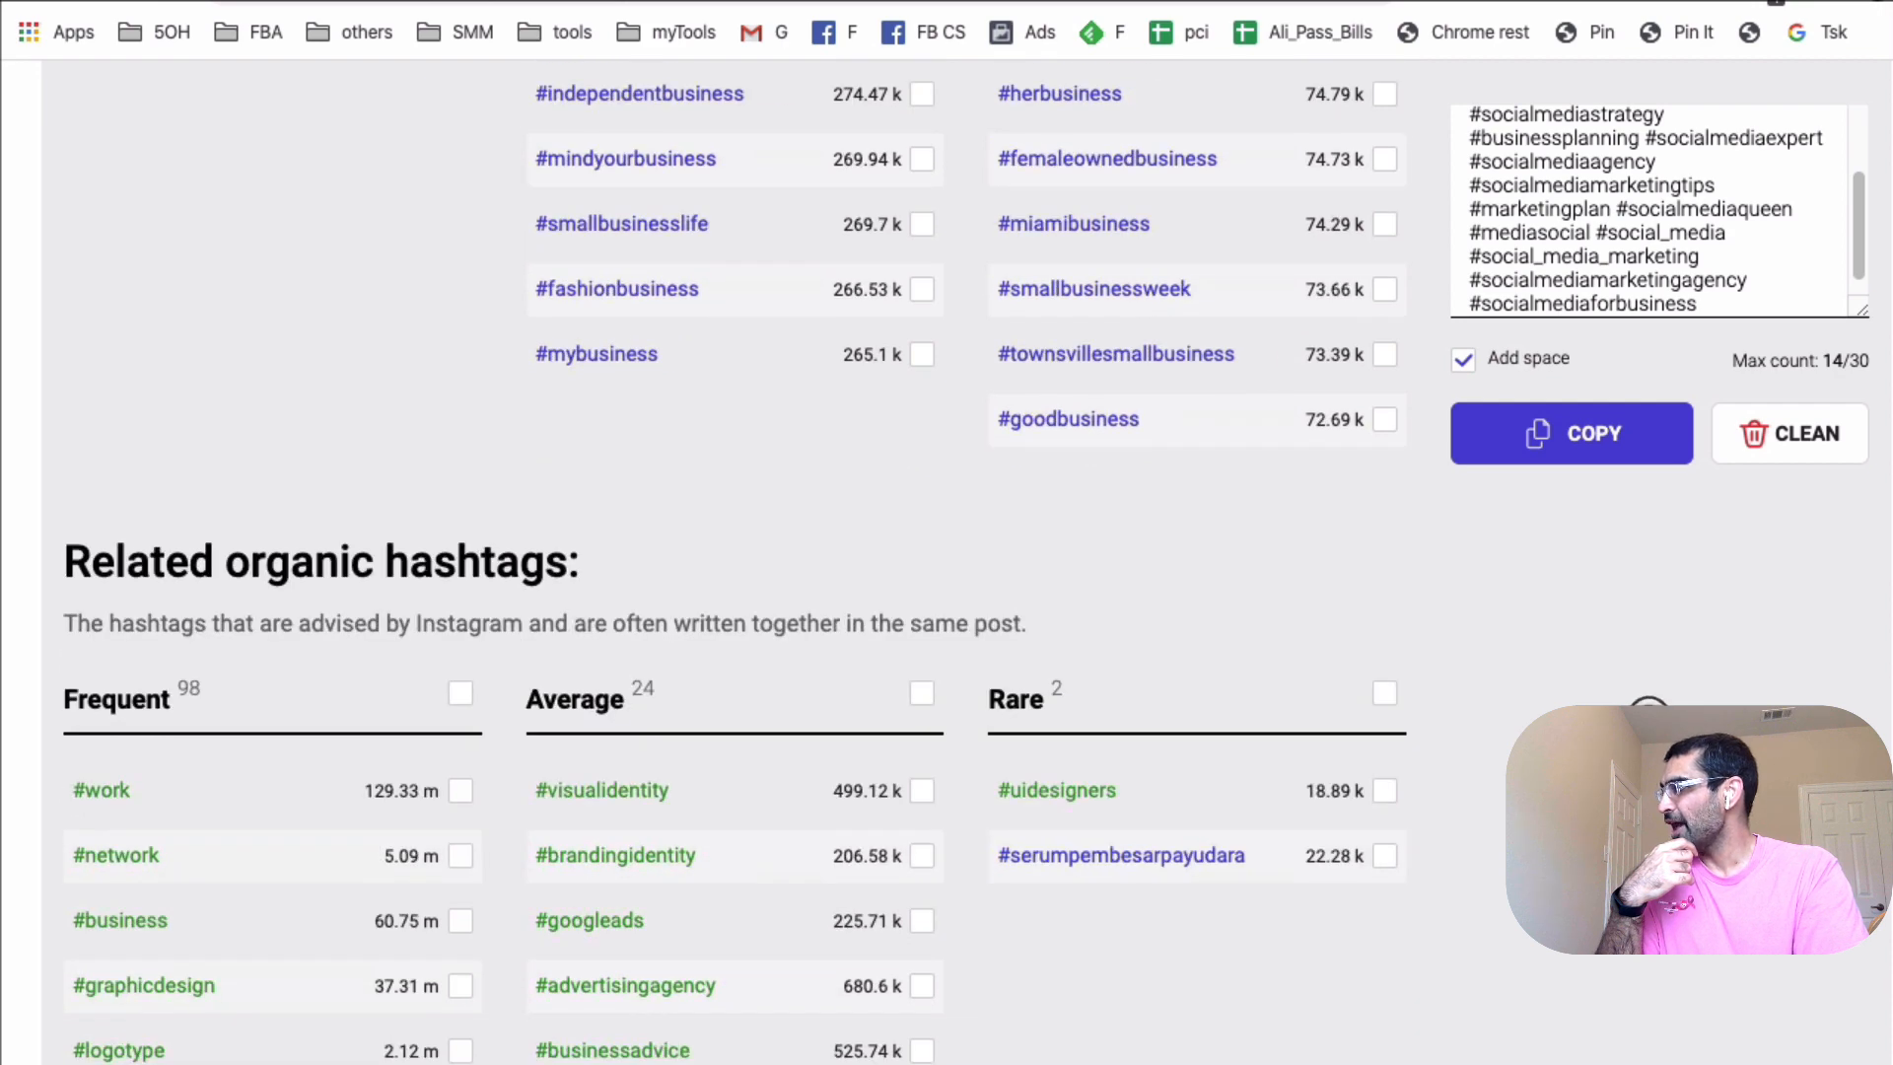
{"action": "scroll", "scroll_direction": "down", "scroll_amount": 3}
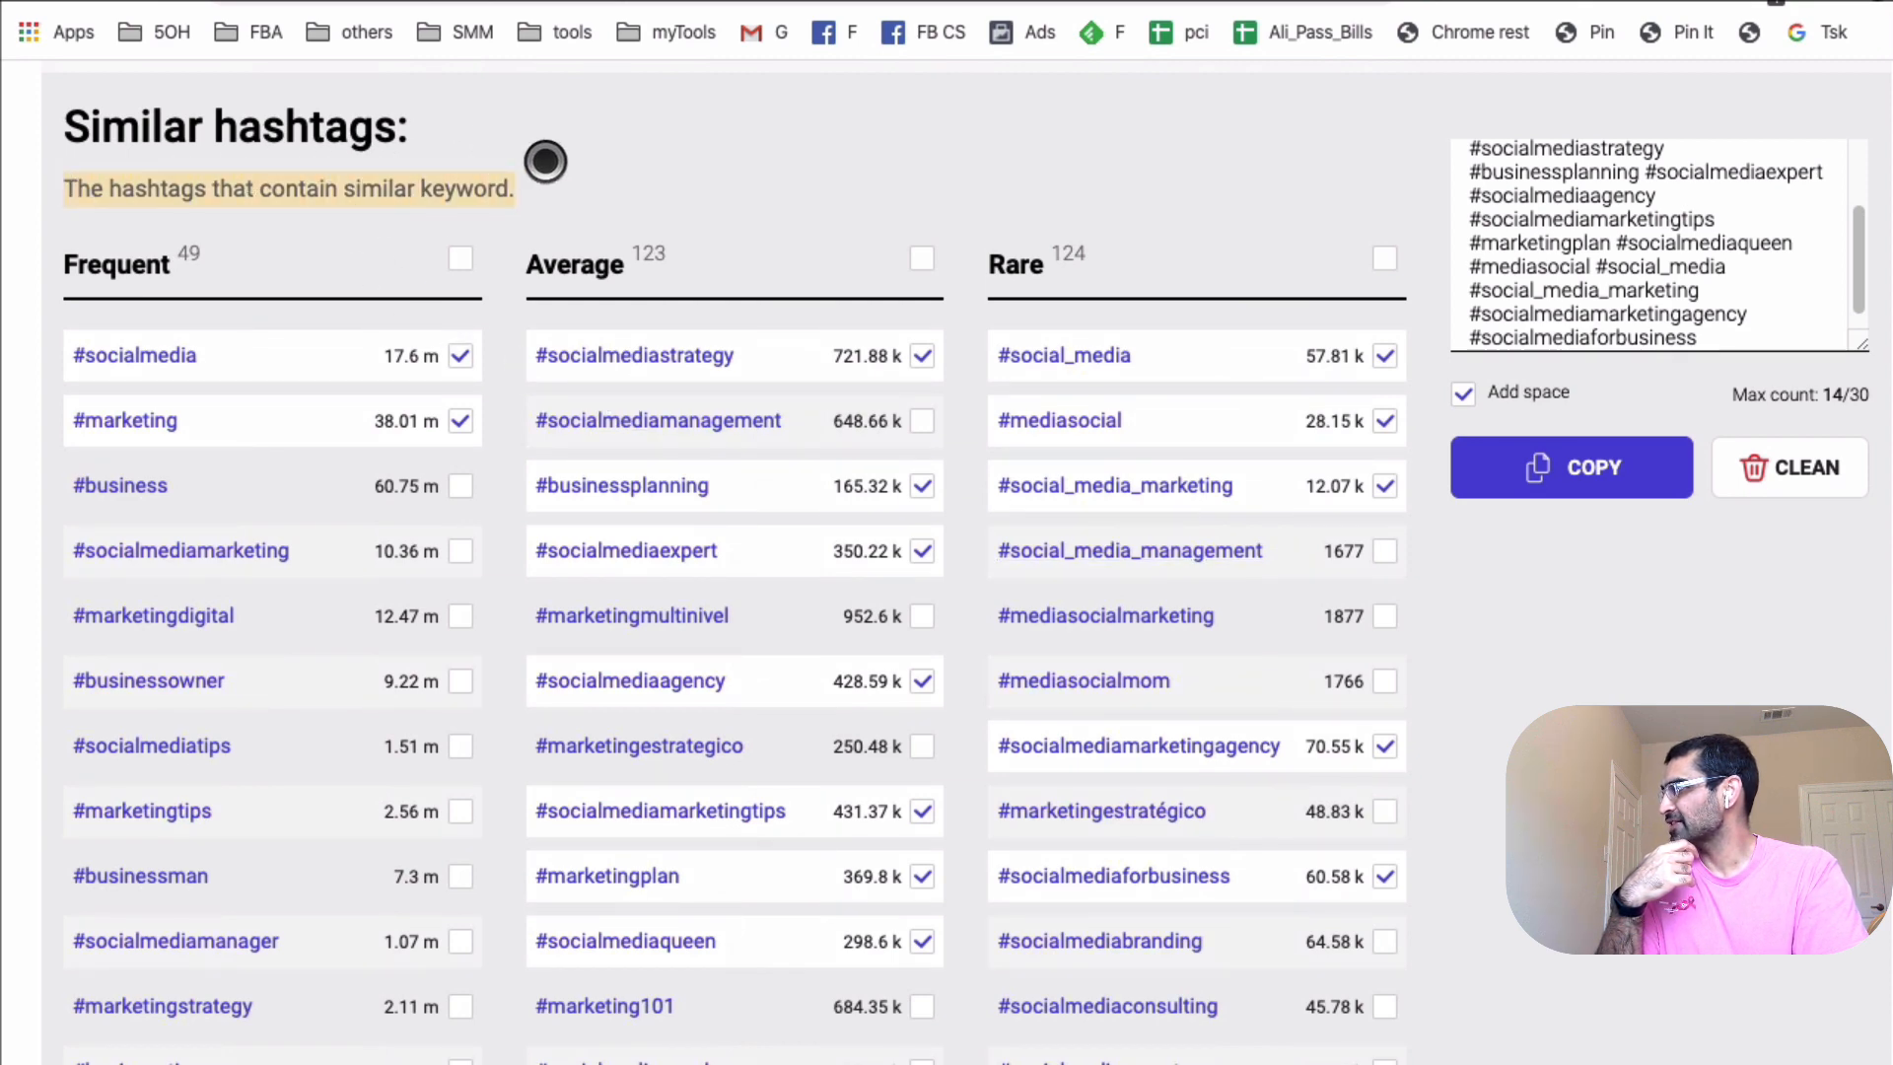
{"action": "mouse_move", "coordinate": [947, 425]}
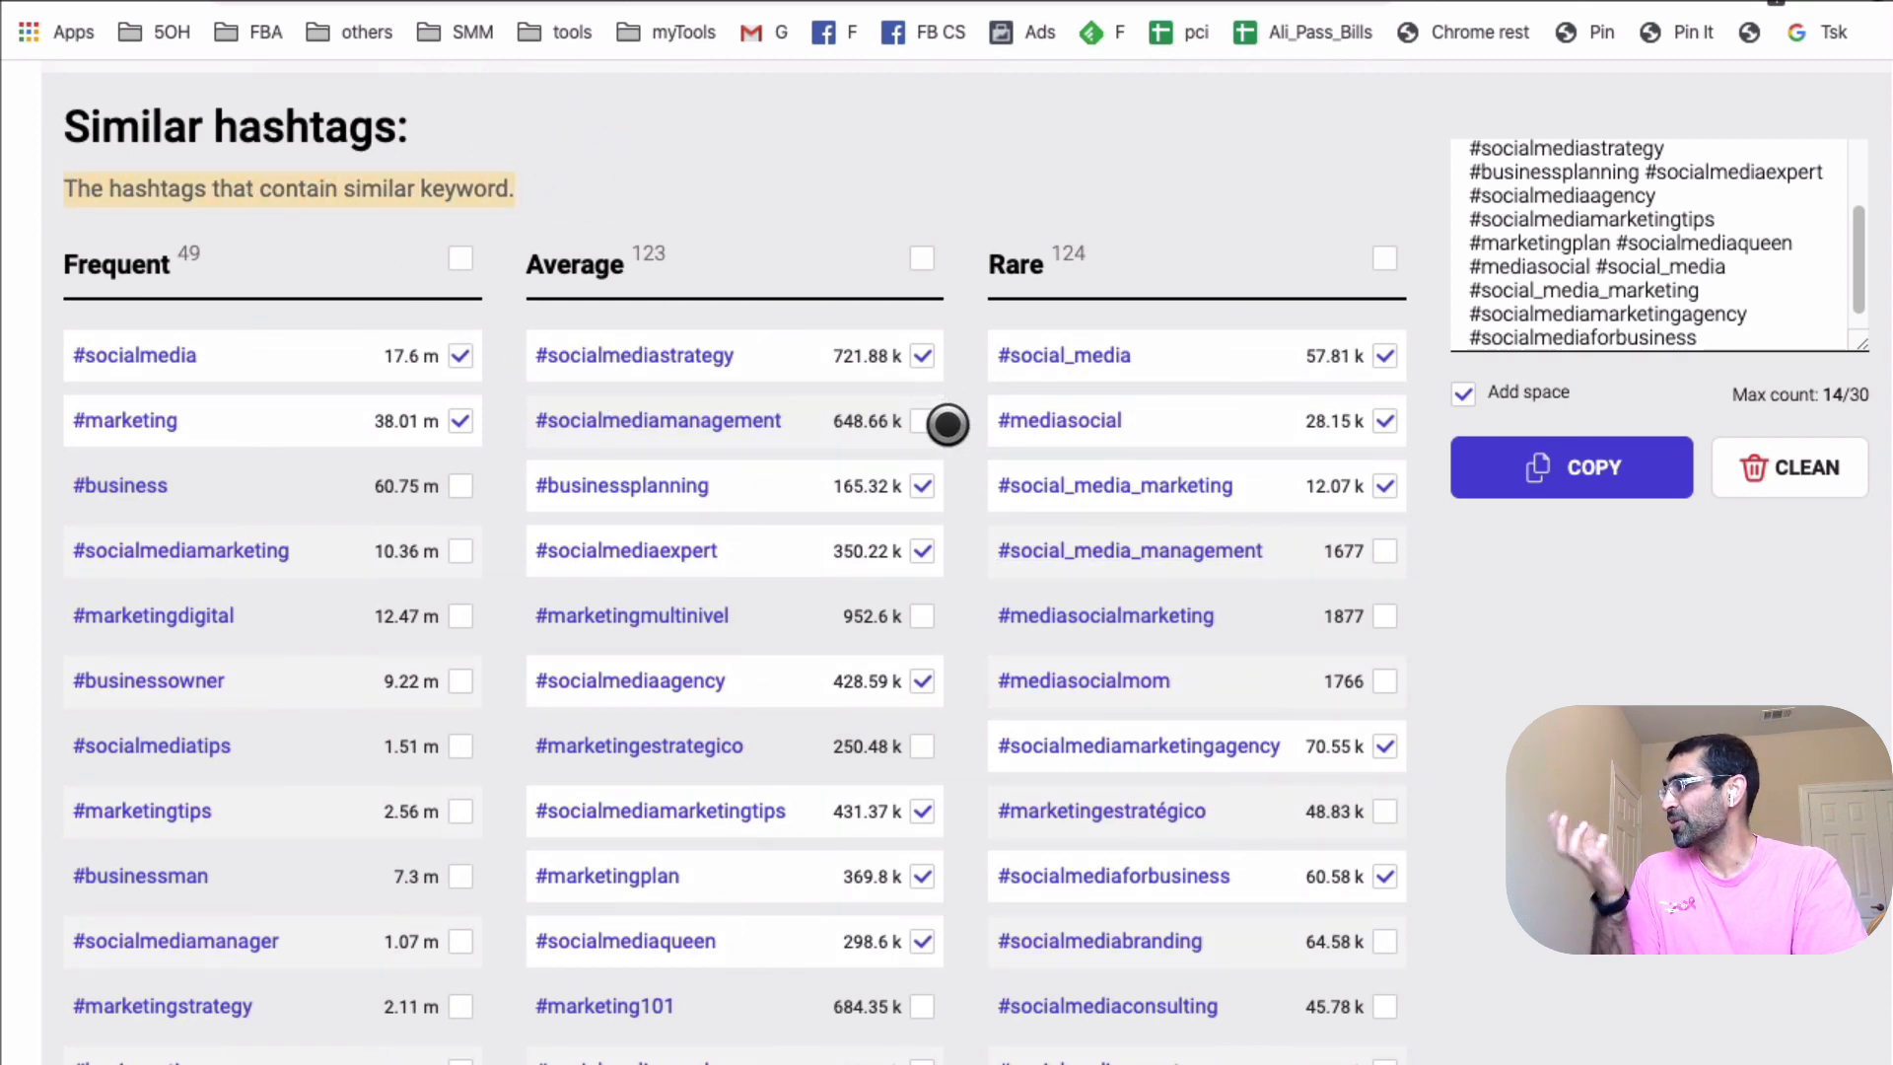
{"action": "scroll", "scroll_direction": "down", "scroll_amount": 3}
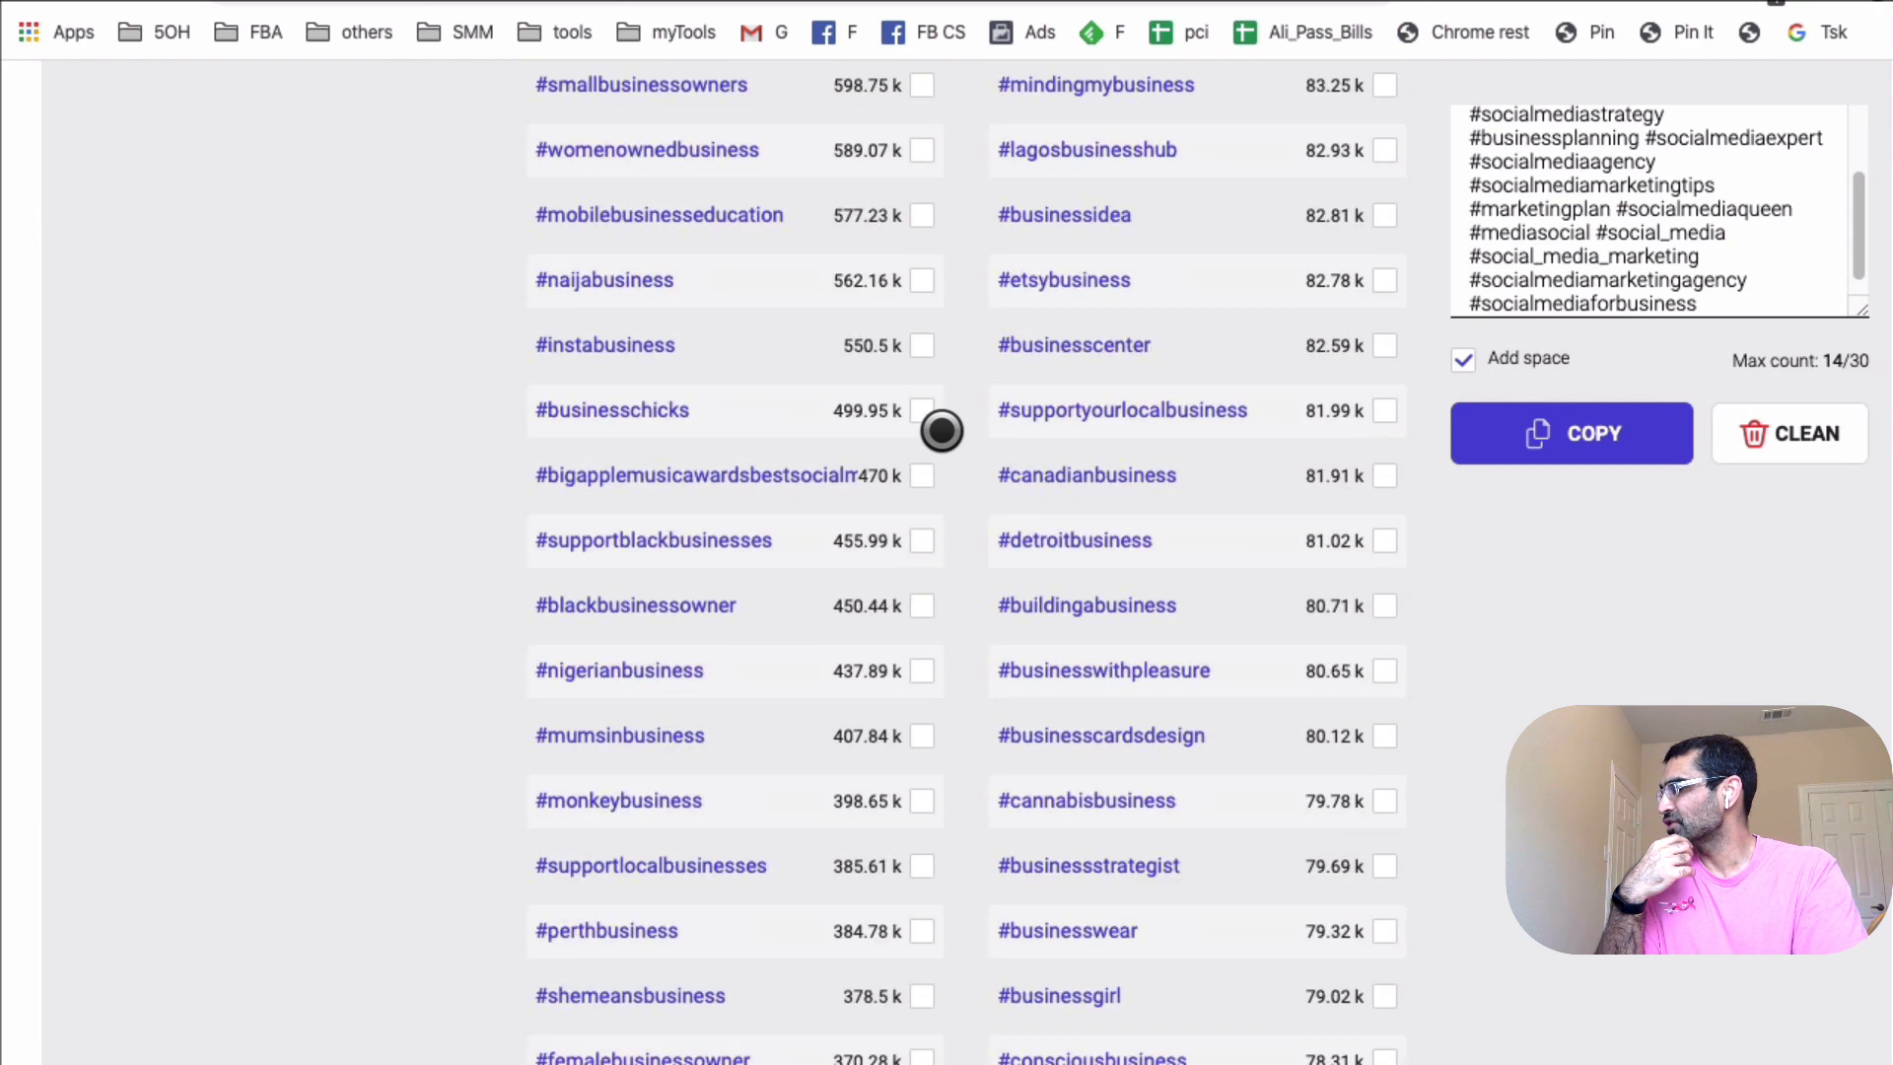
{"action": "scroll", "scroll_direction": "down", "scroll_amount": 3}
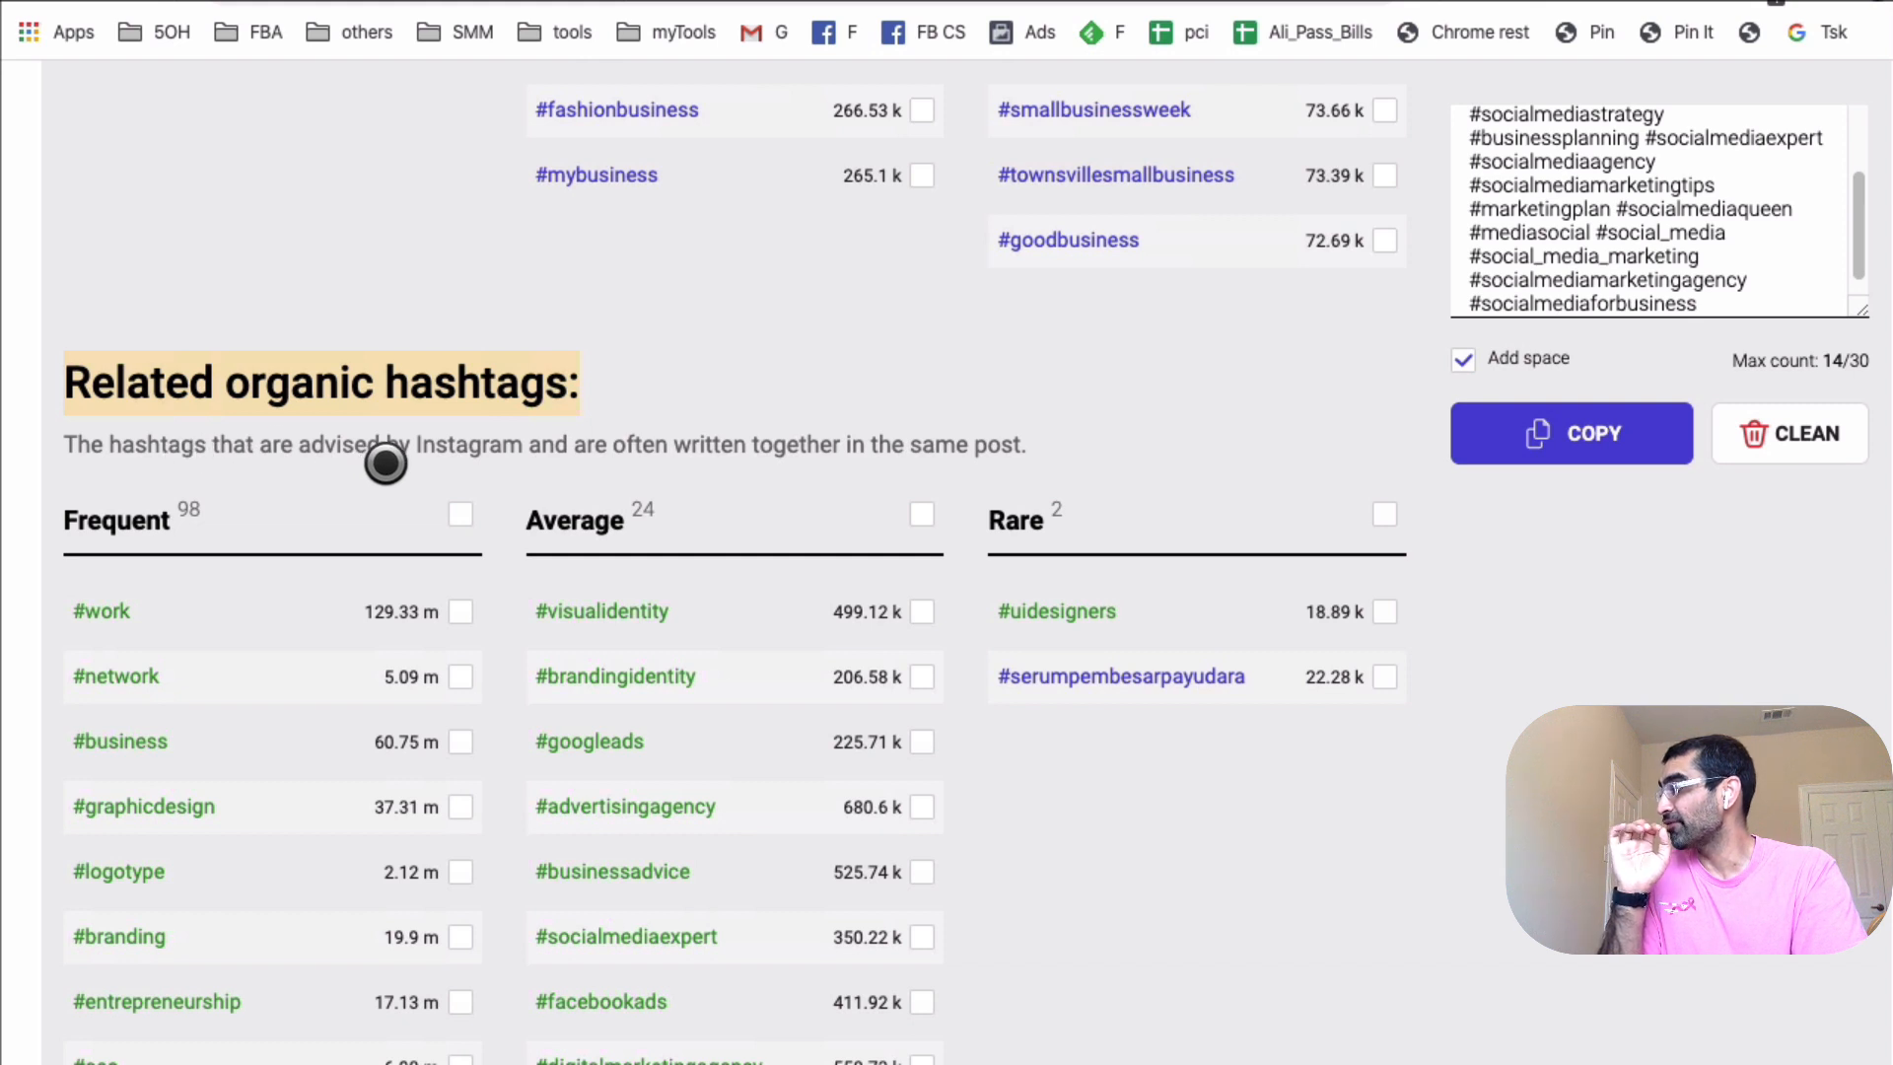
{"action": "mouse_move", "coordinate": [641, 464]}
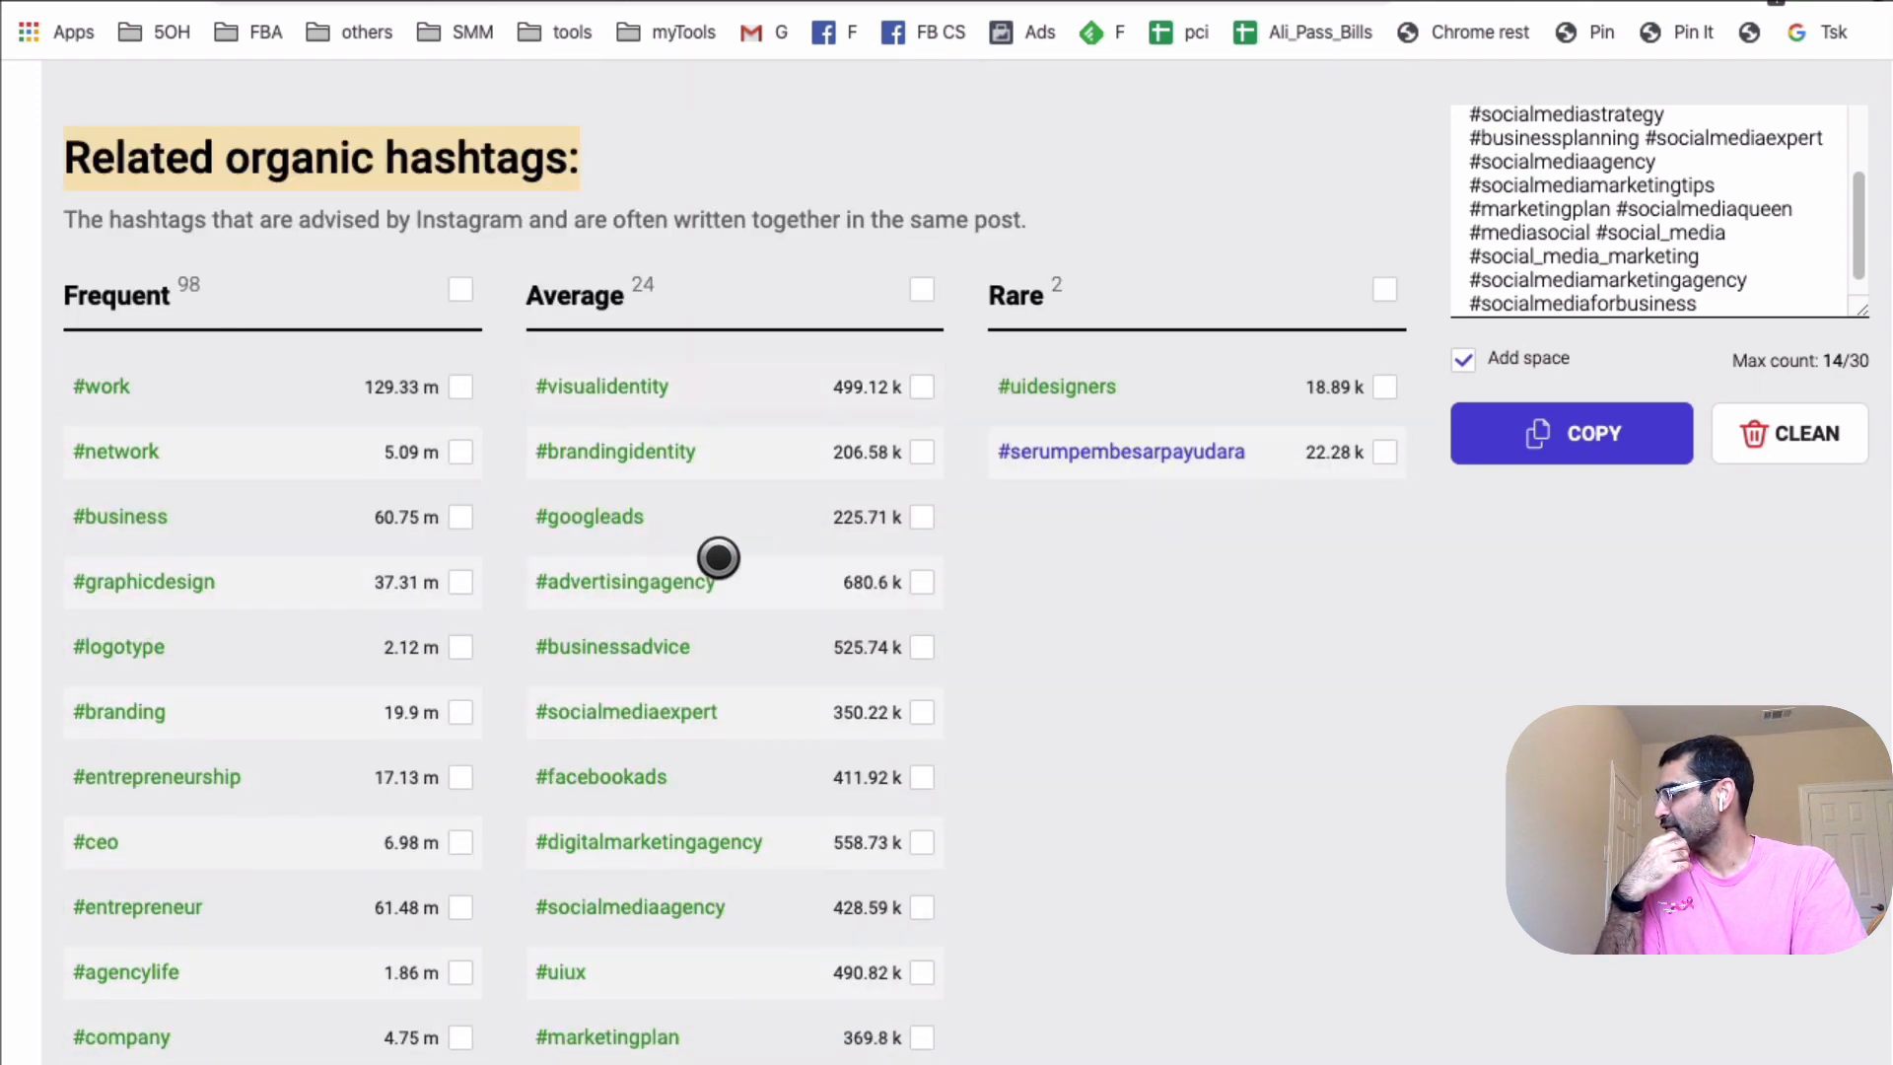
{"action": "mouse_move", "coordinate": [604, 730]}
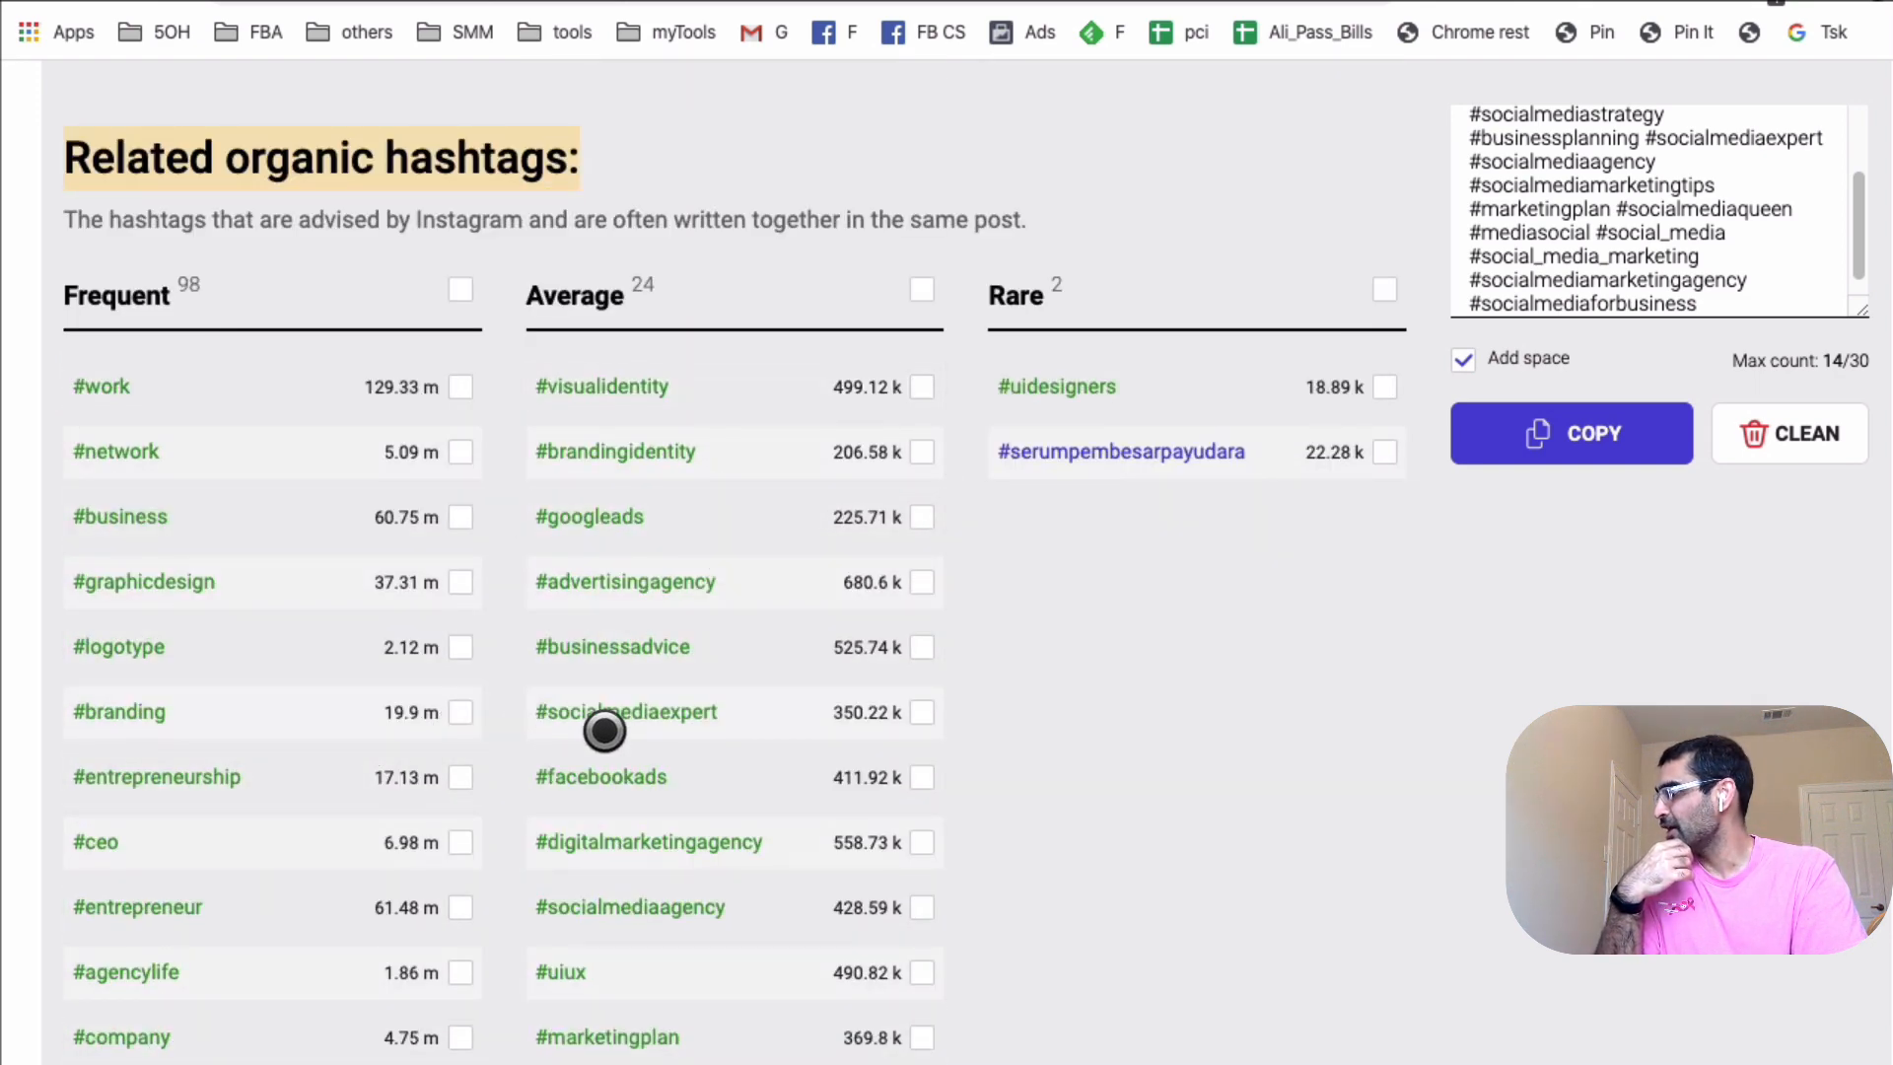
Collect #socialmediaexpert, #facebookads, #communitymanager, #marketingsocial, #marketingcoach and #socialmediamarketer (19/30).
{"action": "left_click", "coordinate": [921, 712]}
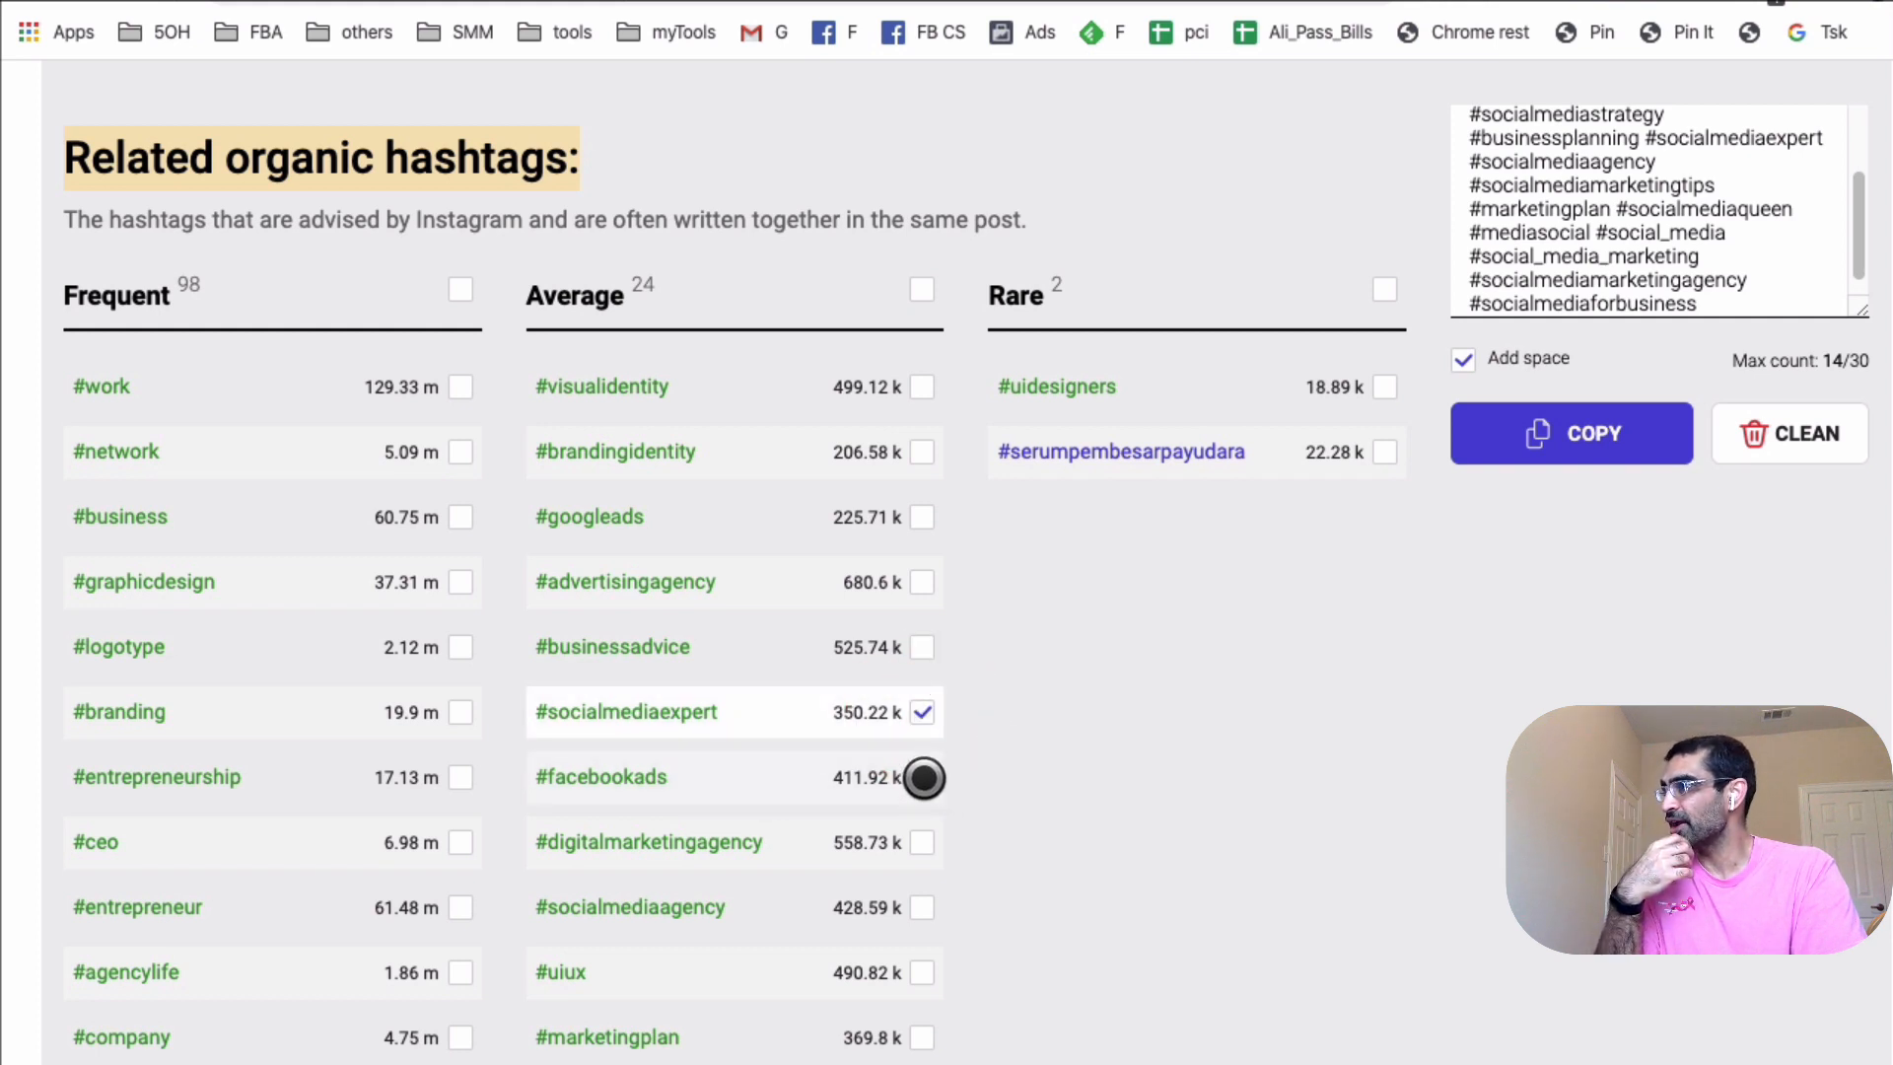
{"action": "left_click", "coordinate": [920, 778]}
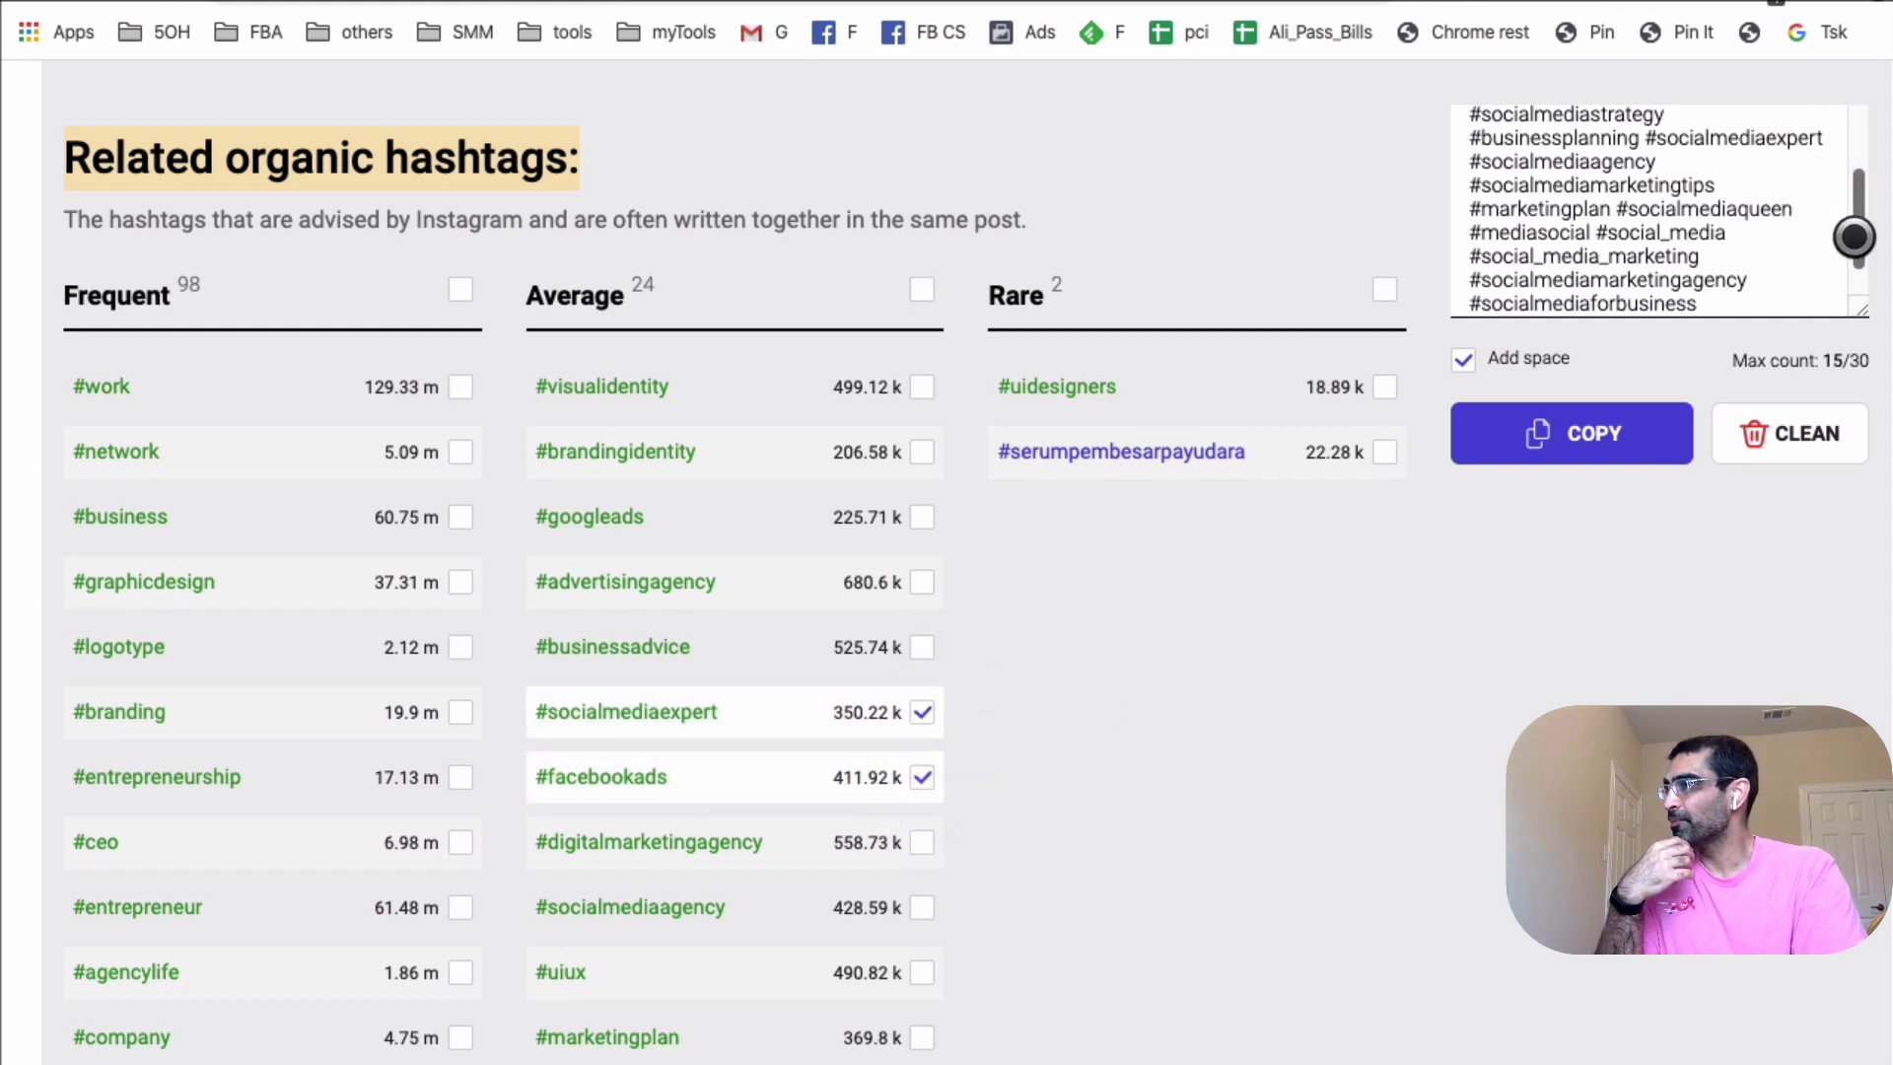
{"action": "scroll", "scroll_direction": "down", "scroll_amount": 3}
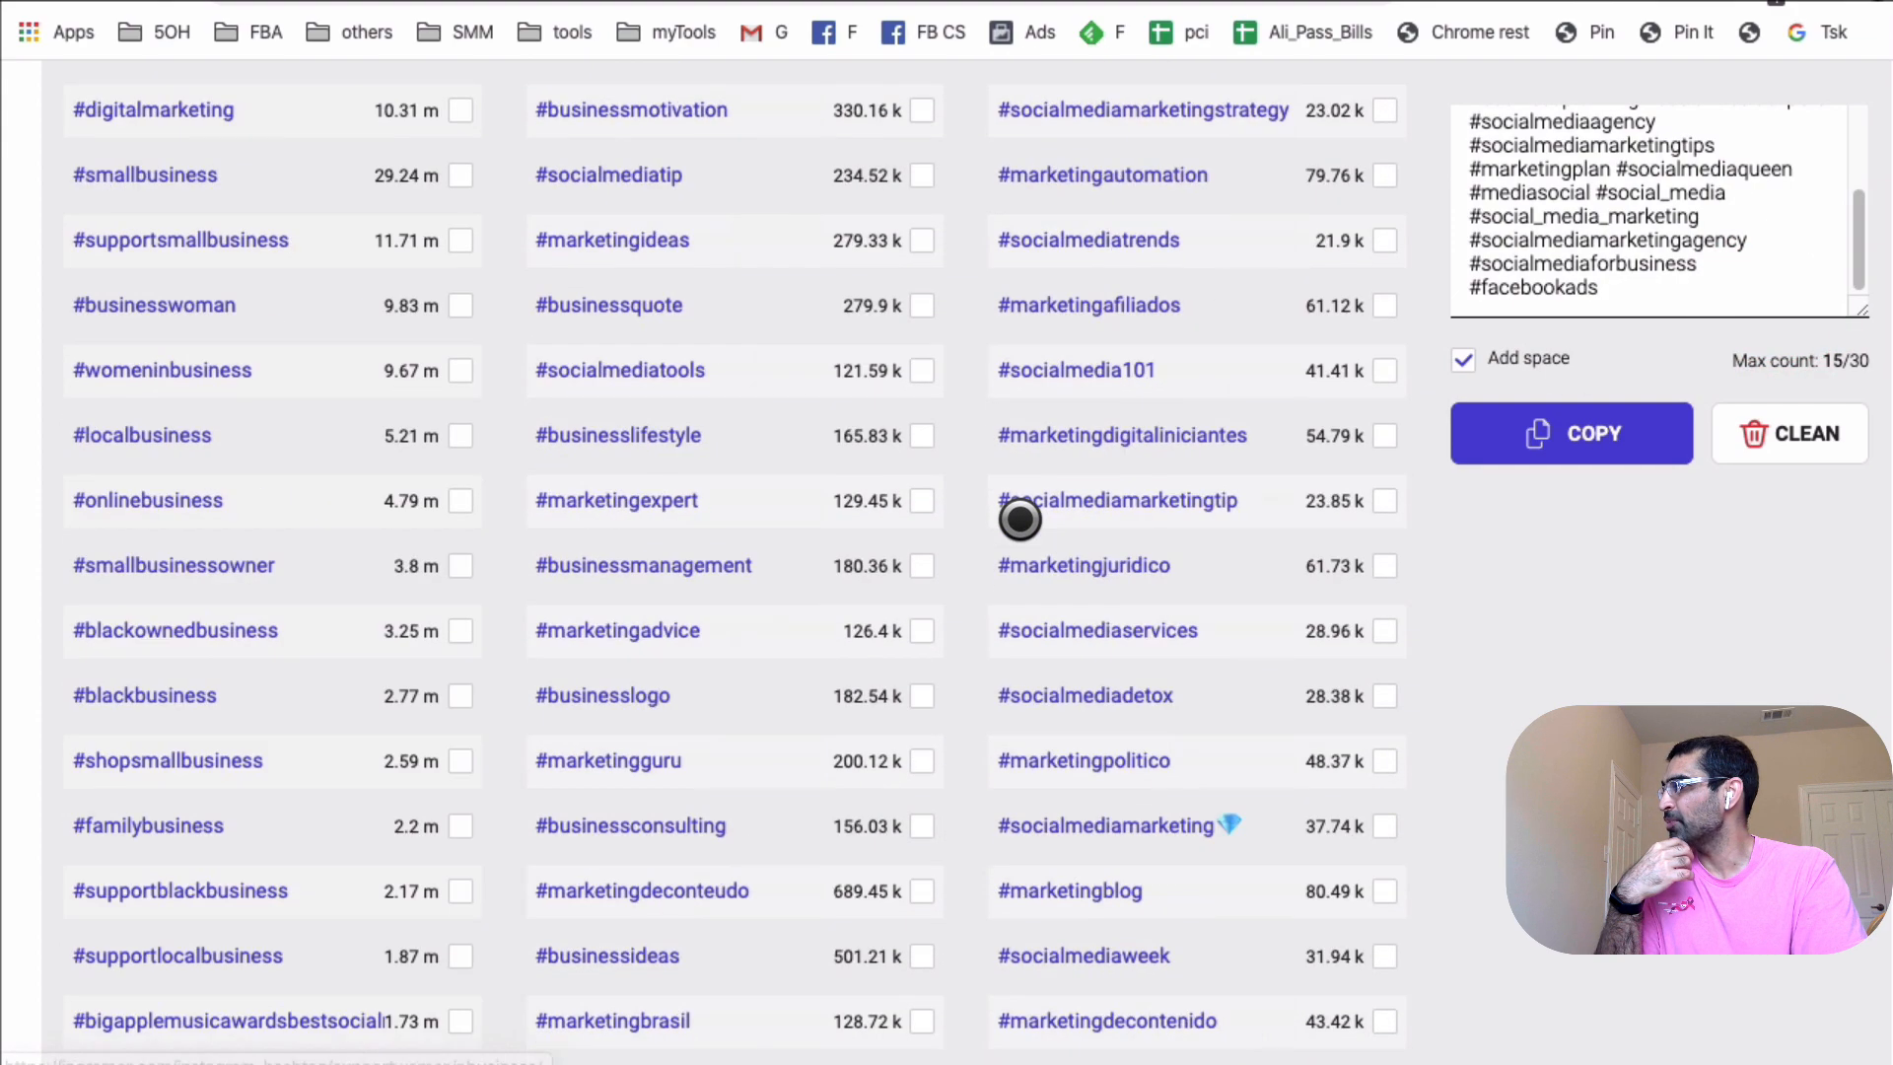
{"action": "scroll", "scroll_direction": "up", "scroll_amount": 3}
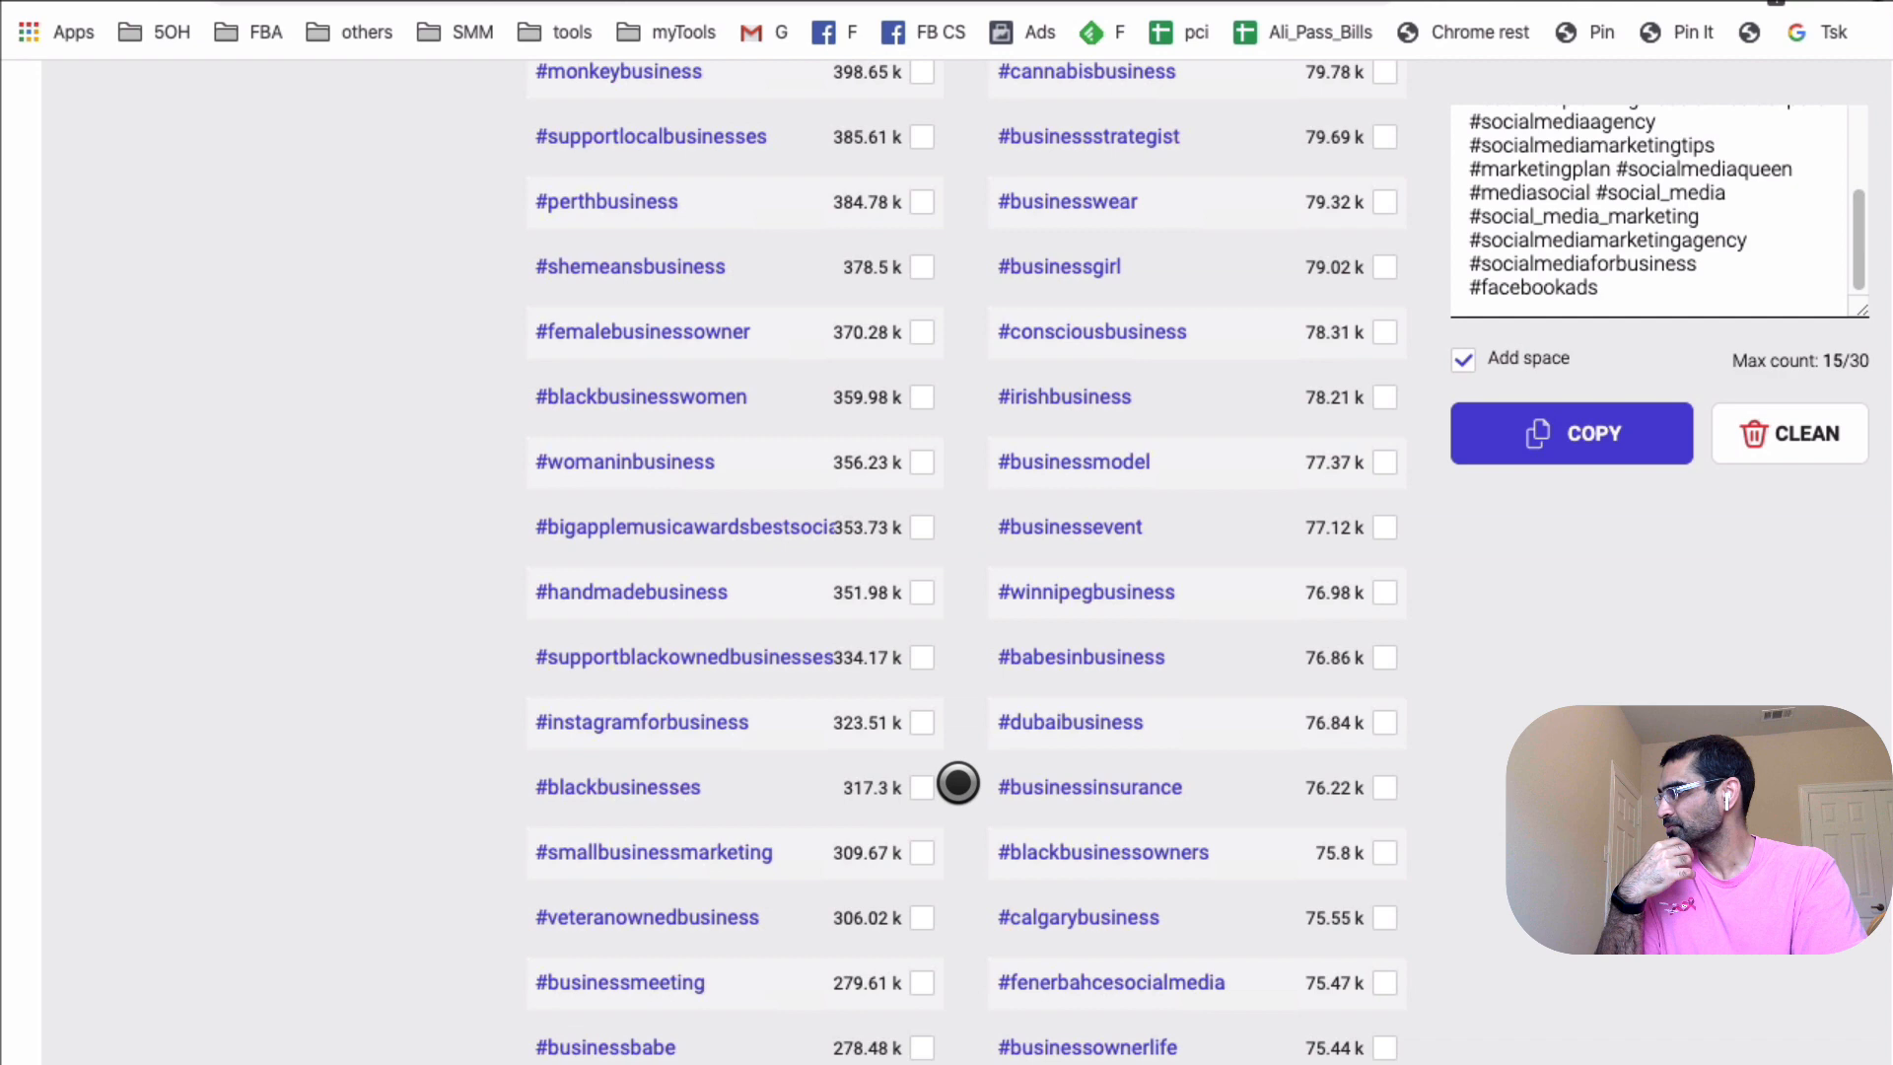
{"action": "scroll", "scroll_direction": "down", "scroll_amount": 3}
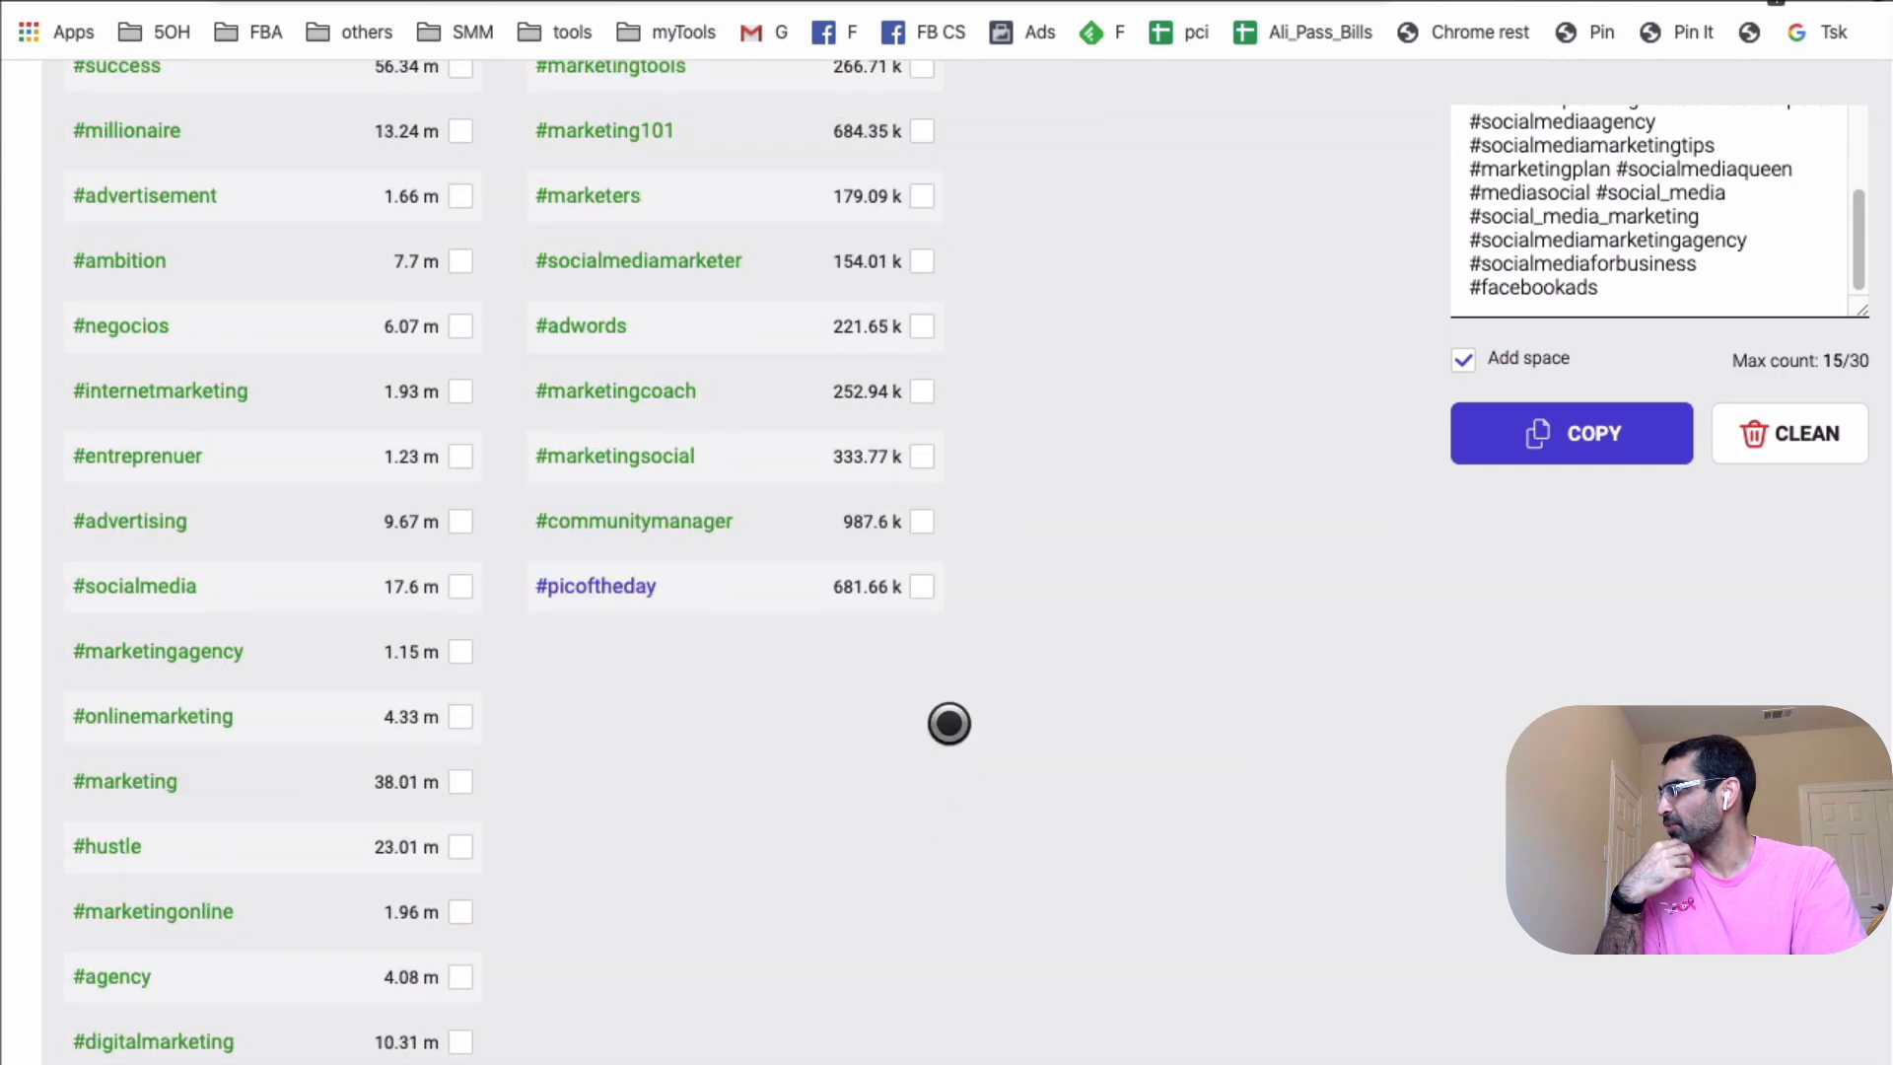
{"action": "left_click", "coordinate": [924, 520]}
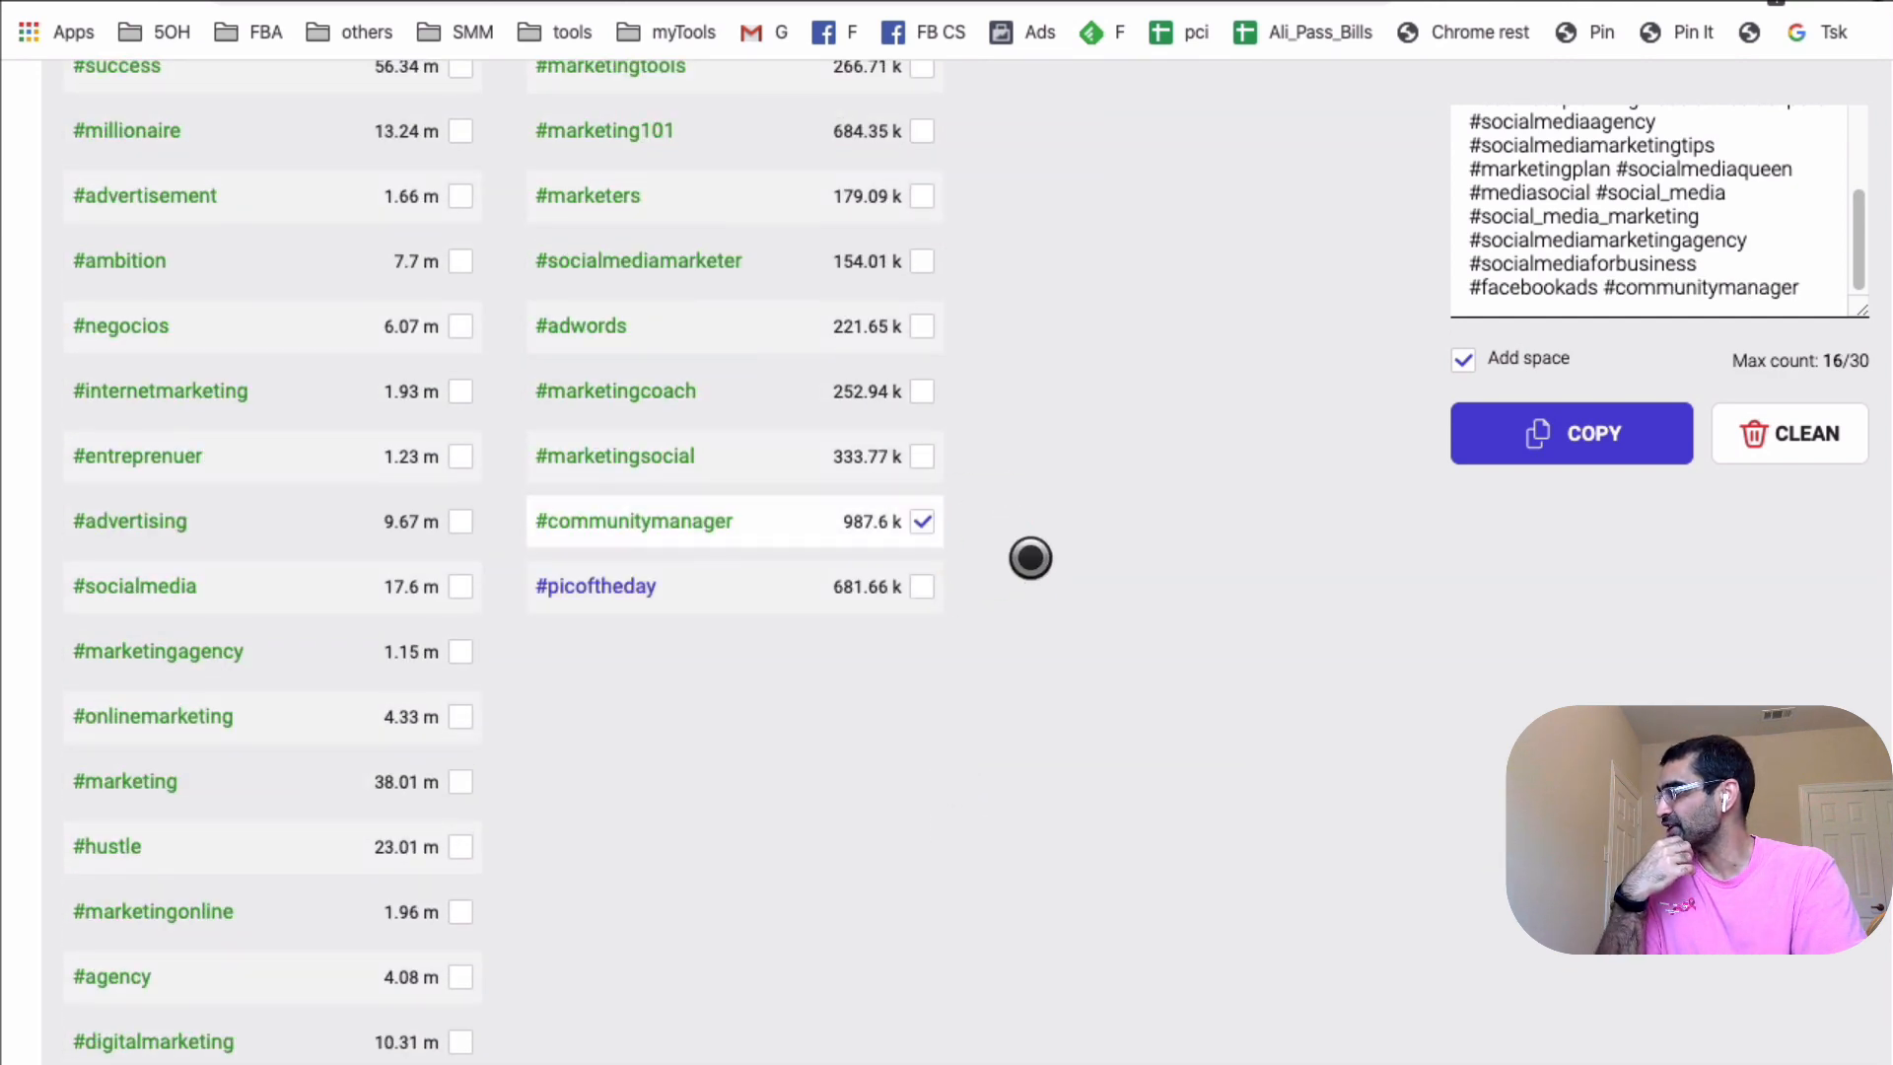
{"action": "left_click", "coordinate": [923, 457]}
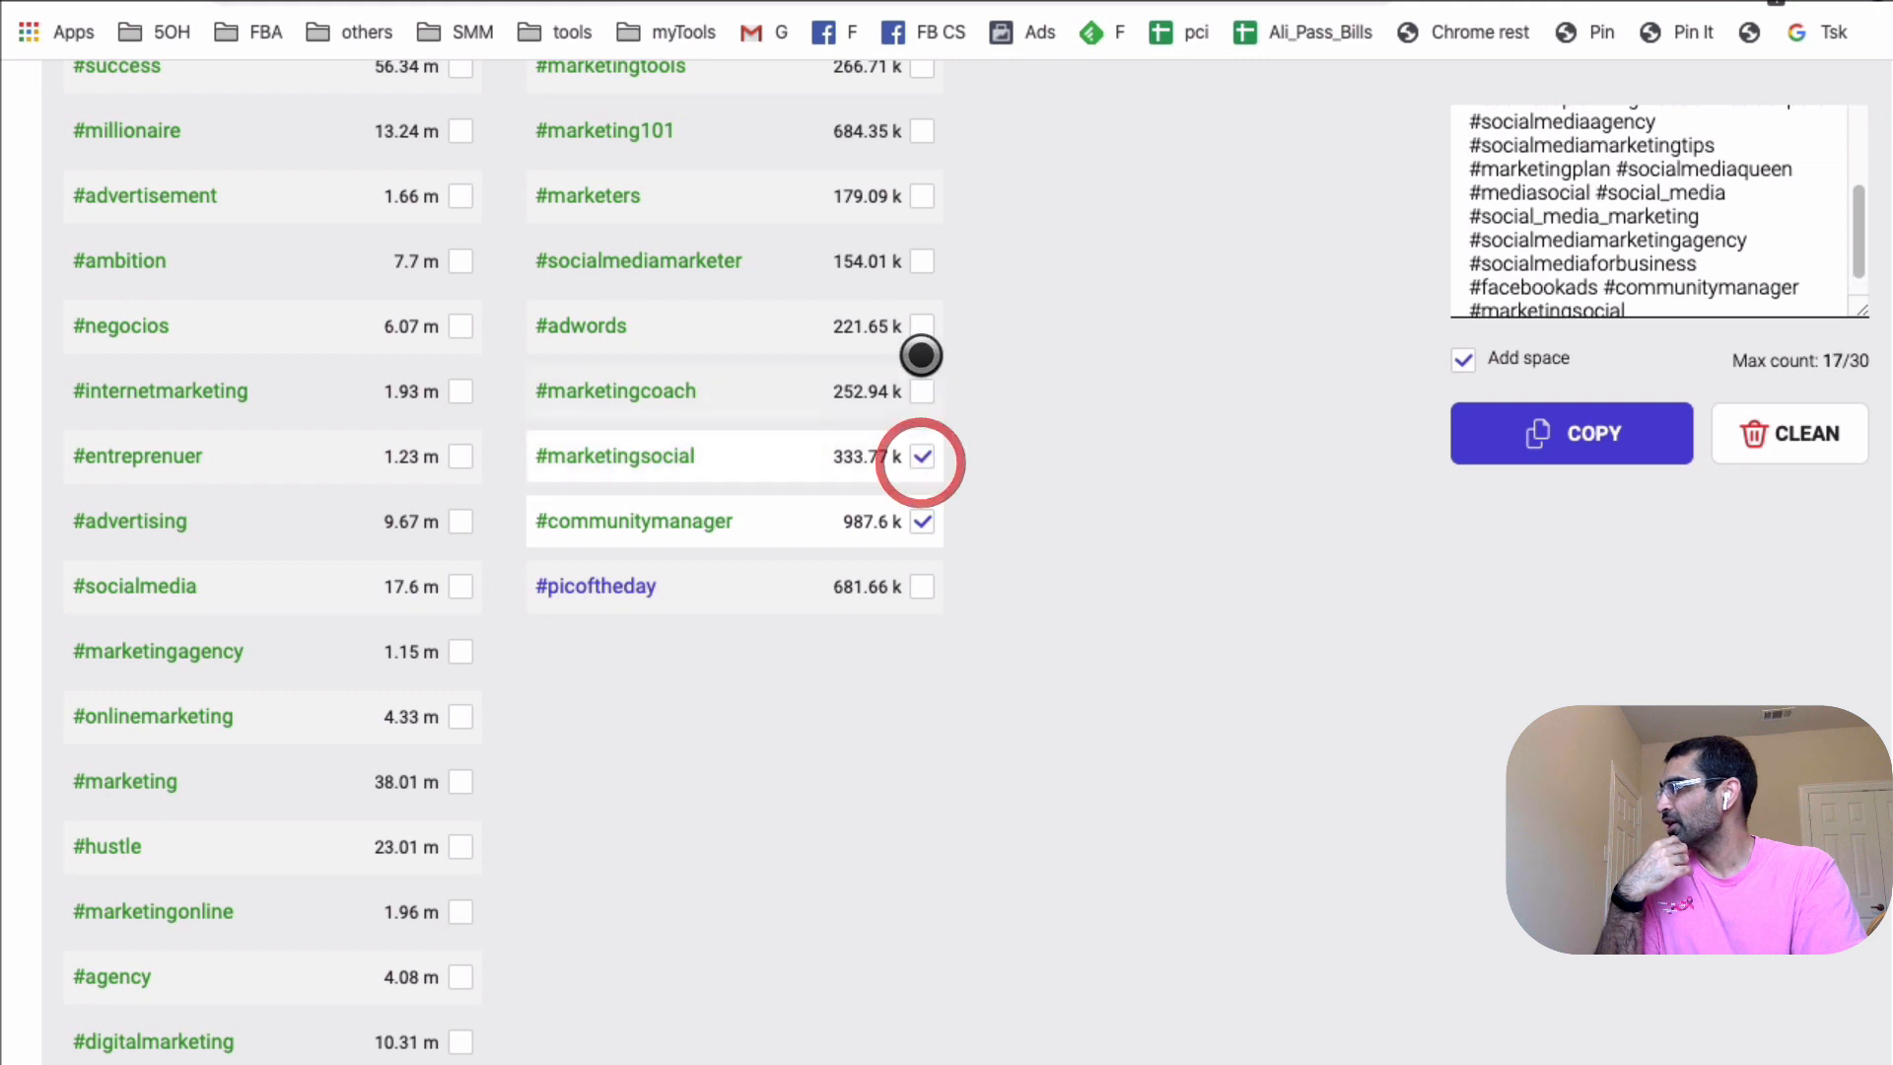
{"action": "left_click", "coordinate": [924, 391]}
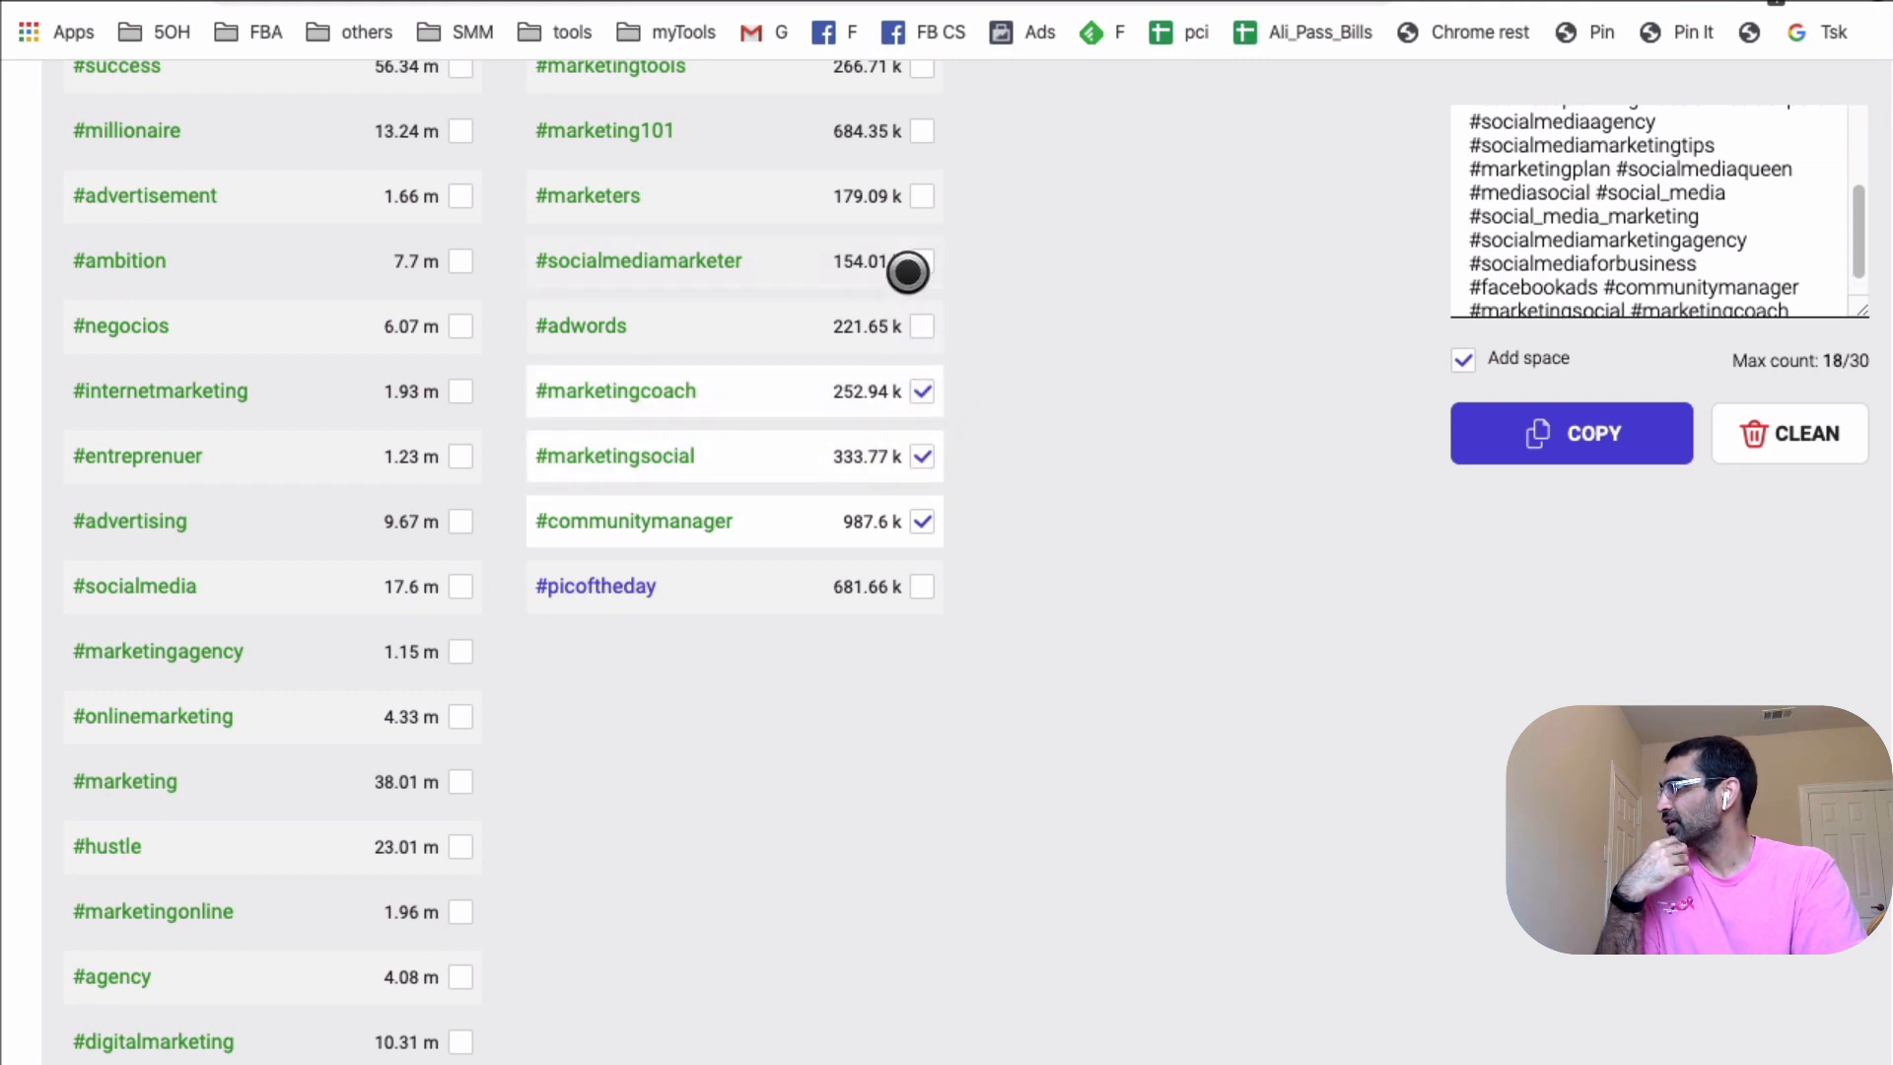
{"action": "left_click", "coordinate": [925, 260]}
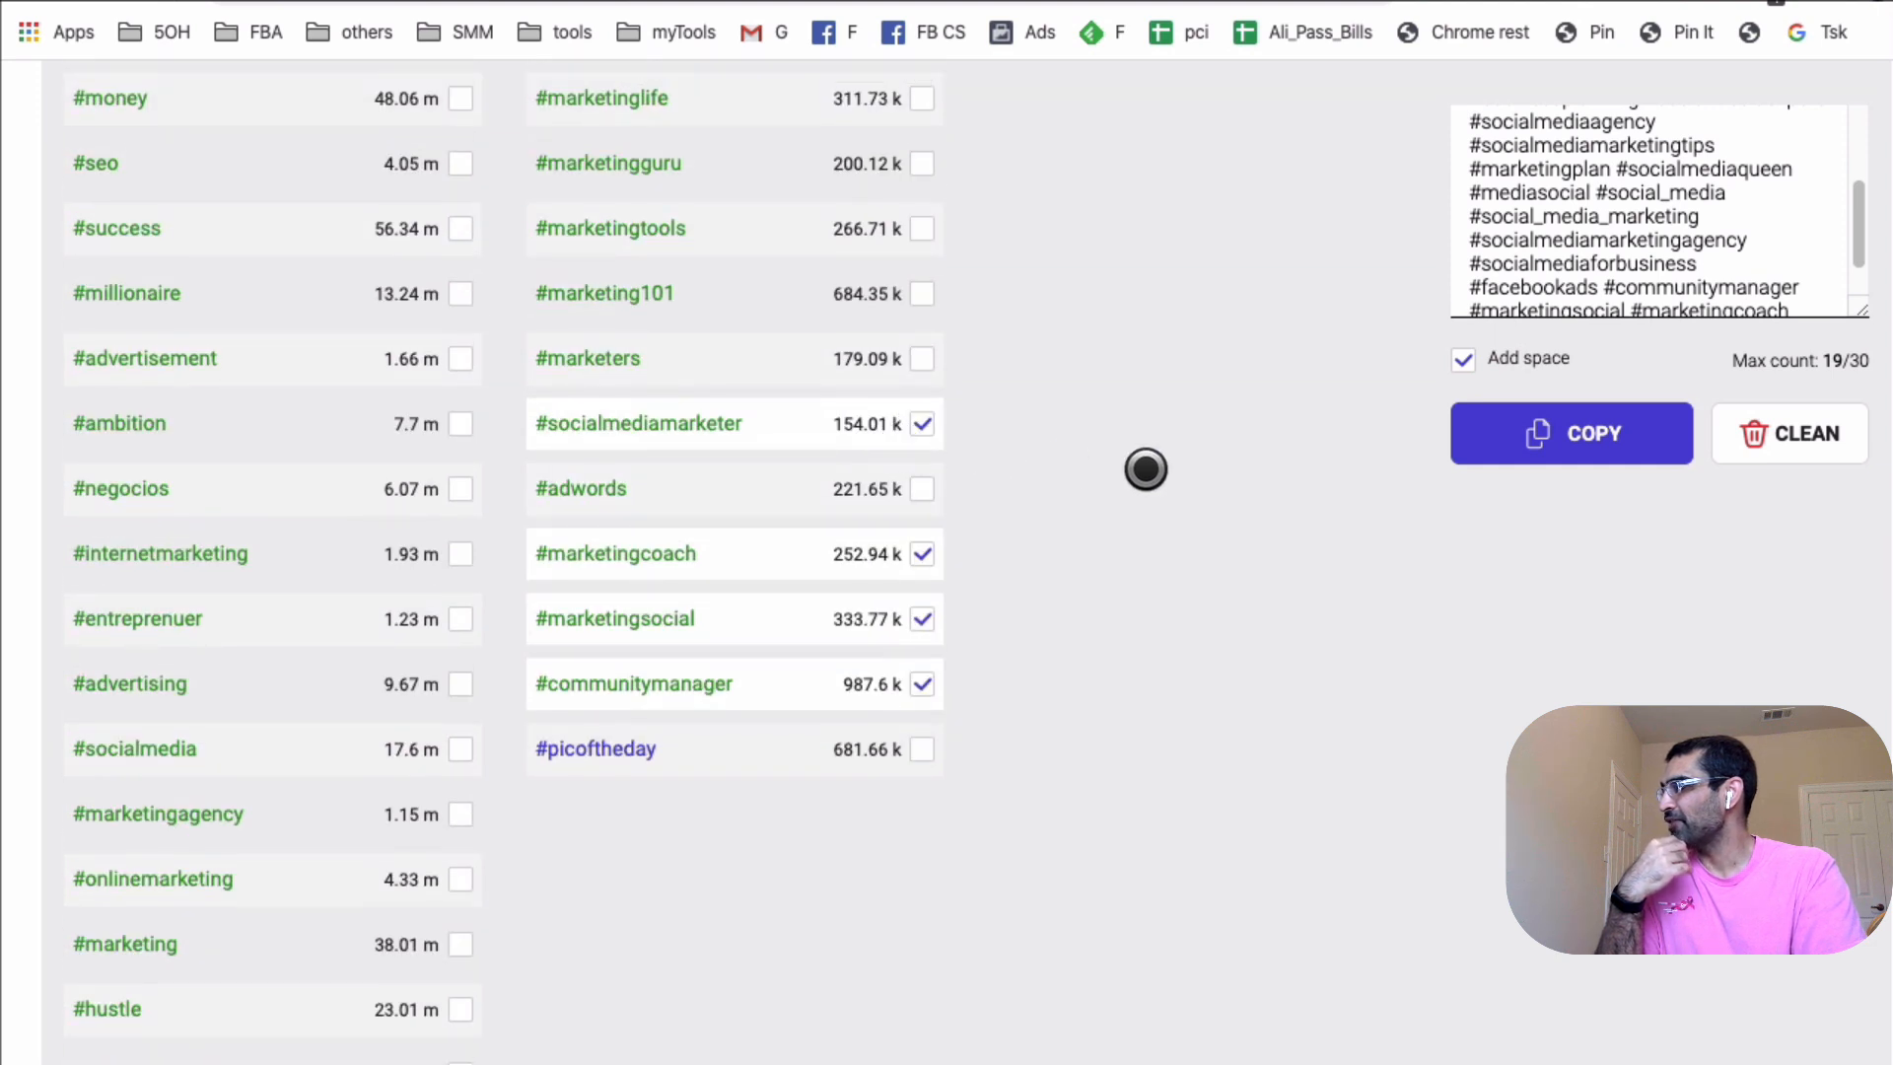
{"action": "mouse_move", "coordinate": [1149, 475]}
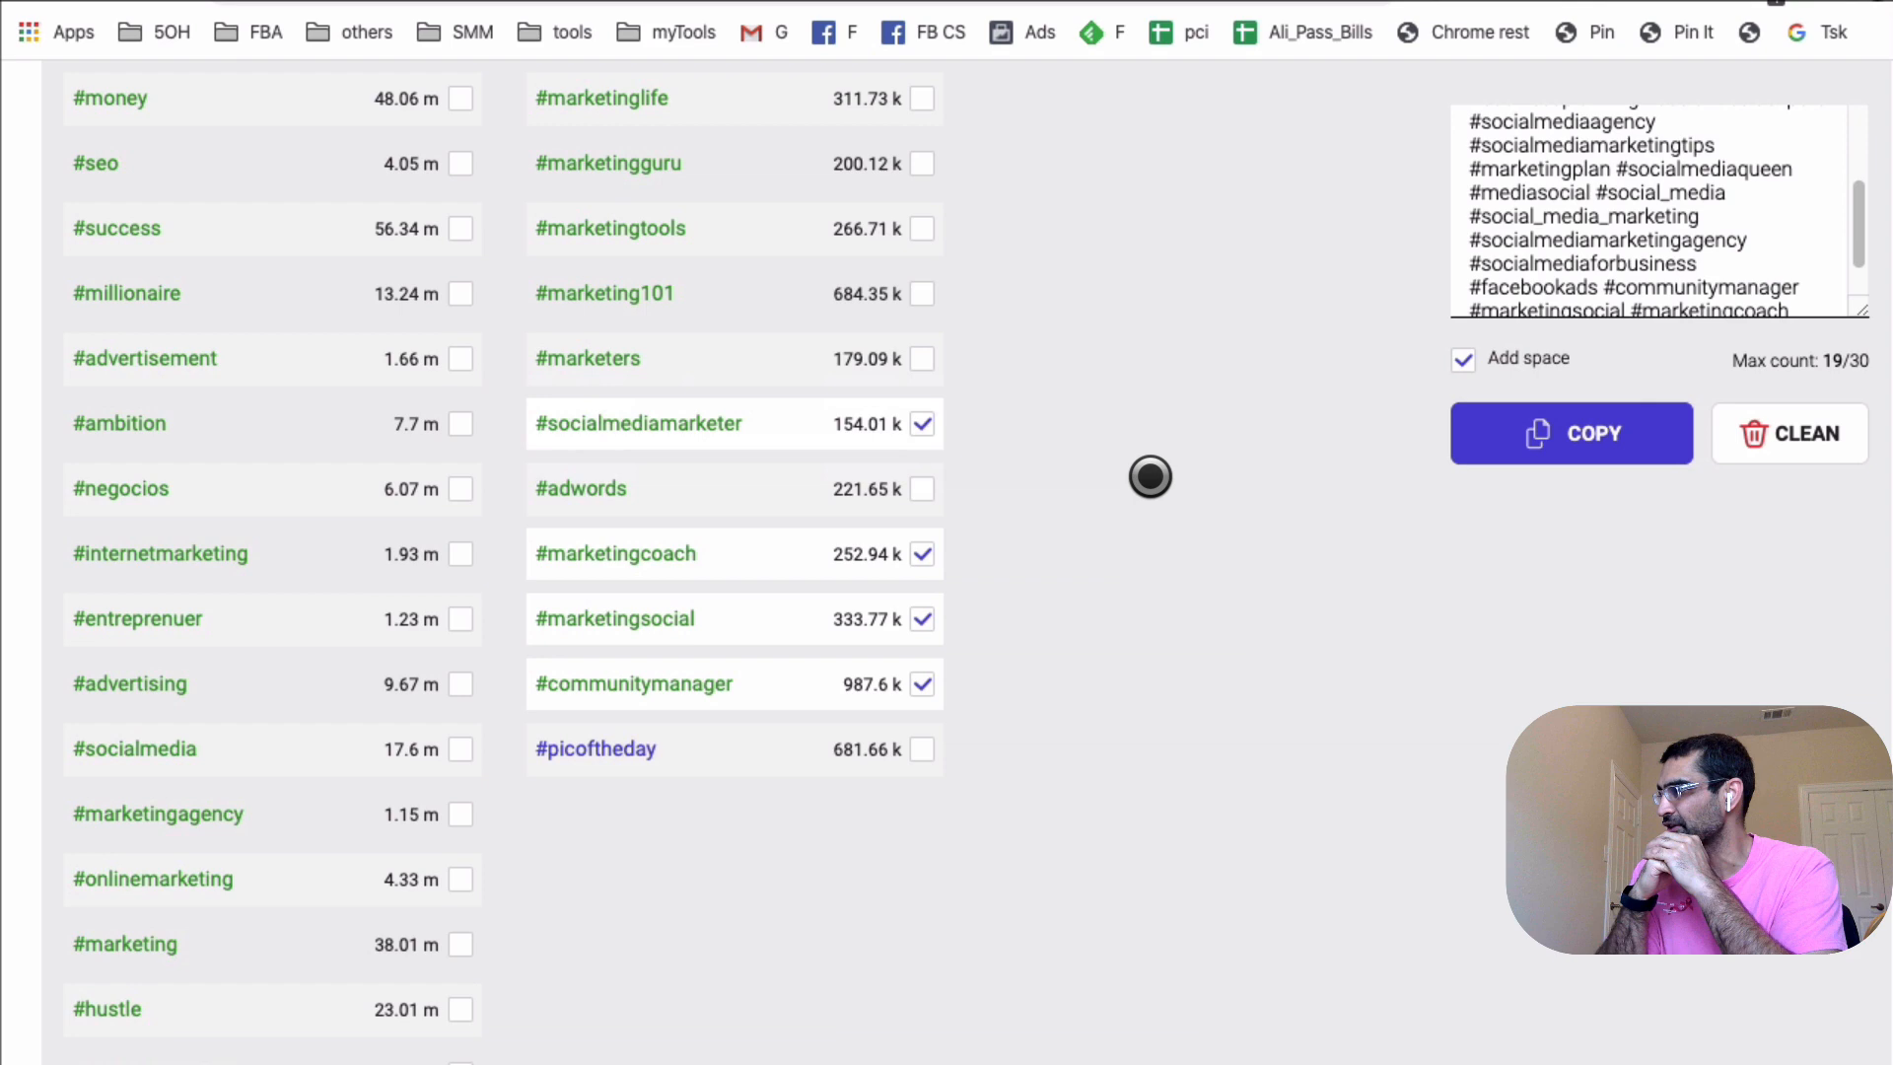
{"action": "mouse_move", "coordinate": [798, 488]}
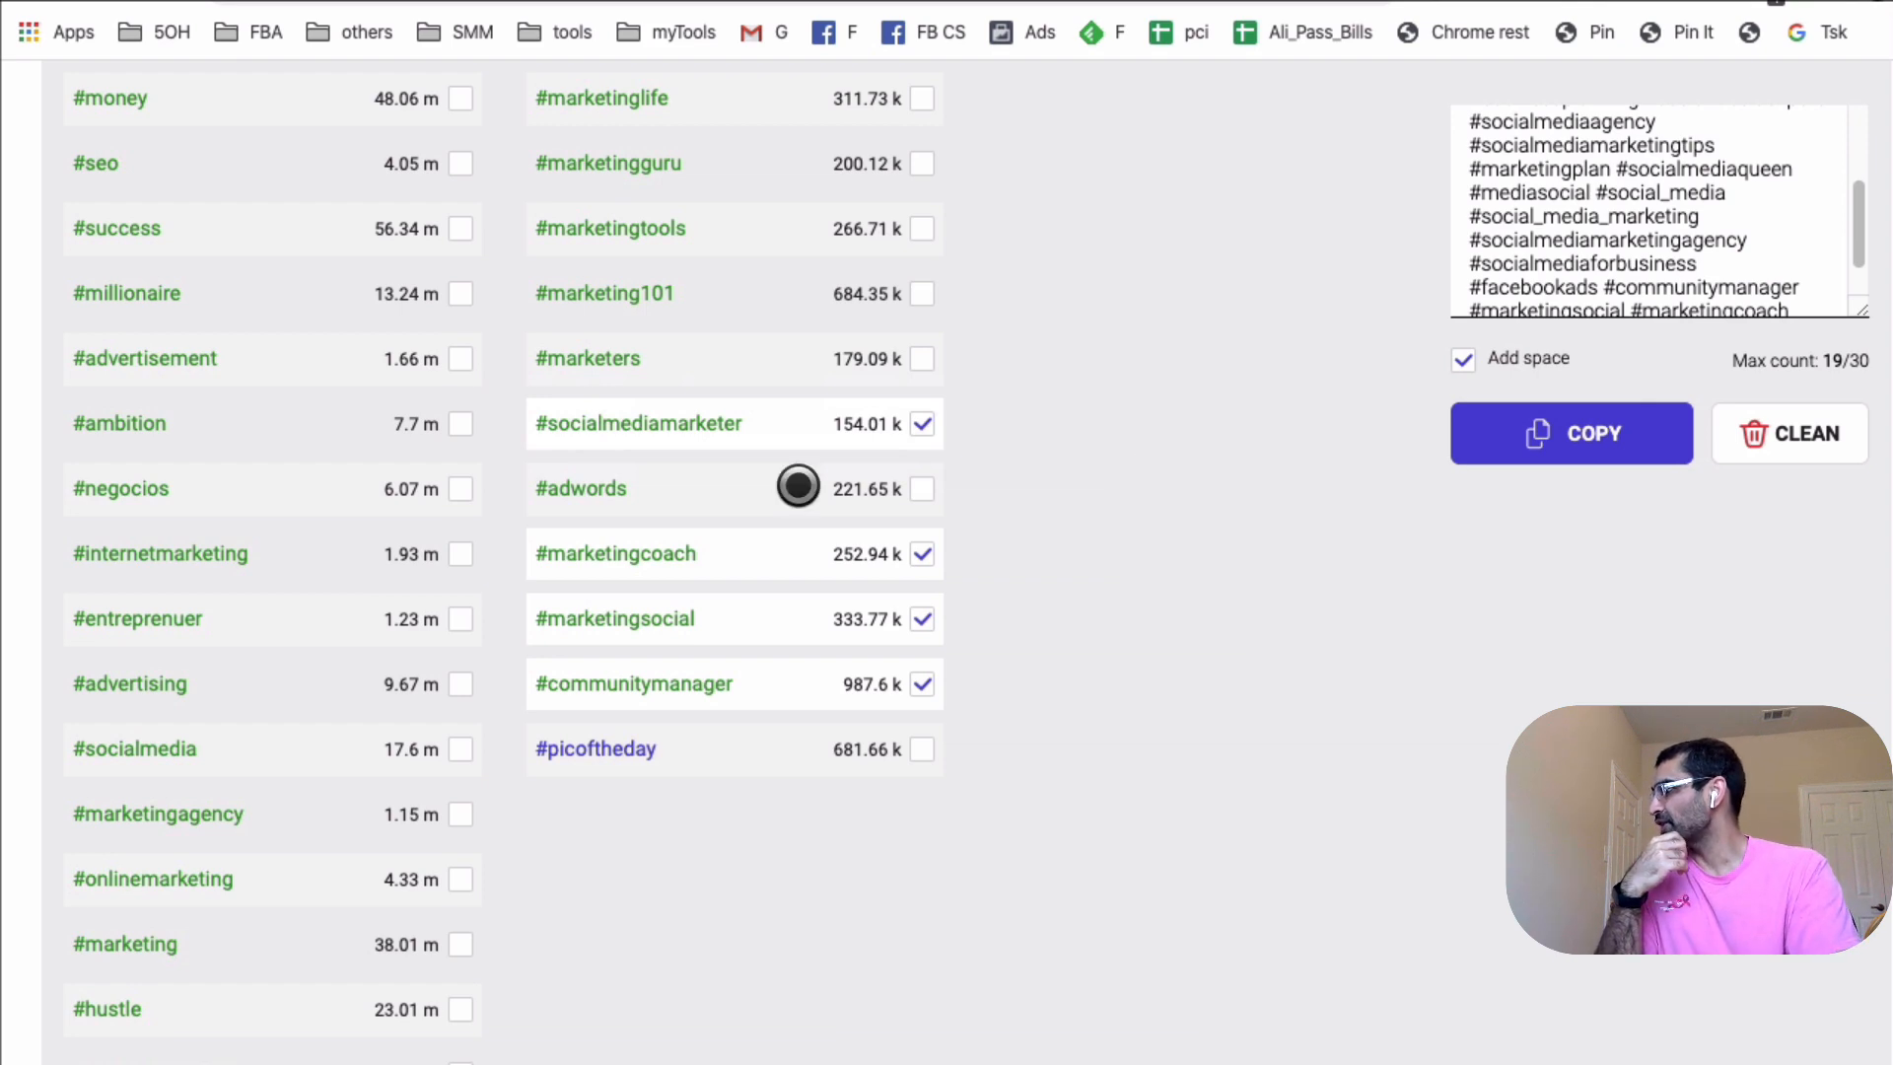
{"action": "scroll", "scroll_direction": "up", "scroll_amount": 3}
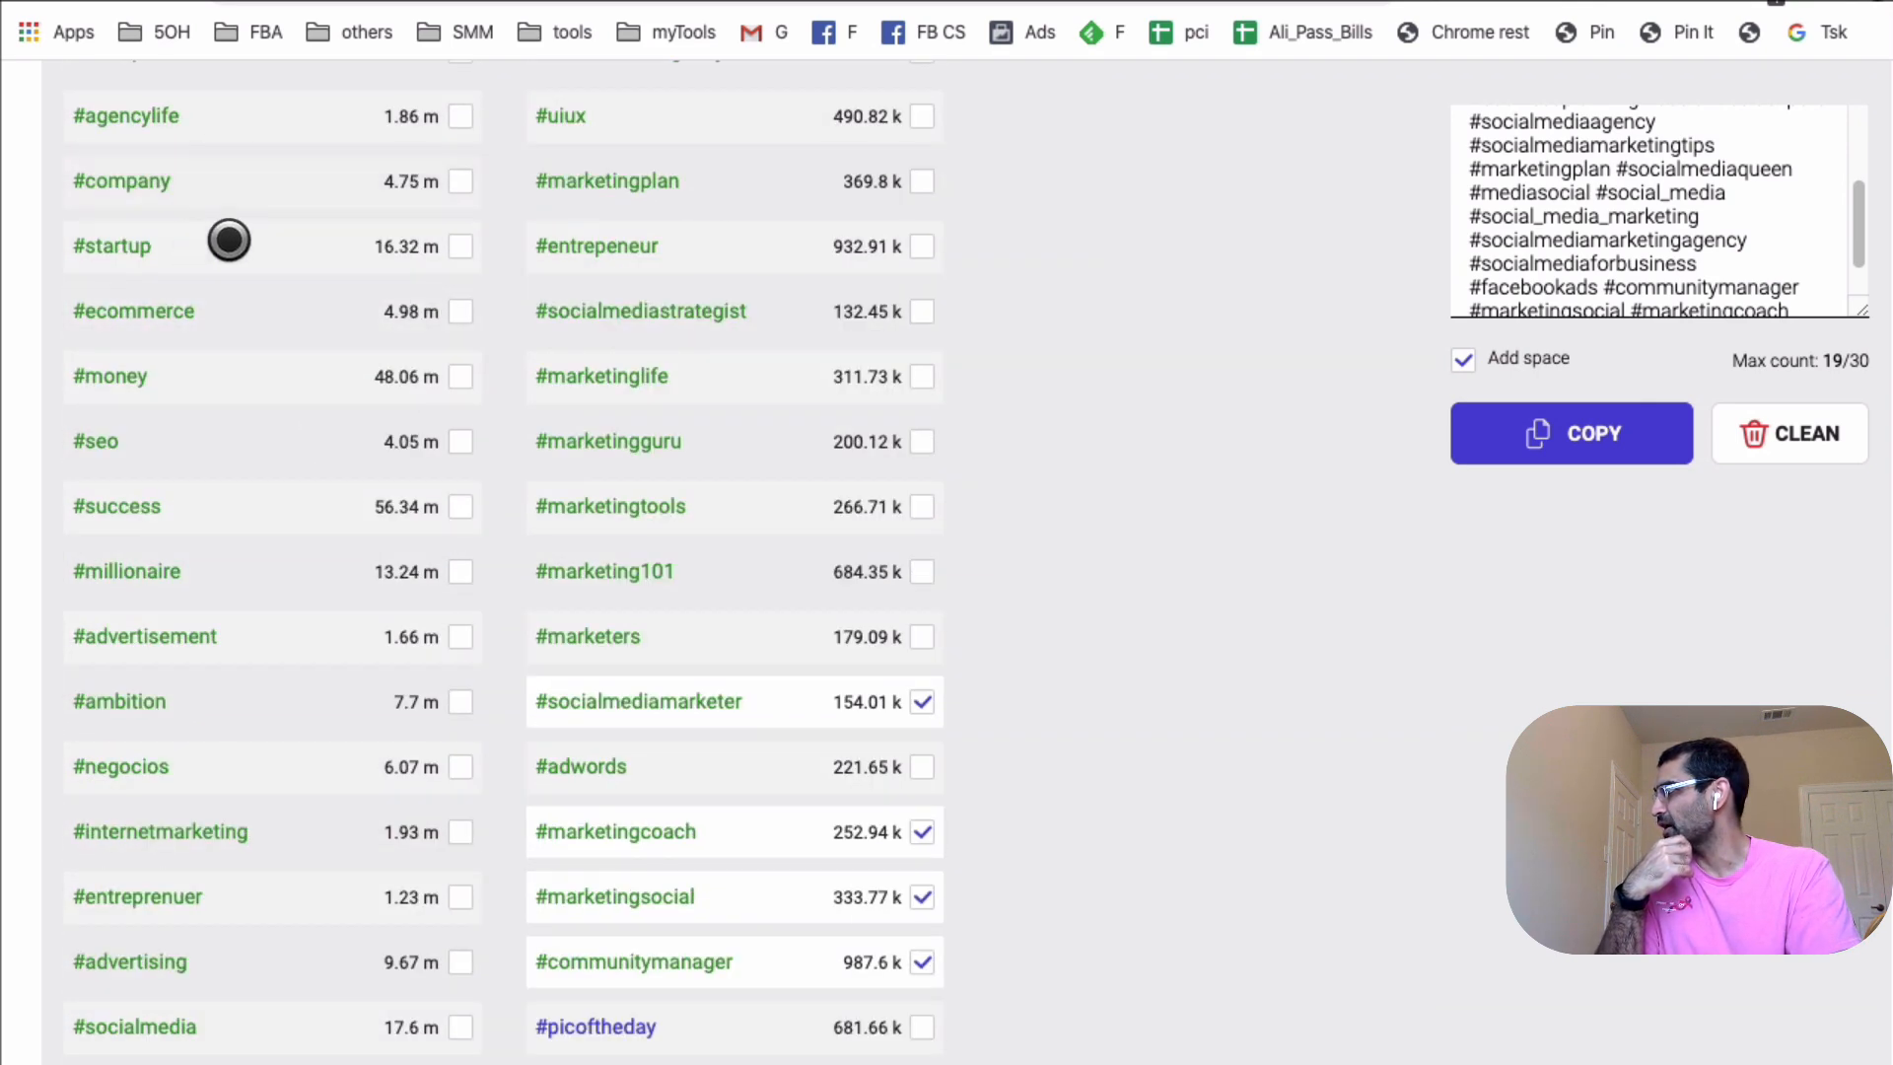
{"action": "mouse_move", "coordinate": [877, 488]}
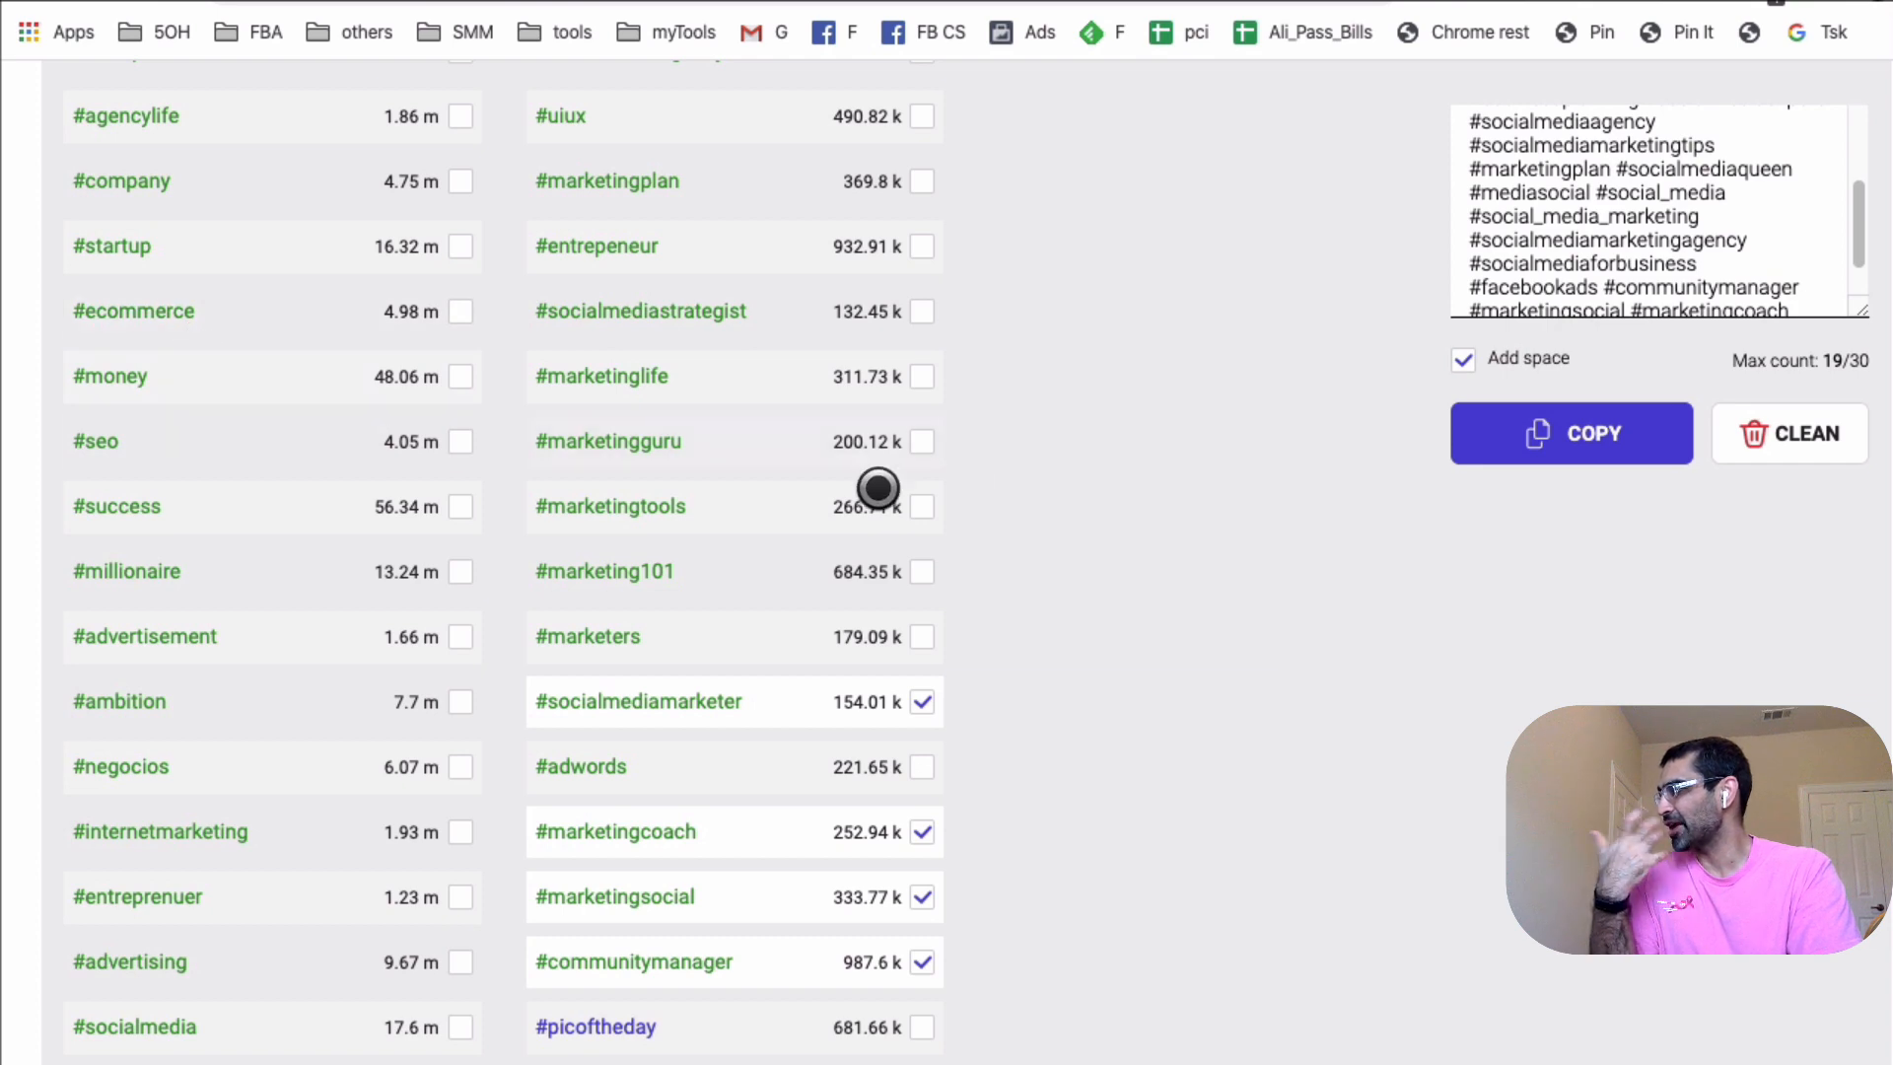
{"action": "scroll", "scroll_direction": "down", "scroll_amount": 3}
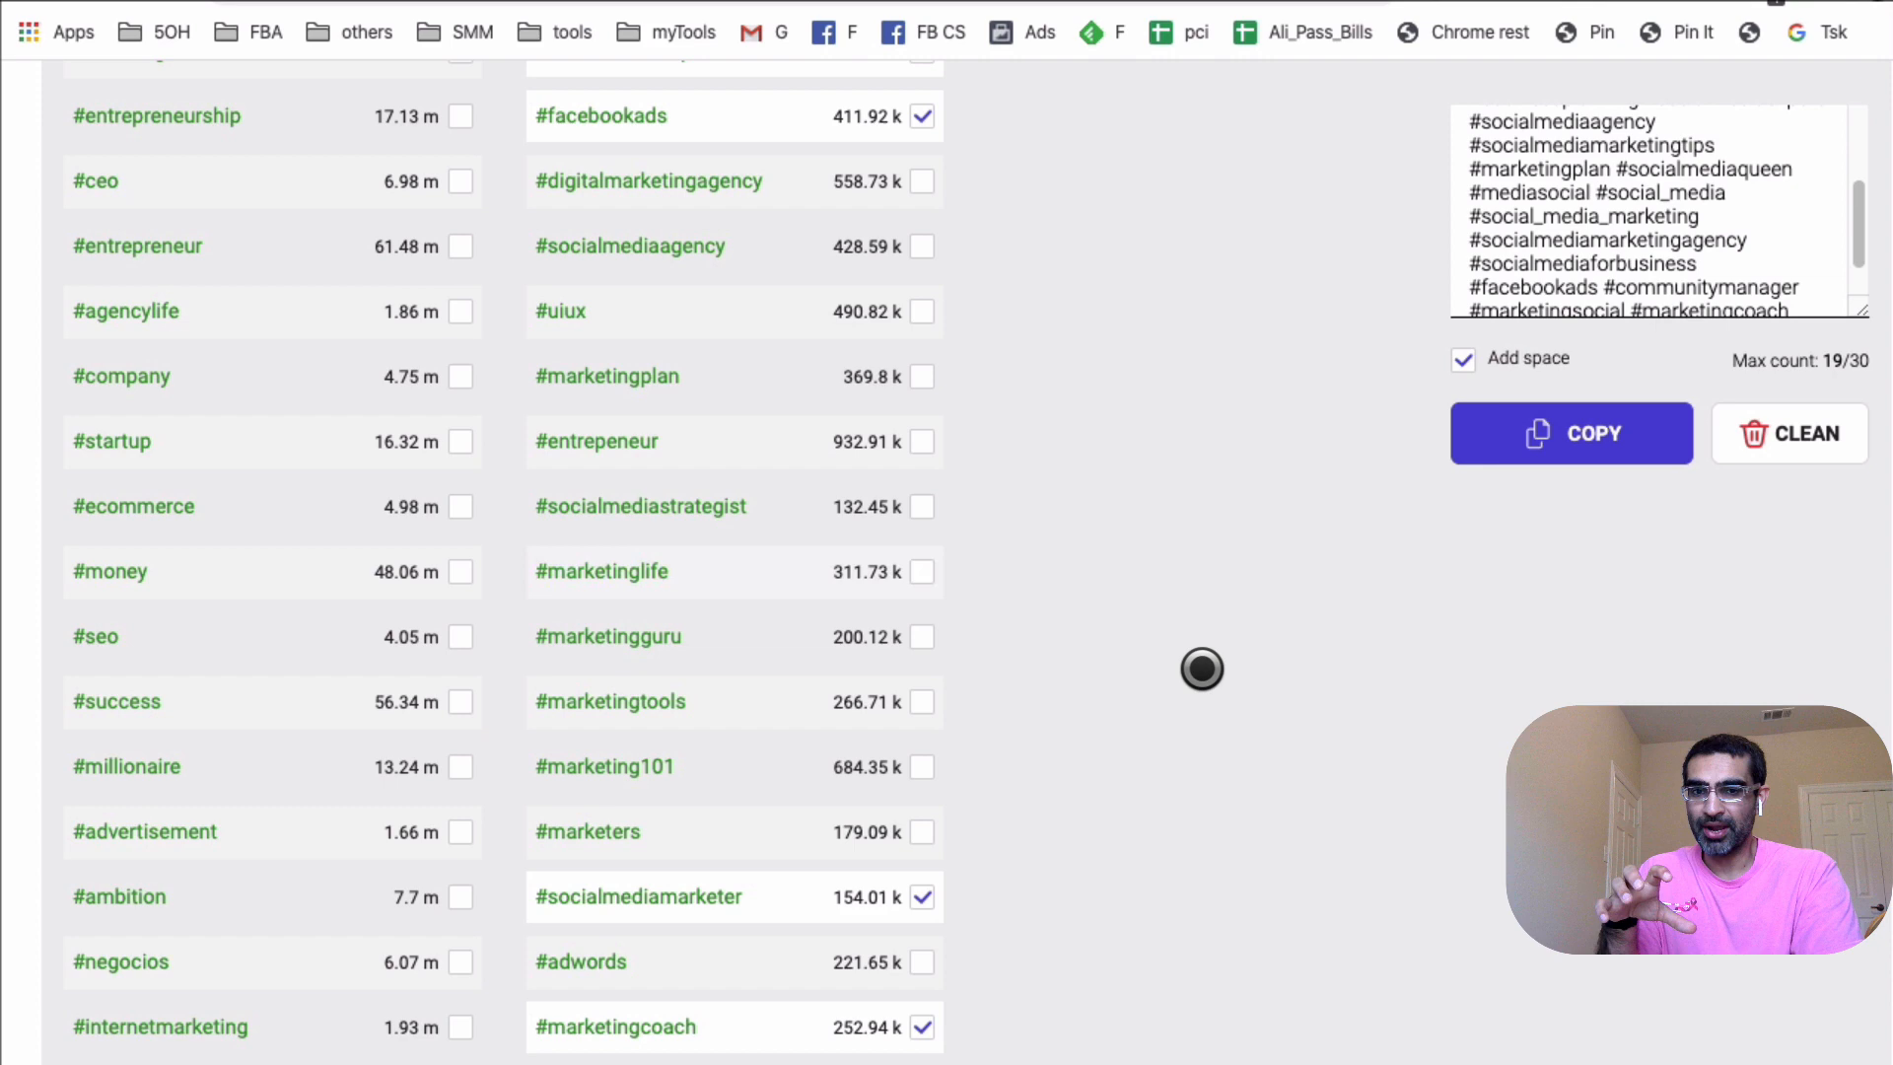
{"action": "mouse_move", "coordinate": [1169, 672]}
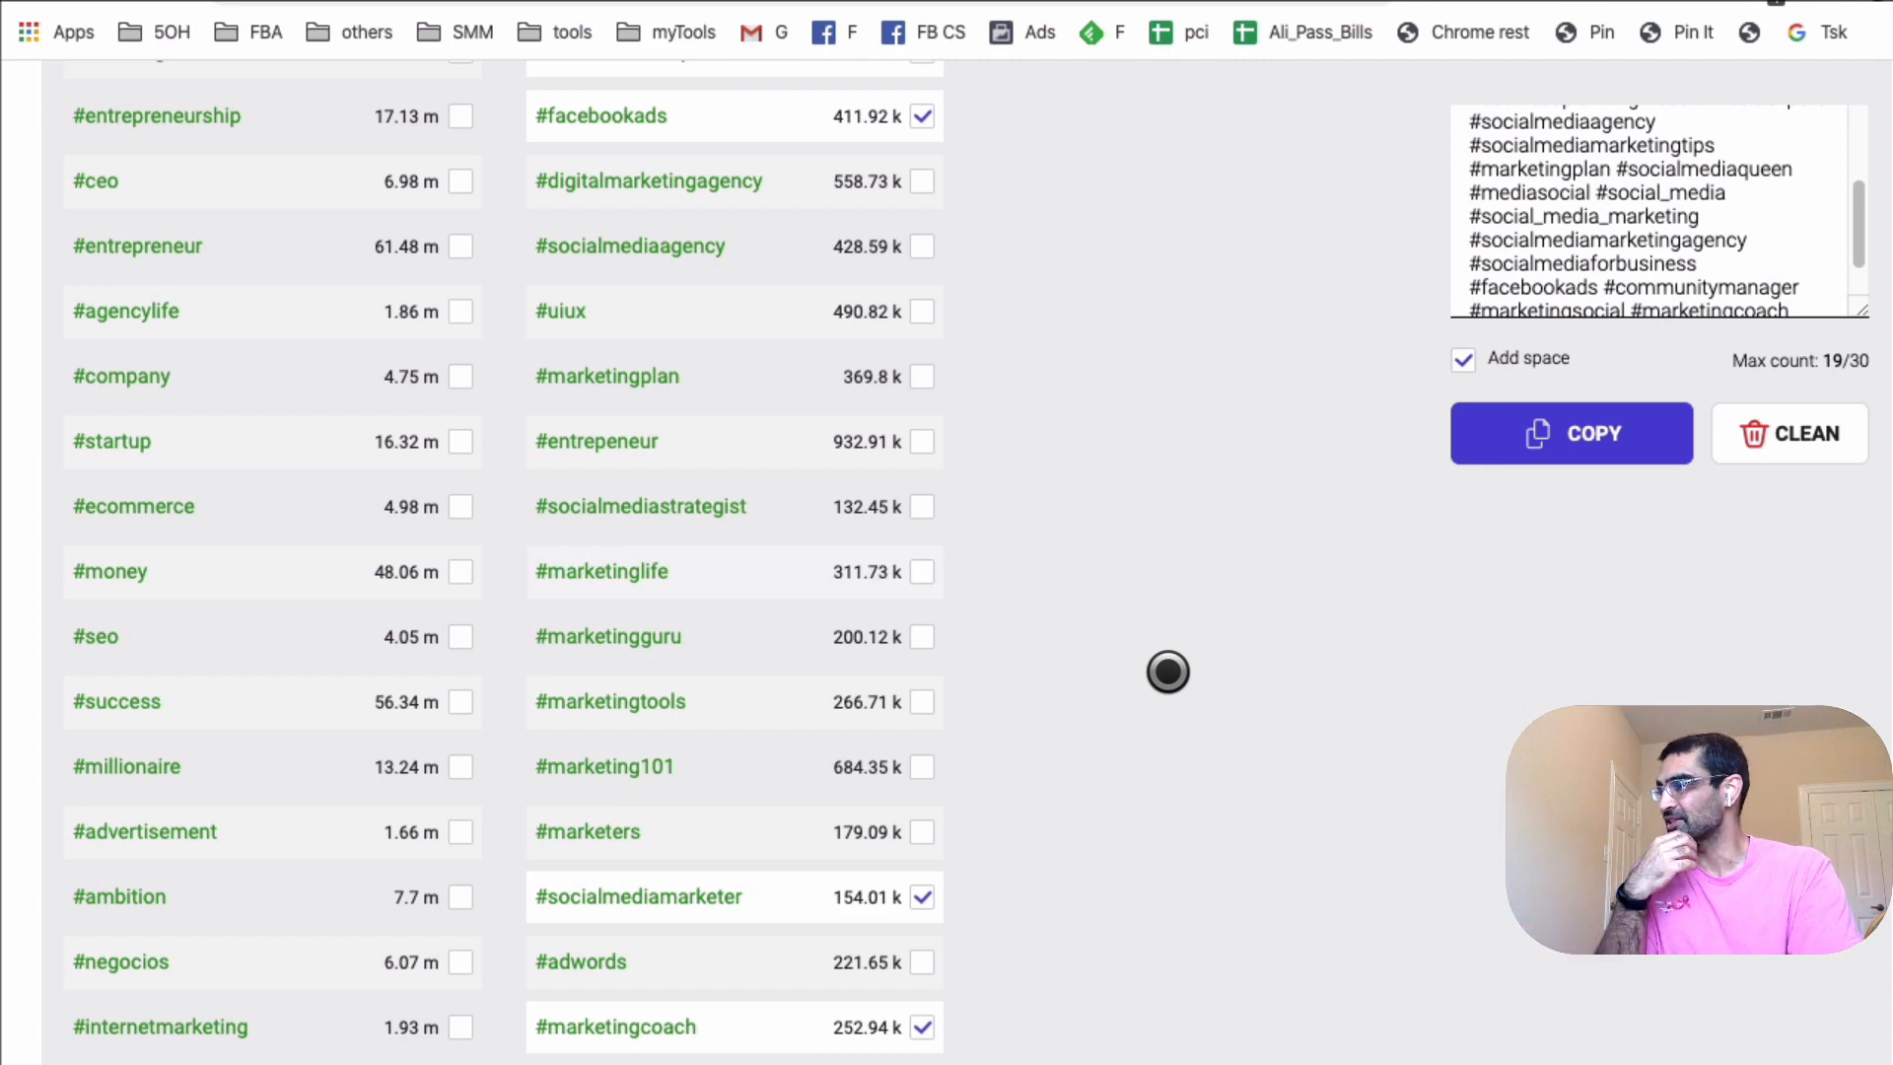
{"action": "scroll", "scroll_direction": "down", "scroll_amount": 3}
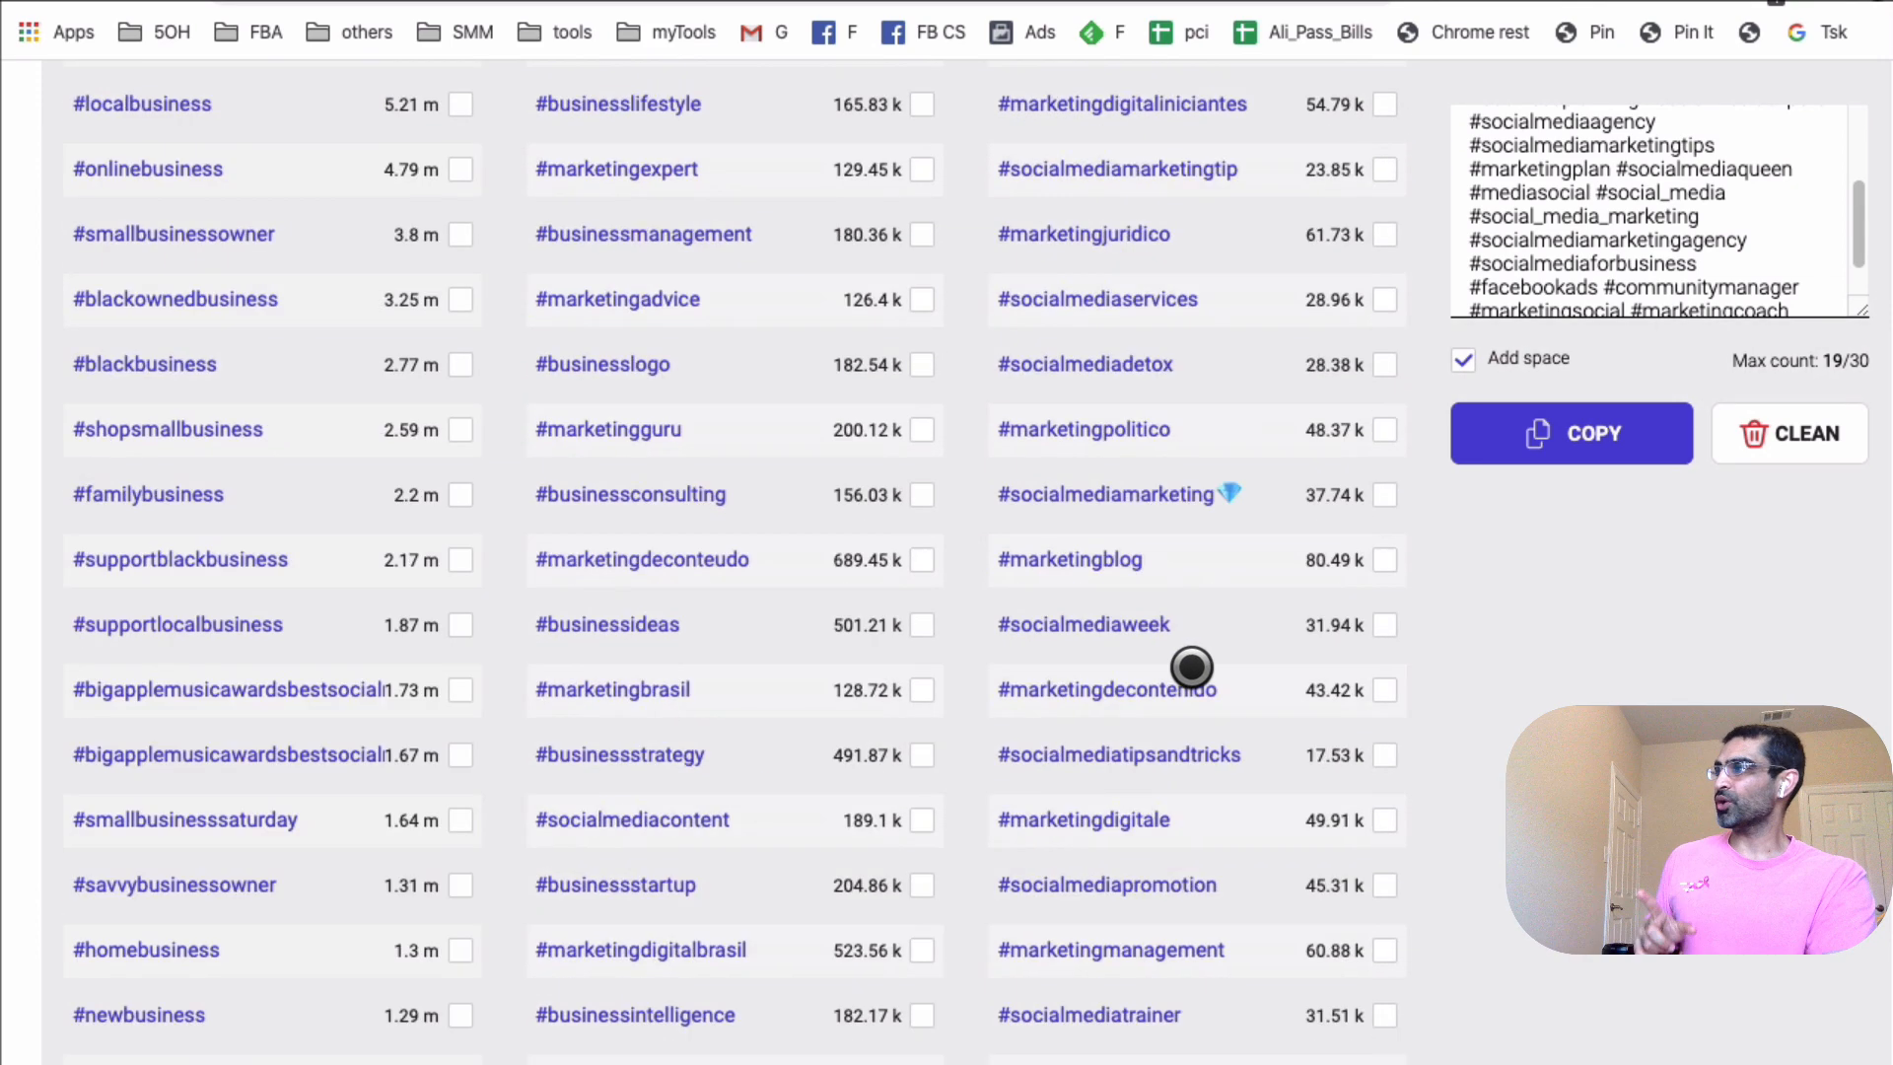
{"action": "scroll", "scroll_direction": "up", "scroll_amount": 3}
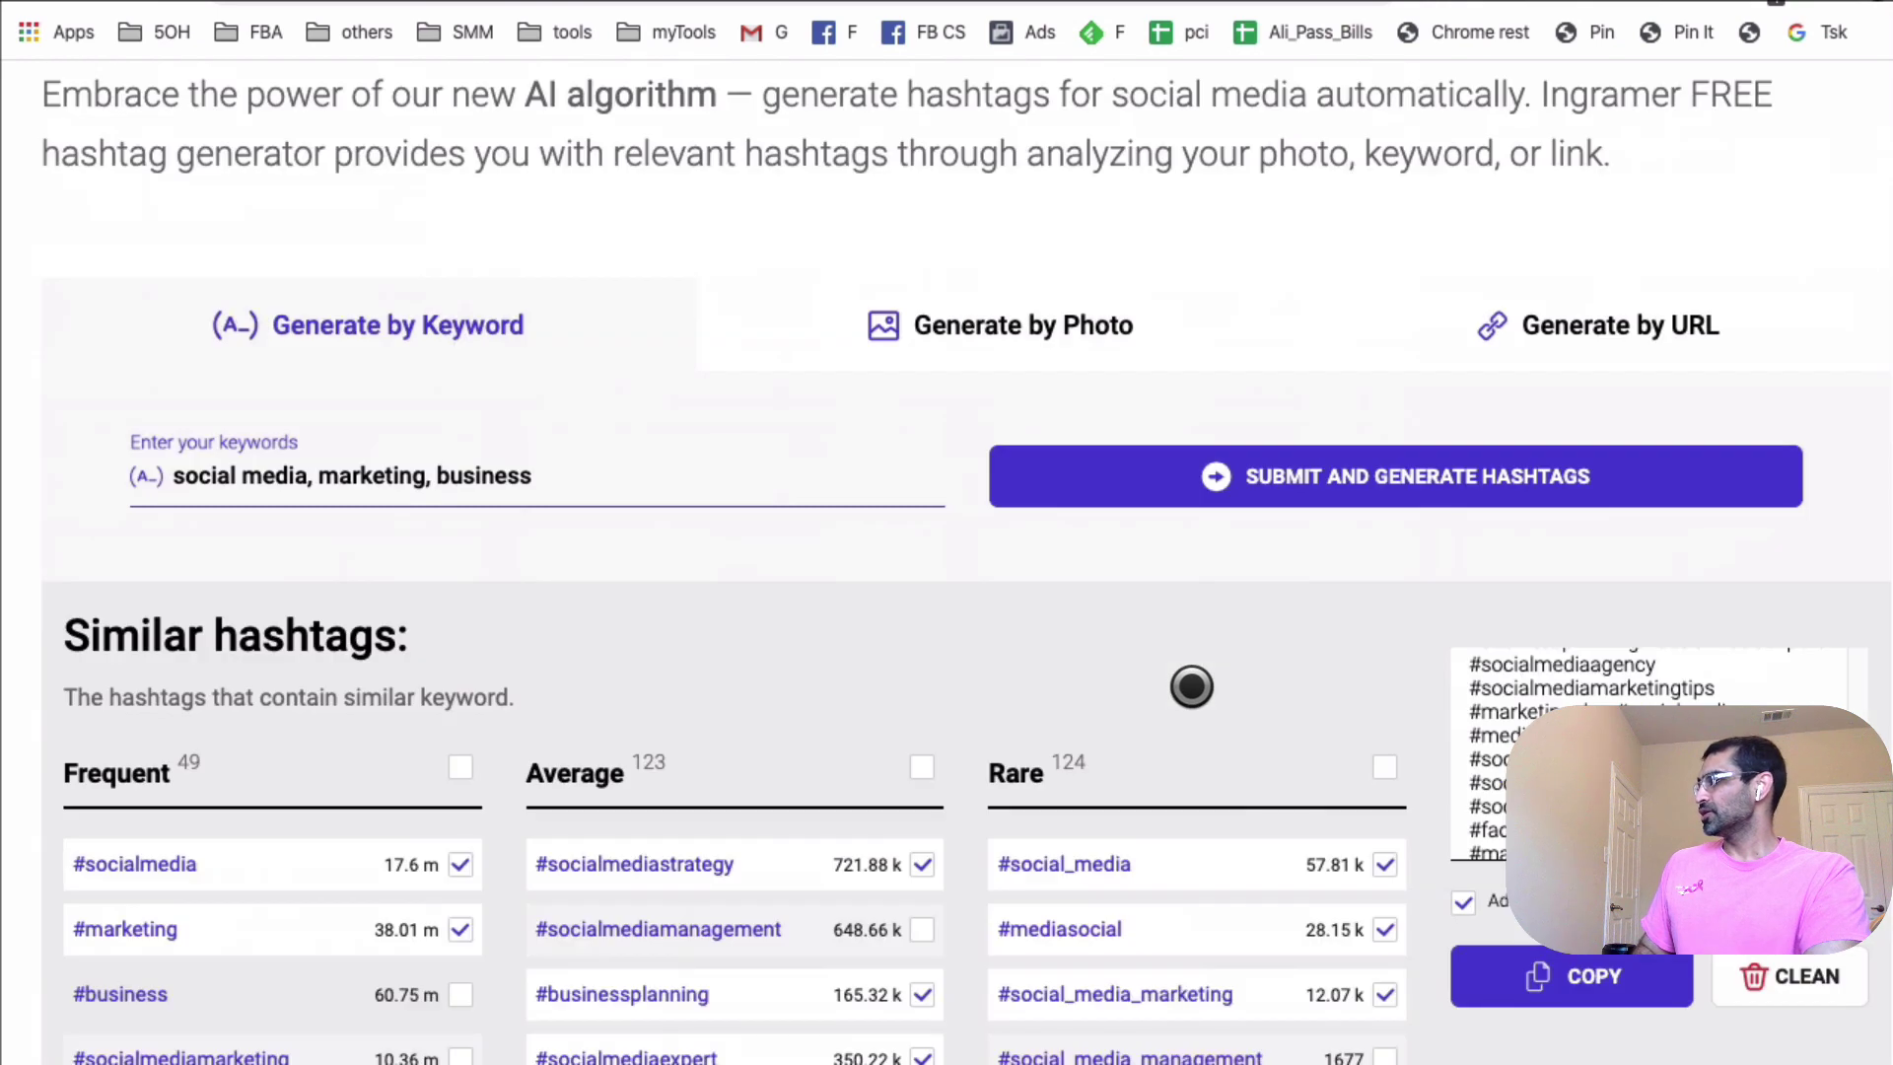
Replace the keywords with 'vegan food' and generate new hashtag results.
{"action": "scroll", "scroll_direction": "up", "scroll_amount": 3}
{"action": "type", "text": "v"}
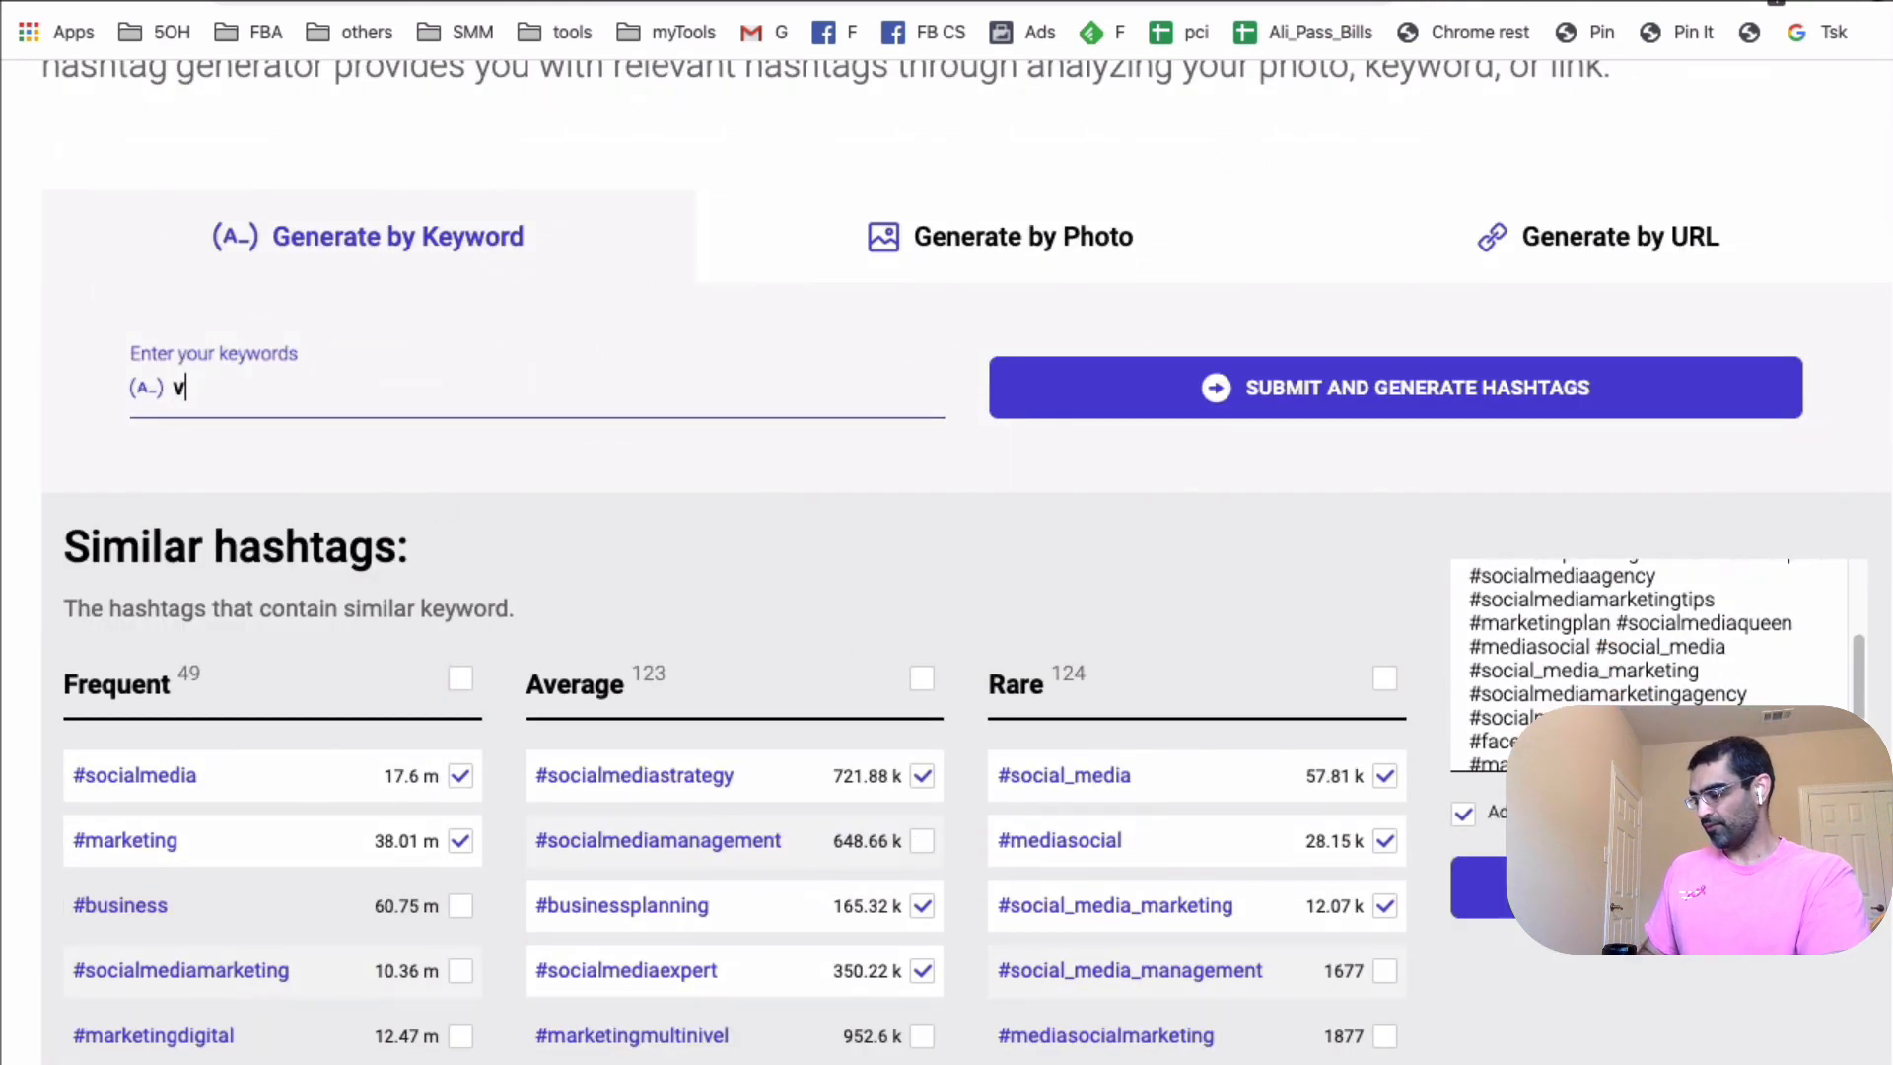
{"action": "type", "text": "eganf"}
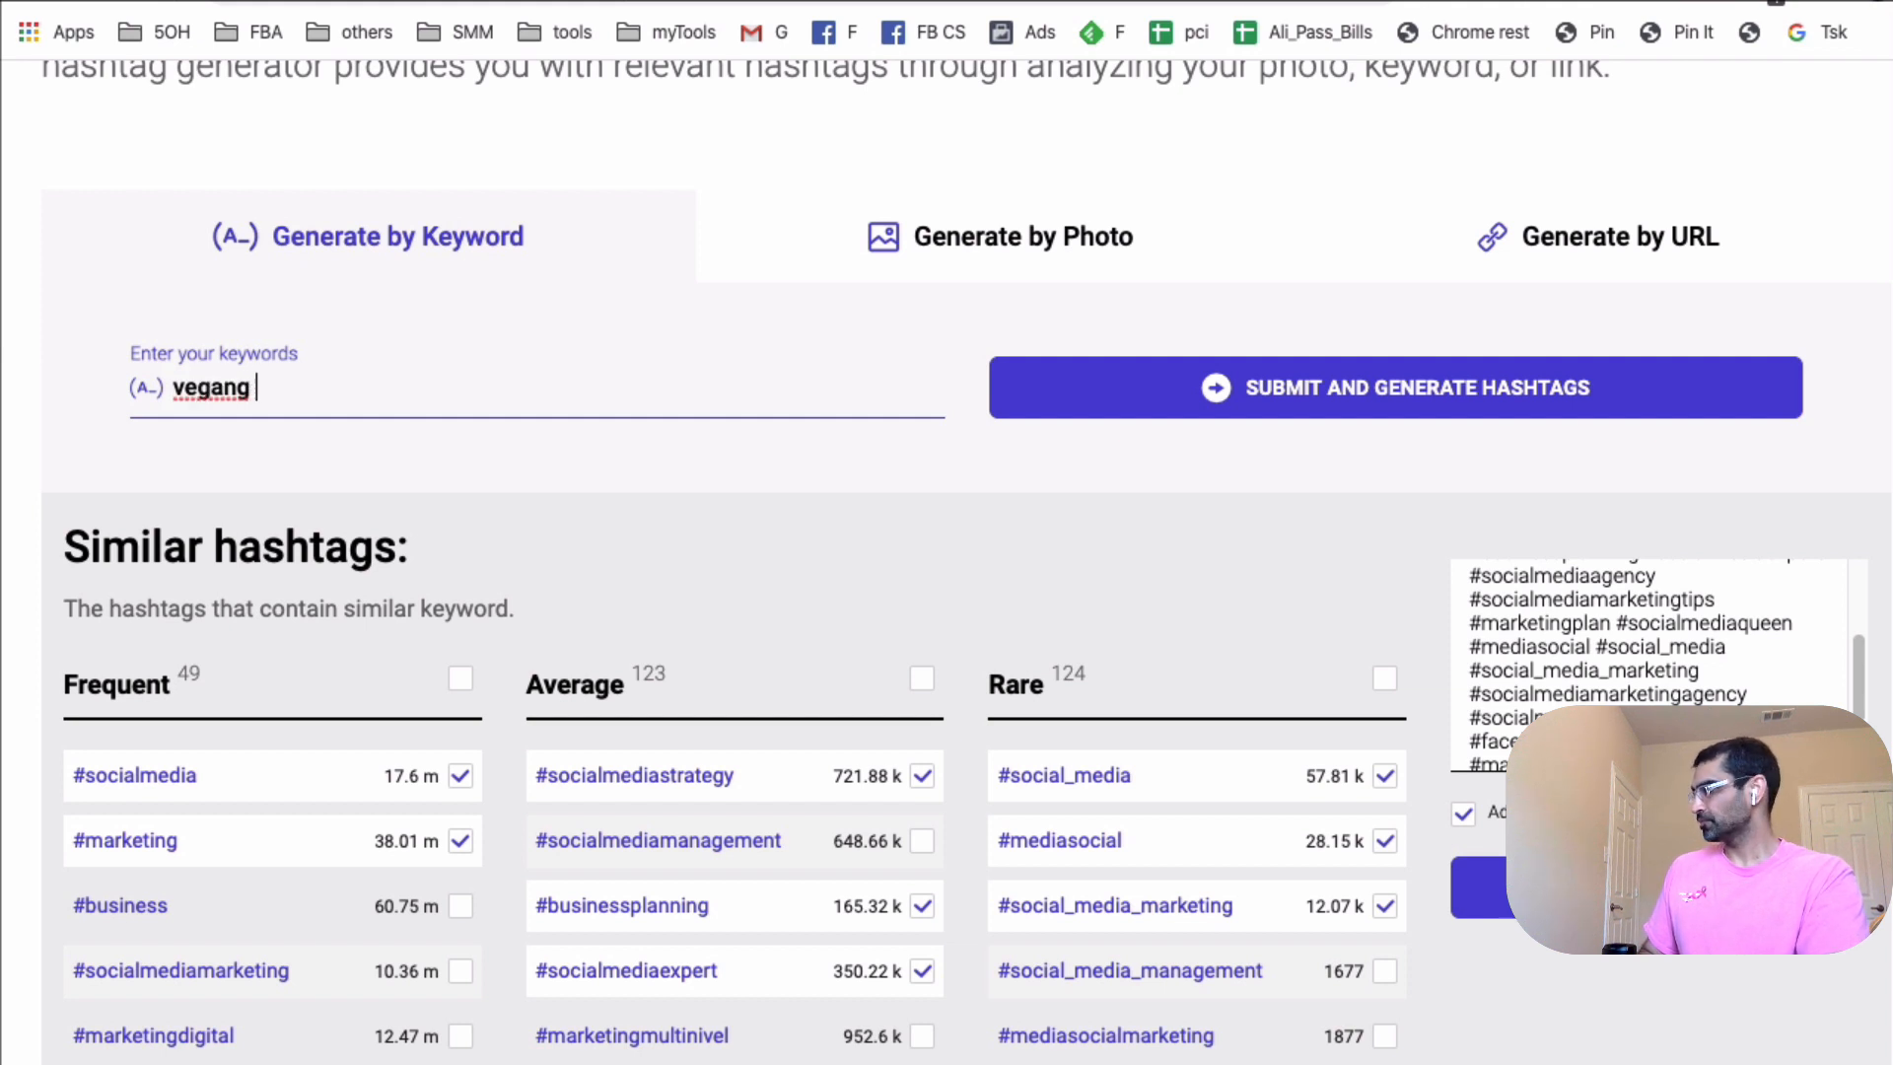
{"action": "key", "text": "backspace"}
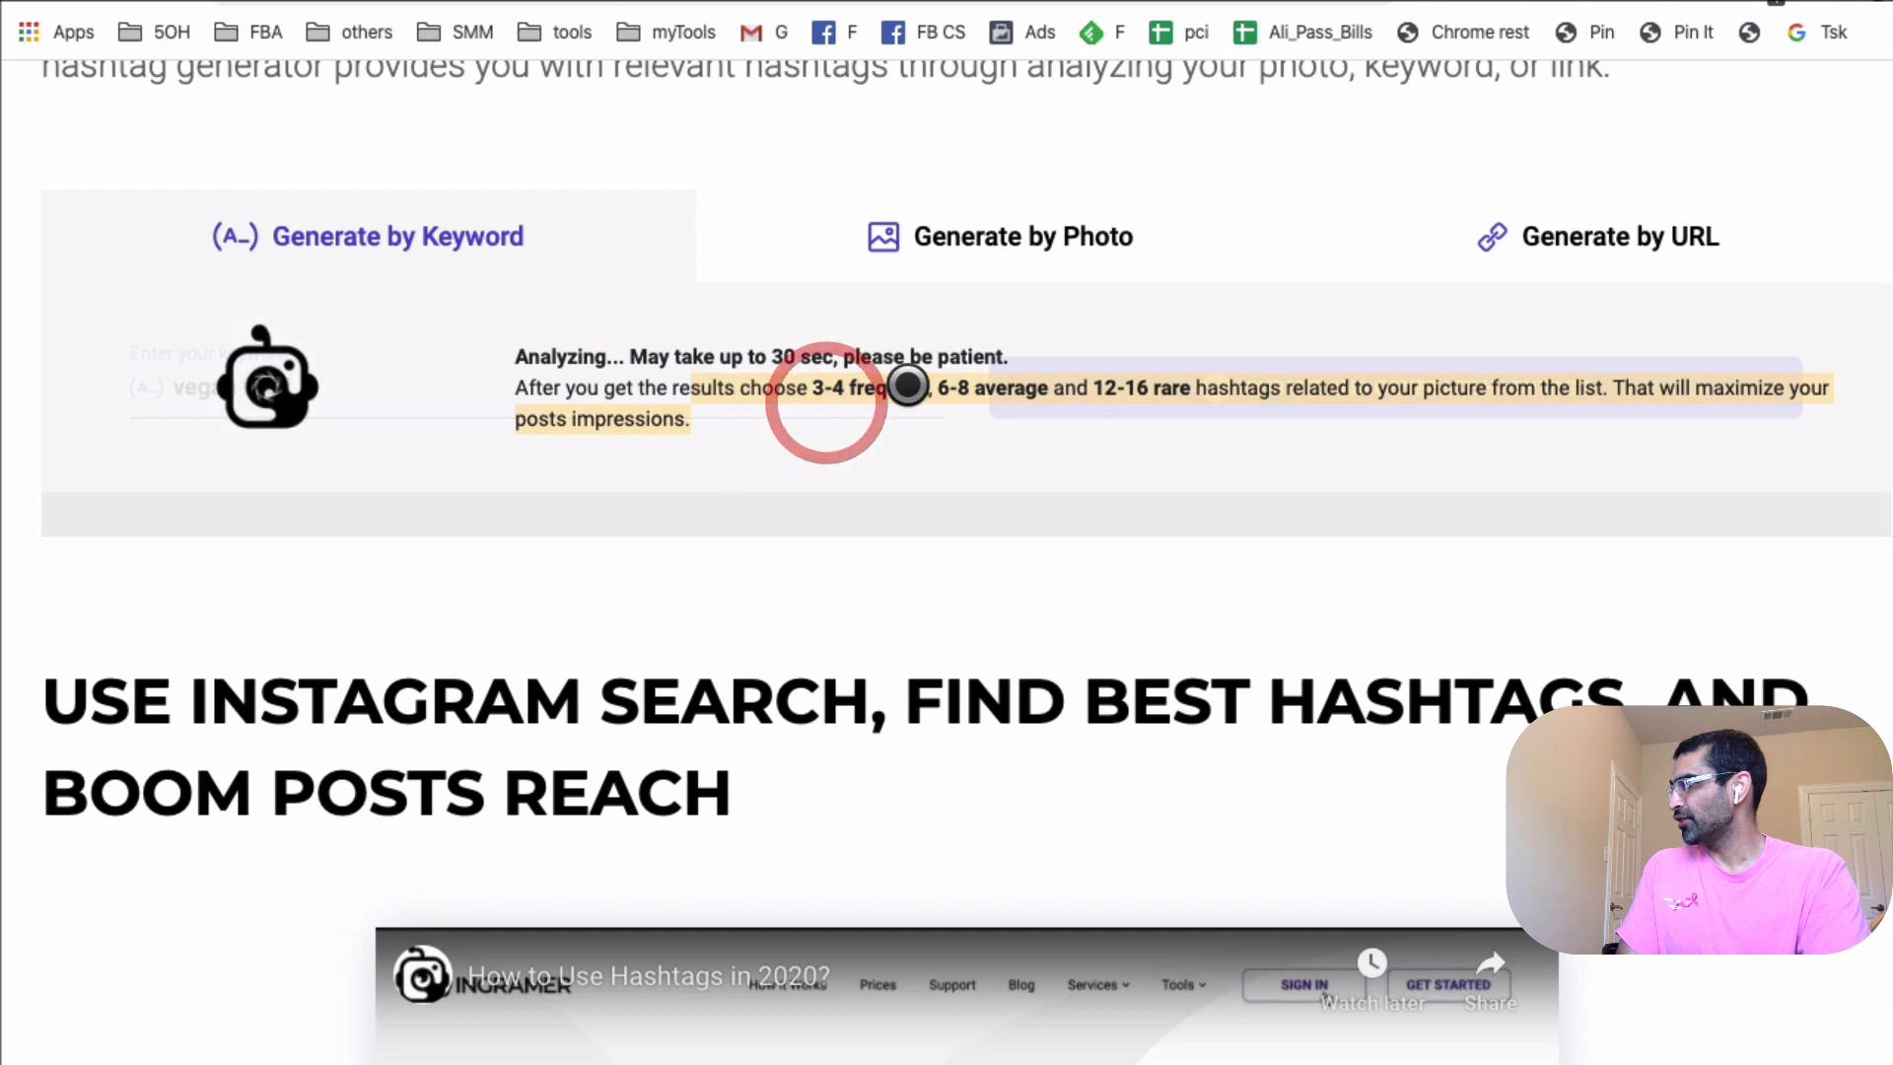
{"action": "mouse_move", "coordinate": [1144, 413]}
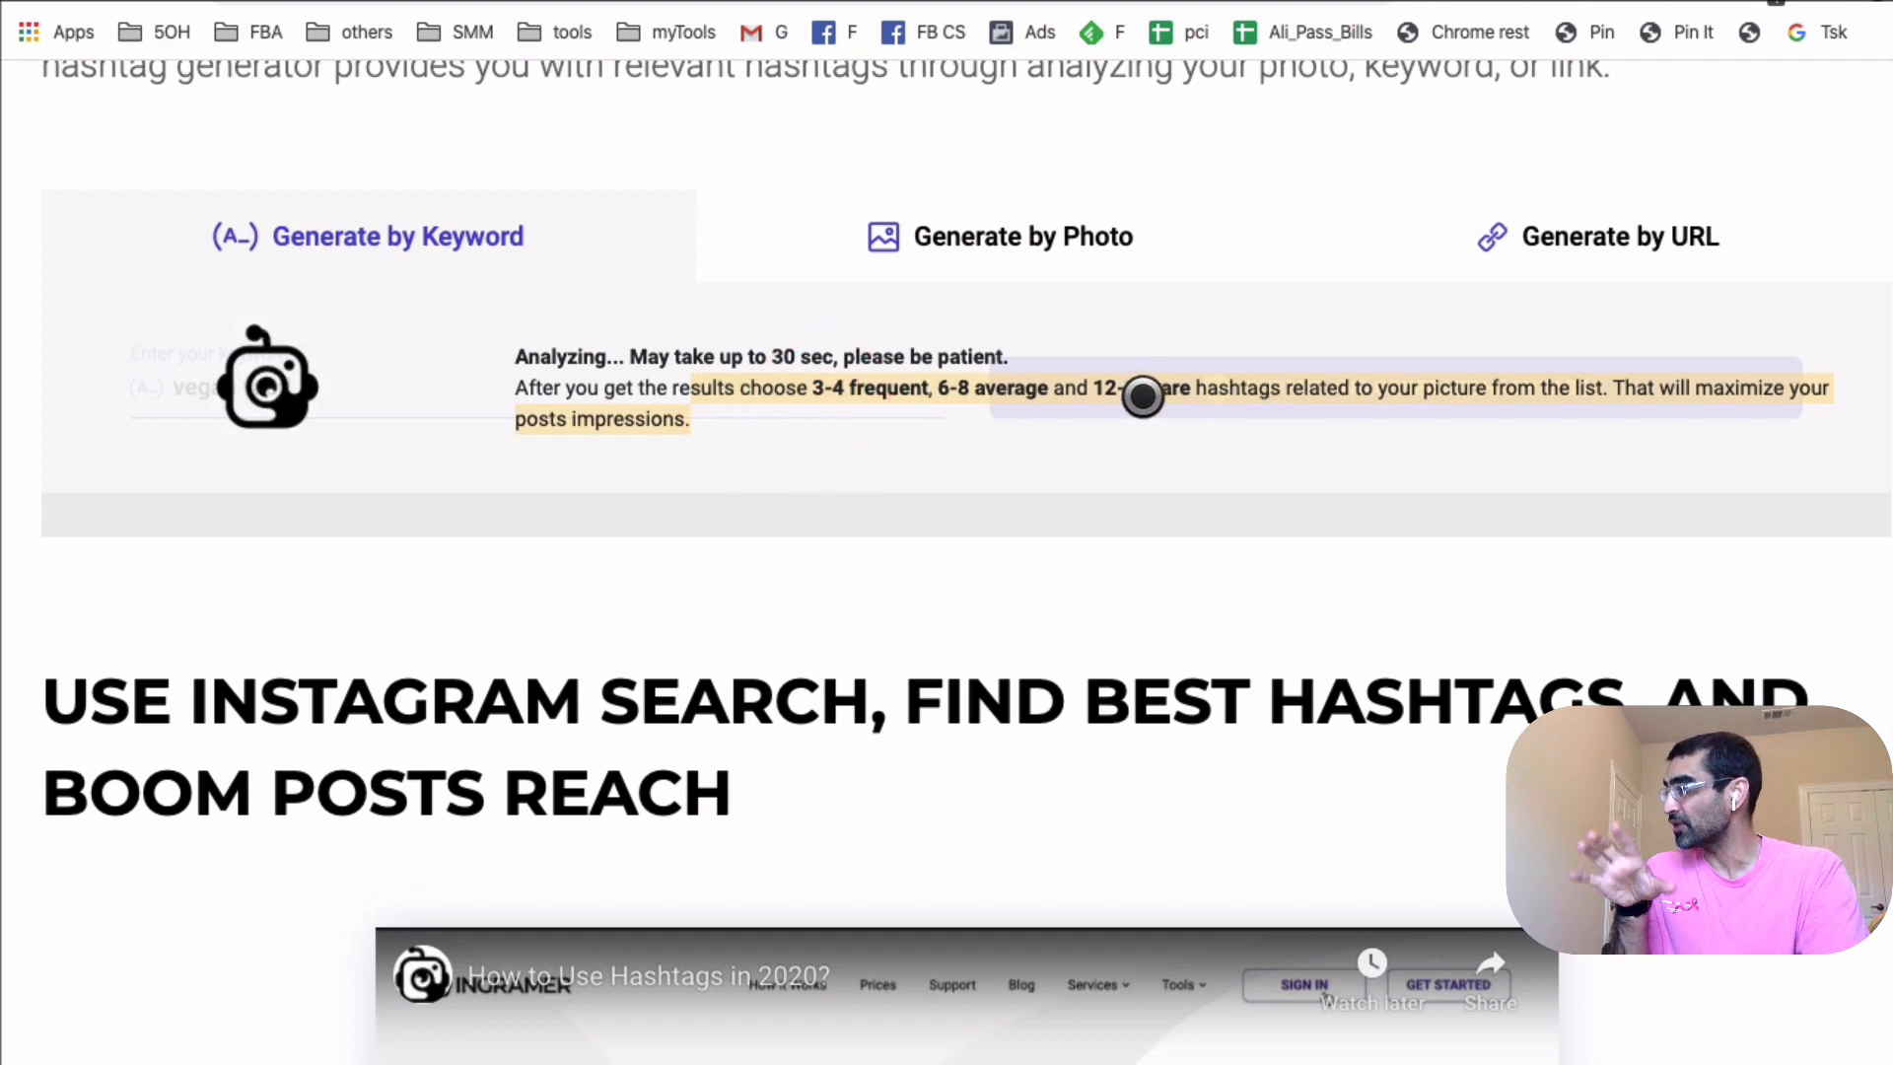
{"action": "mouse_move", "coordinate": [559, 372]}
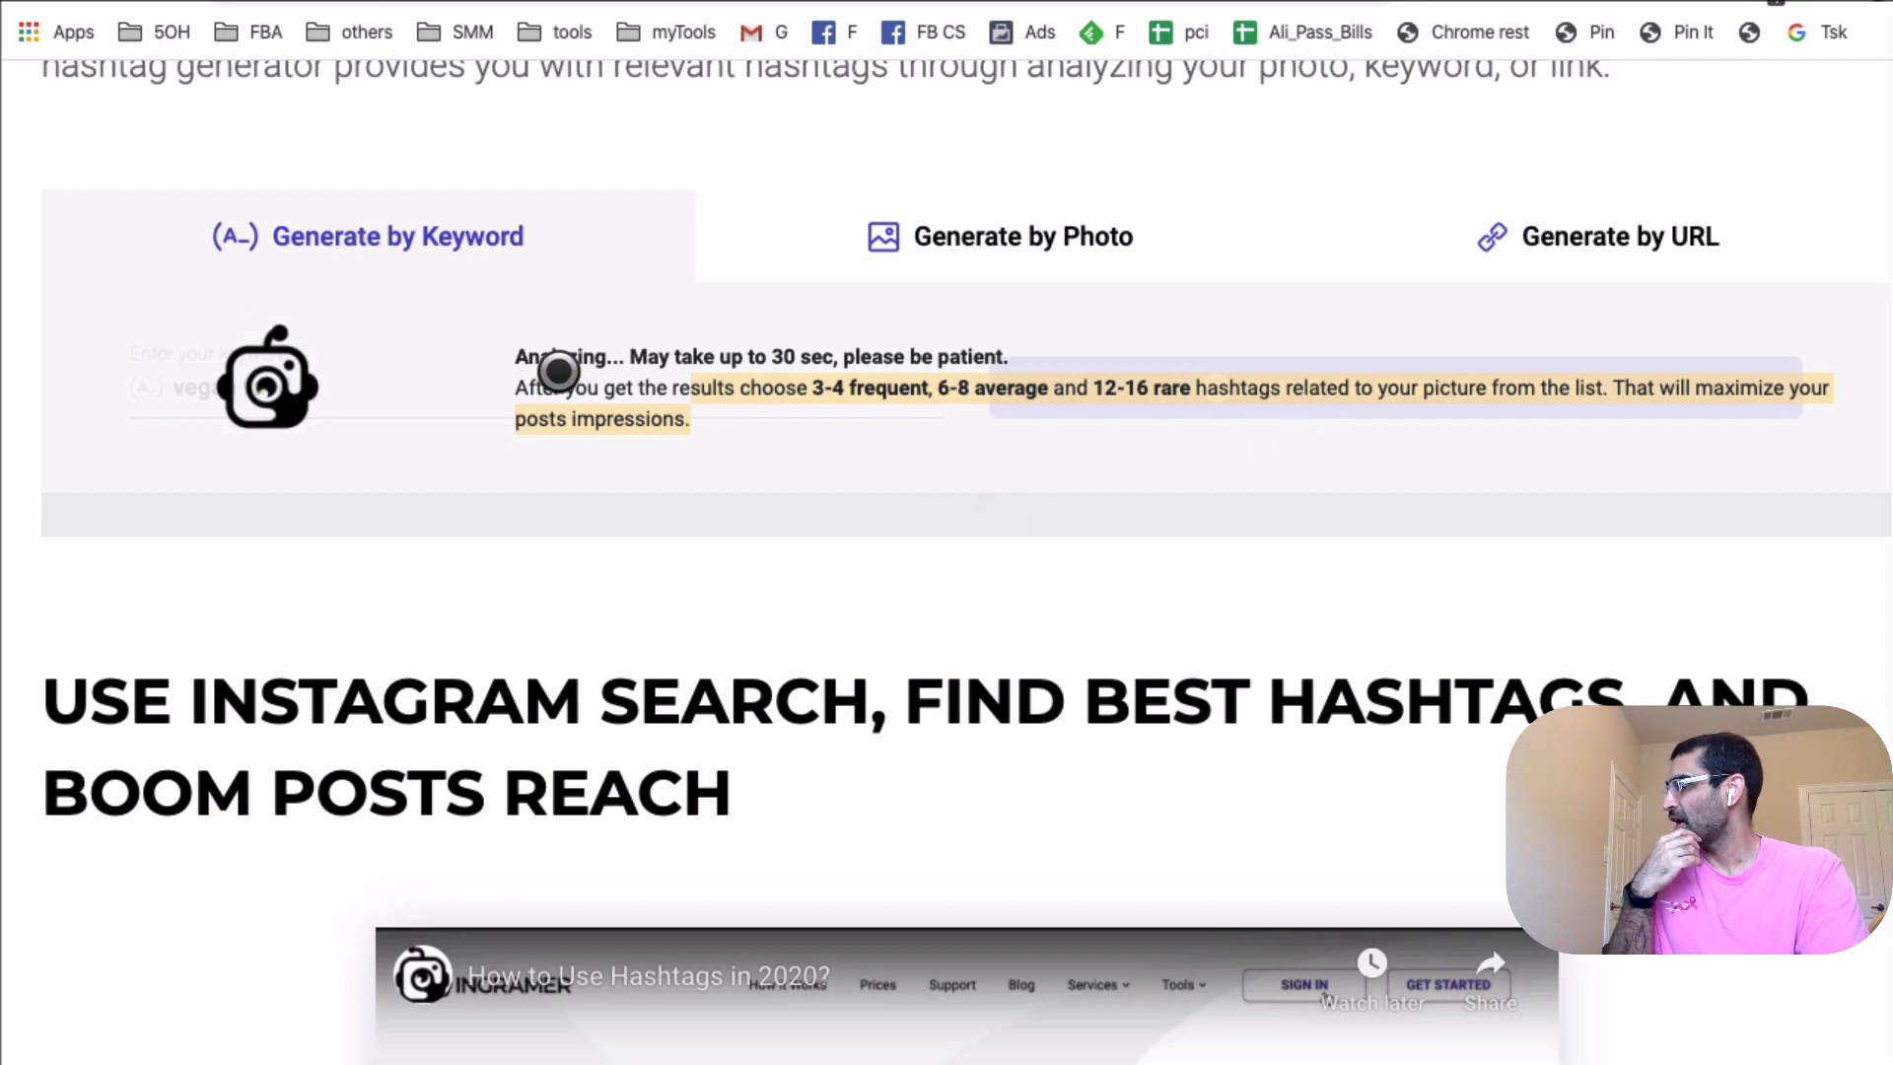
{"action": "scroll", "scroll_direction": "down", "scroll_amount": 3}
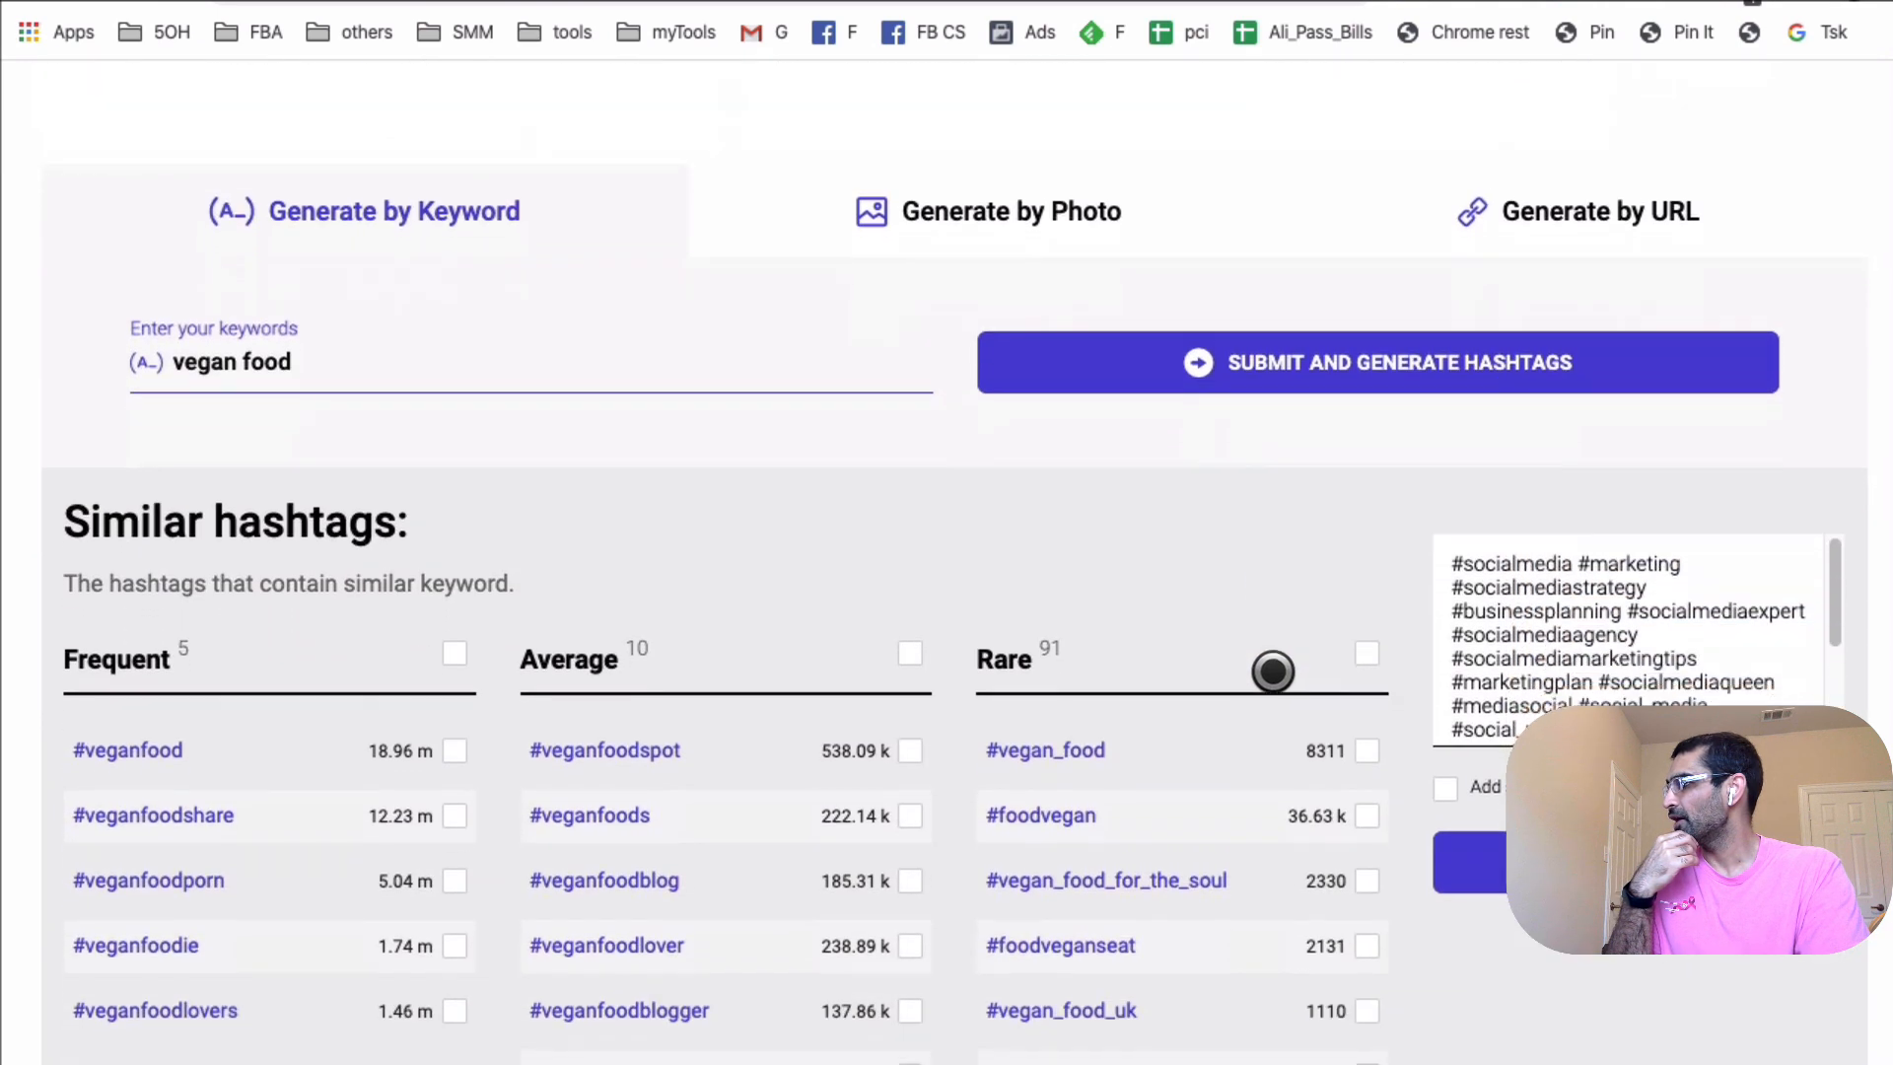
Empty the hashtag collection to 0/30 and browse the vegan food results.
{"action": "scroll", "scroll_direction": "down", "scroll_amount": 3}
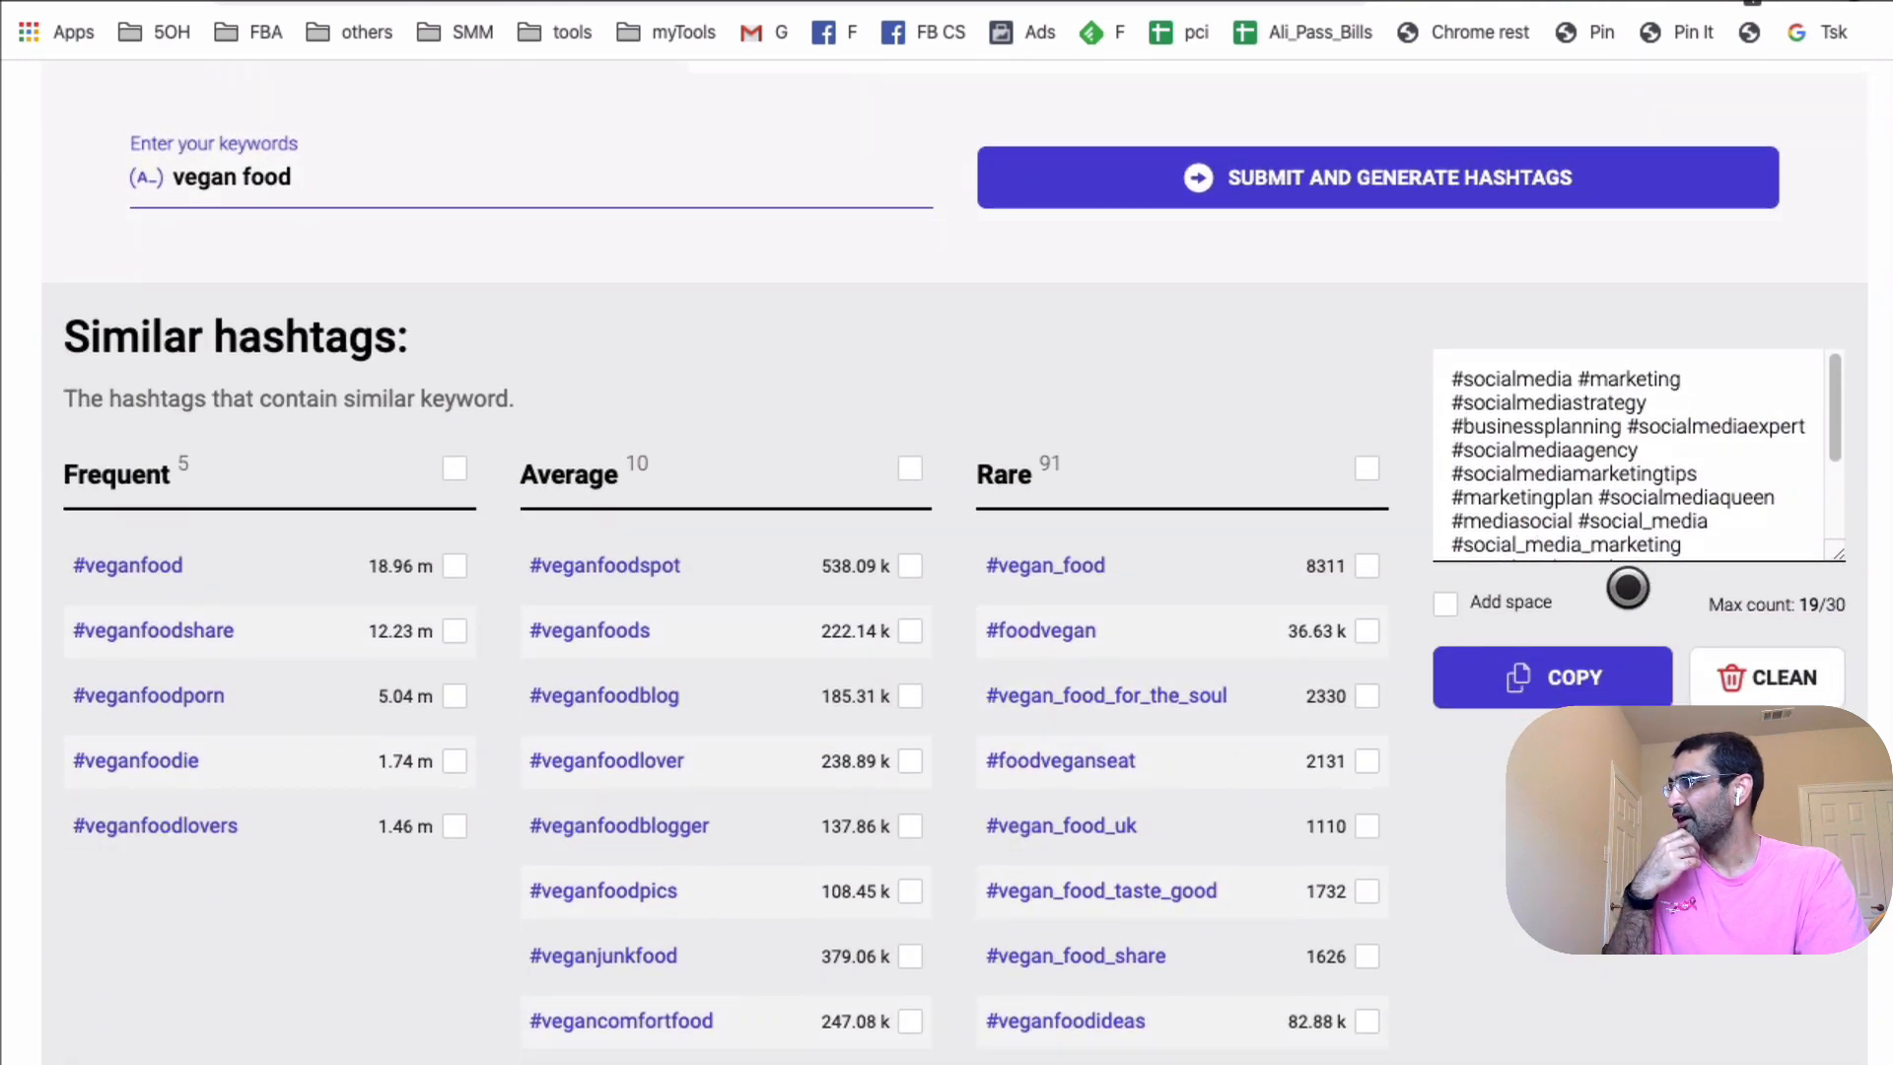
{"action": "left_click", "coordinate": [1765, 676]}
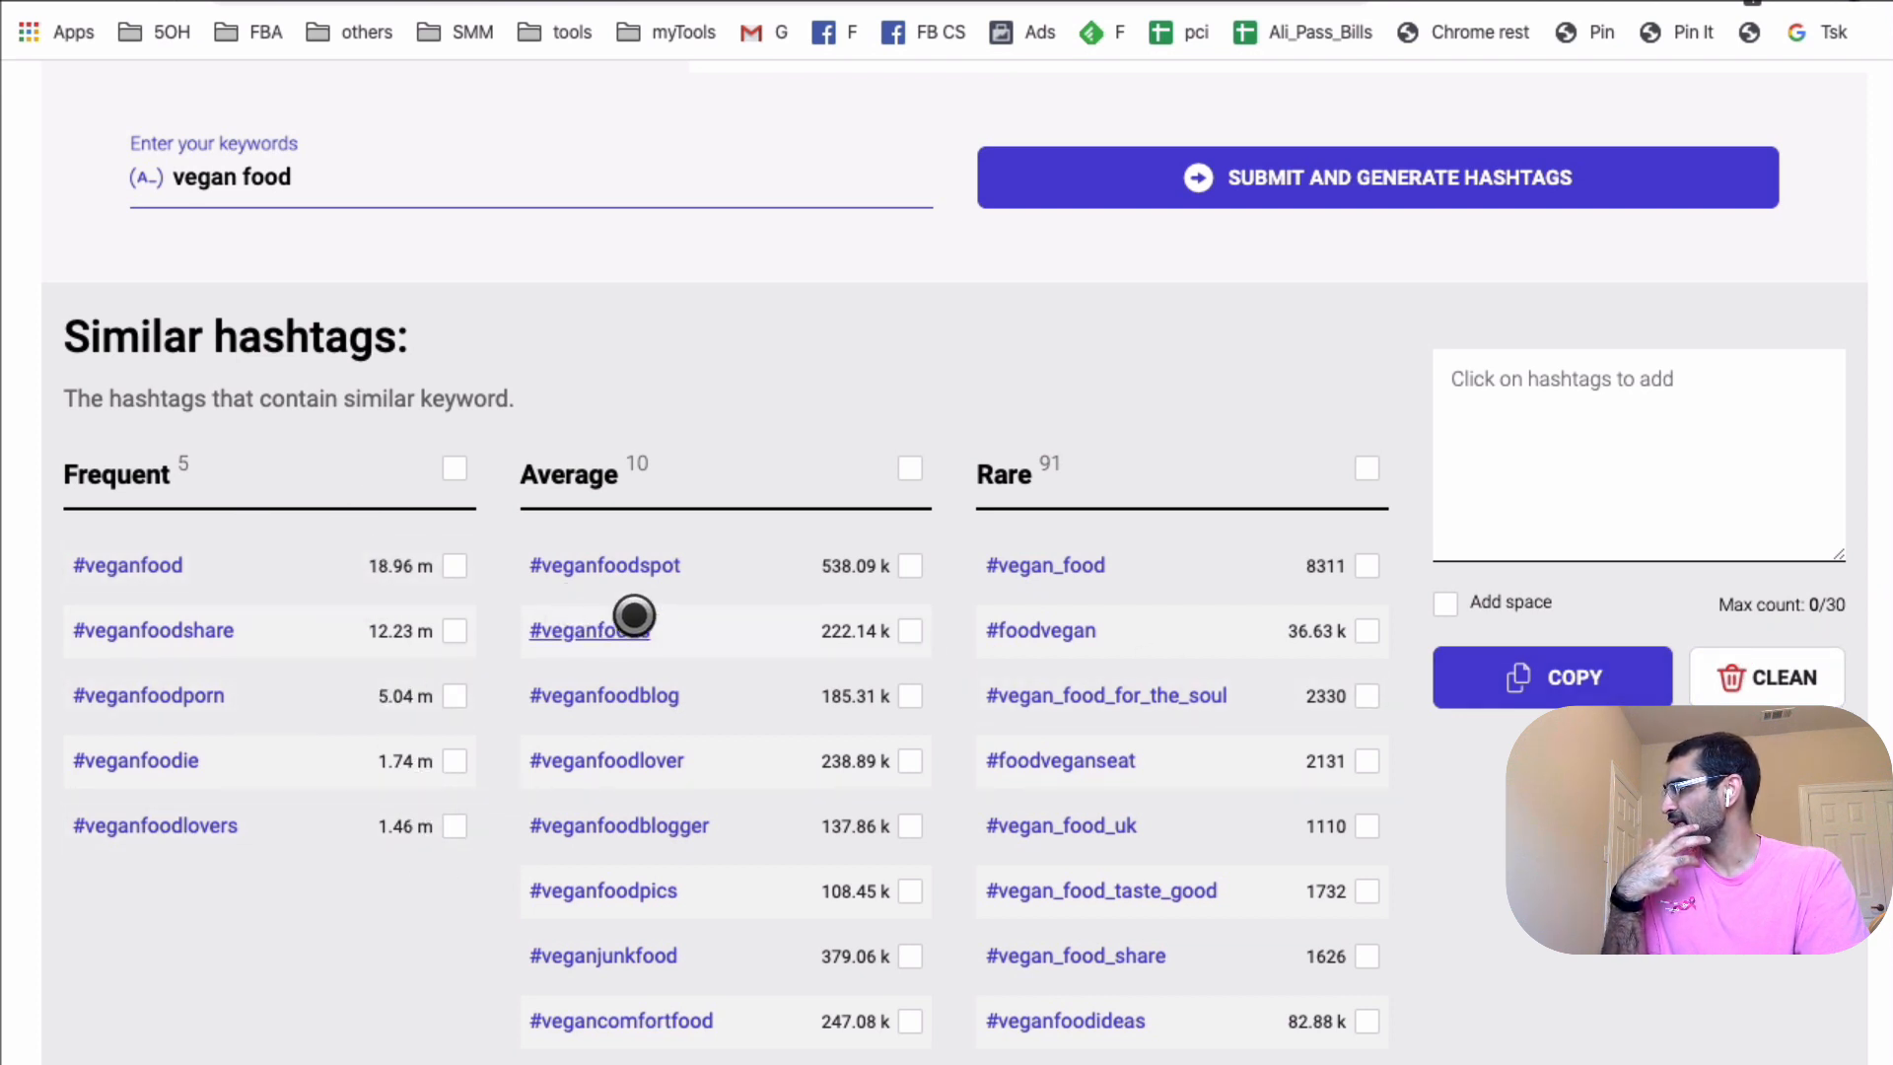
{"action": "scroll", "scroll_direction": "down", "scroll_amount": 3}
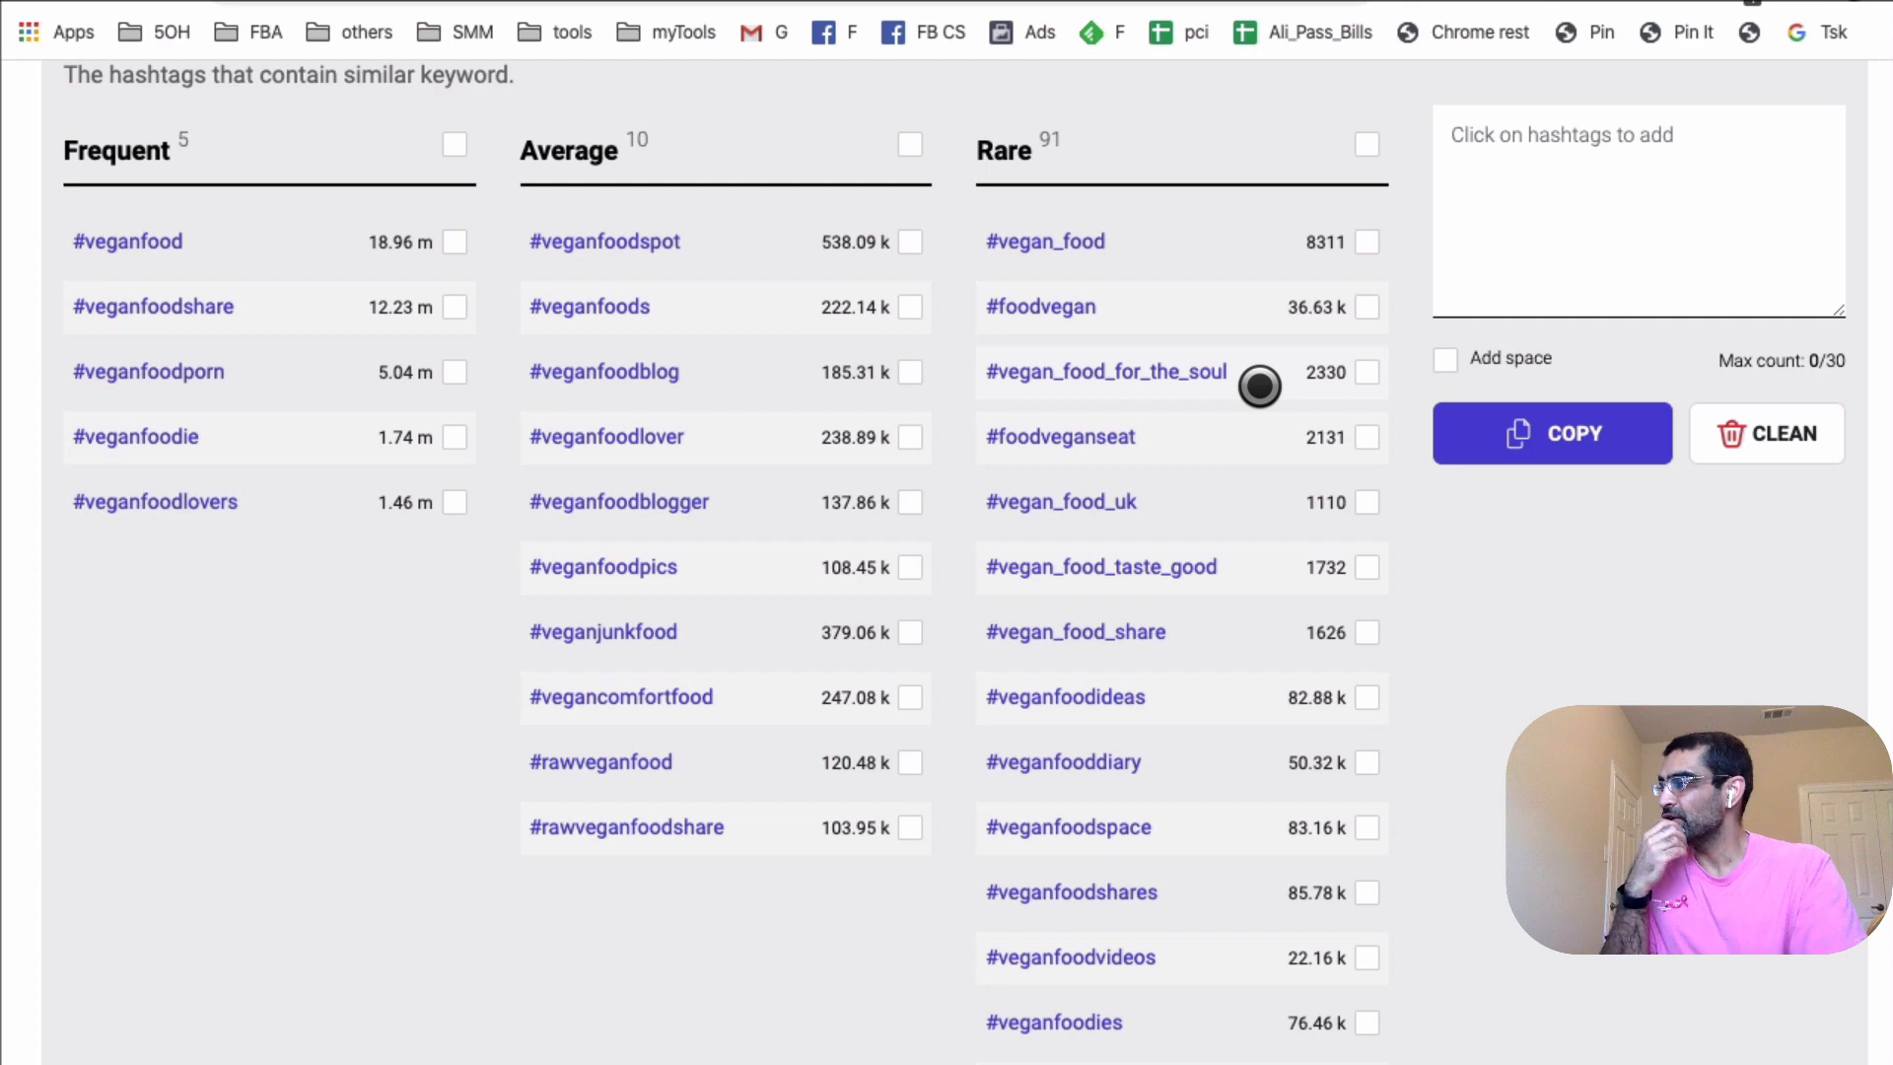
{"action": "mouse_move", "coordinate": [763, 560]}
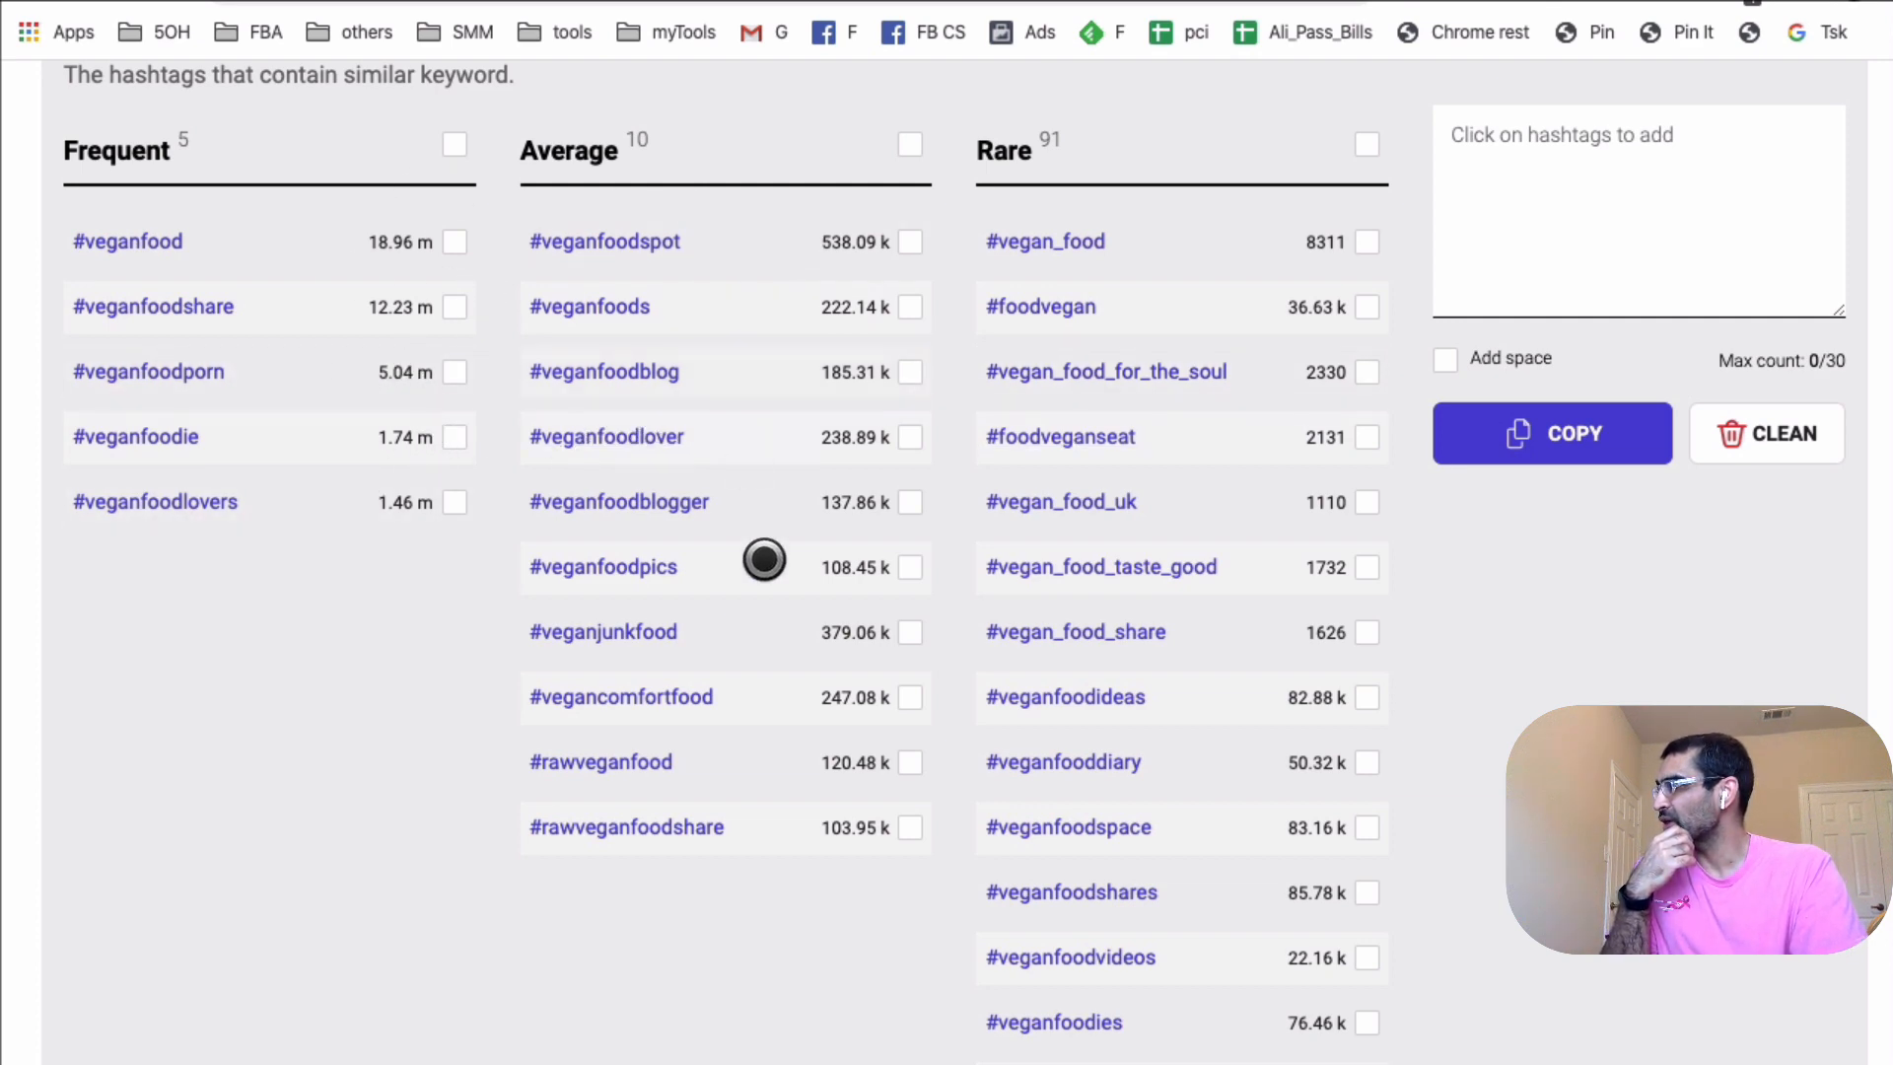
{"action": "scroll", "scroll_direction": "up", "scroll_amount": 3}
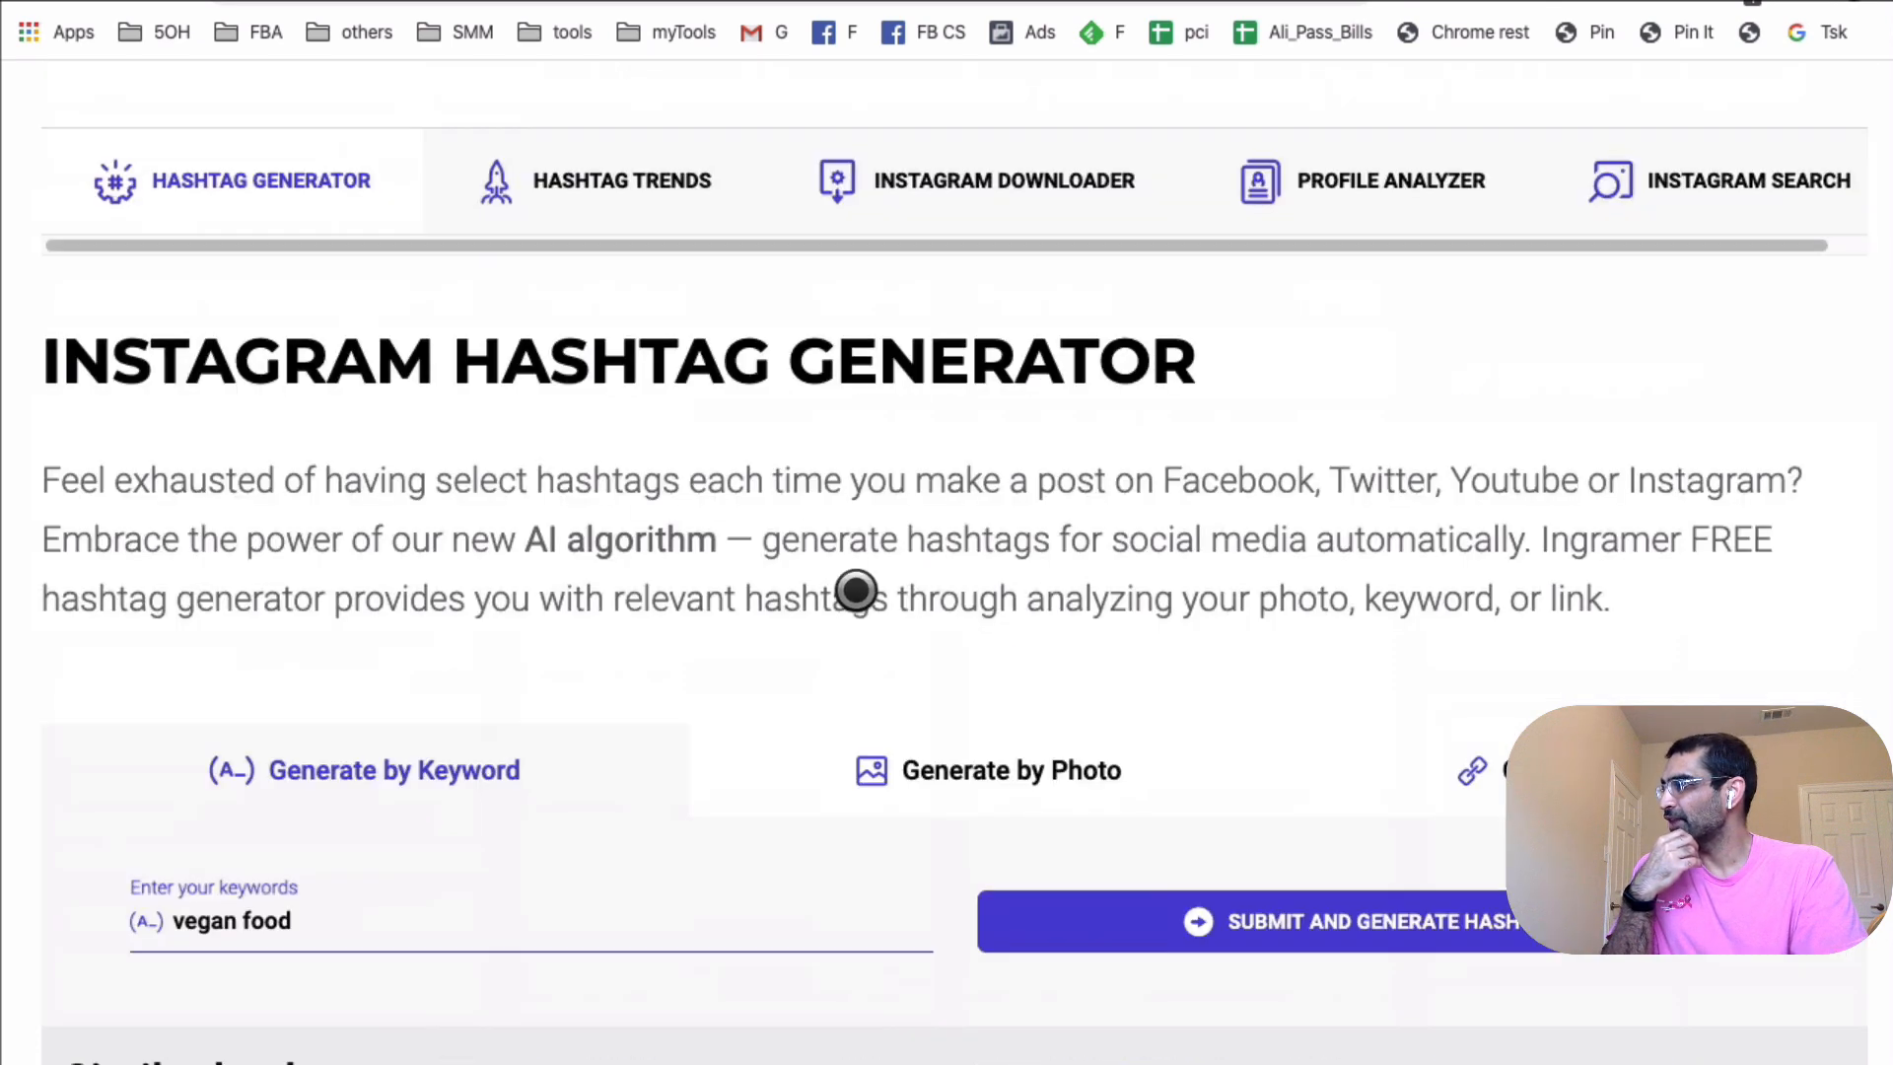
{"action": "scroll", "scroll_direction": "down", "scroll_amount": 3}
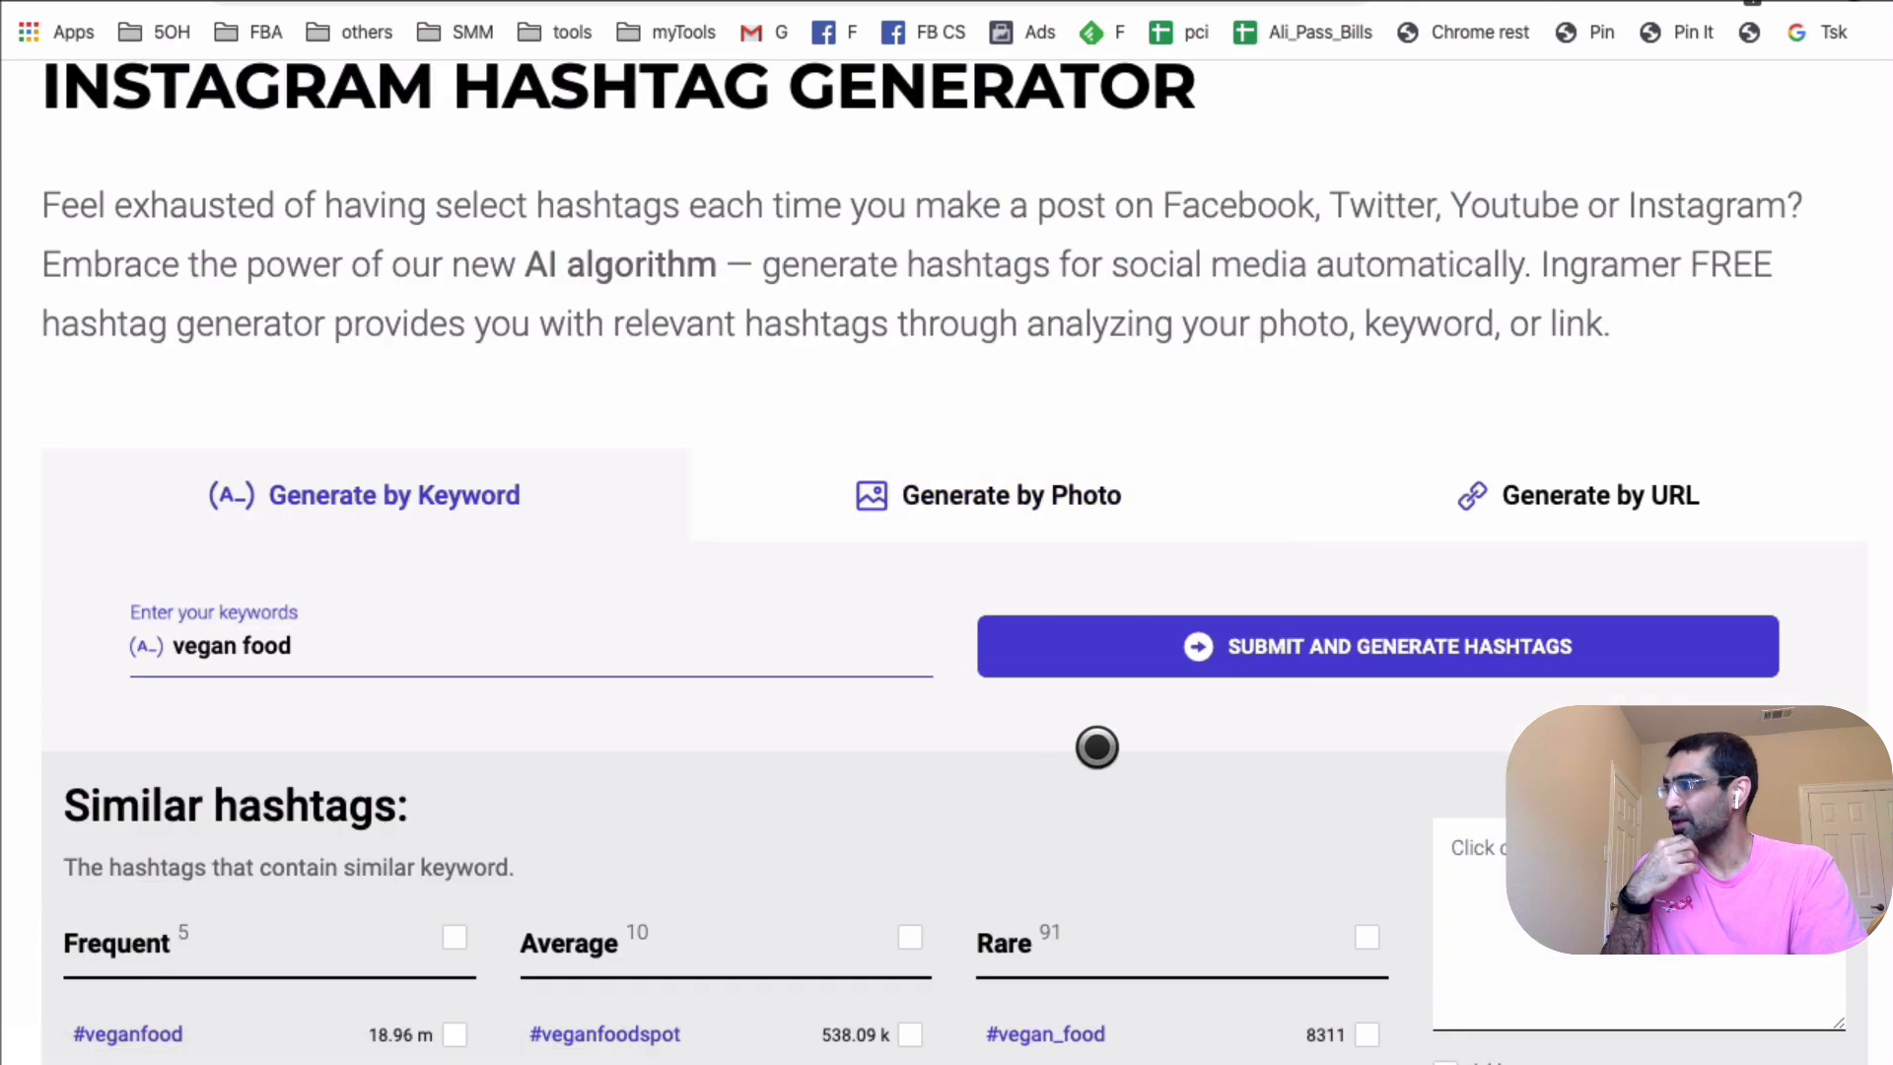
{"action": "scroll", "scroll_direction": "up", "scroll_amount": 3}
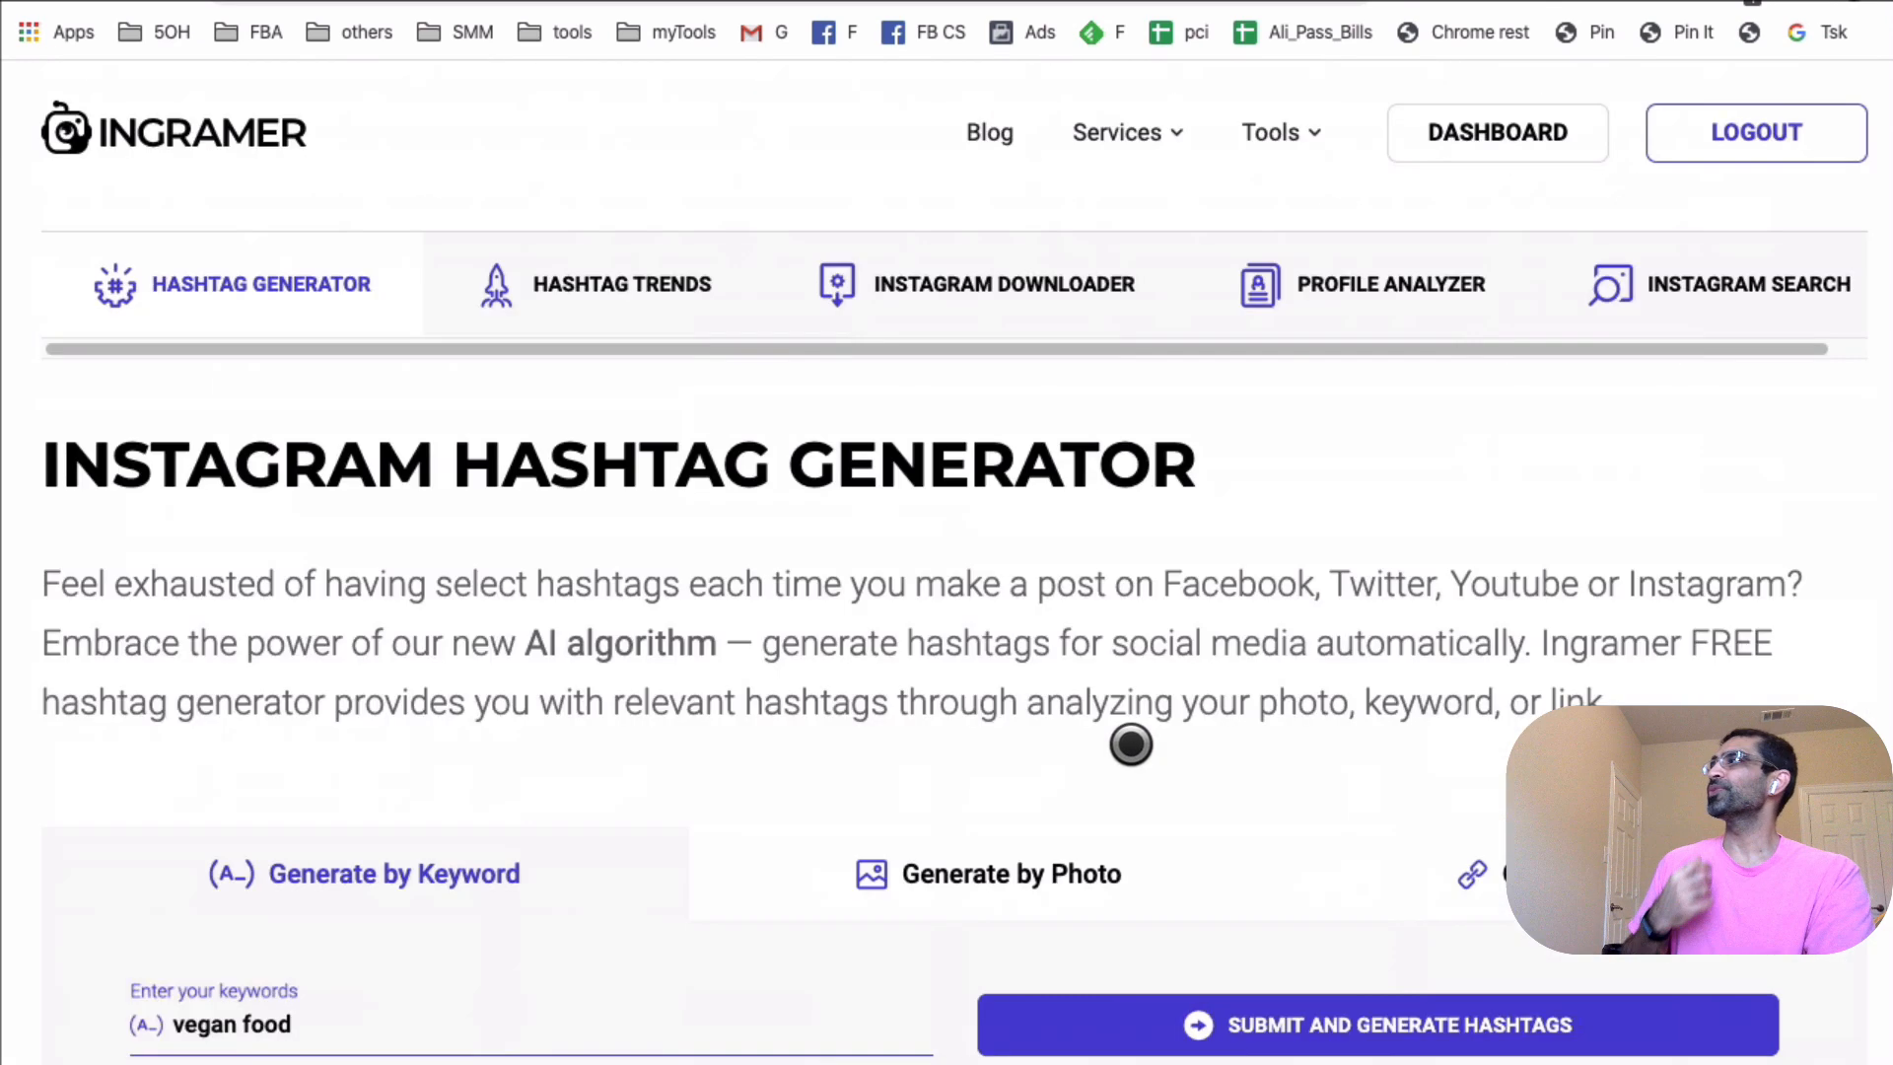
{"action": "scroll", "scroll_direction": "down", "scroll_amount": 3}
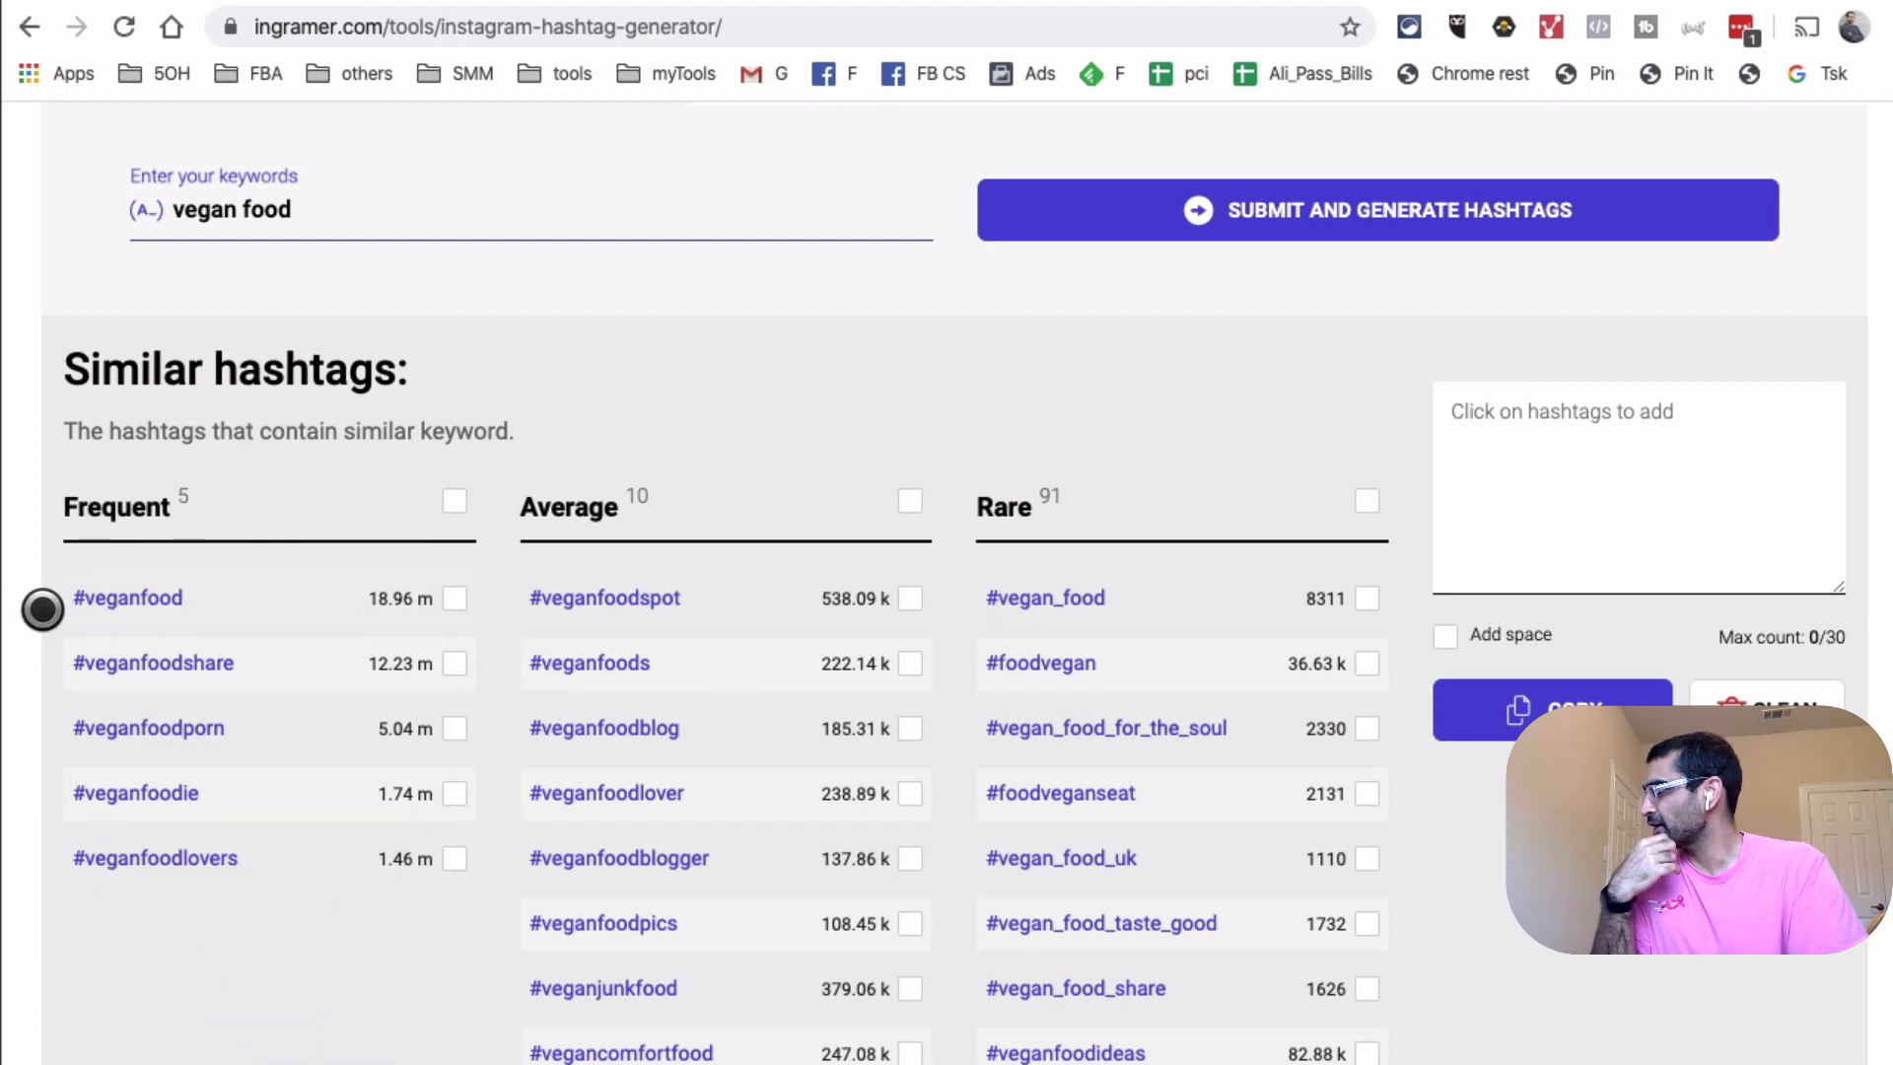
Open the #veganfood detail page and review its stats: 18.96M posts, difficulty 82.
{"action": "left_click", "coordinate": [127, 598]}
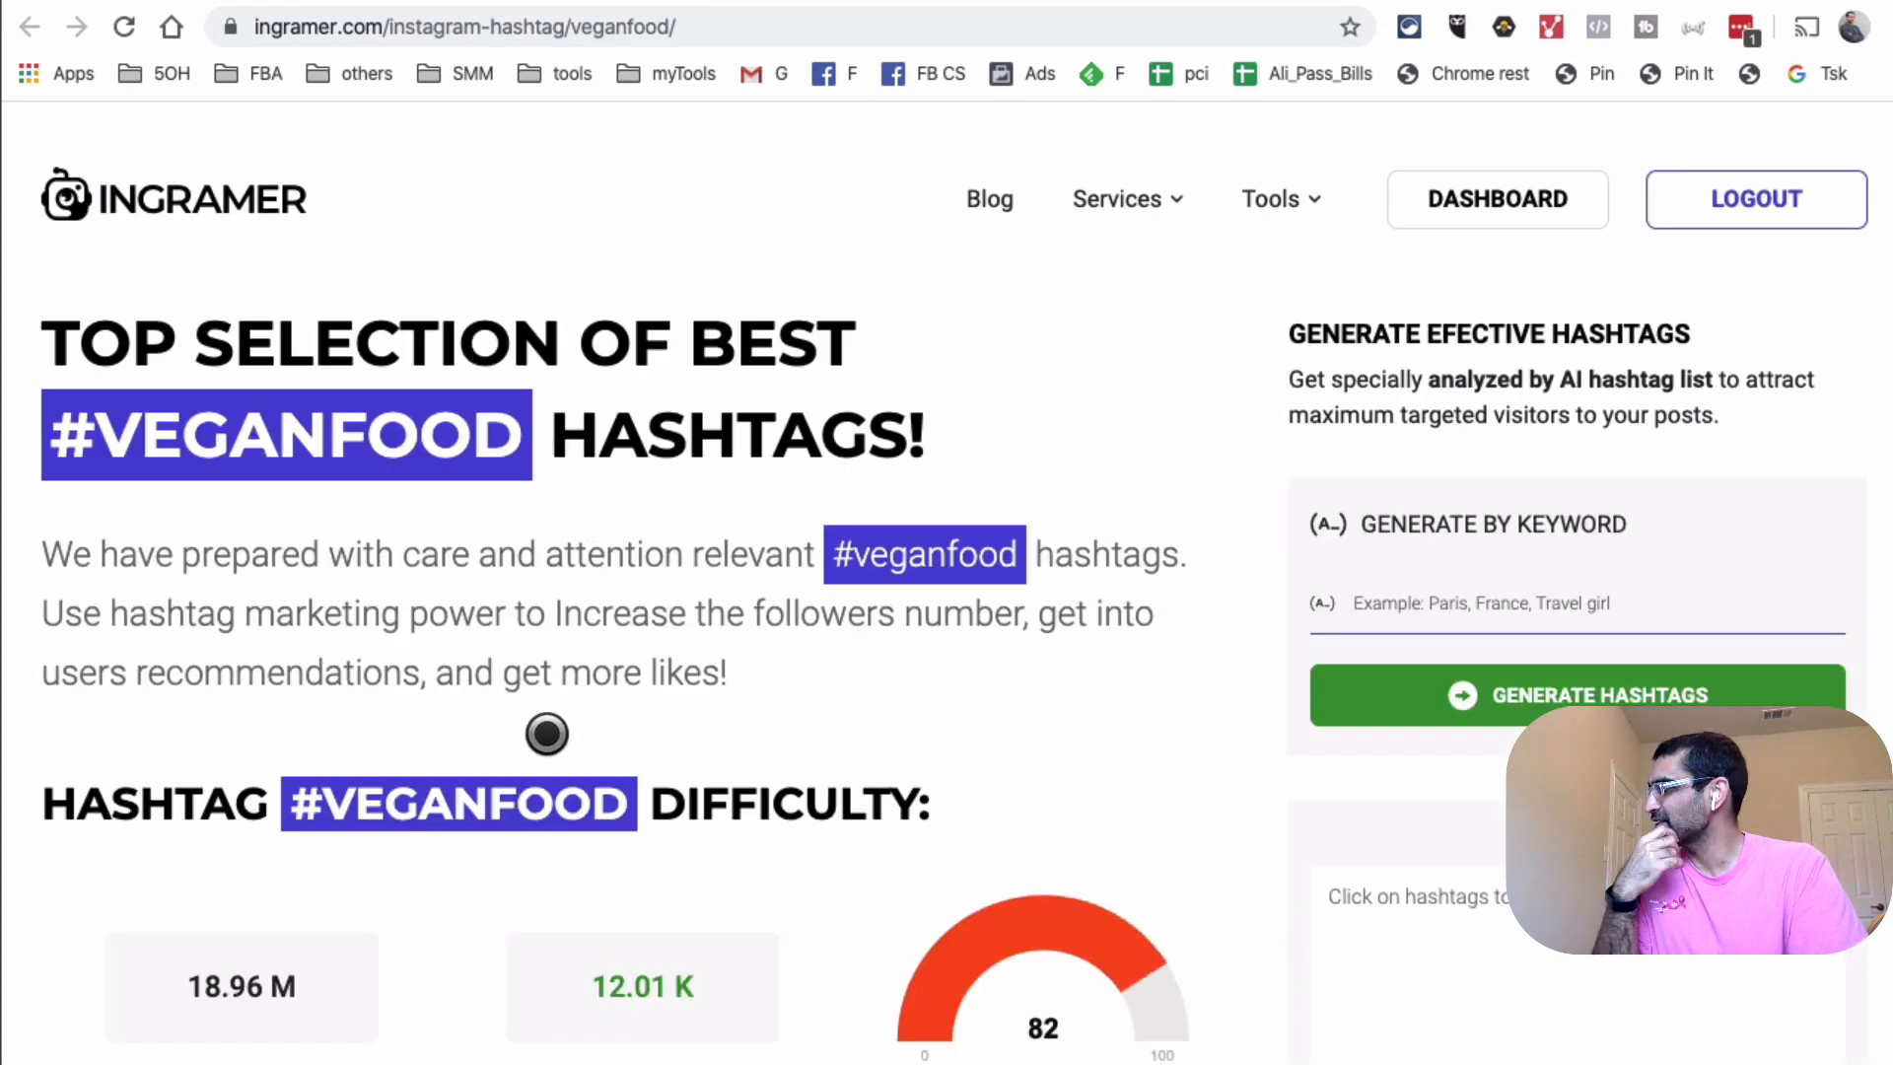
{"action": "mouse_move", "coordinate": [462, 549]}
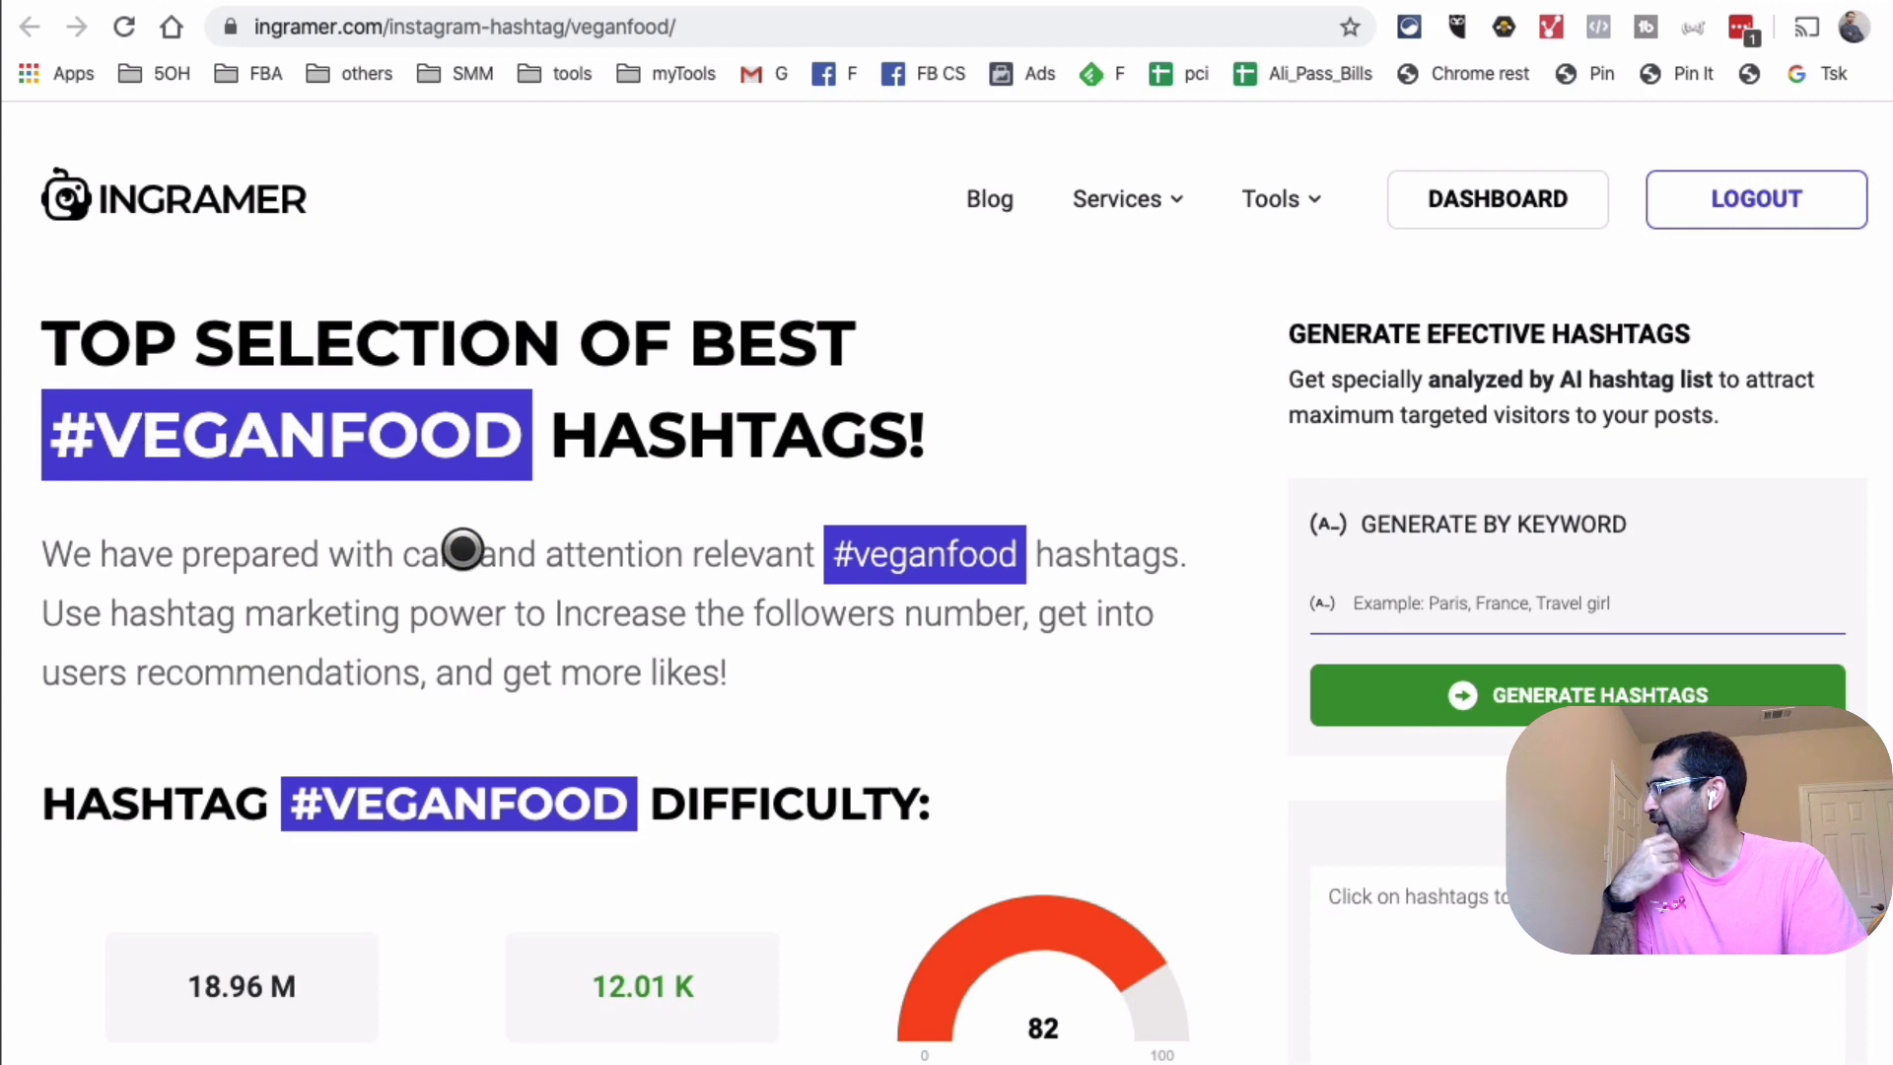
{"action": "scroll", "scroll_direction": "down", "scroll_amount": 3}
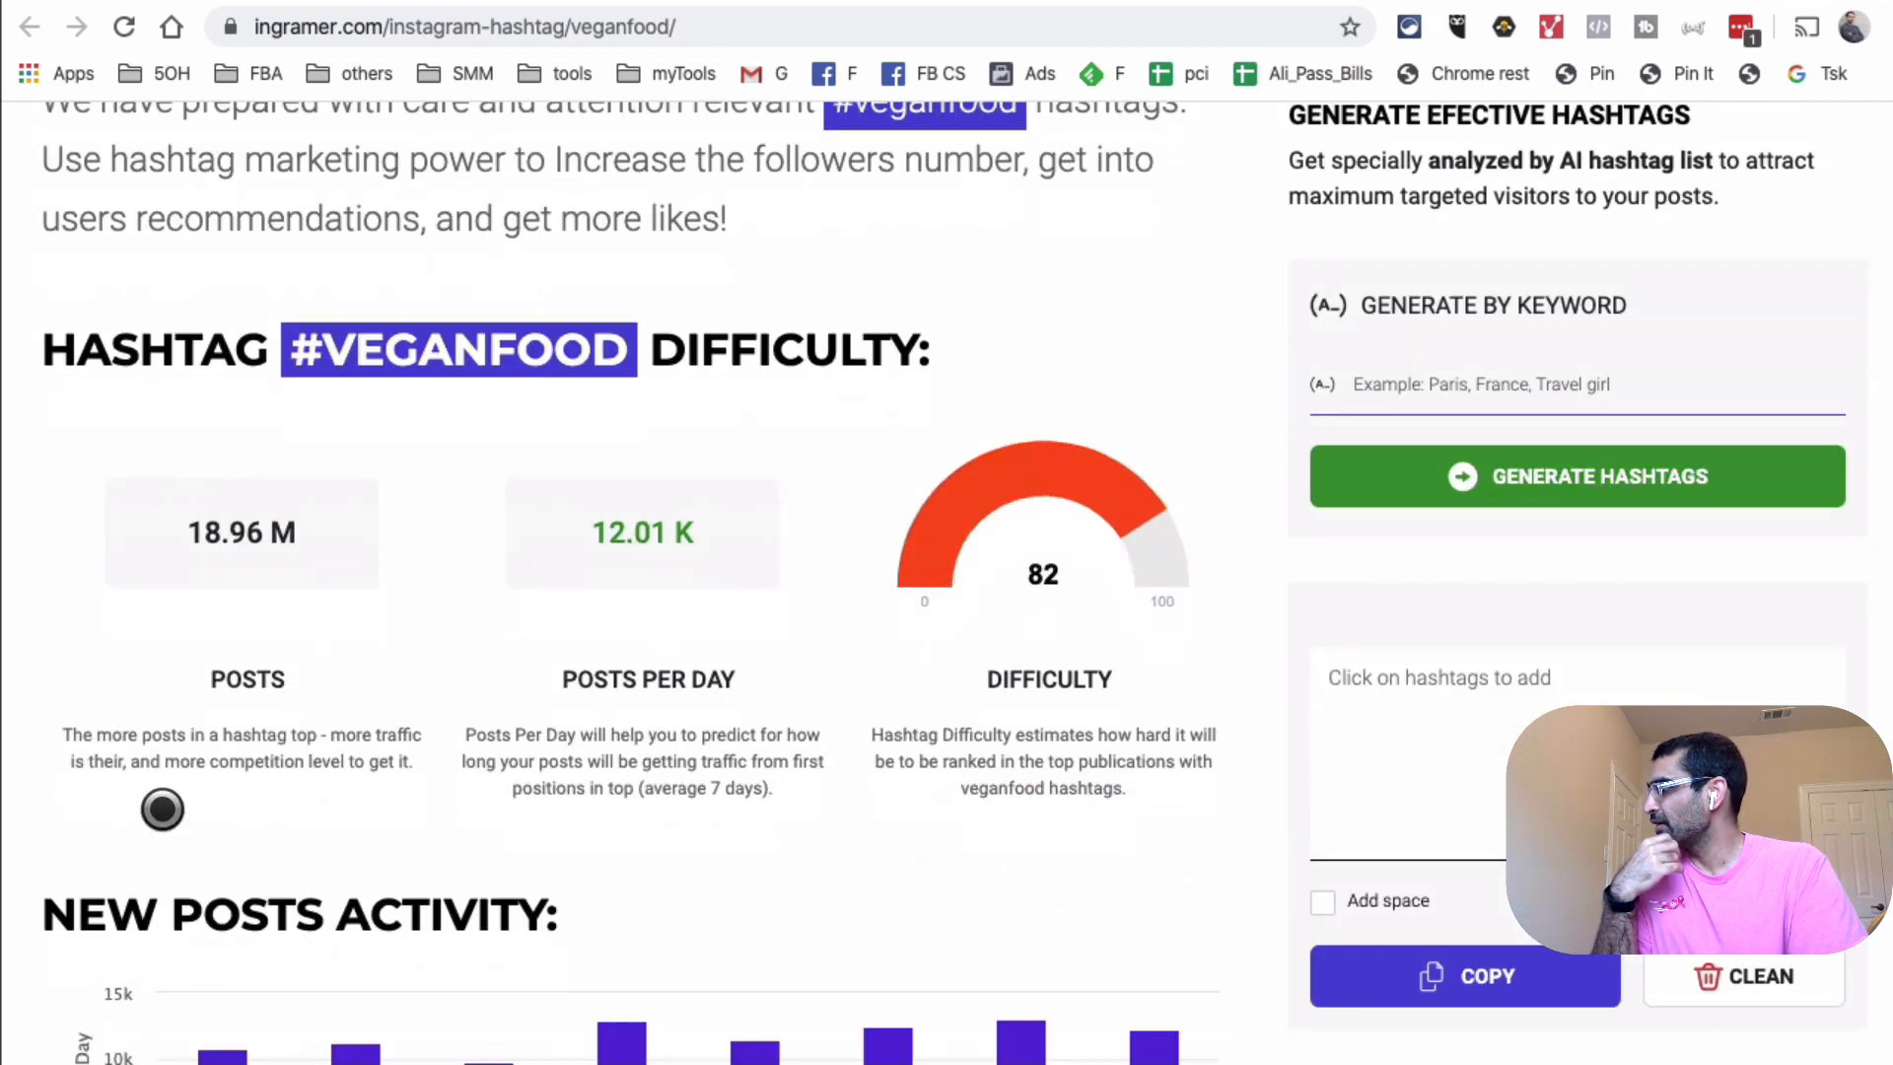
{"action": "mouse_move", "coordinate": [262, 661]}
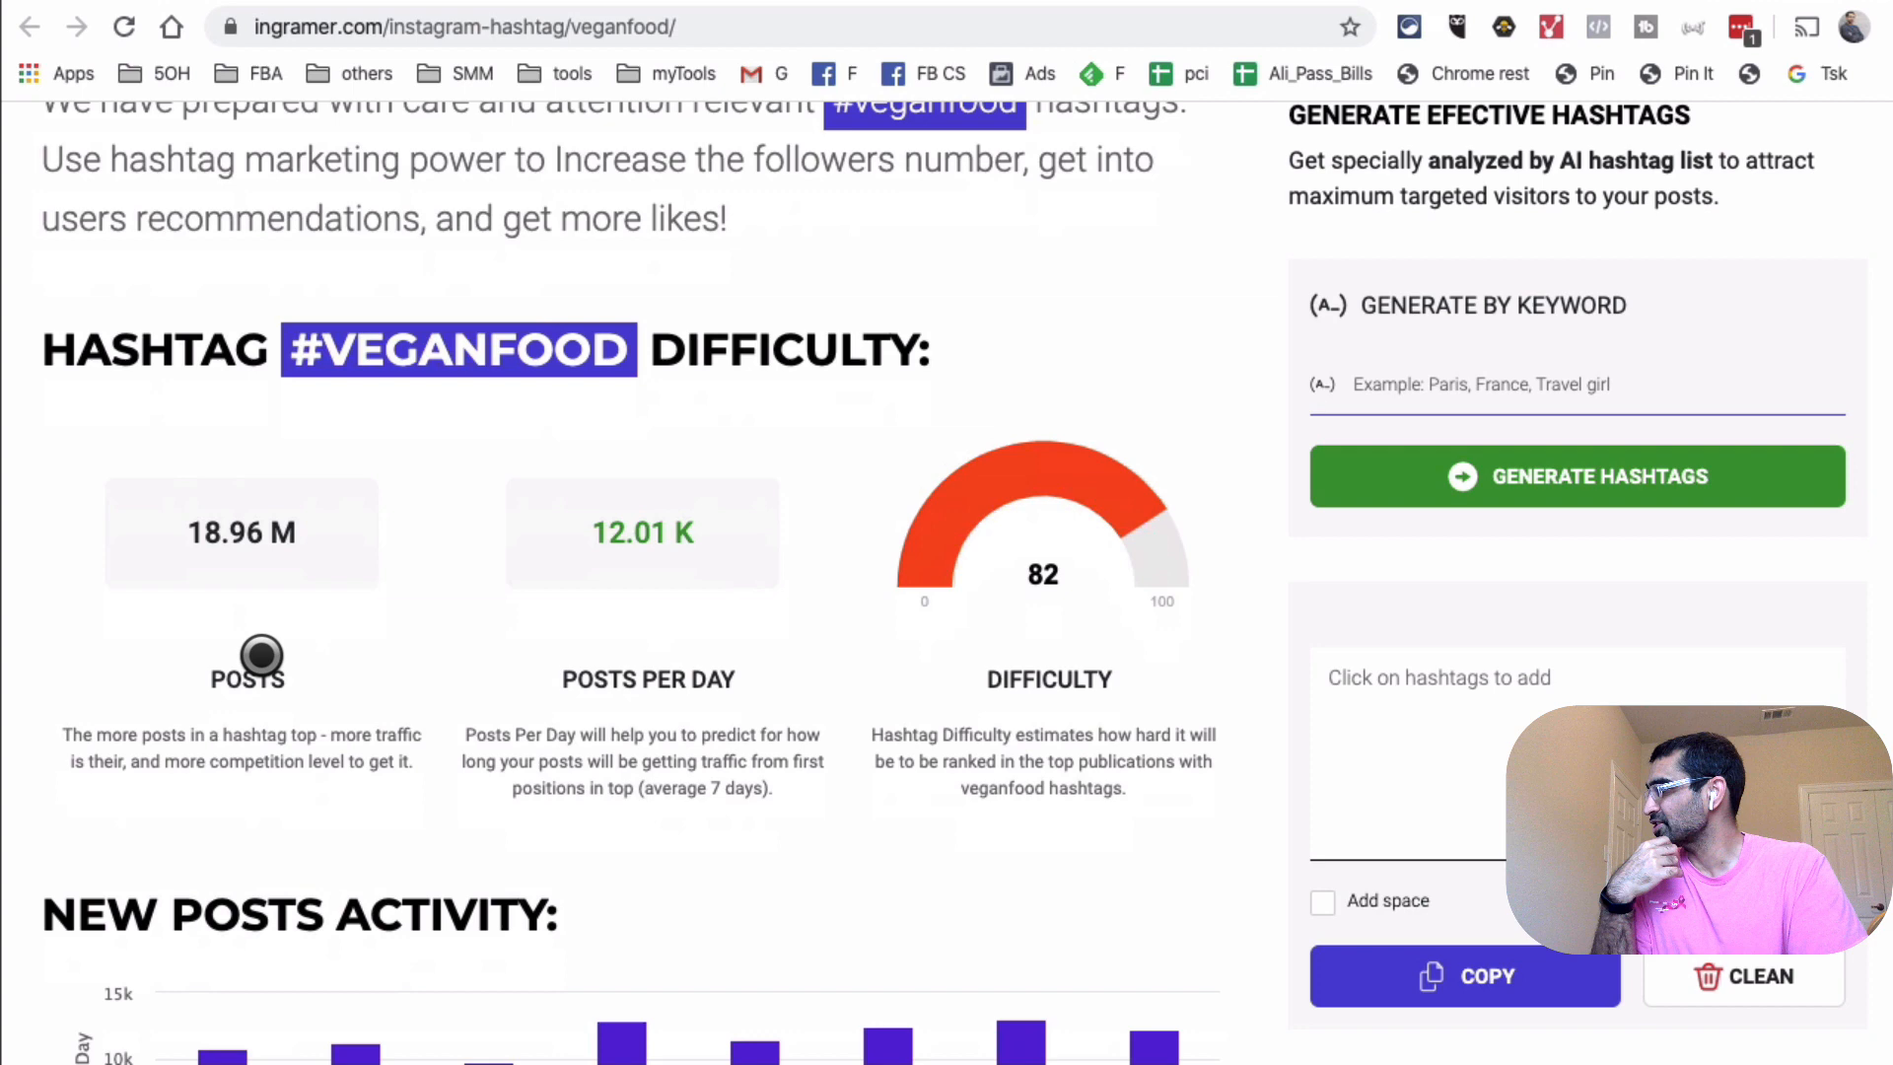
{"action": "mouse_move", "coordinate": [372, 582]}
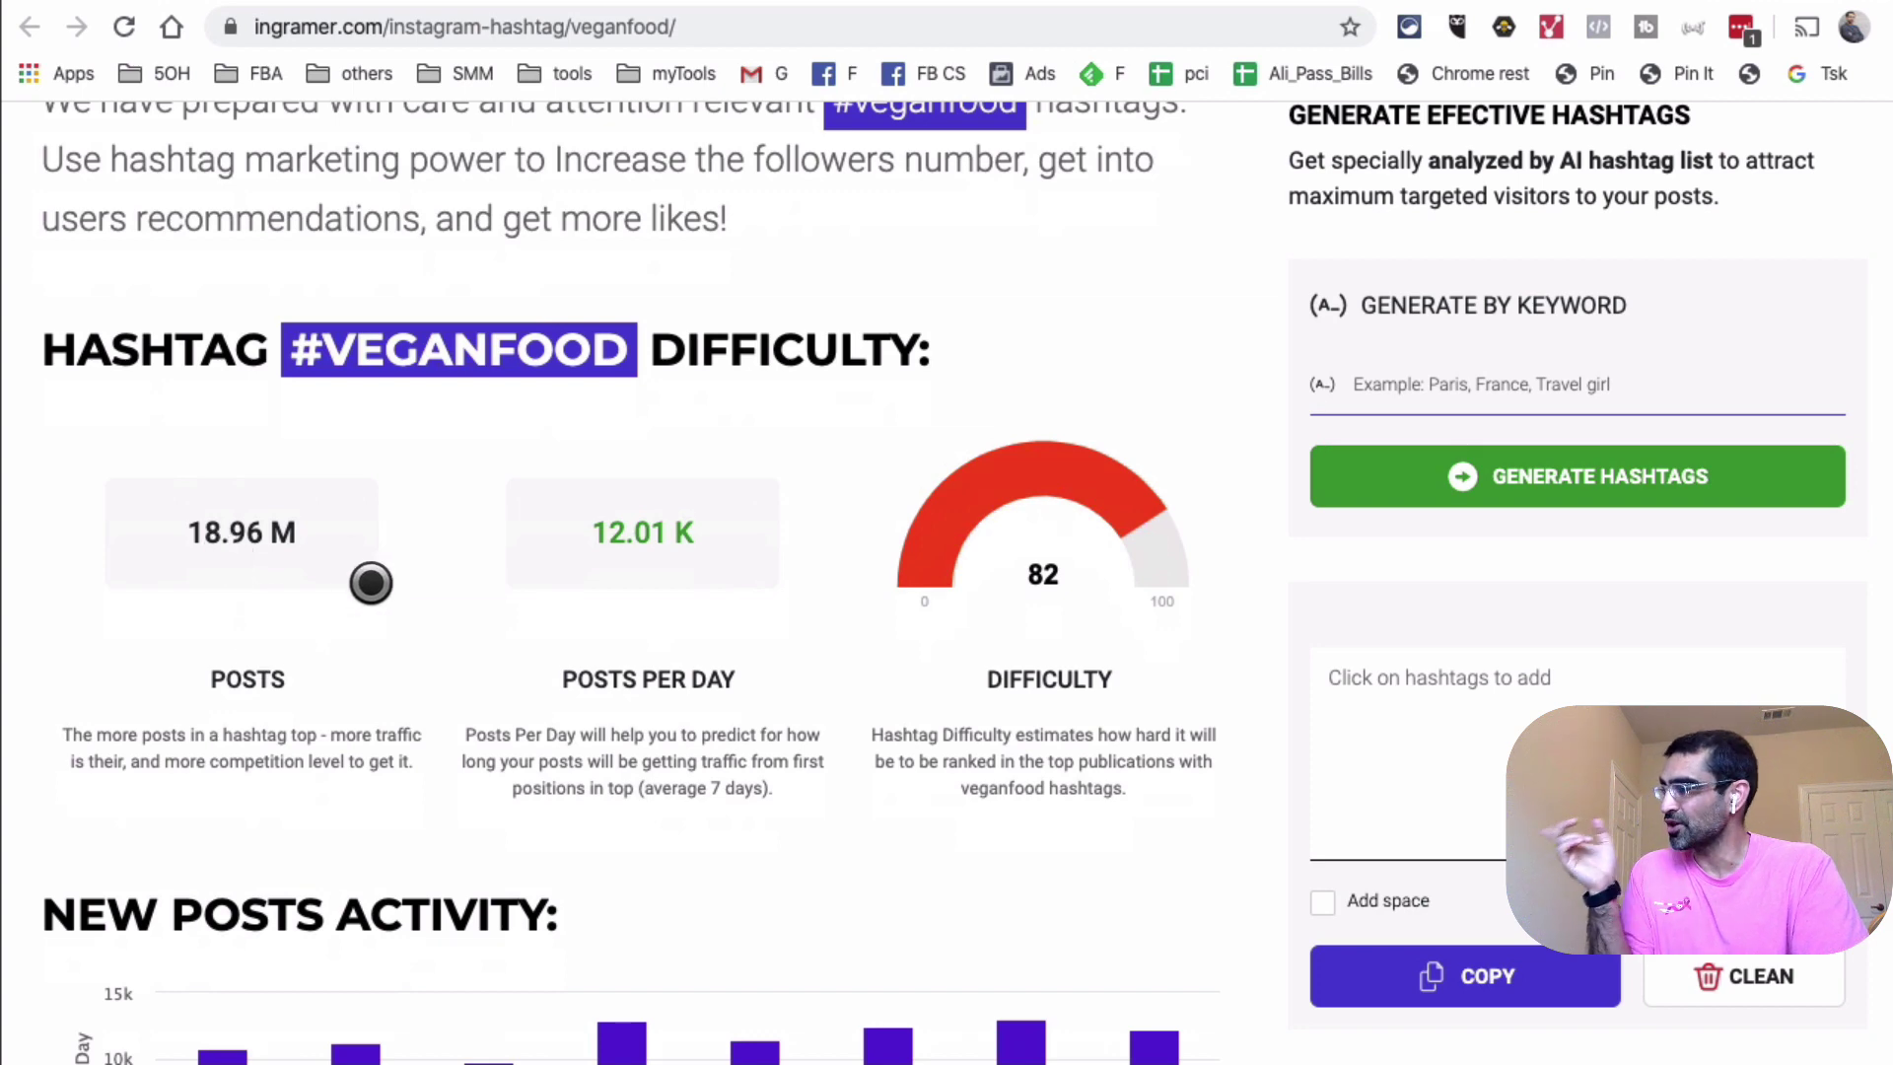
{"action": "mouse_move", "coordinate": [372, 585]}
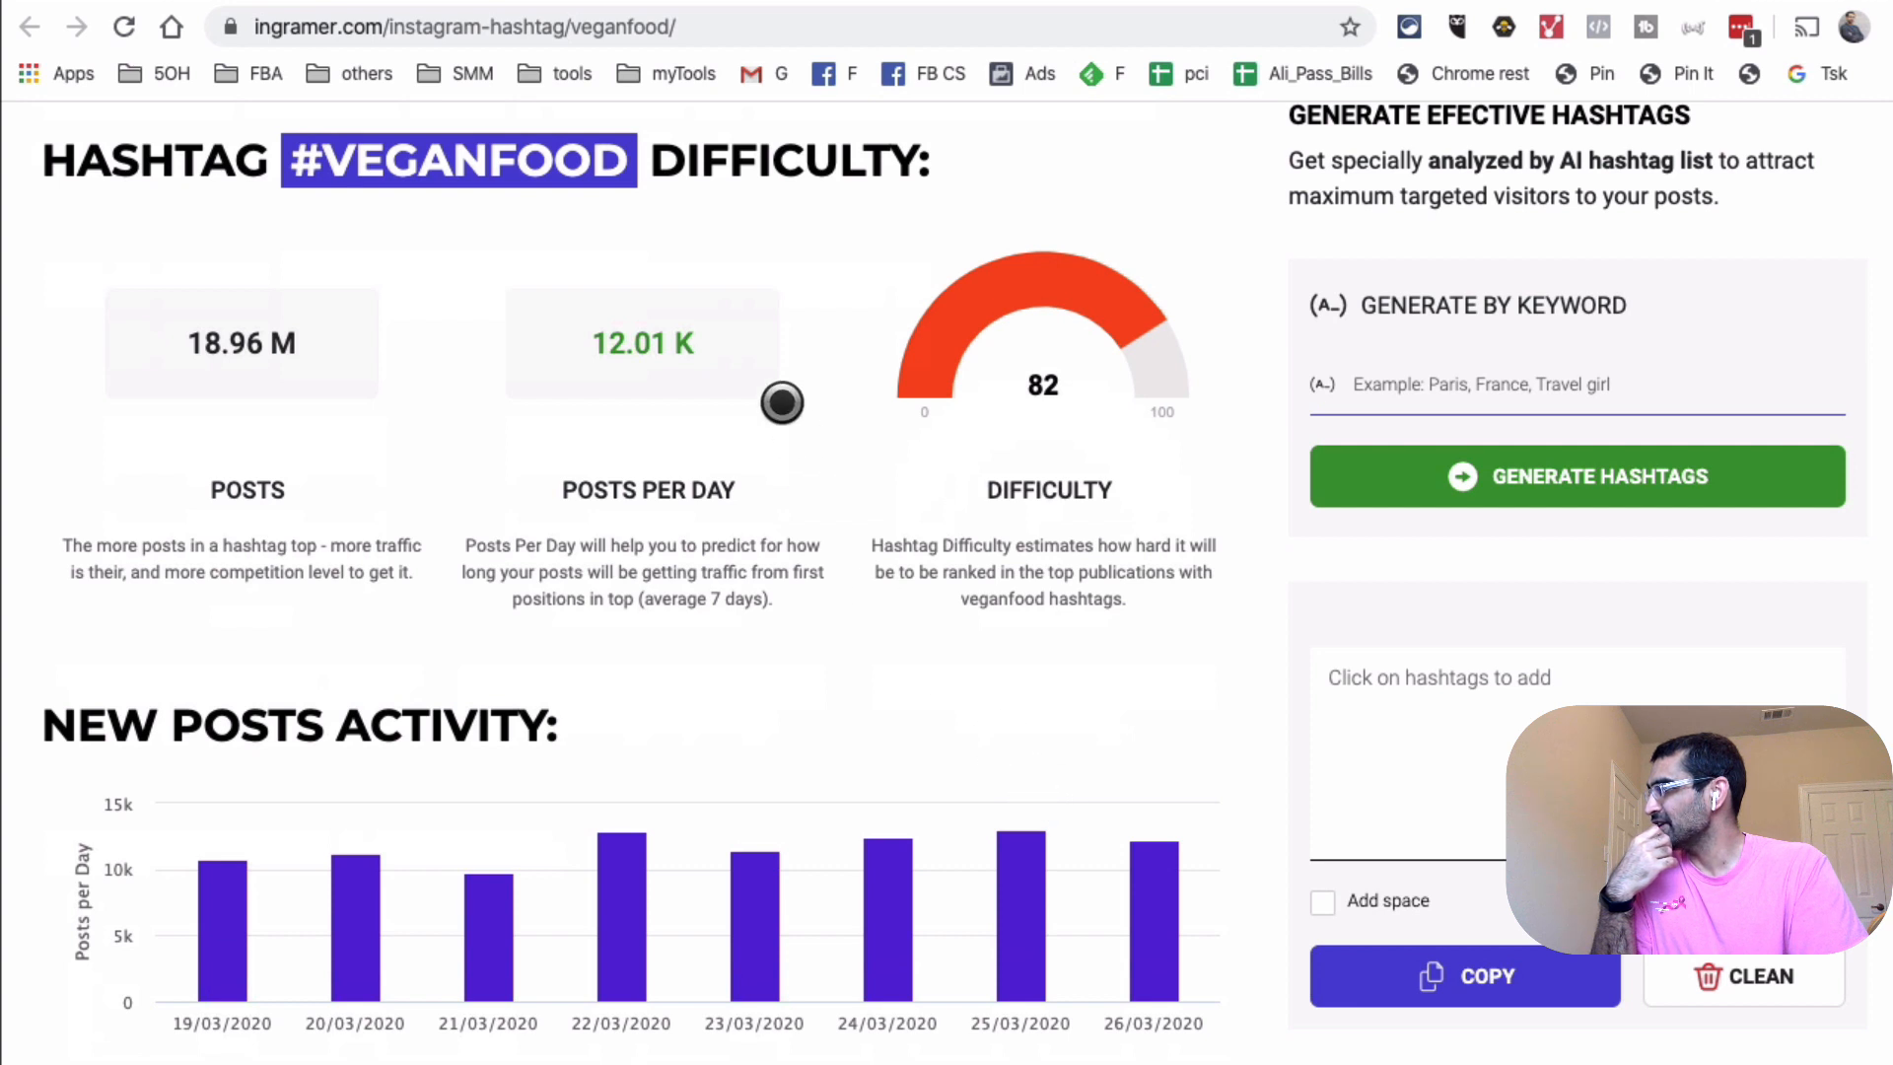
{"action": "mouse_move", "coordinate": [705, 508]}
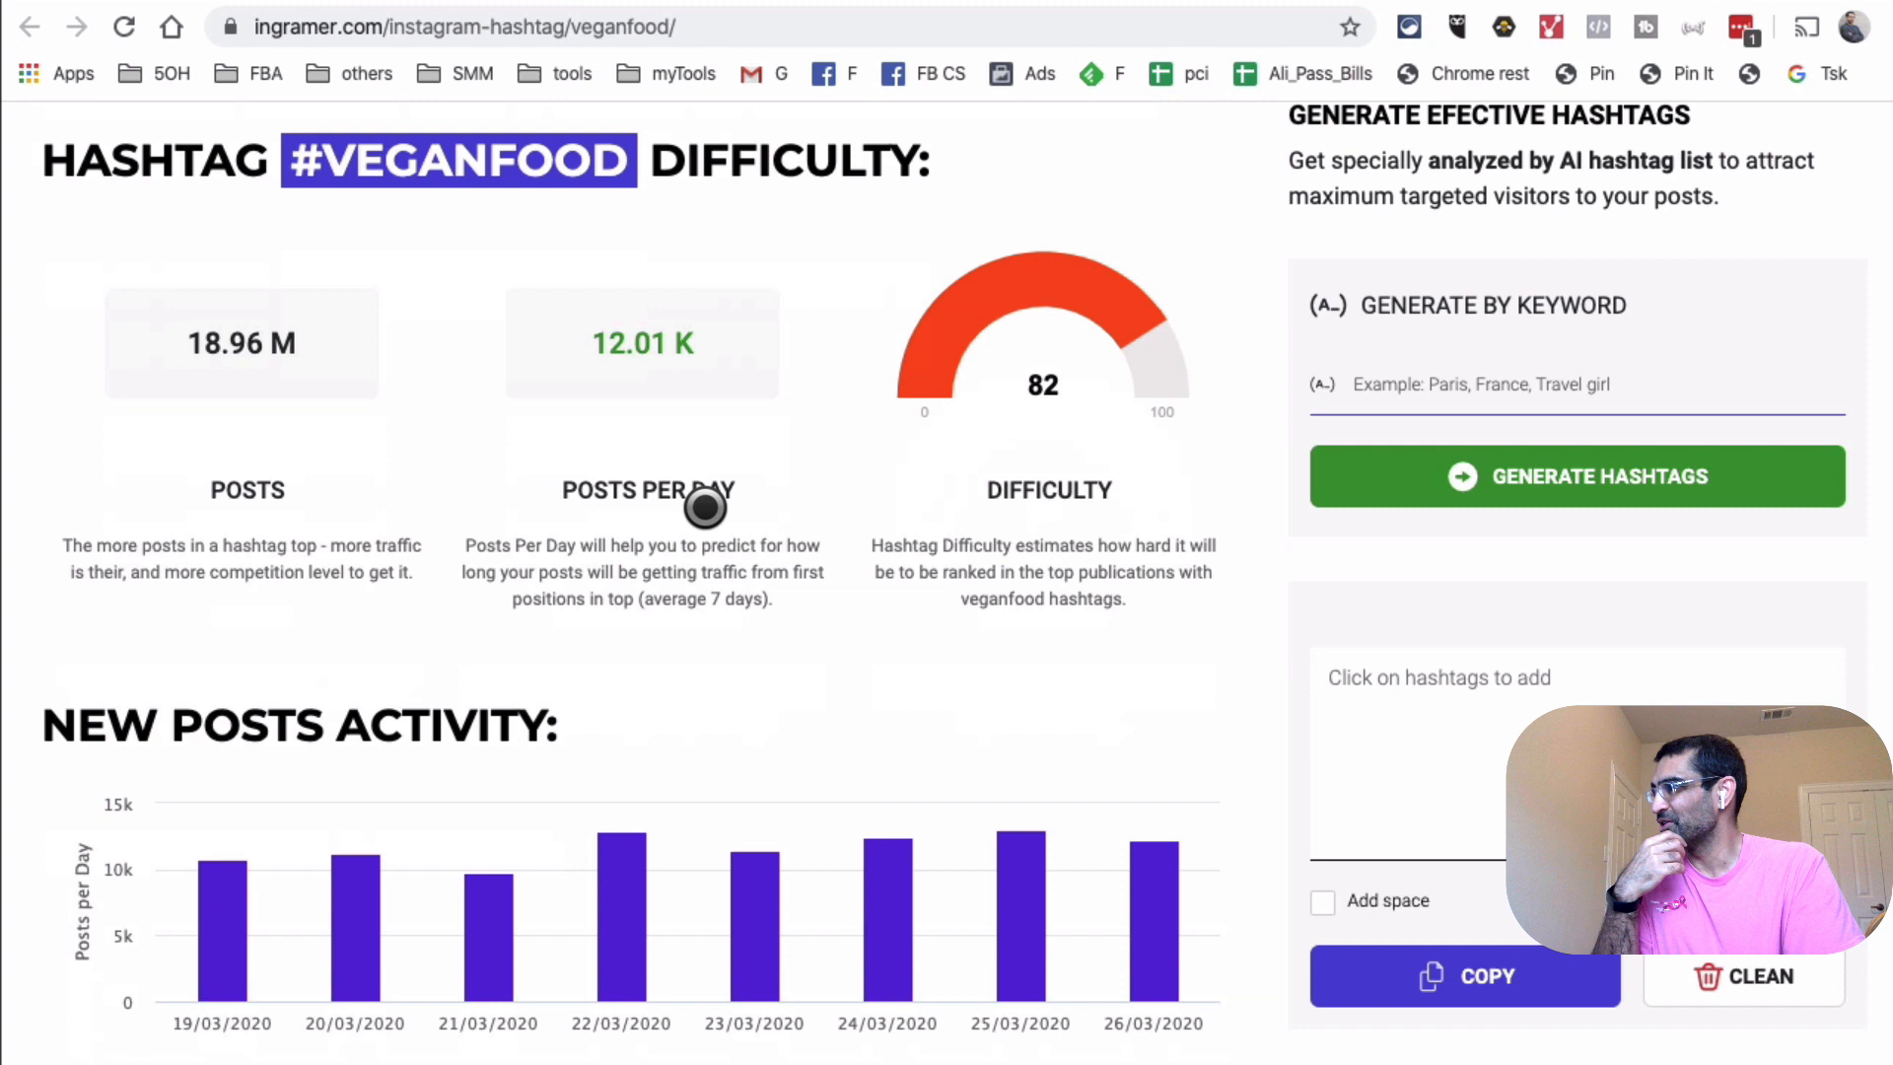
{"action": "mouse_move", "coordinate": [1134, 517]}
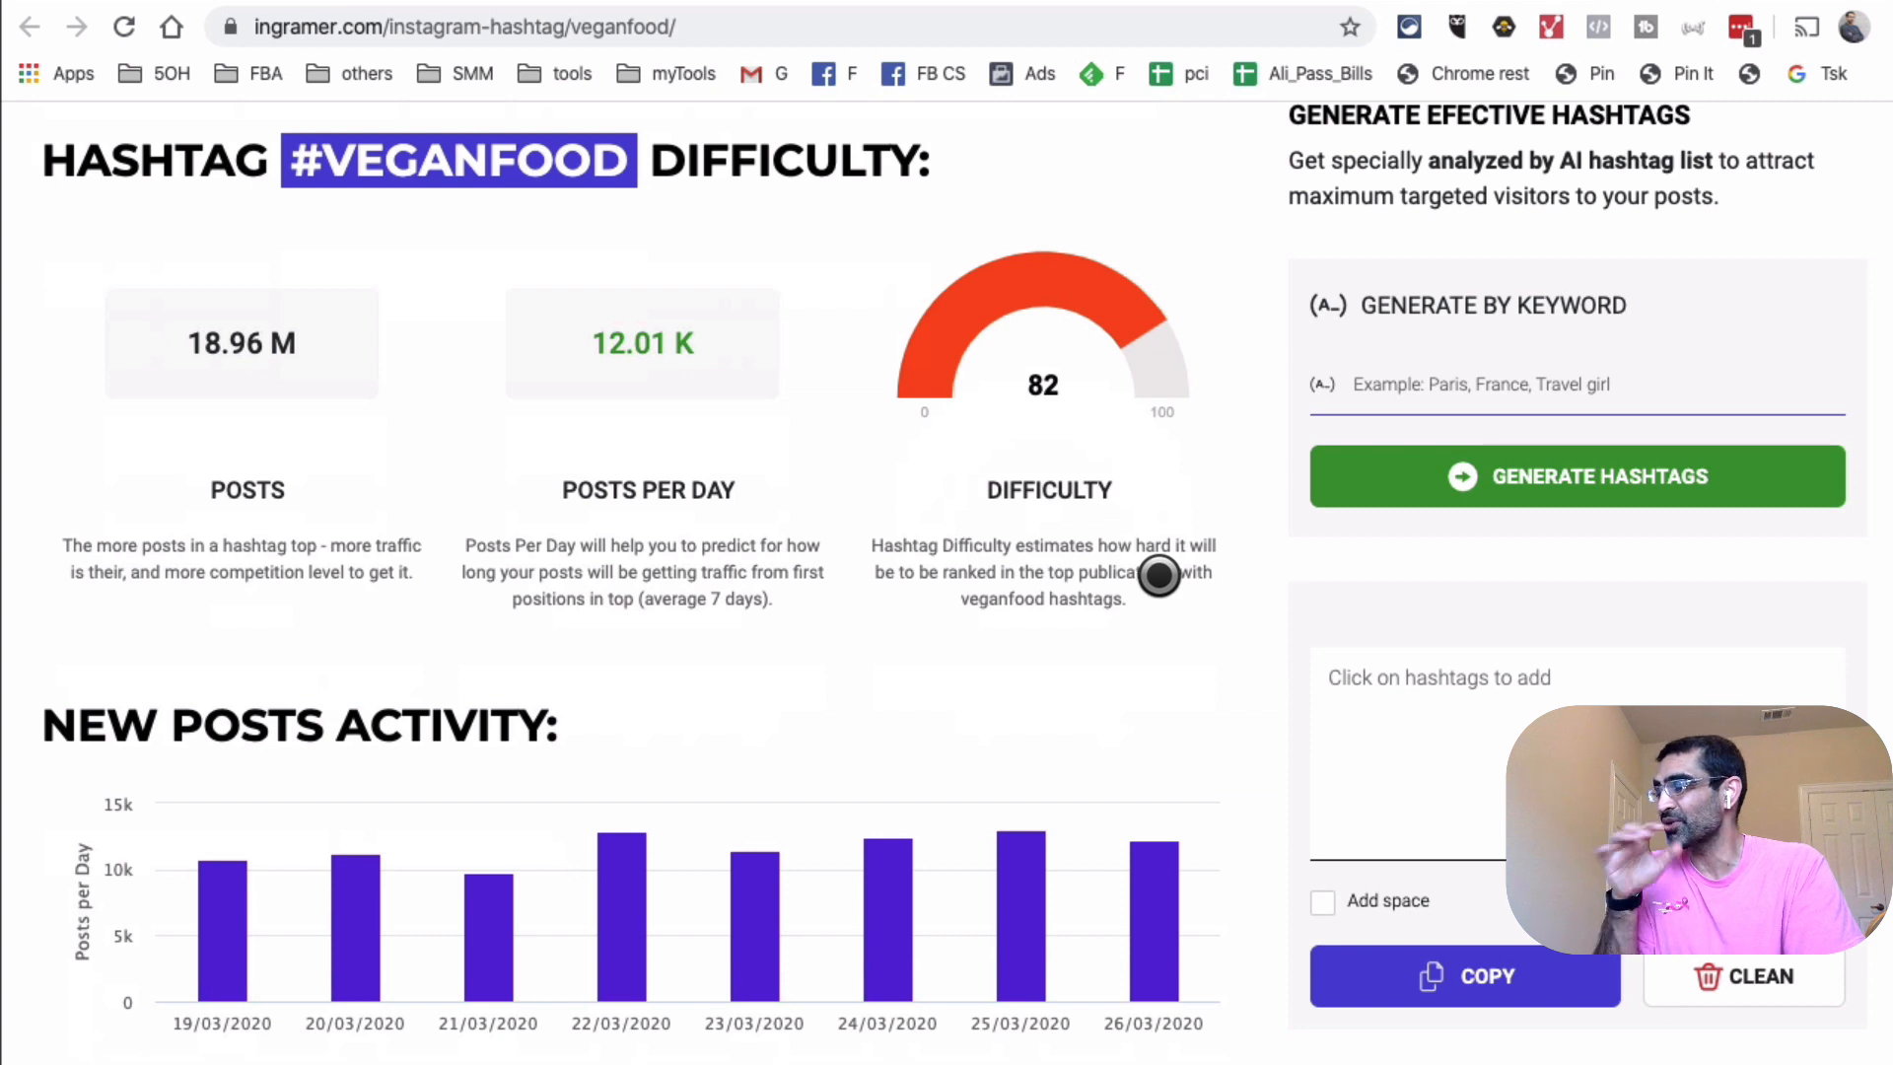
{"action": "mouse_move", "coordinate": [1183, 461]}
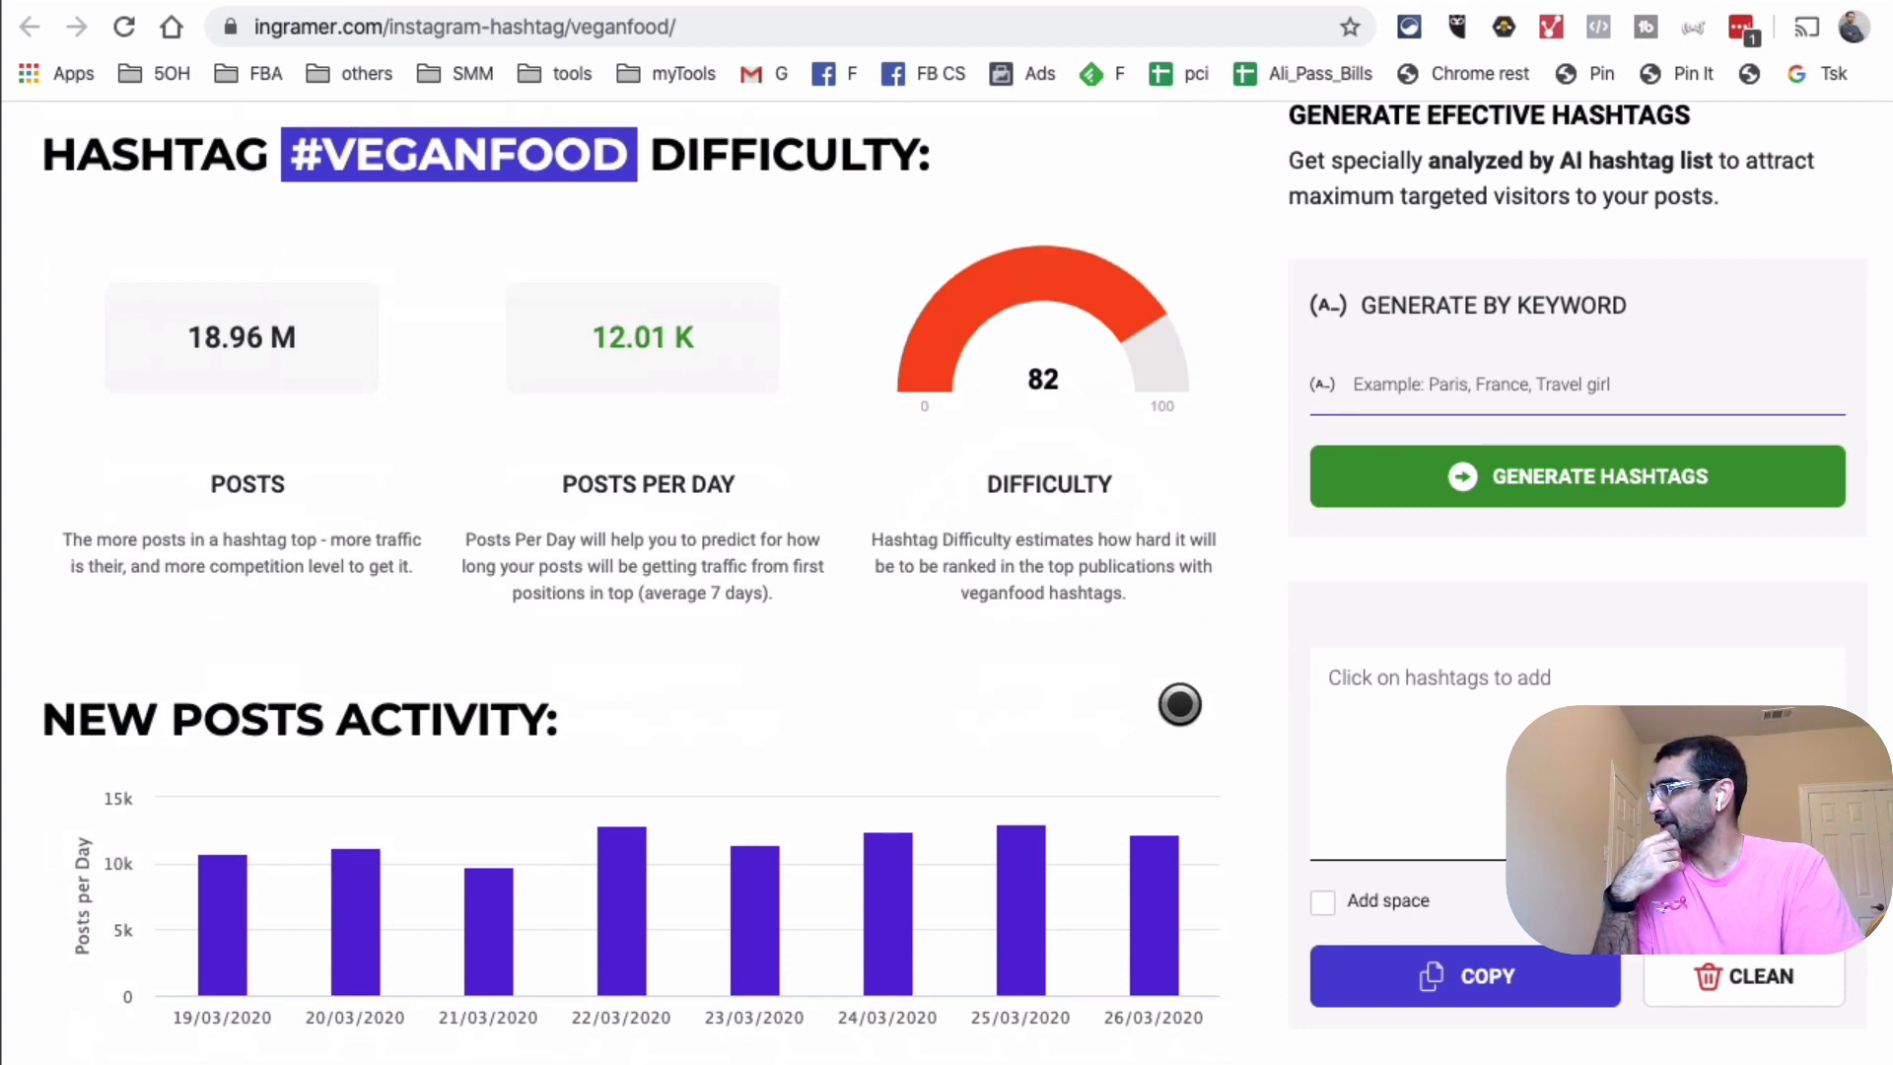
{"action": "scroll", "scroll_direction": "down", "scroll_amount": 3}
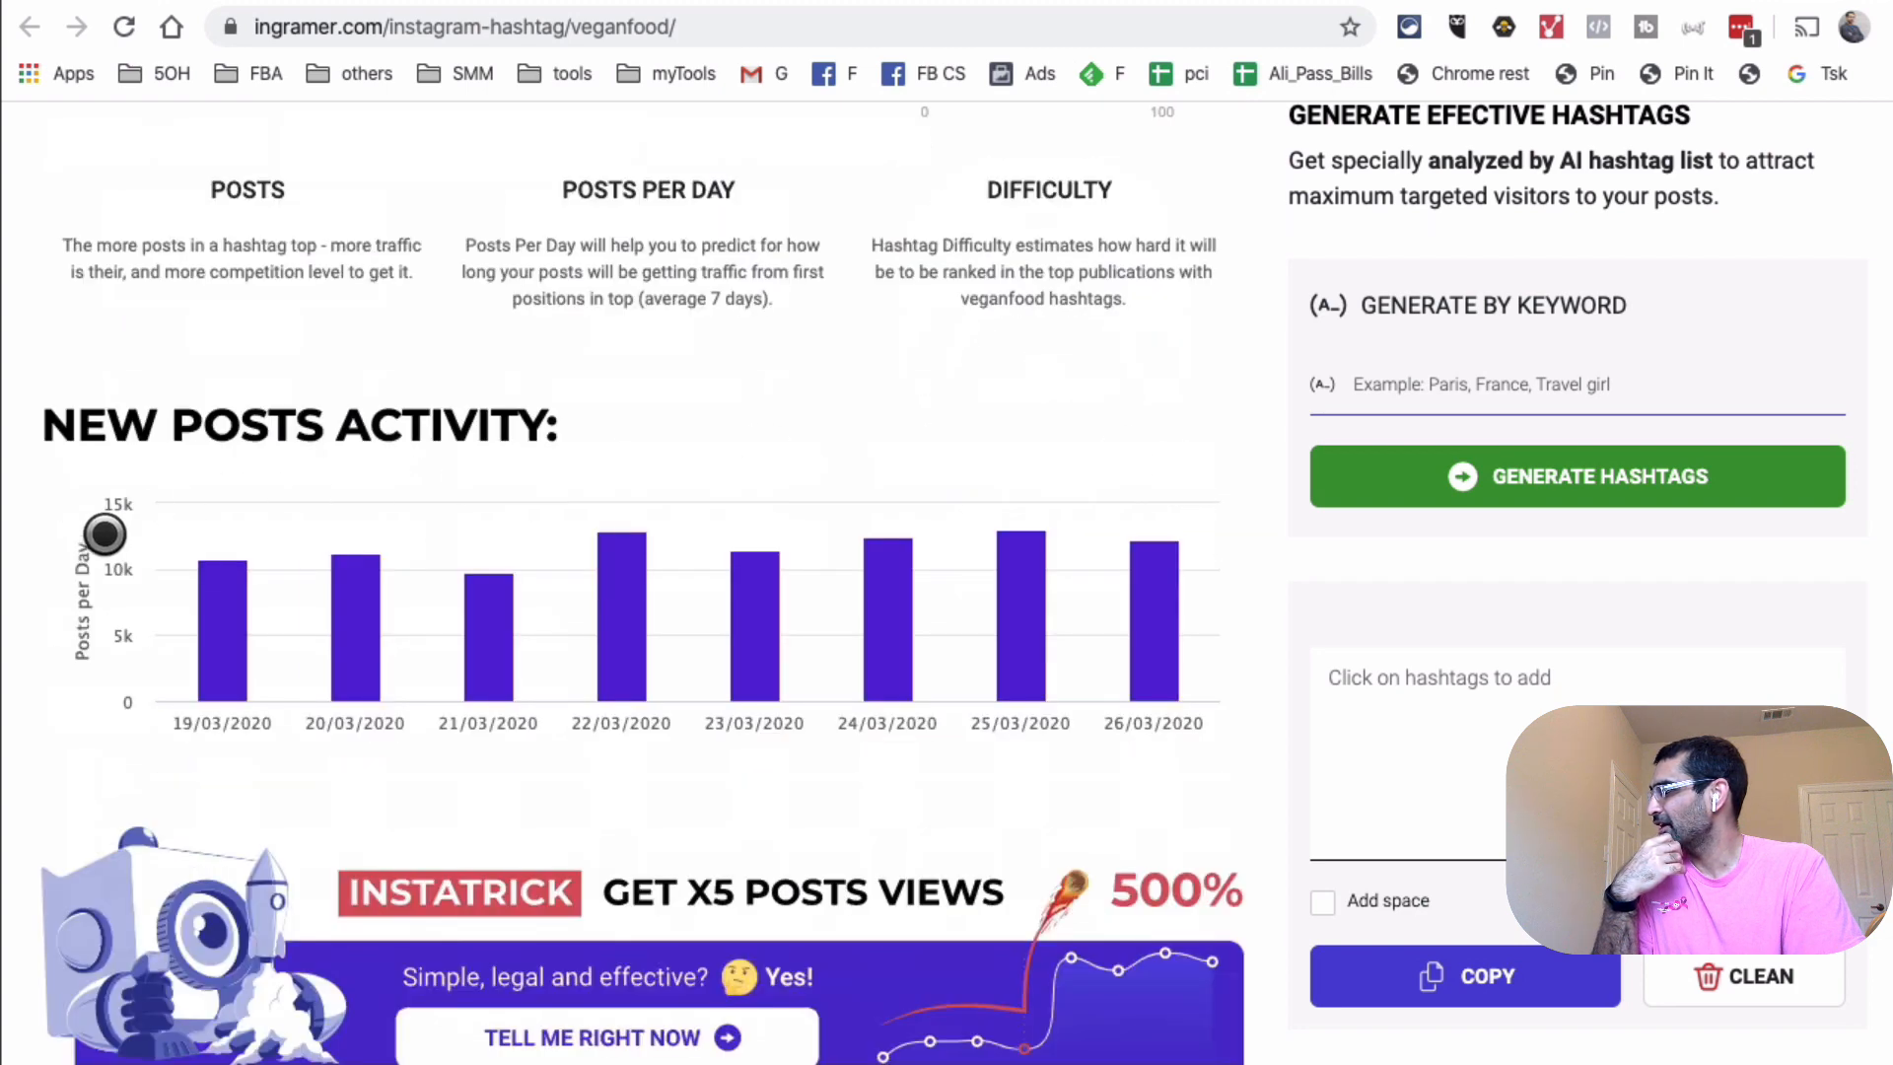
{"action": "scroll", "scroll_direction": "down", "scroll_amount": 3}
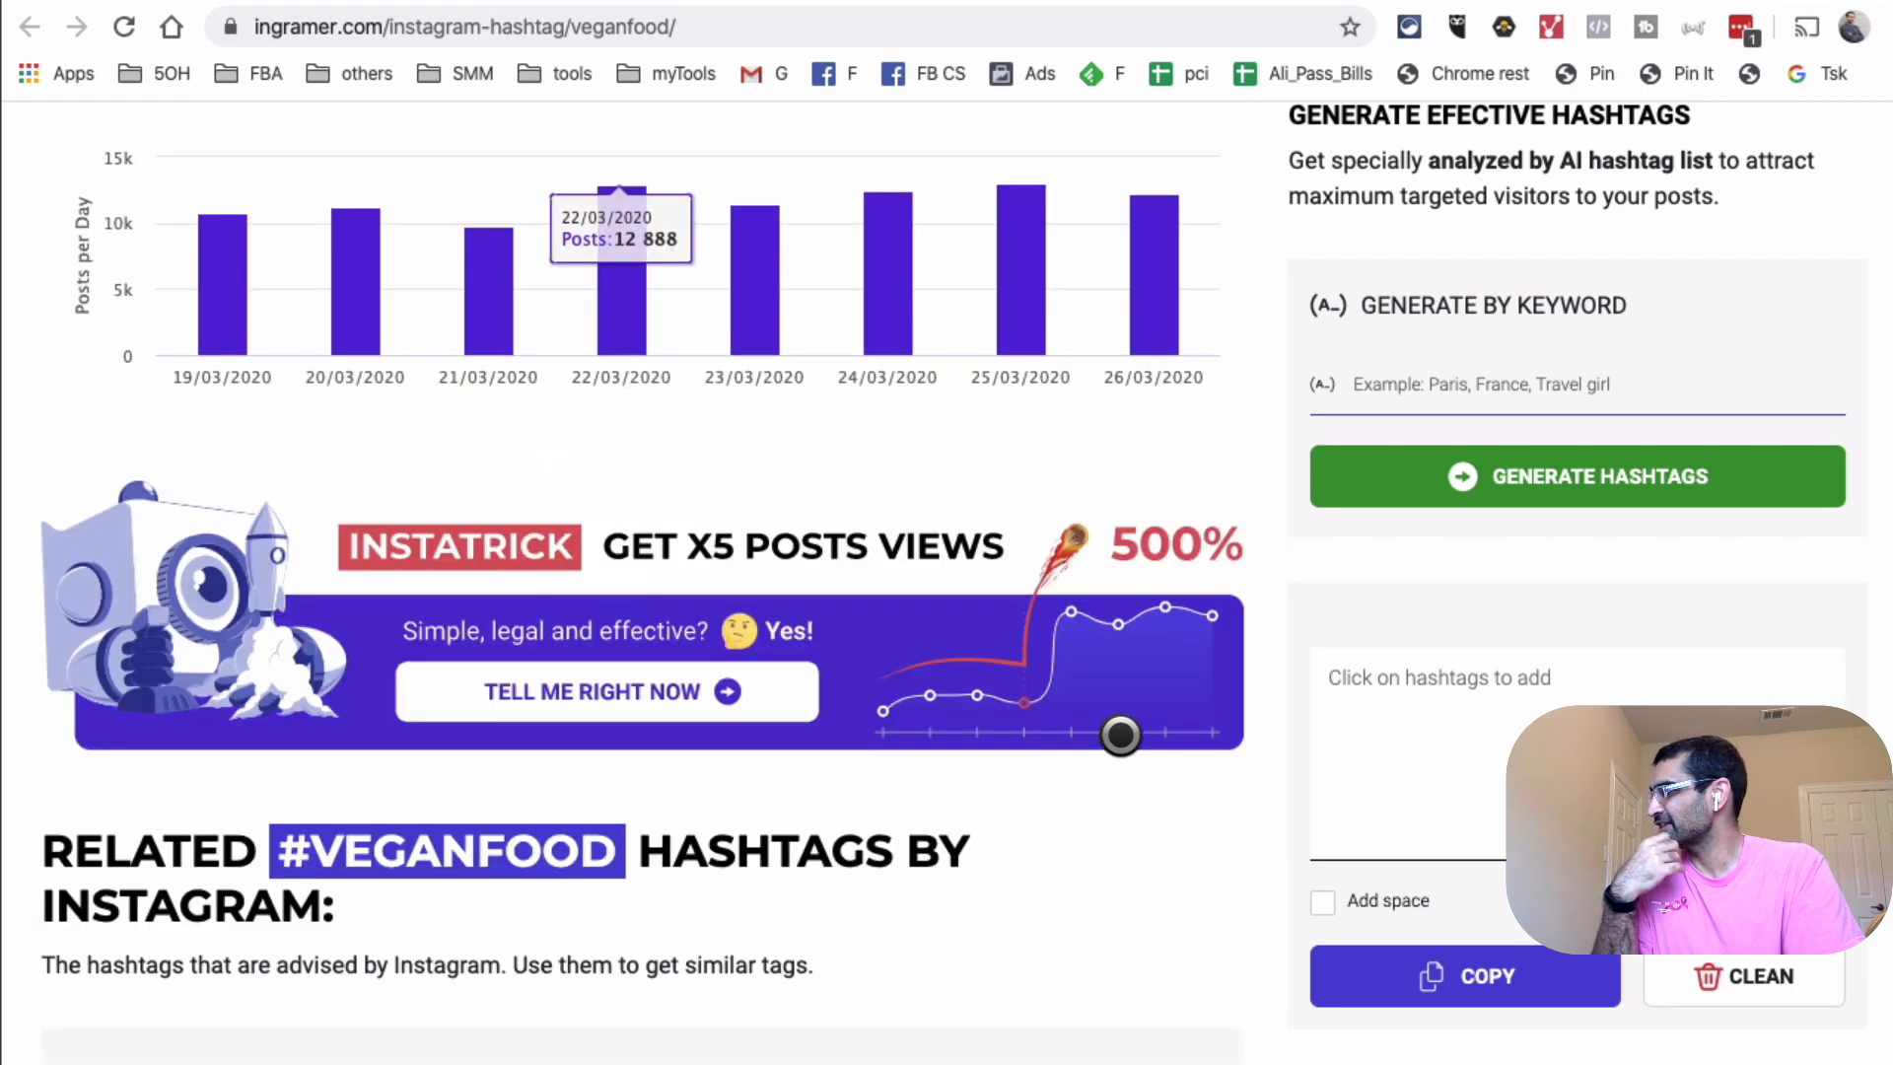
{"action": "scroll", "scroll_direction": "down", "scroll_amount": 3}
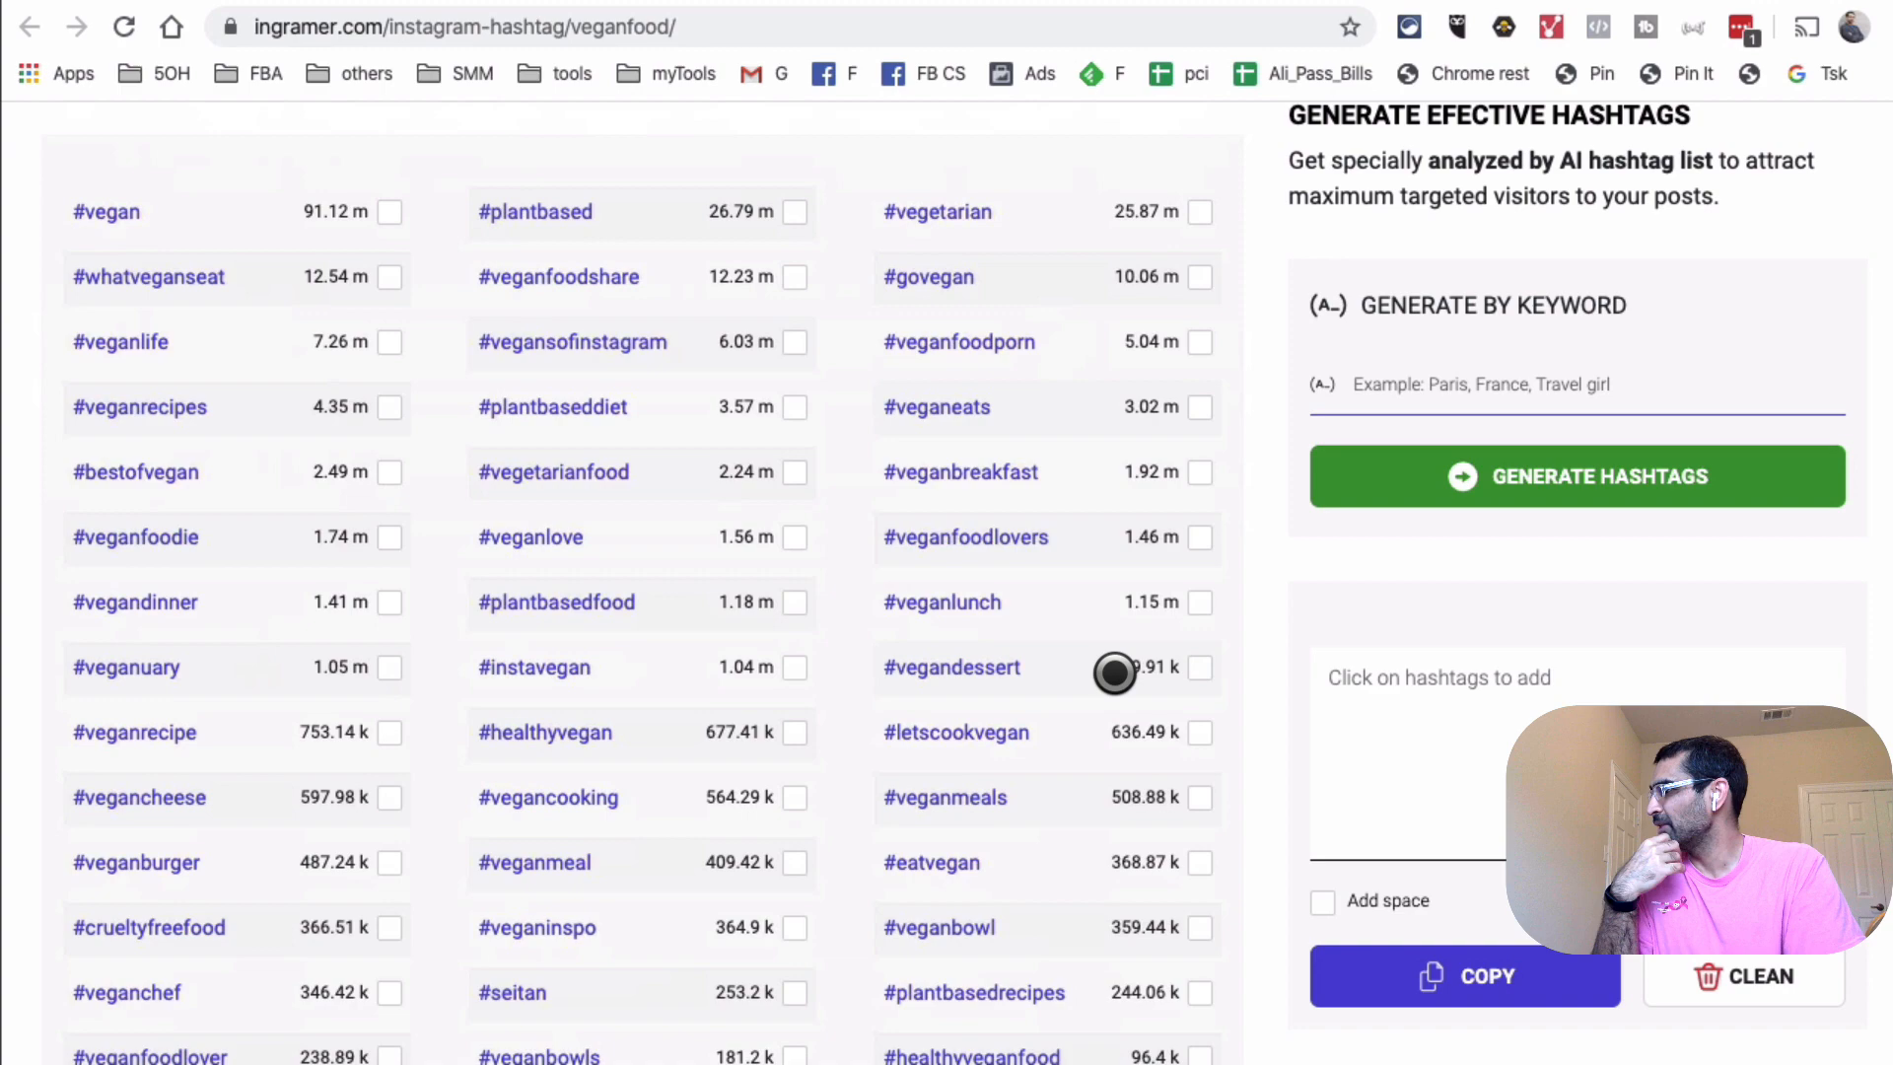
{"action": "scroll", "scroll_direction": "down", "scroll_amount": 3}
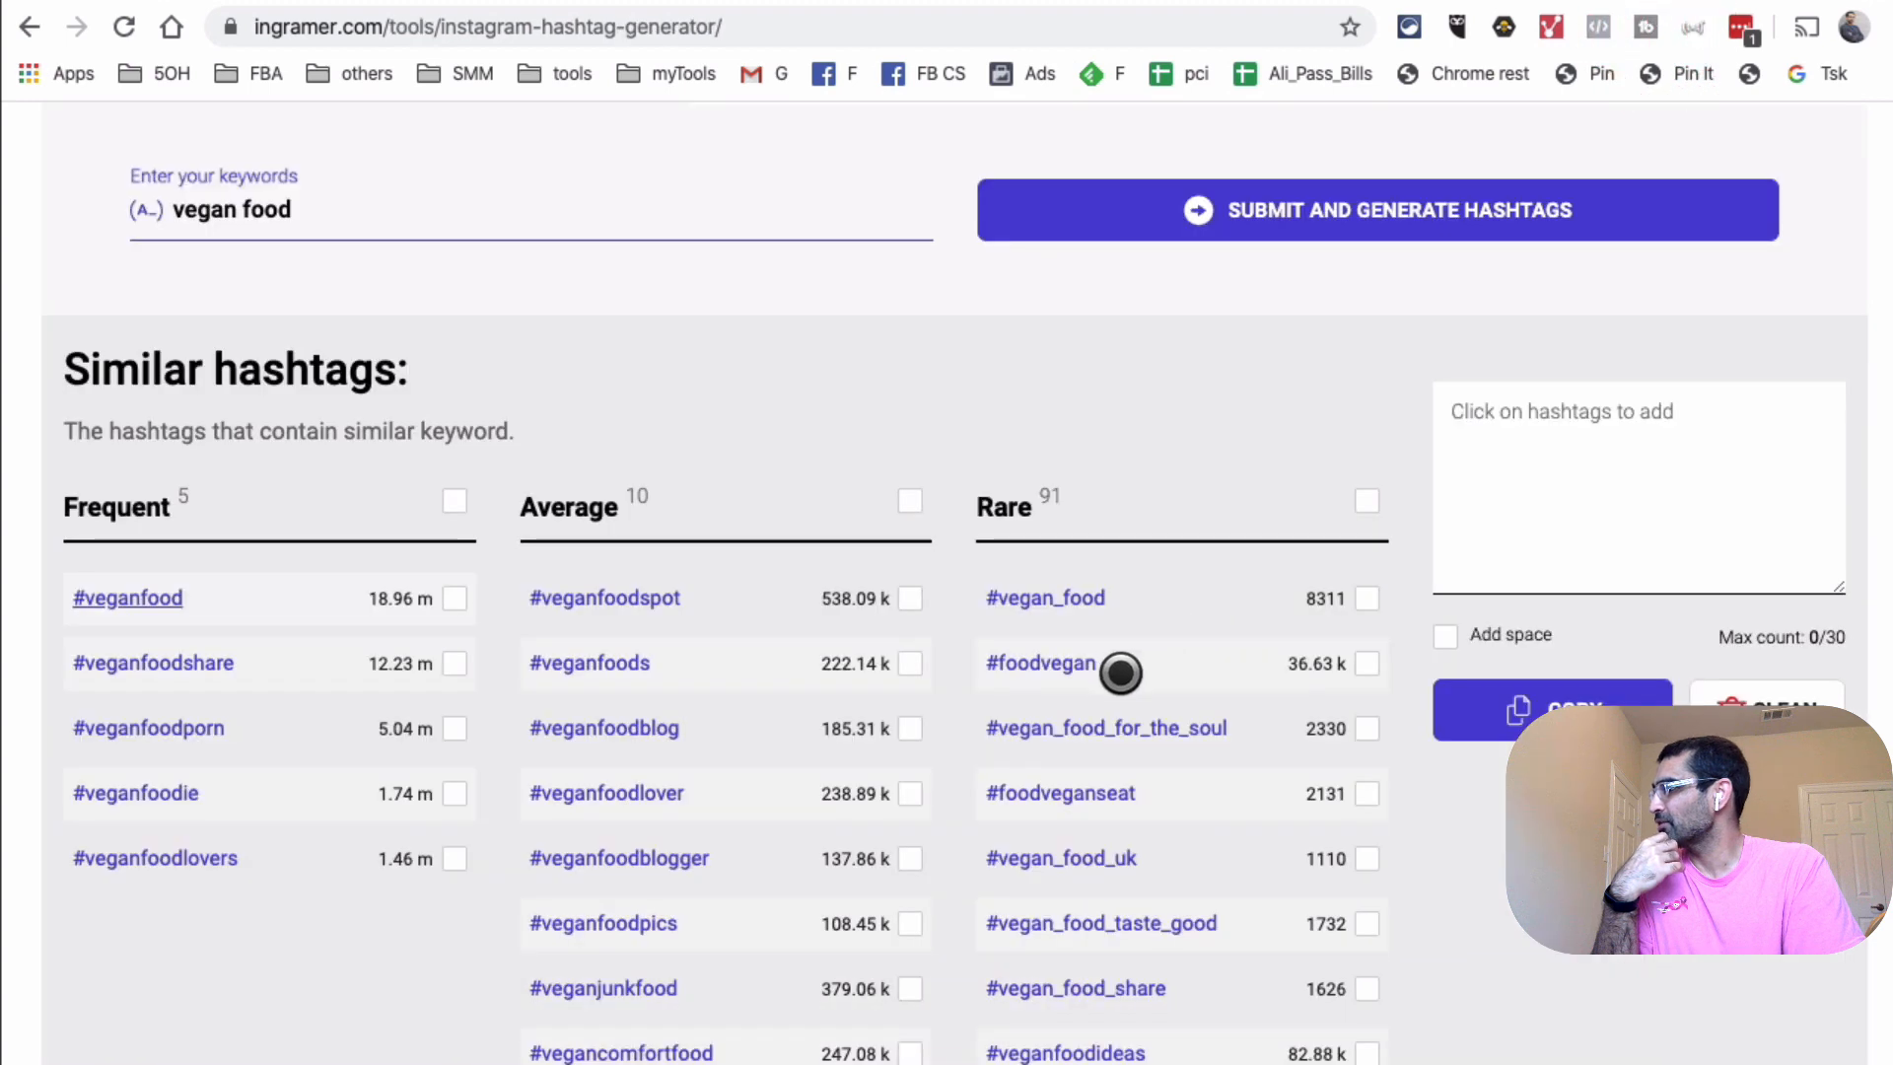
{"action": "scroll", "scroll_direction": "down", "scroll_amount": 3}
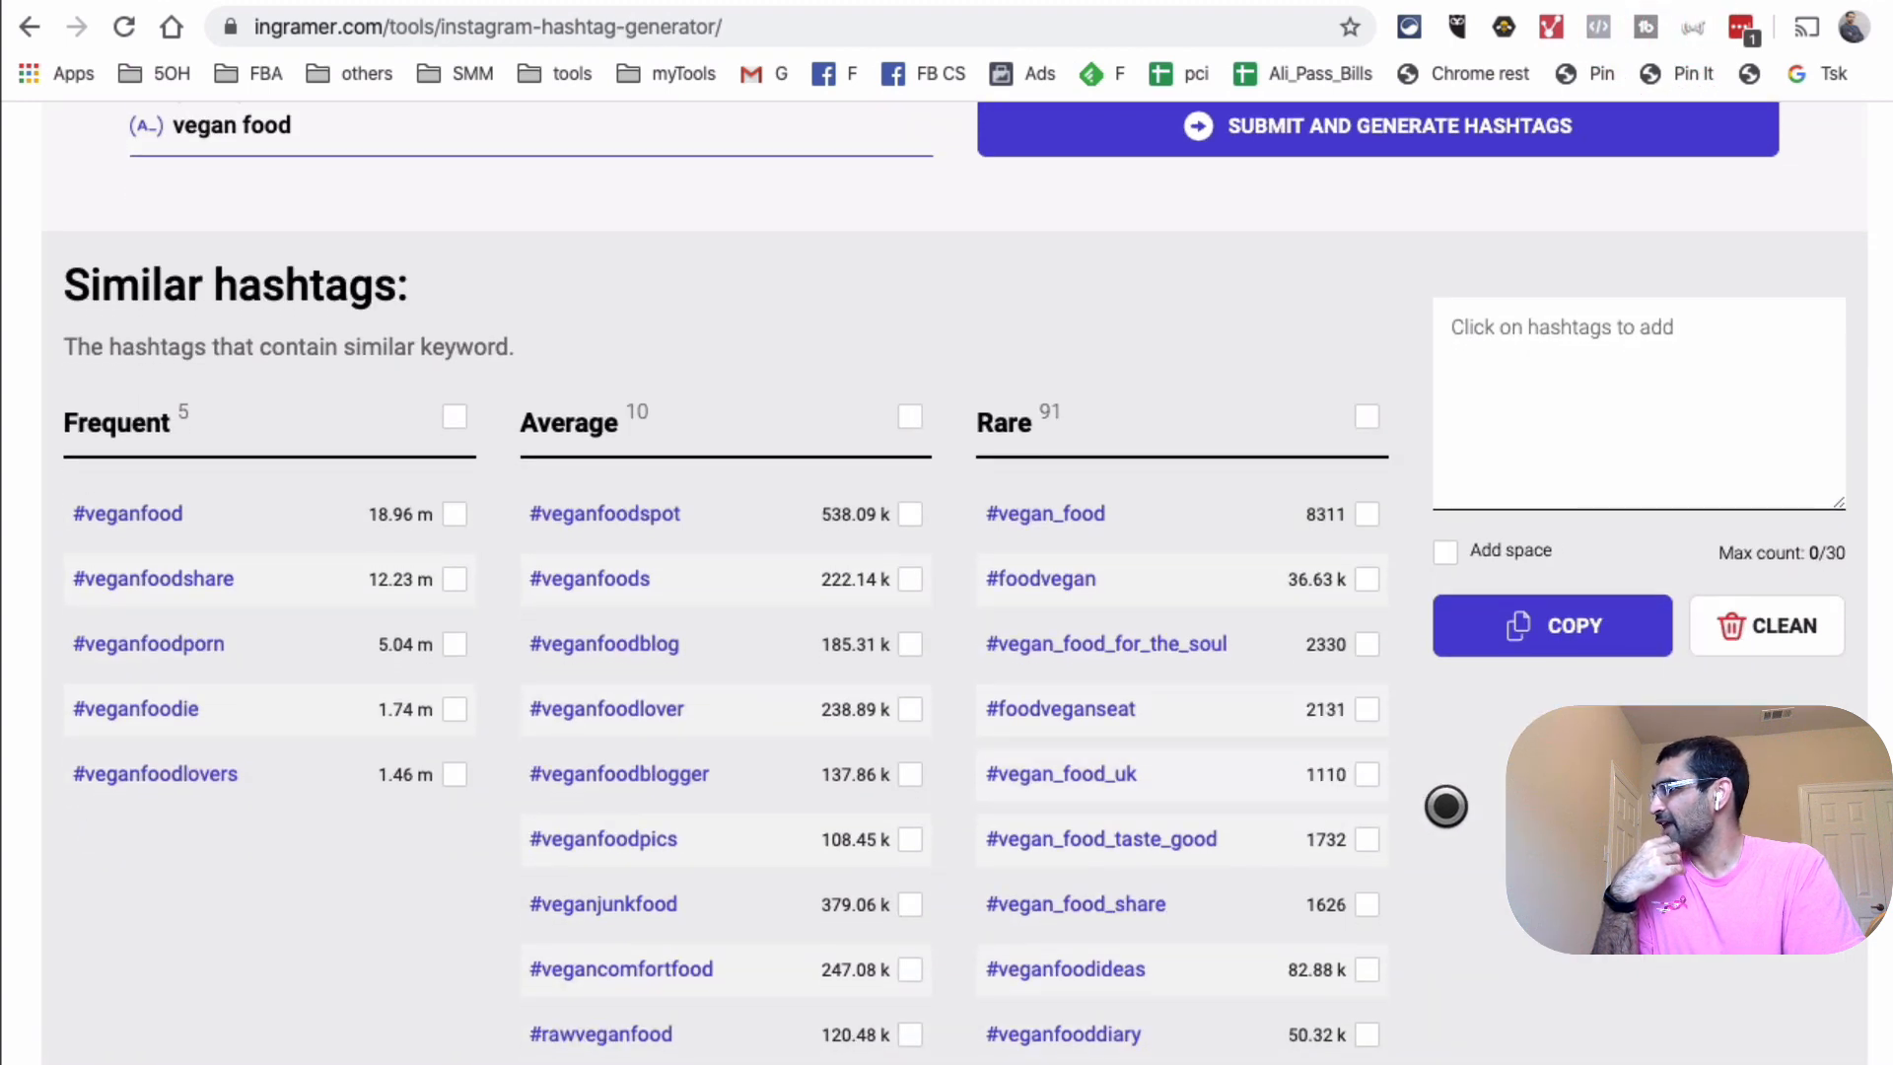
{"action": "scroll", "scroll_direction": "down", "scroll_amount": 3}
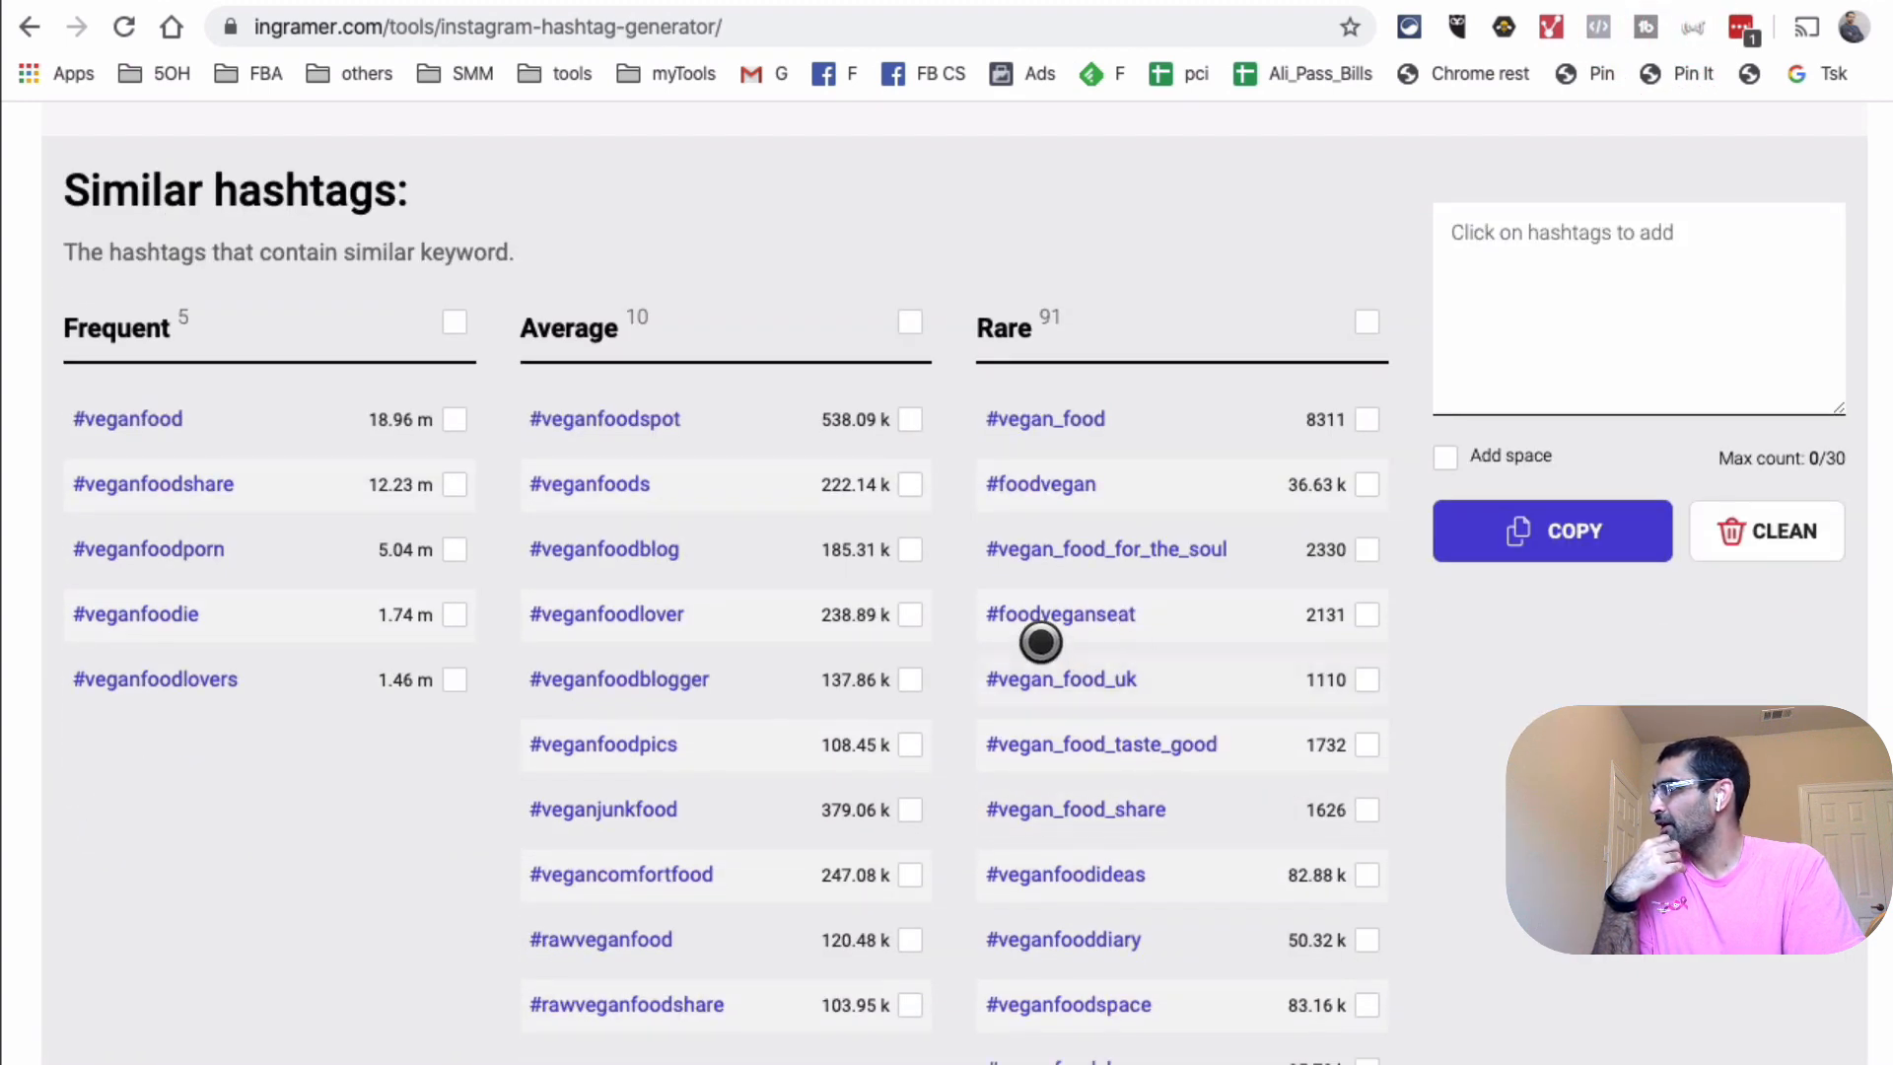
{"action": "mouse_move", "coordinate": [1039, 484]}
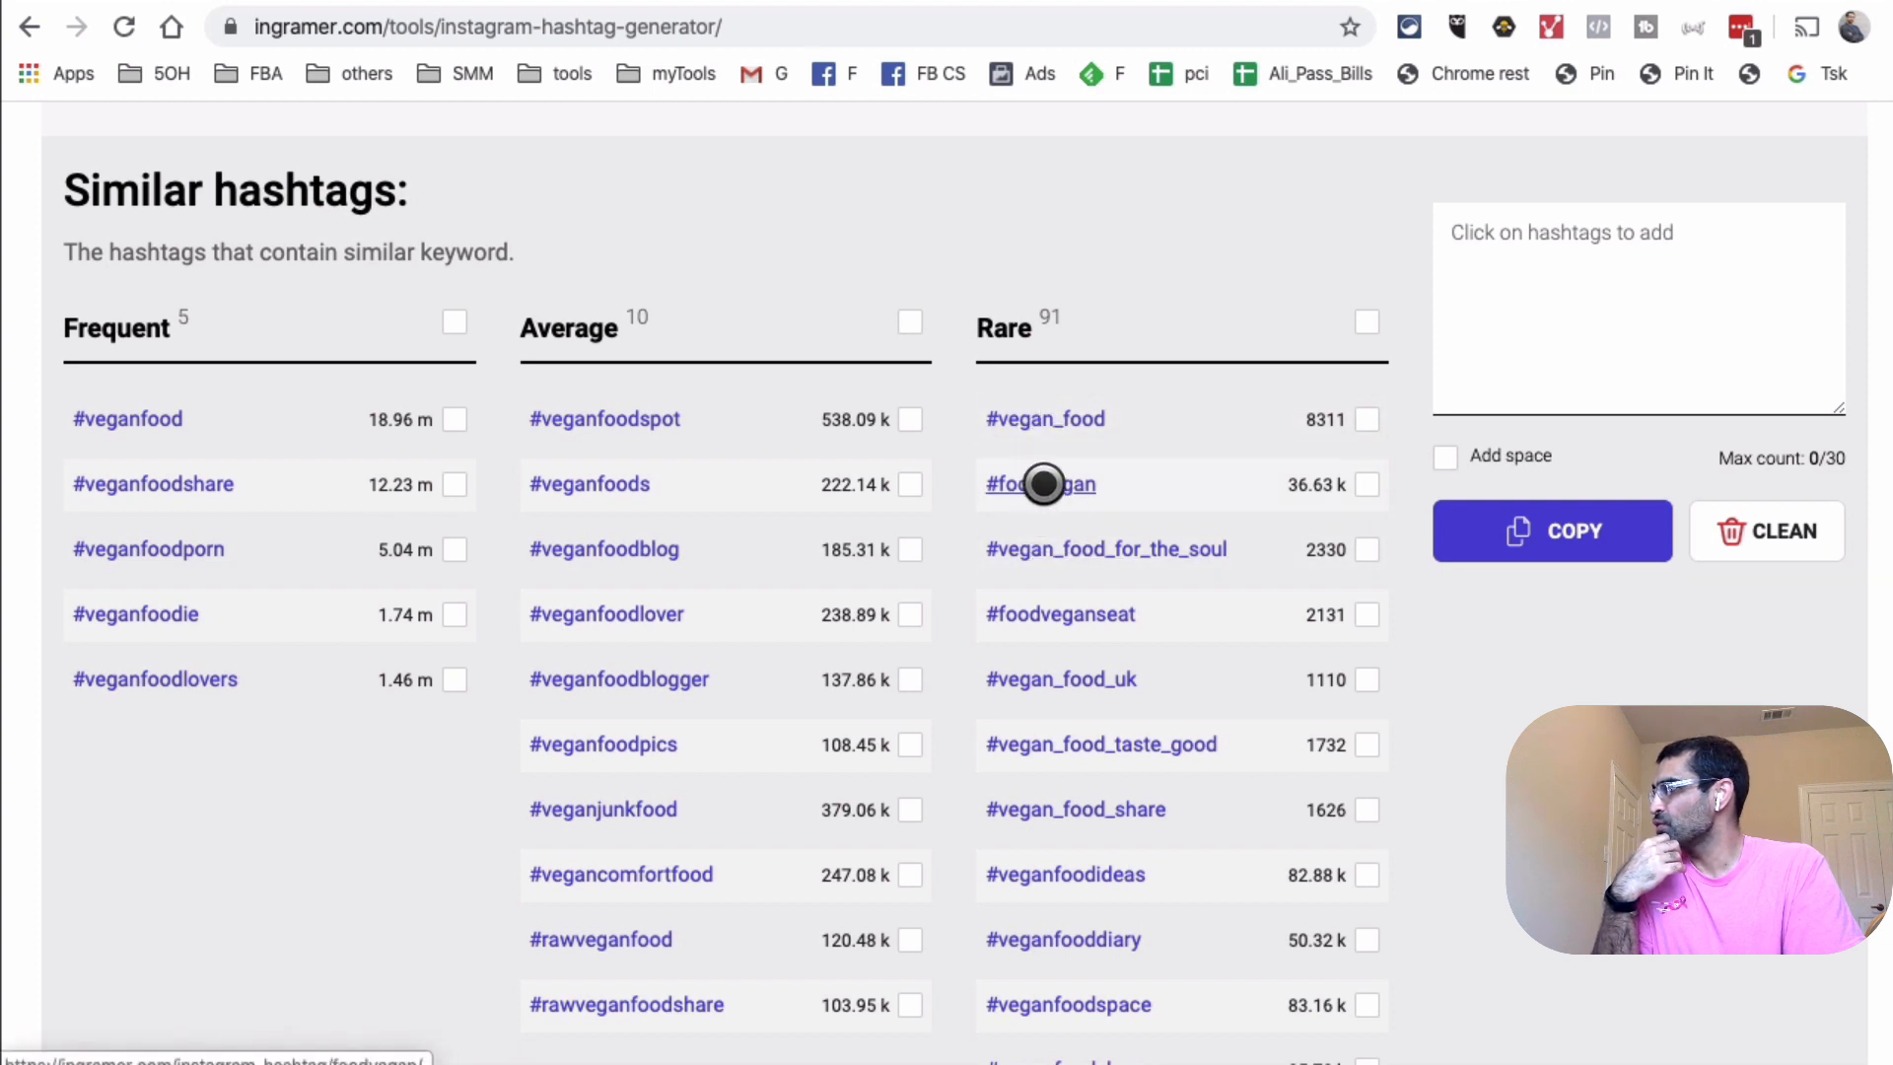
{"action": "left_click", "coordinate": [1042, 484]}
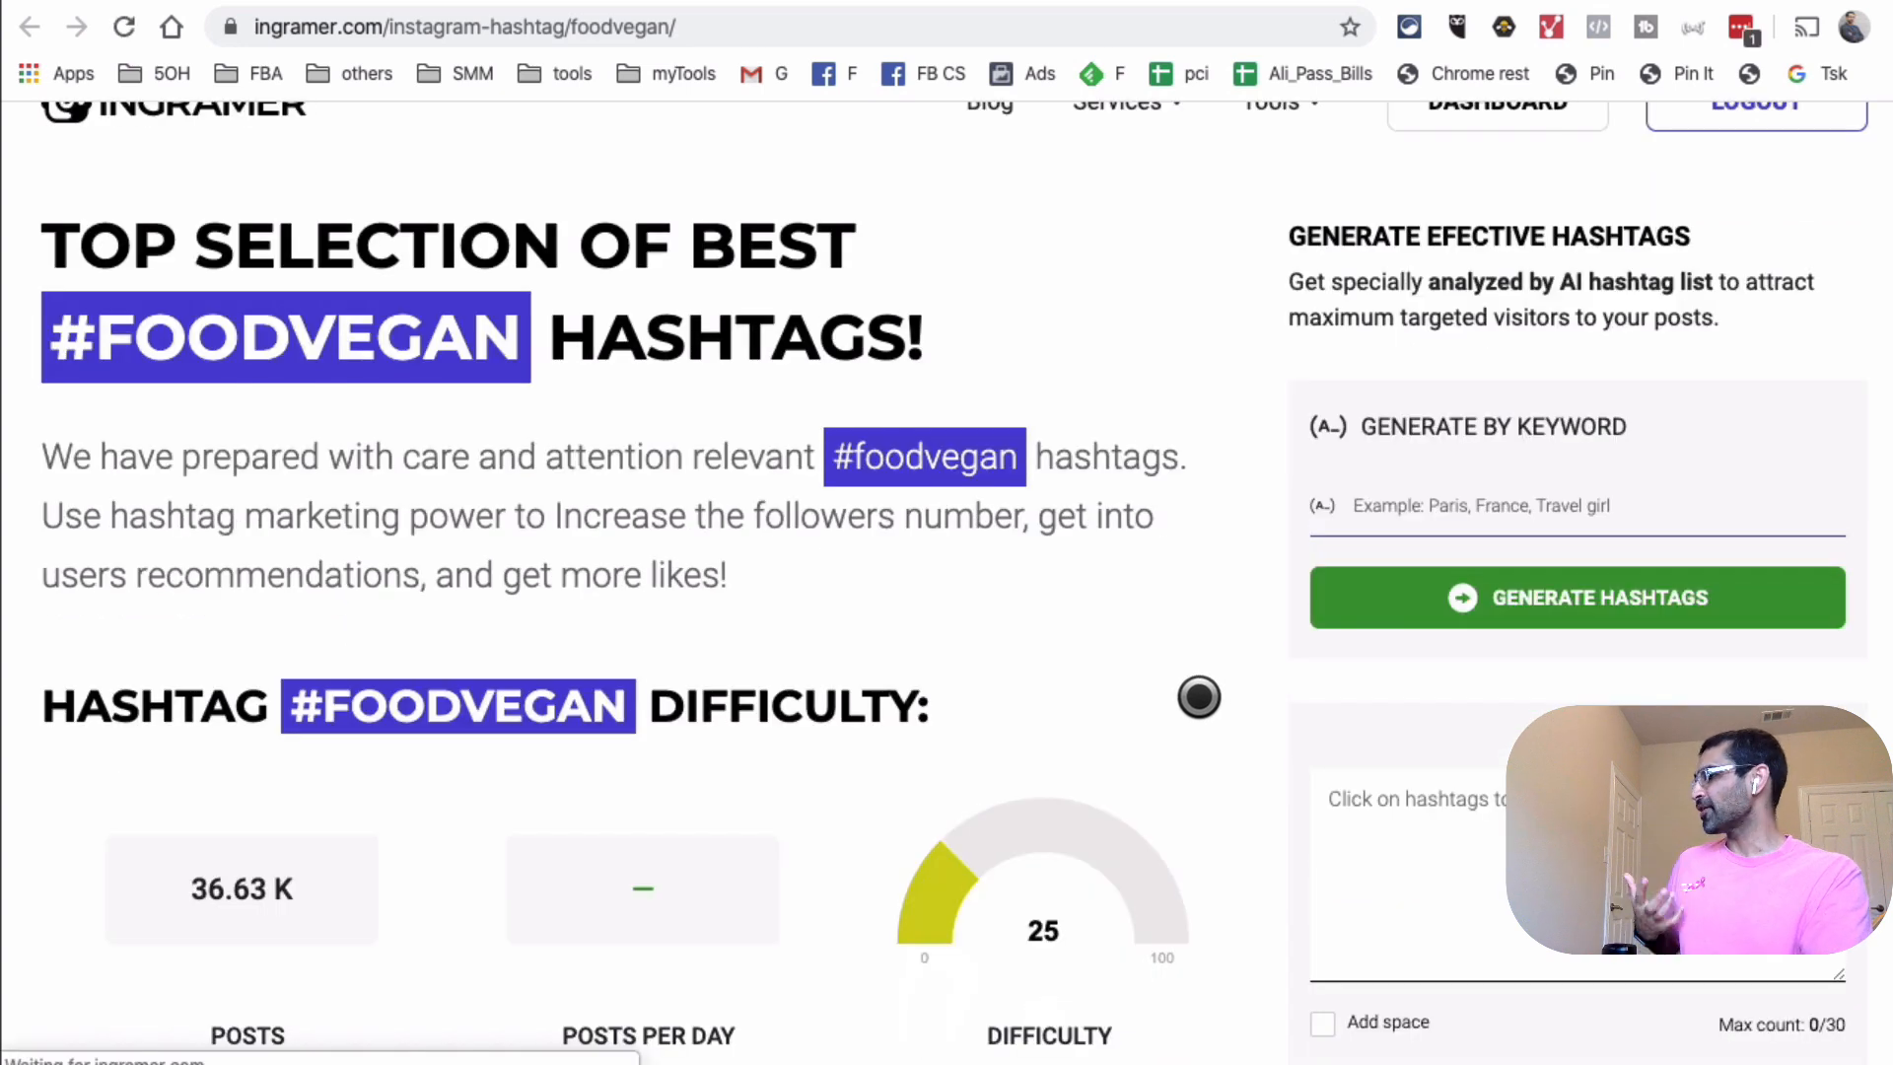
{"action": "scroll", "scroll_direction": "down", "scroll_amount": 3}
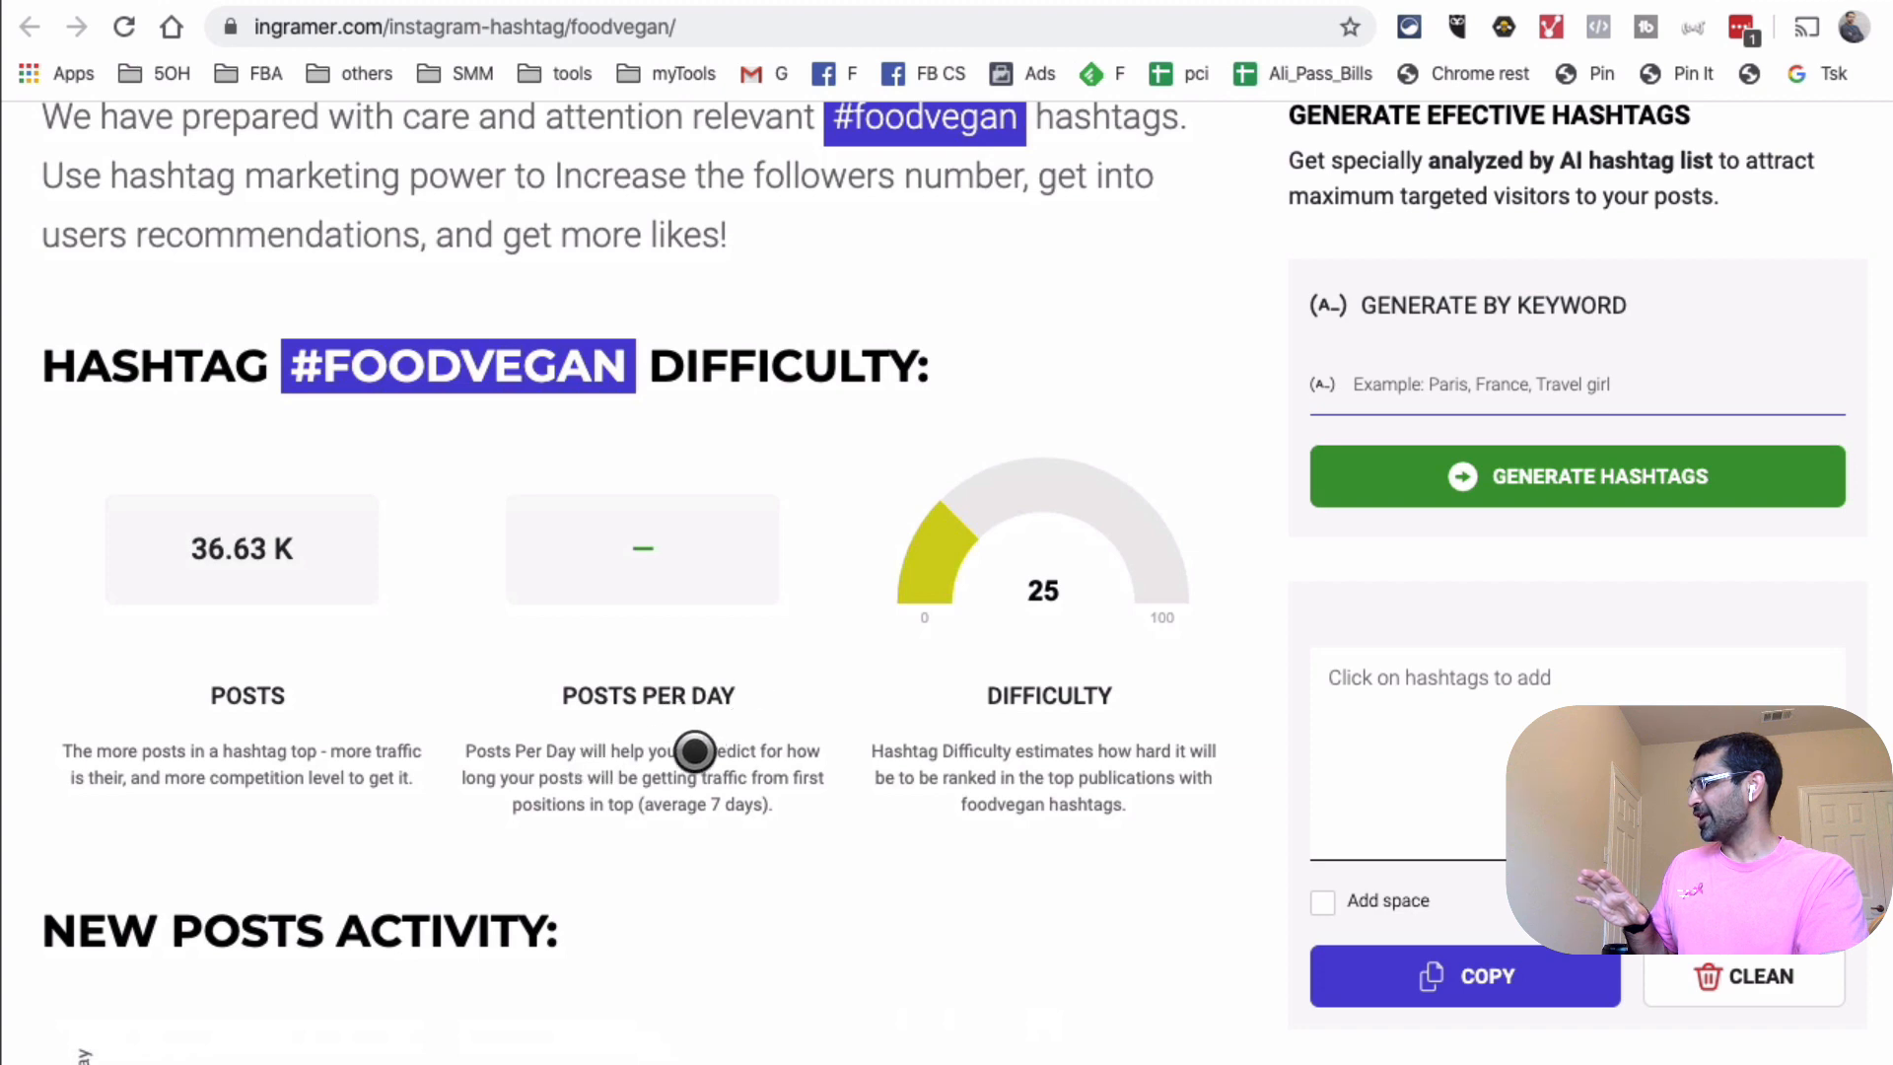
{"action": "scroll", "scroll_direction": "down", "scroll_amount": 3}
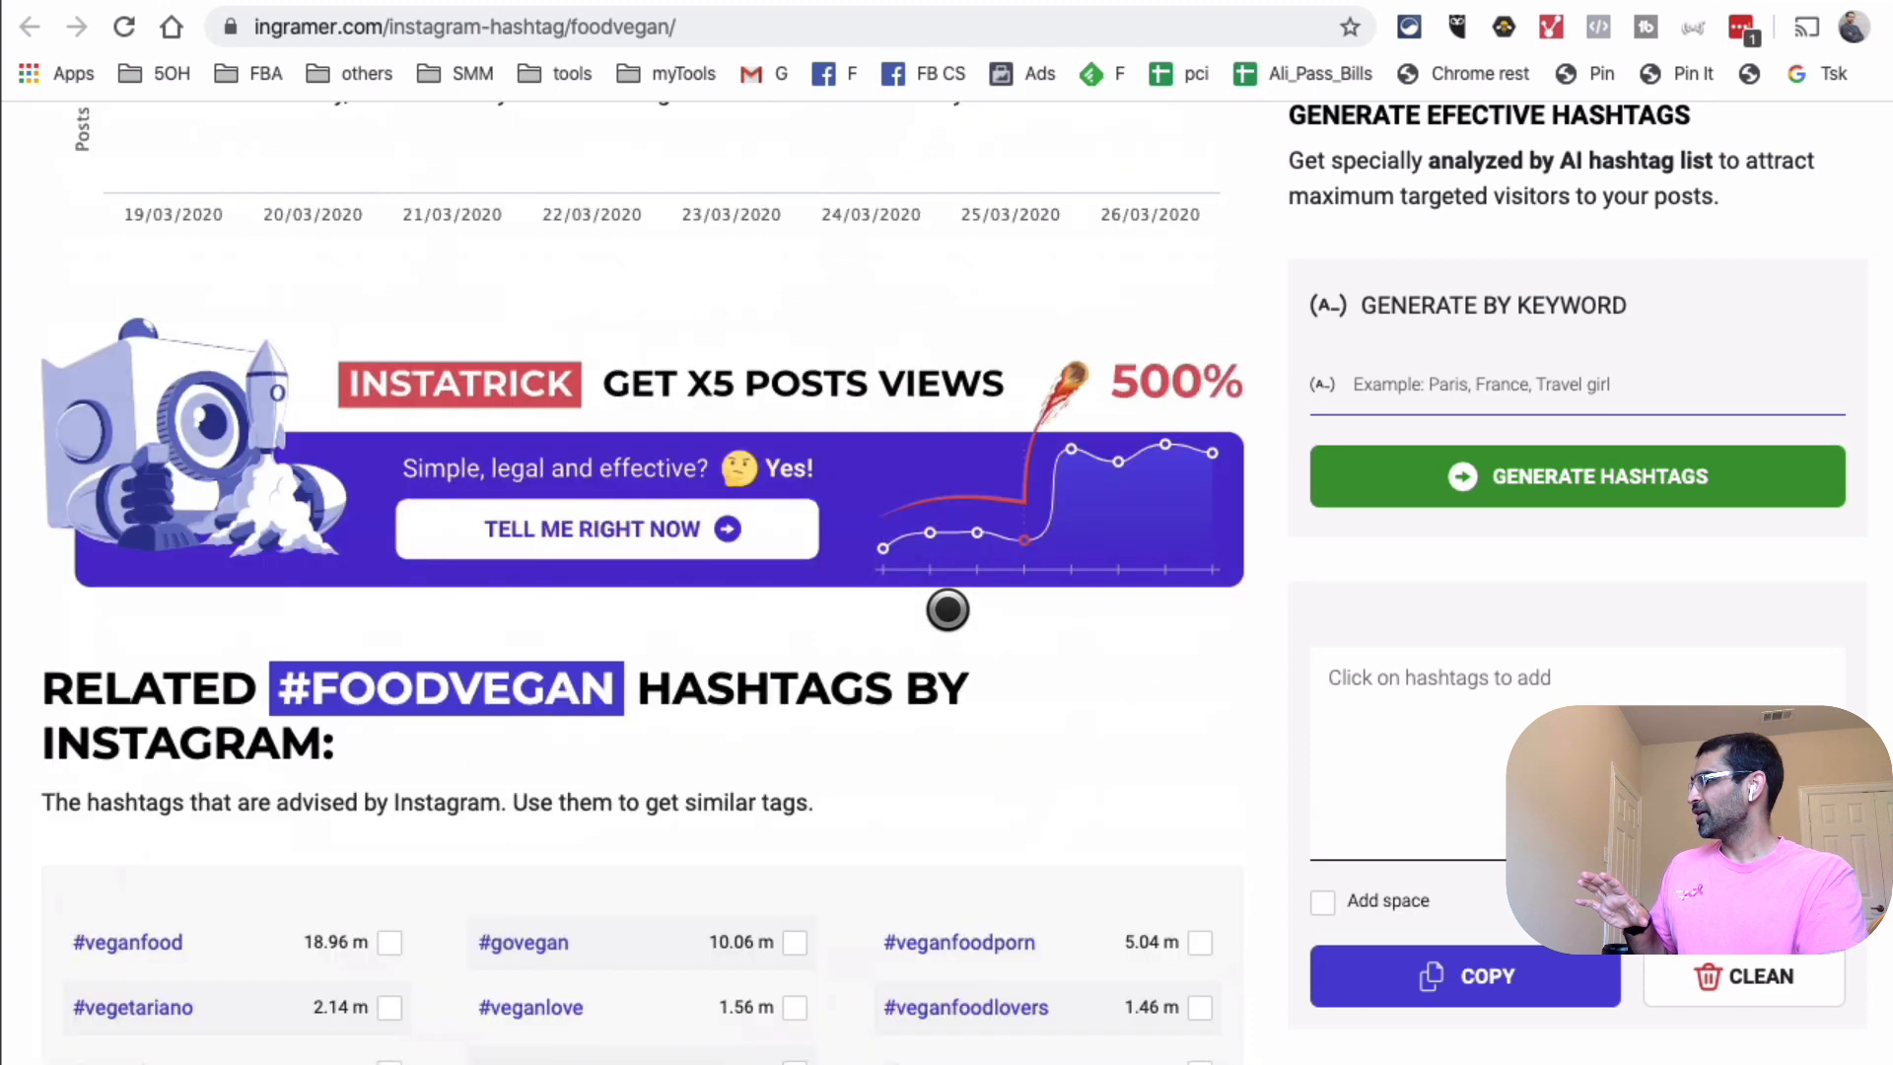
{"action": "scroll", "scroll_direction": "up", "scroll_amount": 3}
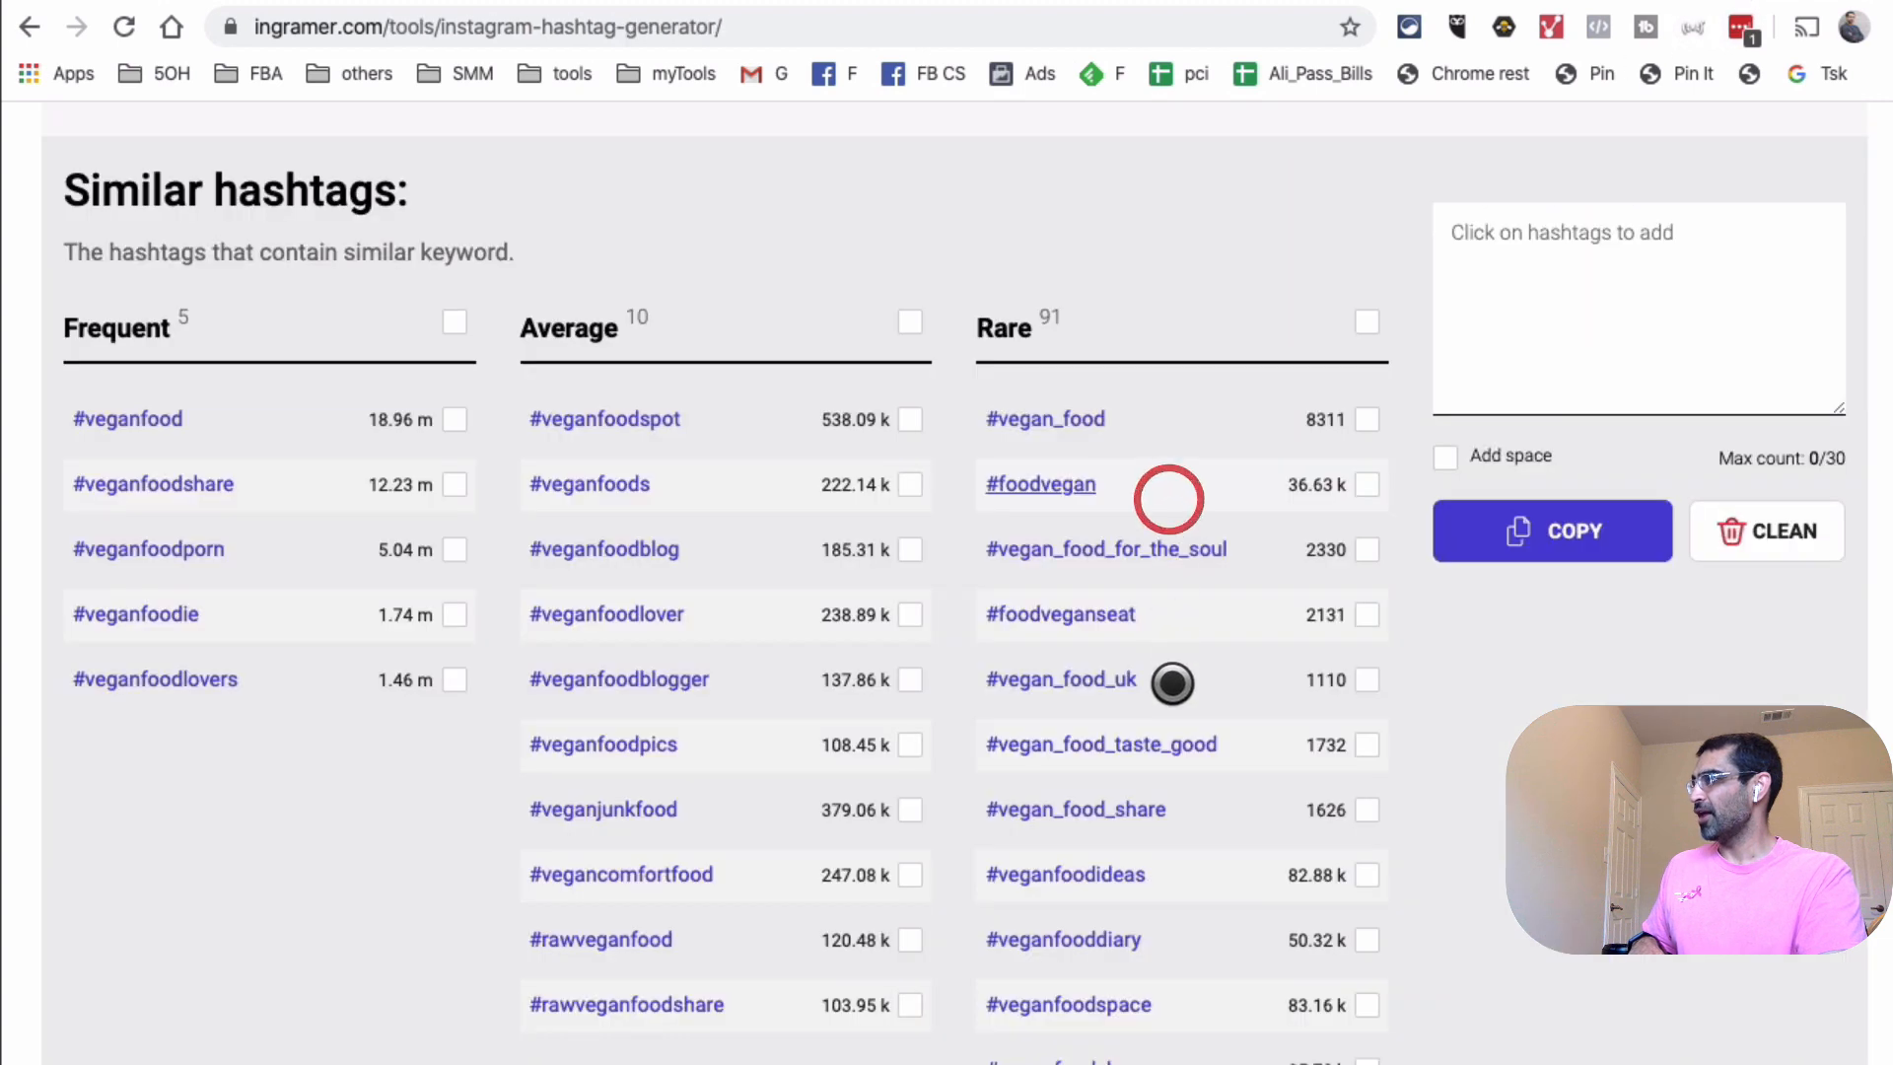
{"action": "scroll", "scroll_direction": "down", "scroll_amount": 3}
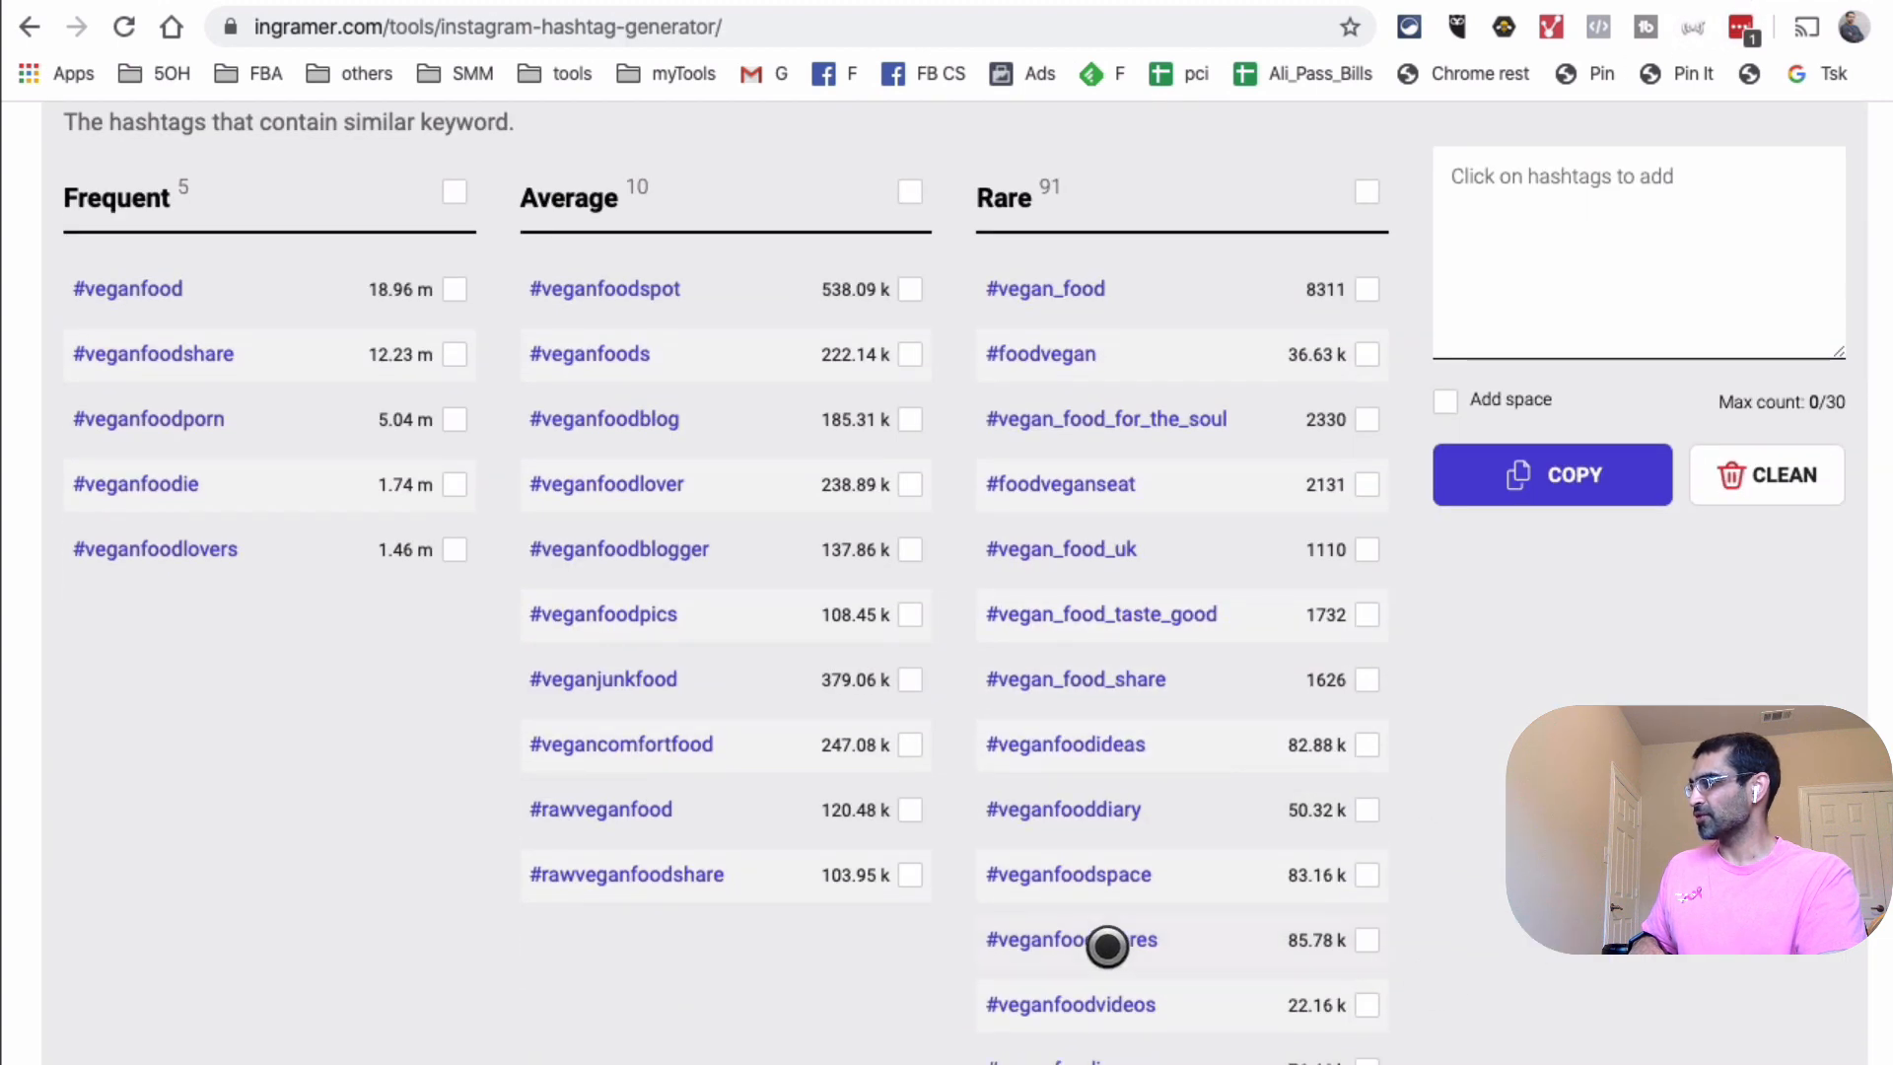
{"action": "mouse_move", "coordinate": [1067, 875]}
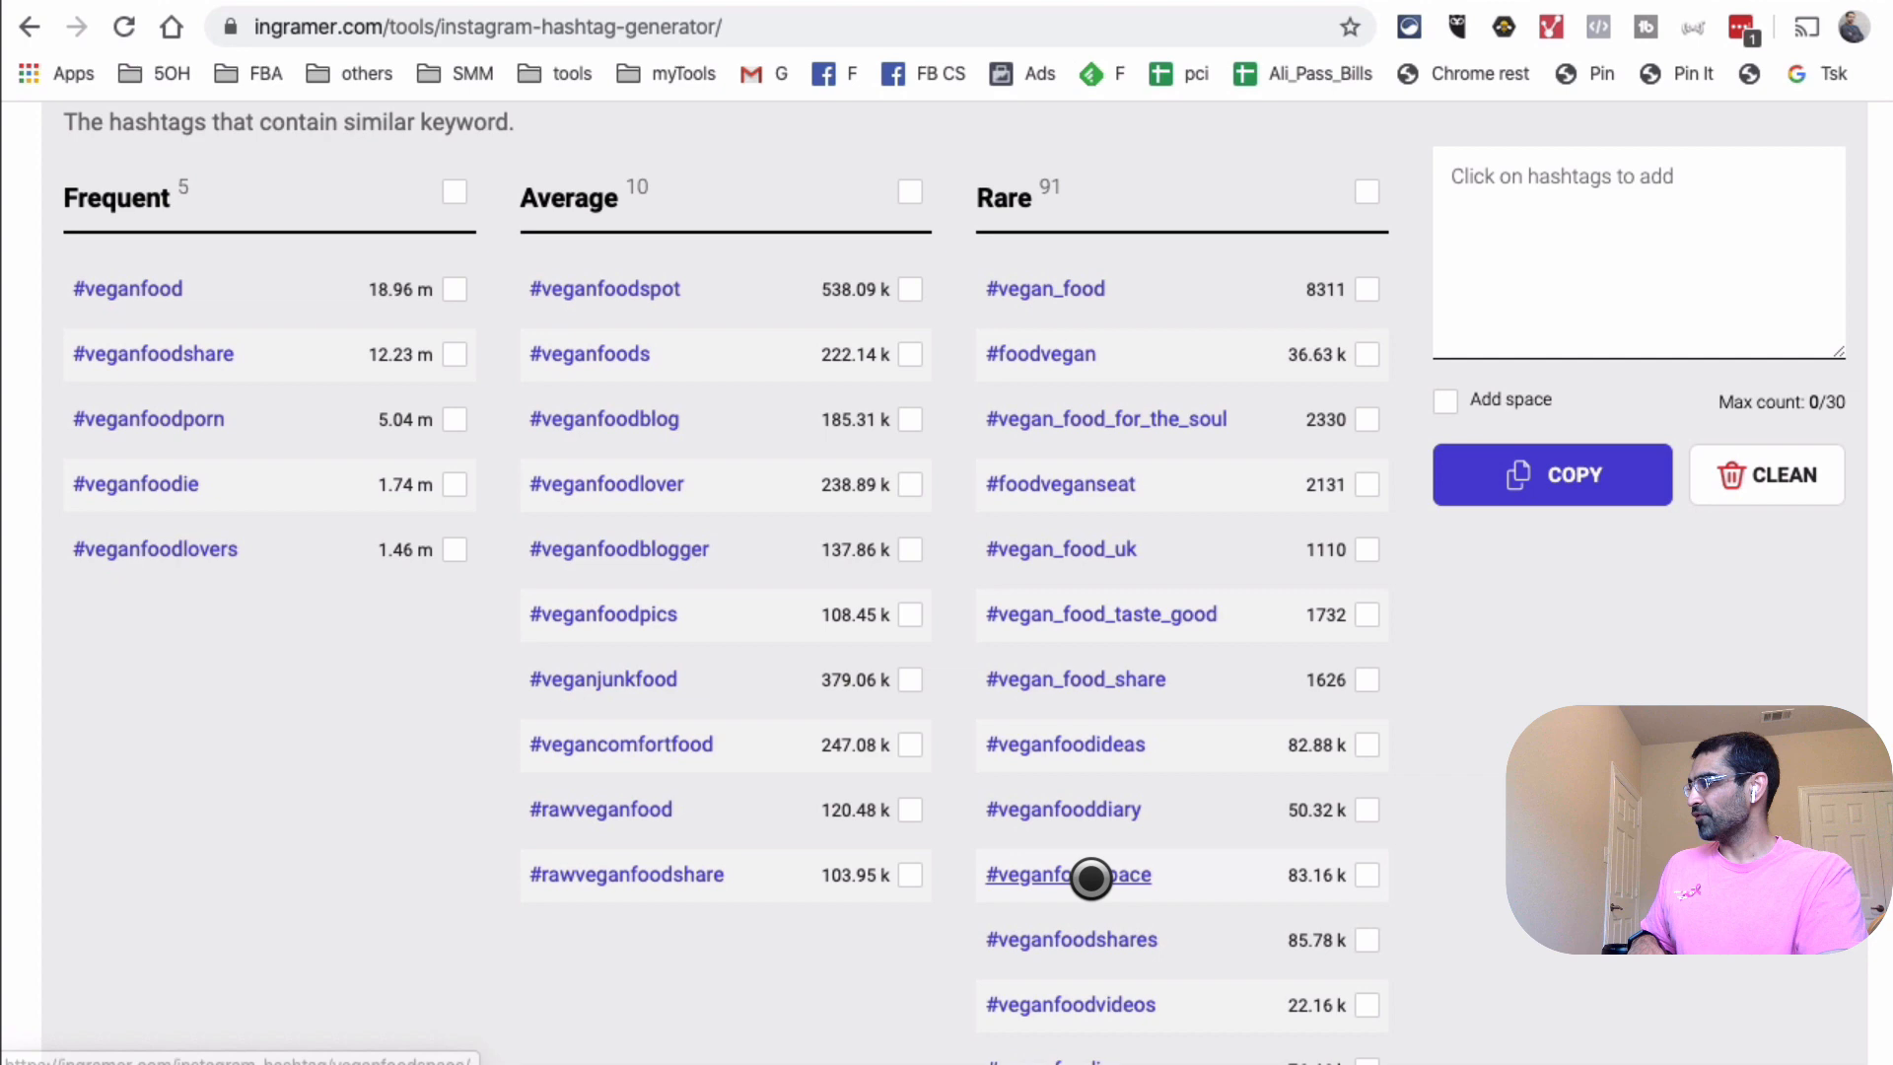
{"action": "left_click", "coordinate": [1067, 875]}
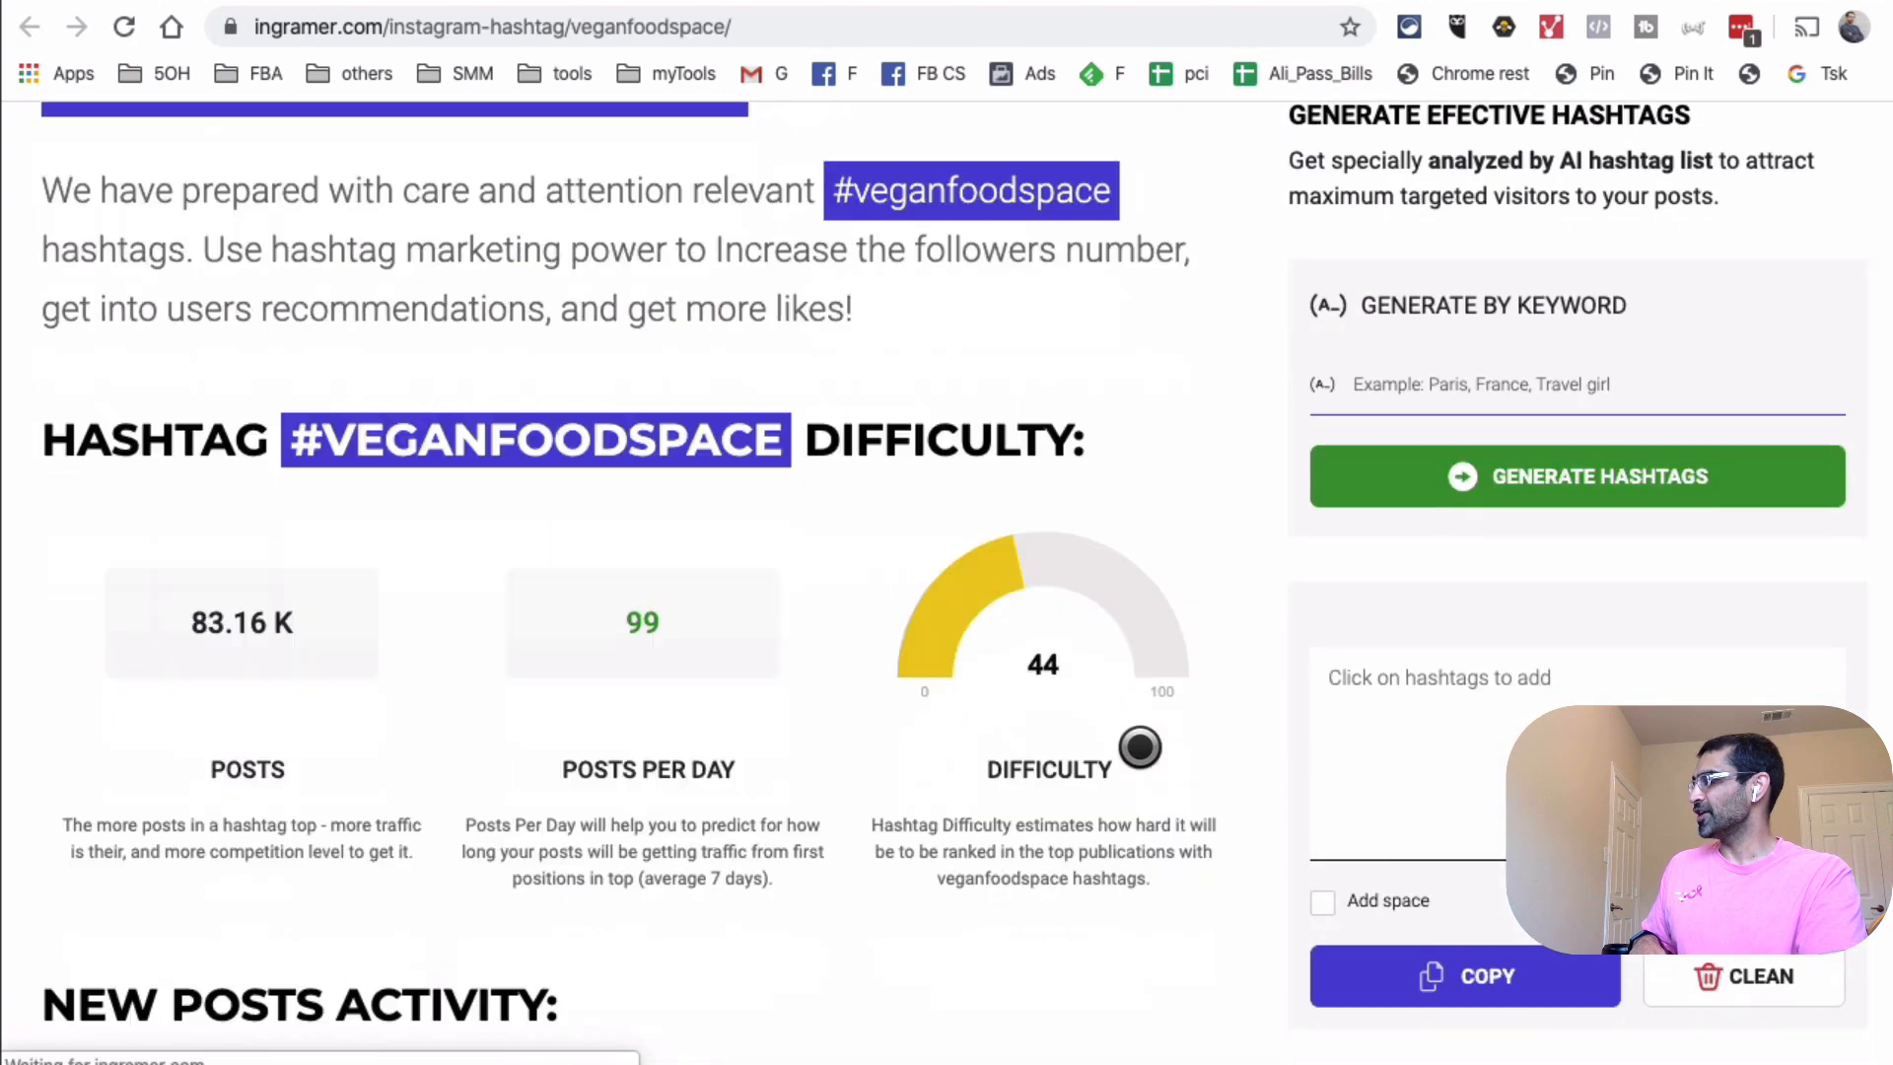
{"action": "scroll", "scroll_direction": "down", "scroll_amount": 3}
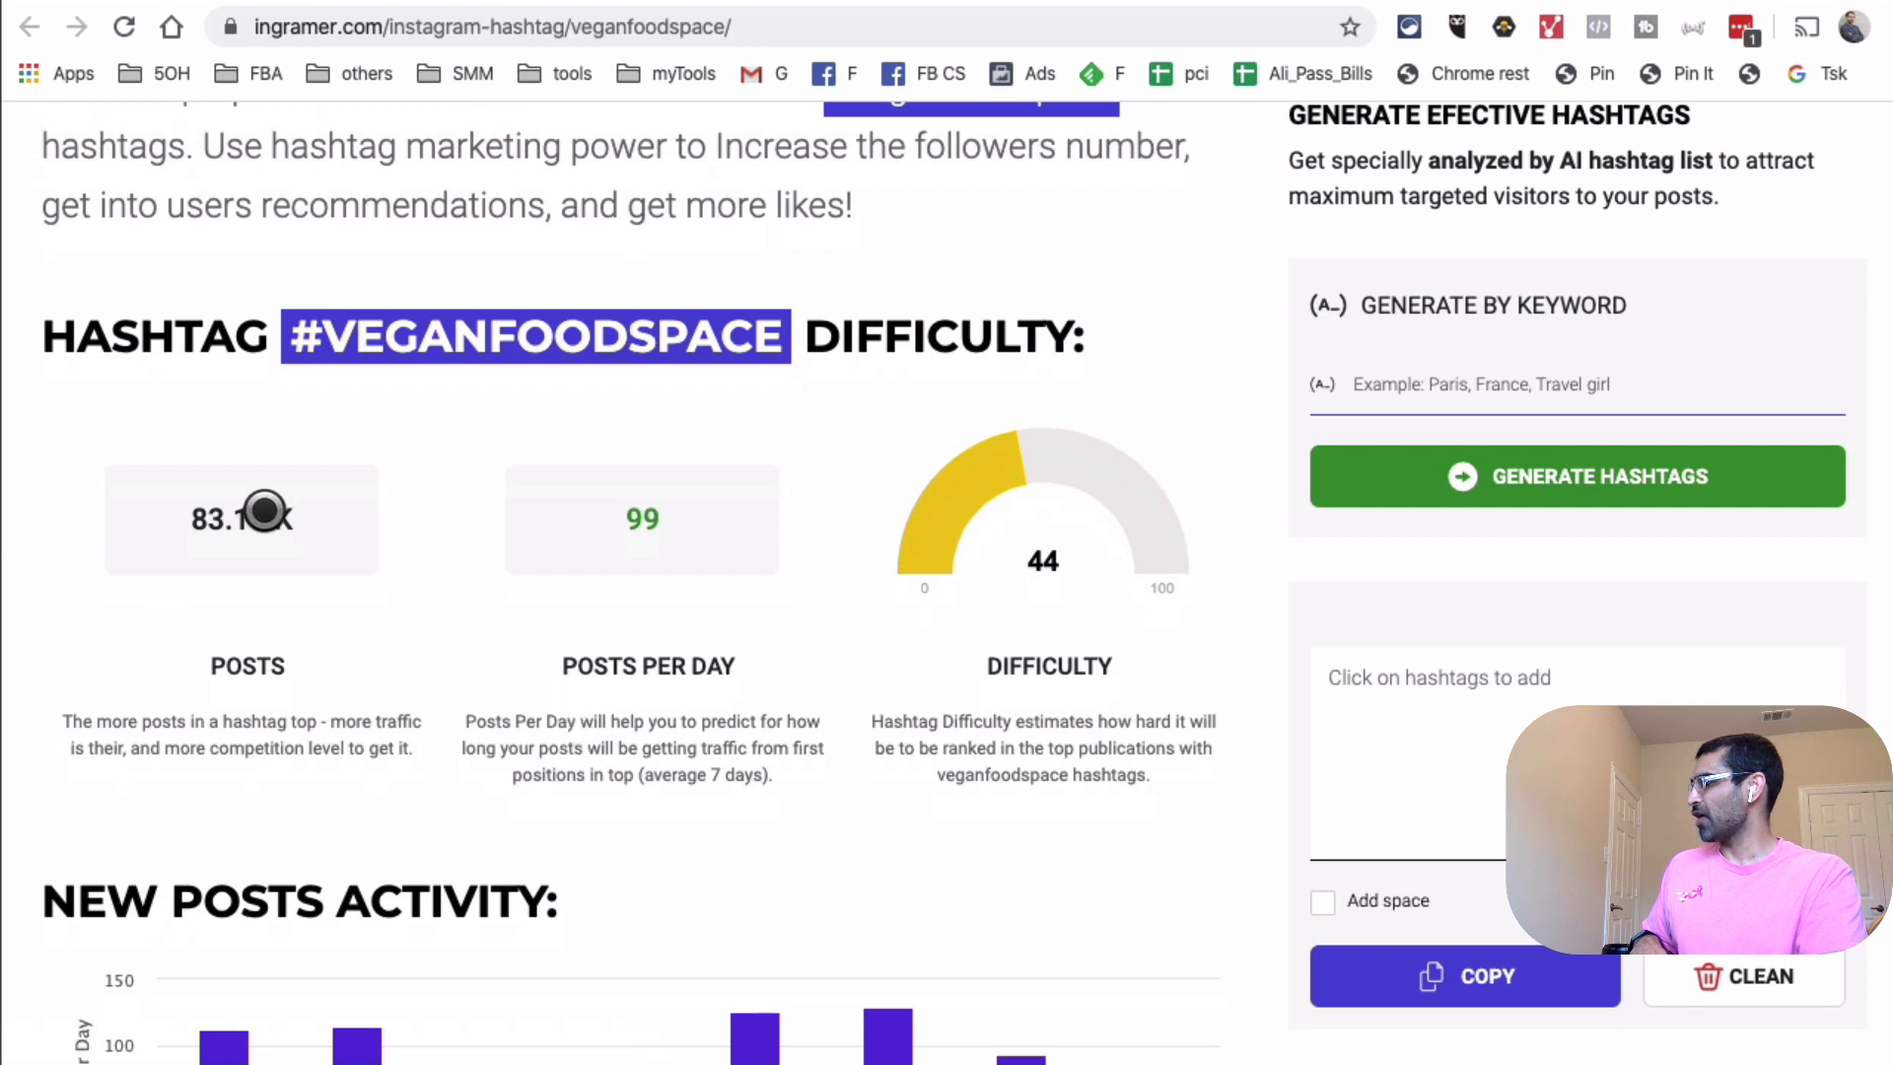
{"action": "mouse_move", "coordinate": [367, 792]}
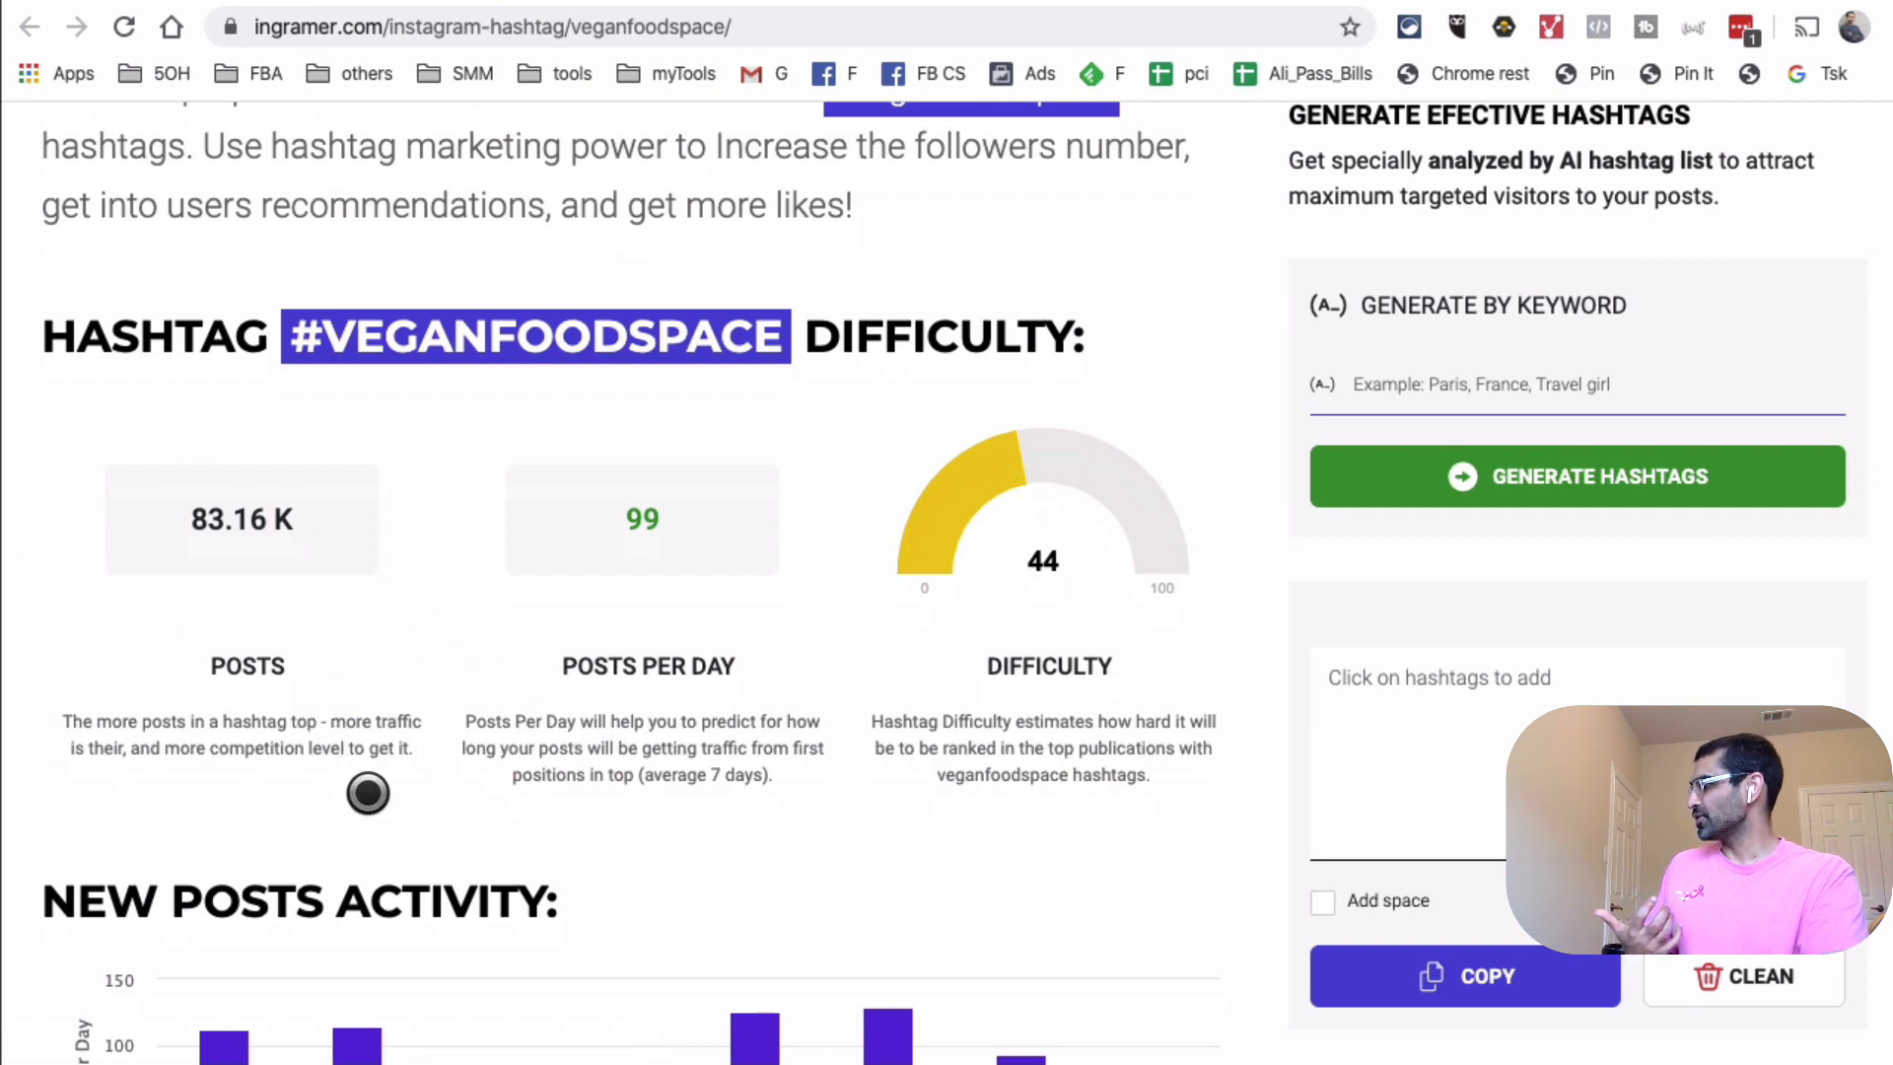
{"action": "mouse_move", "coordinate": [625, 690]}
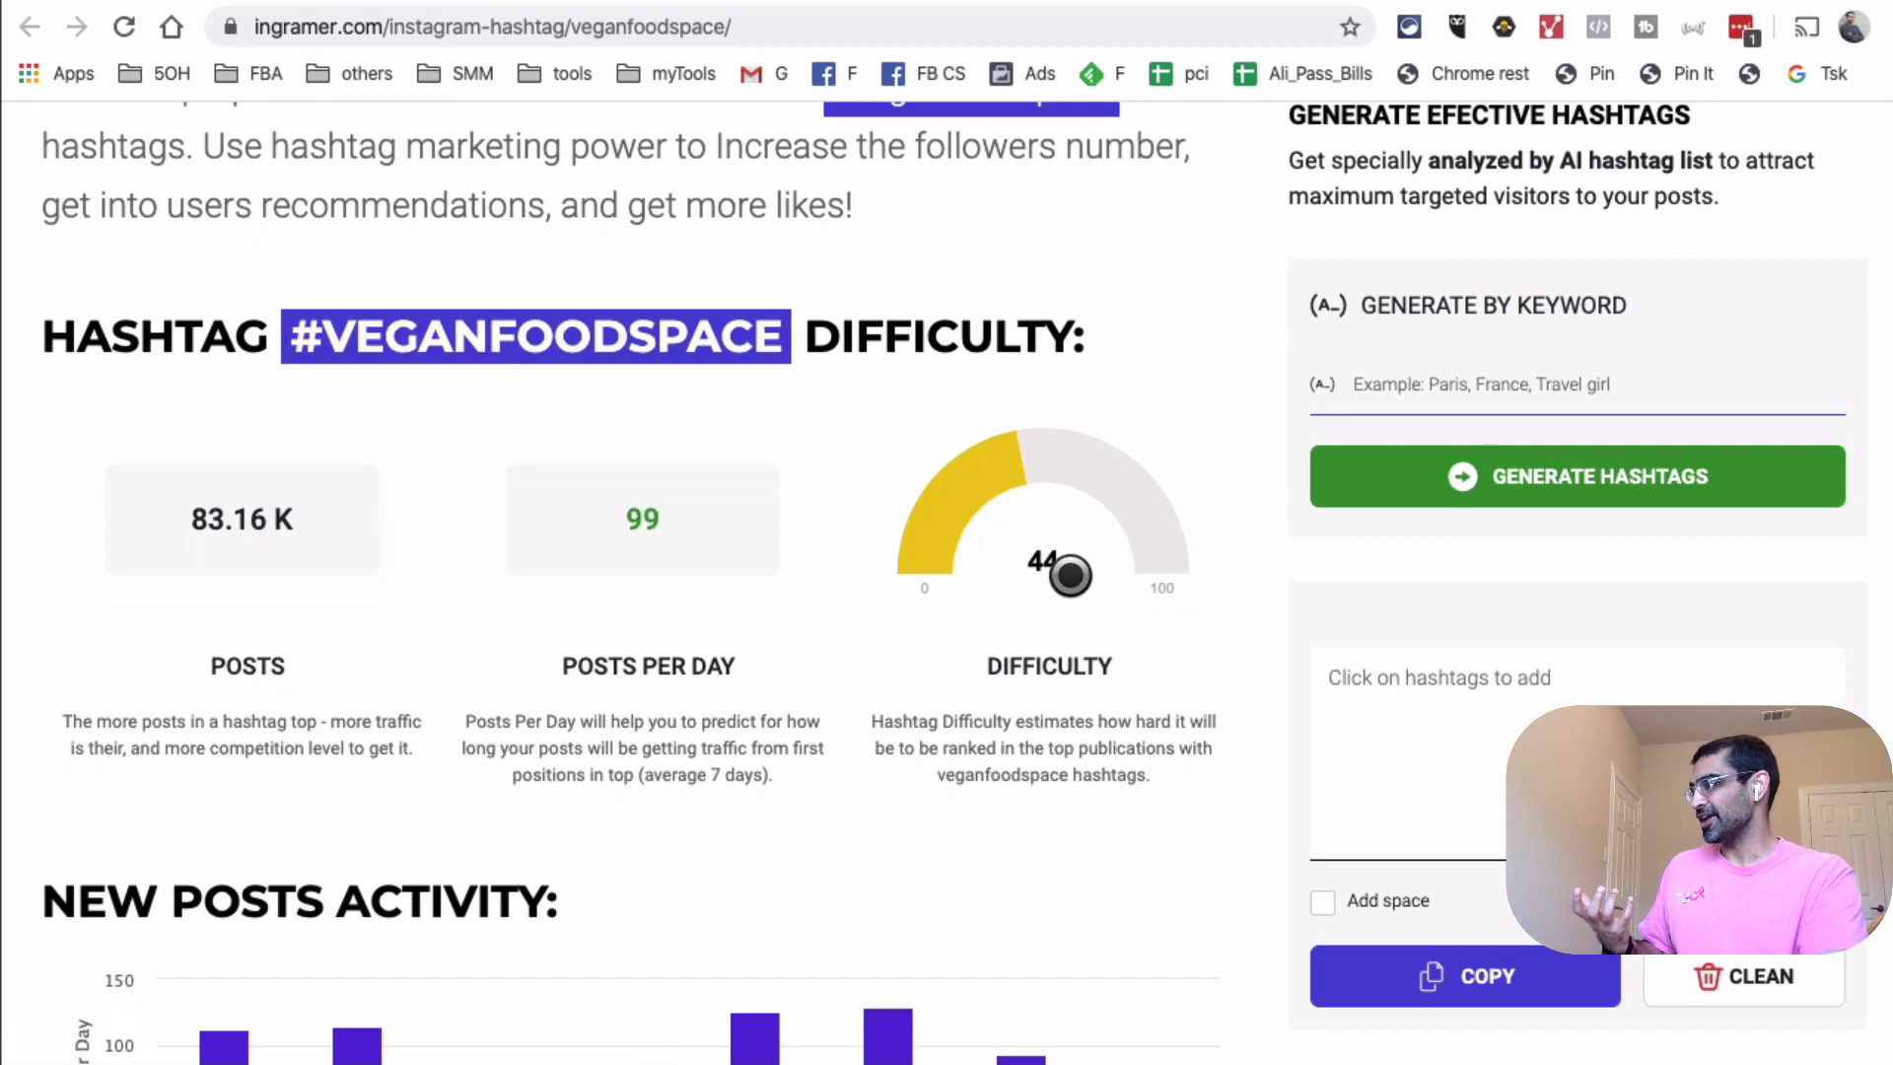
{"action": "mouse_move", "coordinate": [1113, 723]}
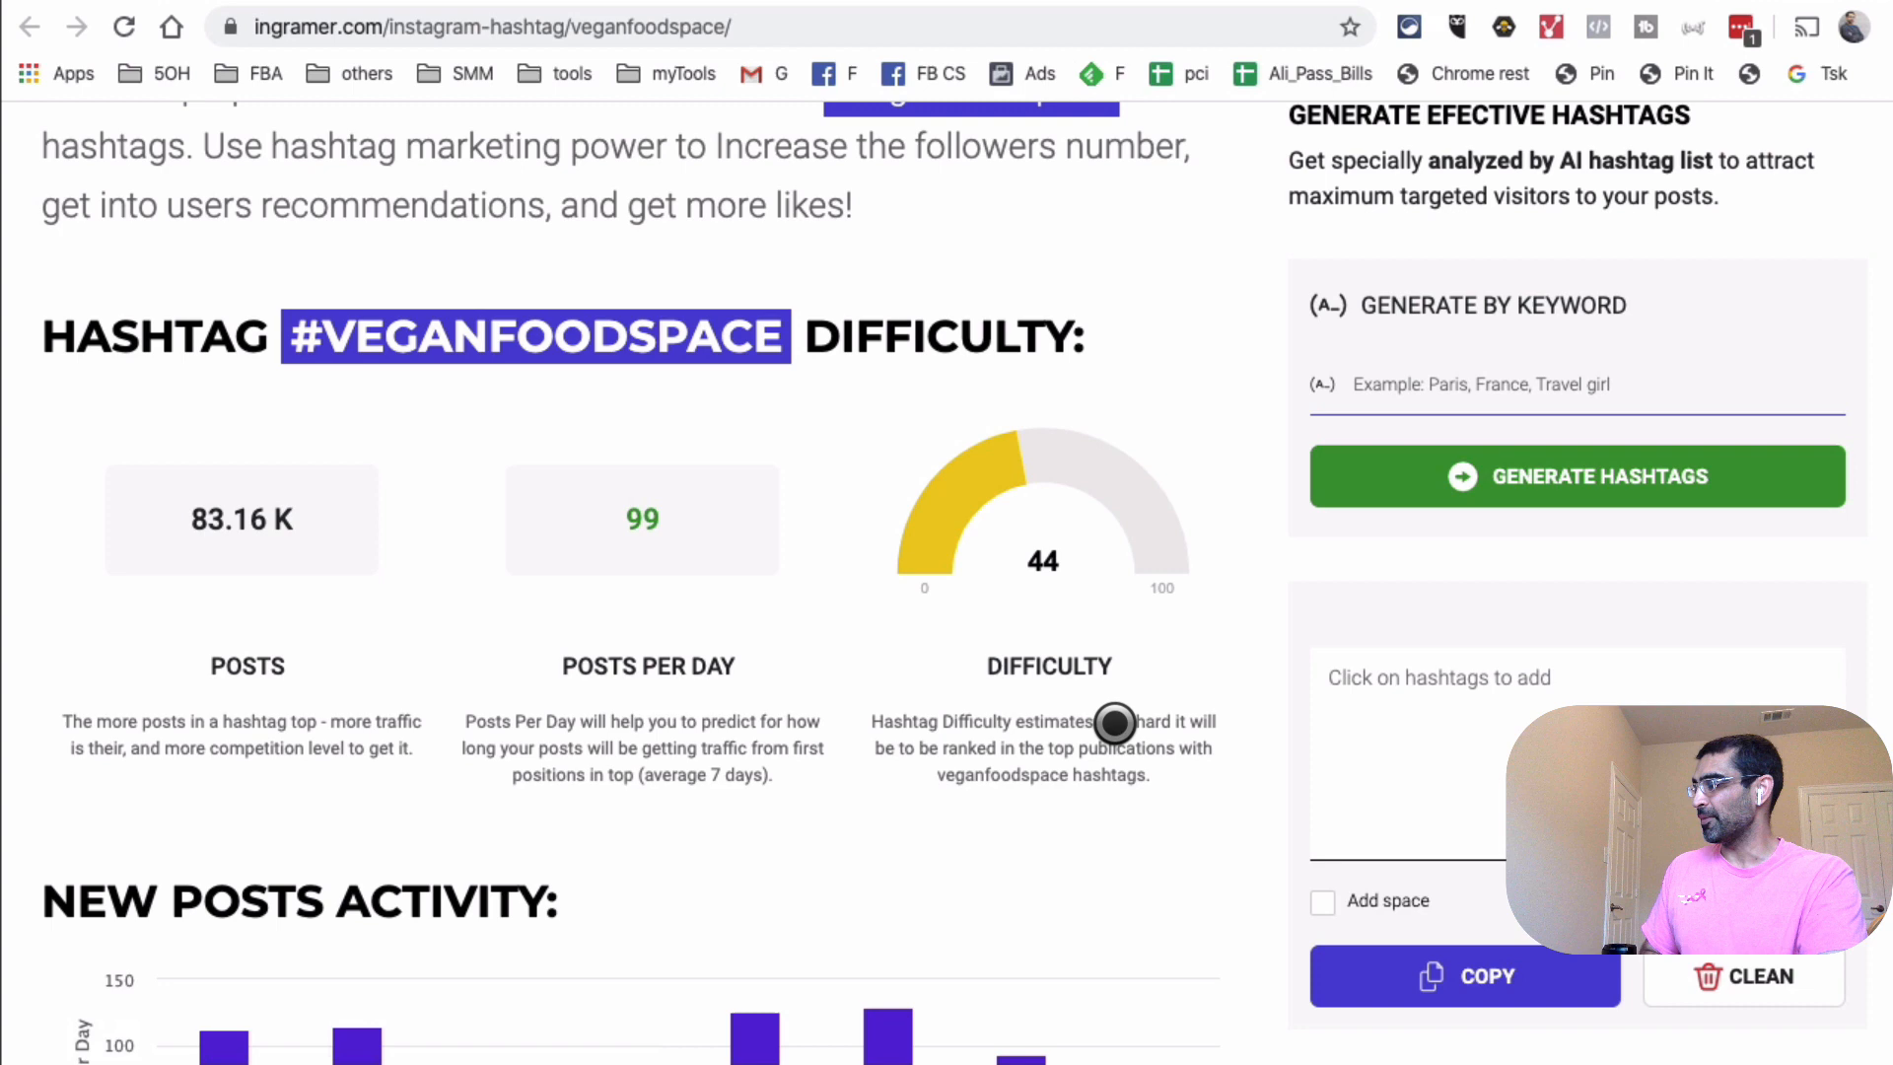
{"action": "scroll", "scroll_direction": "down", "scroll_amount": 3}
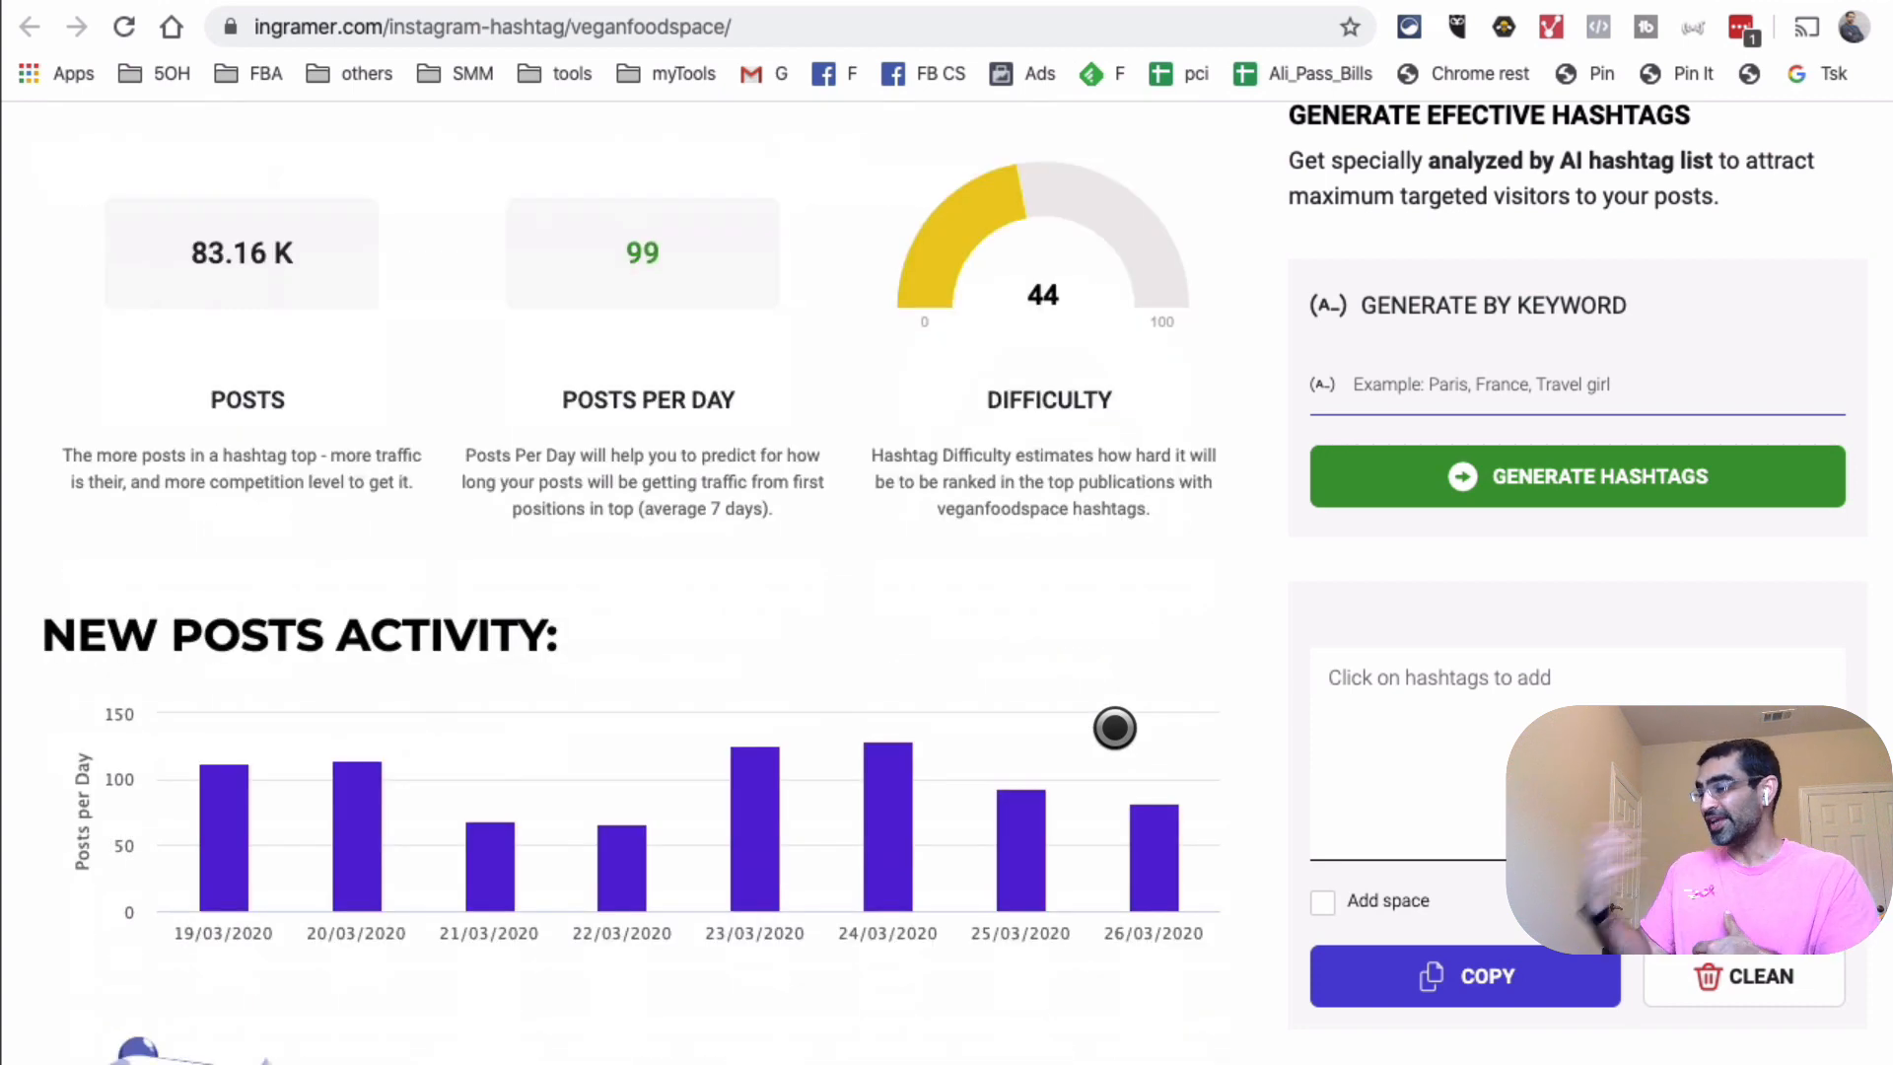
{"action": "scroll", "scroll_direction": "up", "scroll_amount": 3}
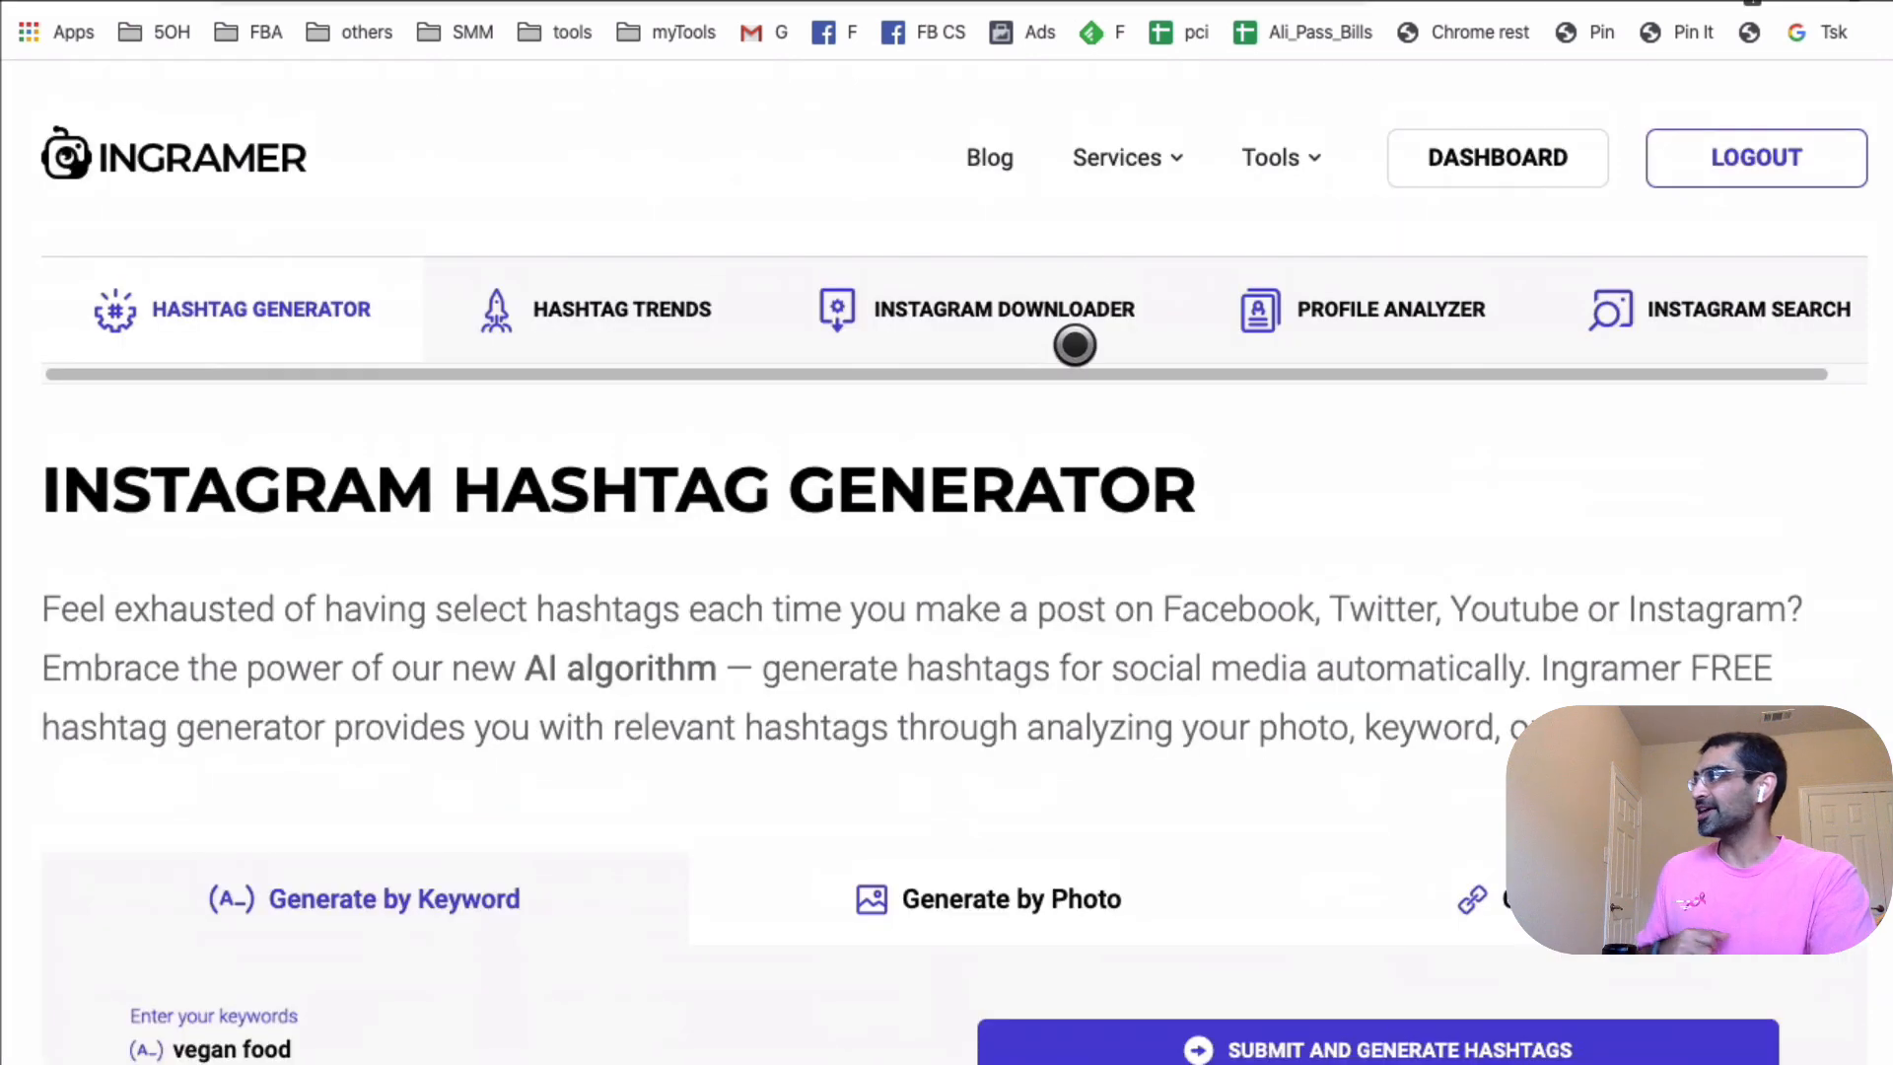
{"action": "left_click", "coordinate": [1270, 156]}
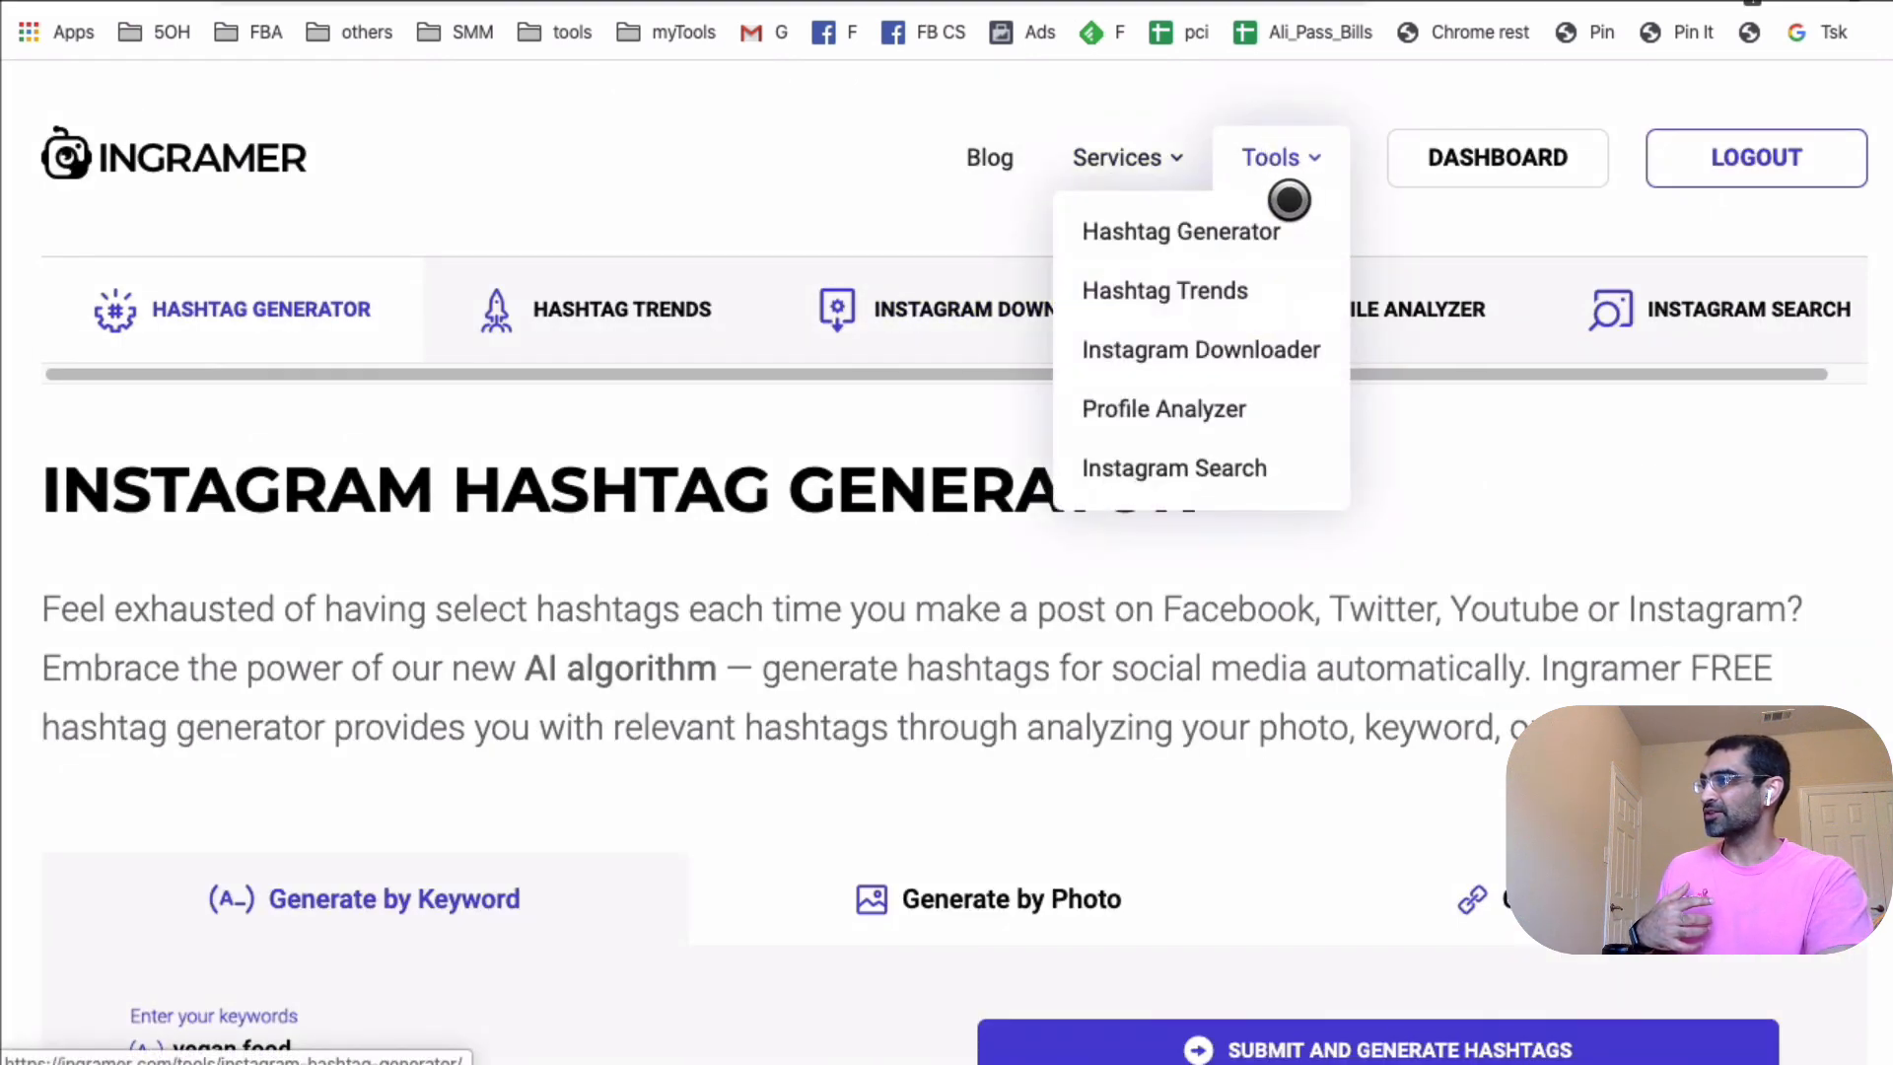
{"action": "scroll", "scroll_direction": "down", "scroll_amount": 3}
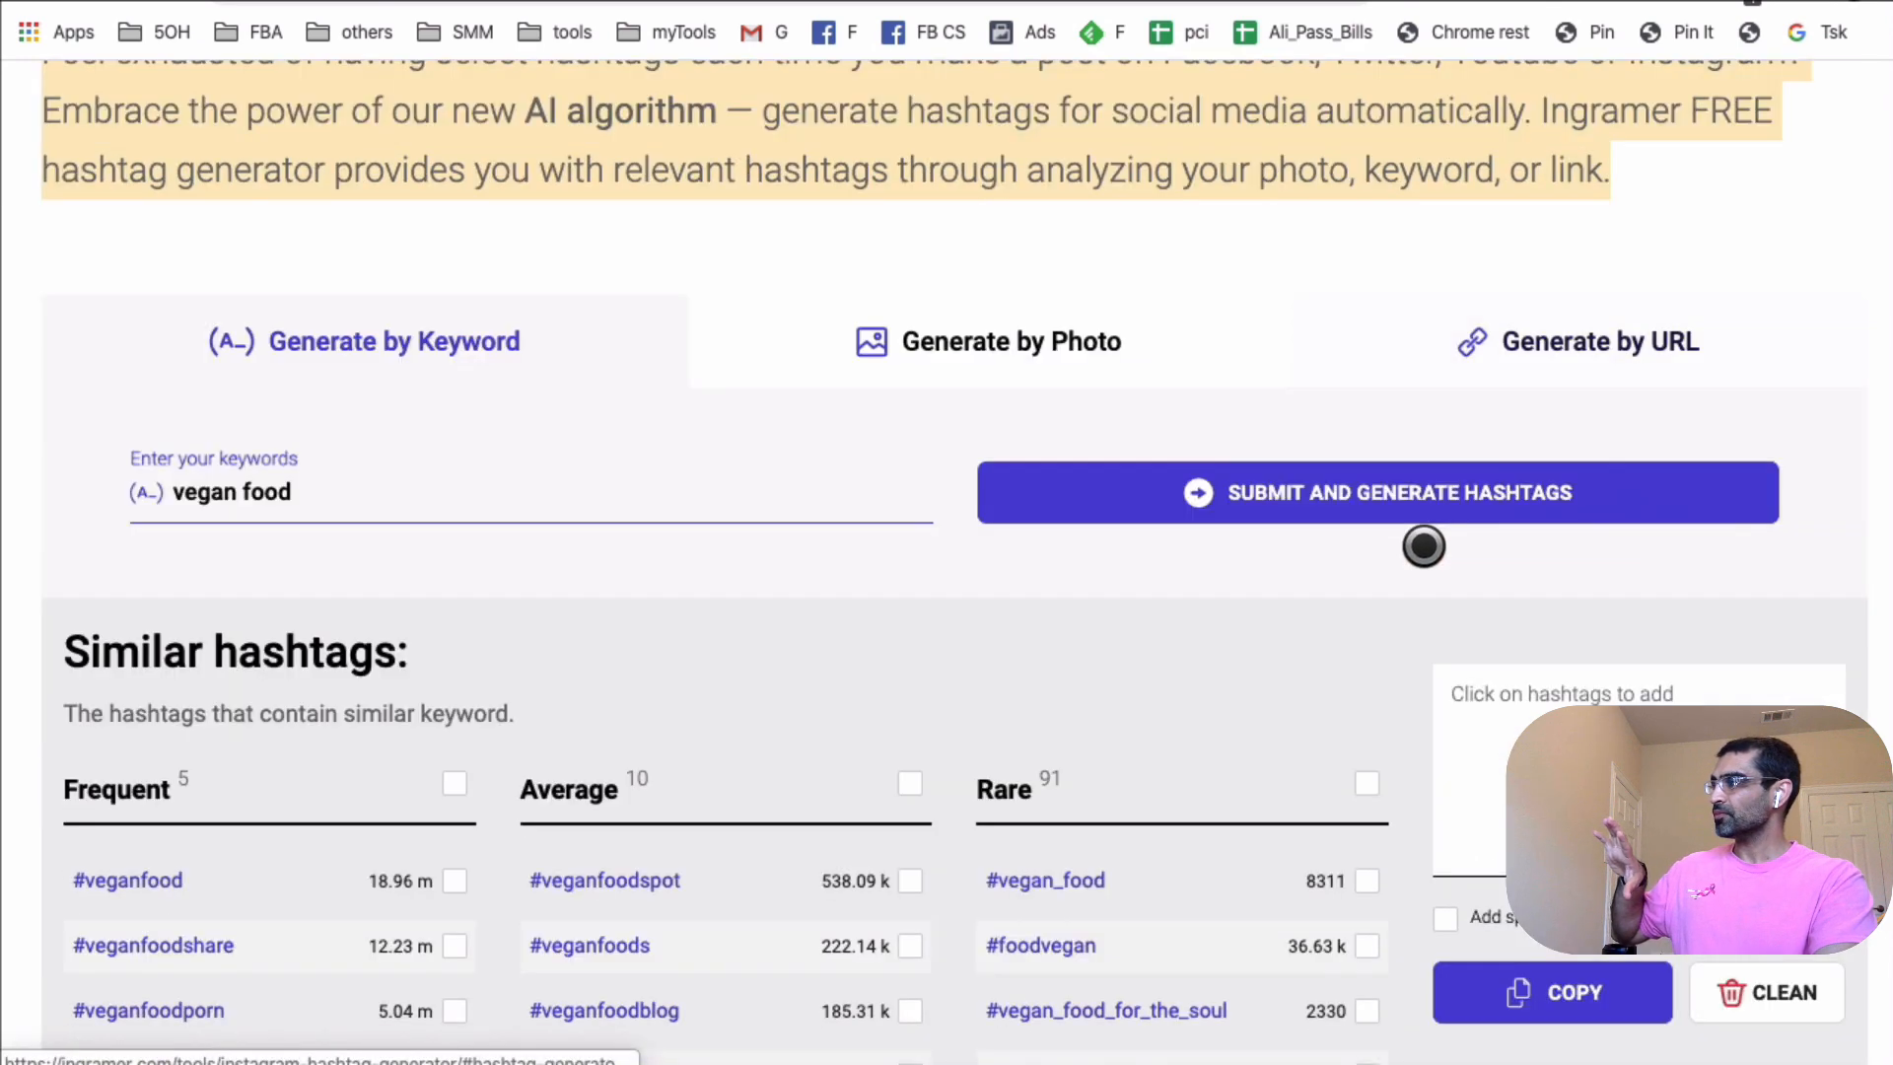
{"action": "scroll", "scroll_direction": "up", "scroll_amount": 3}
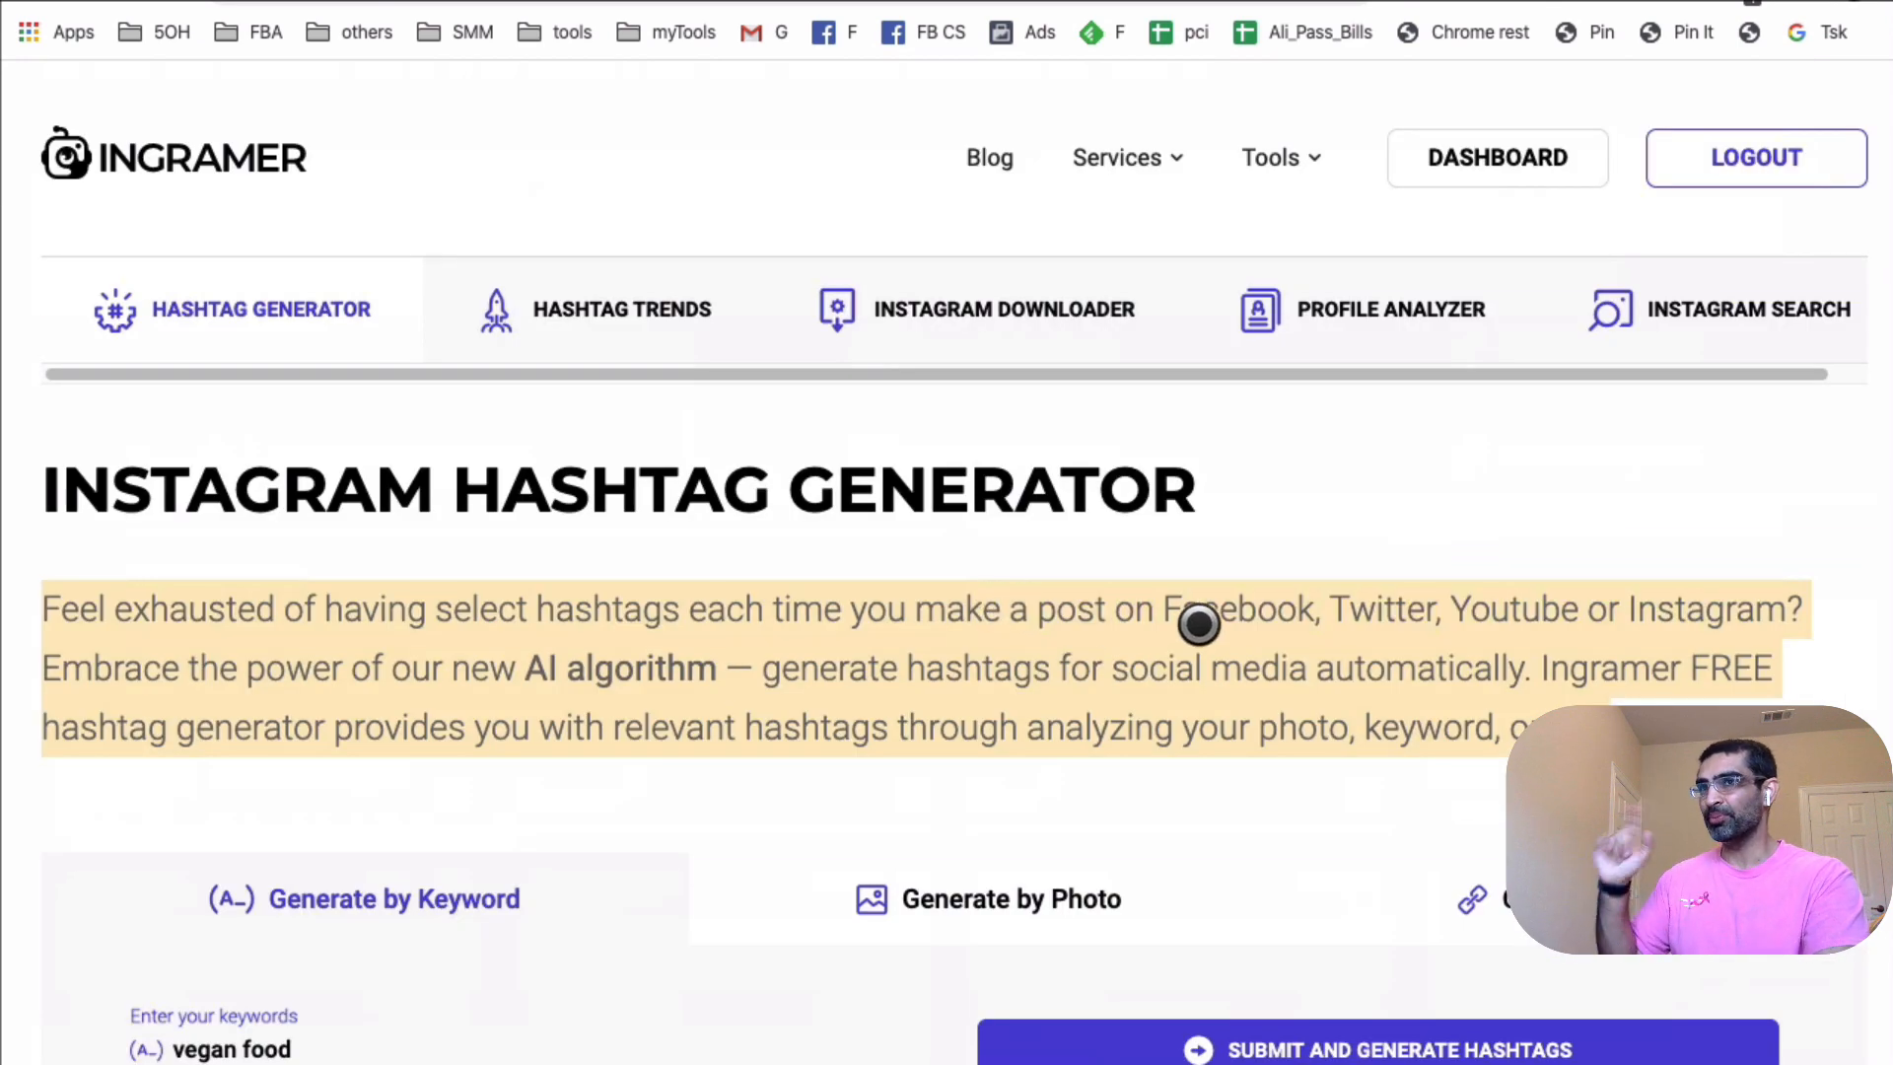